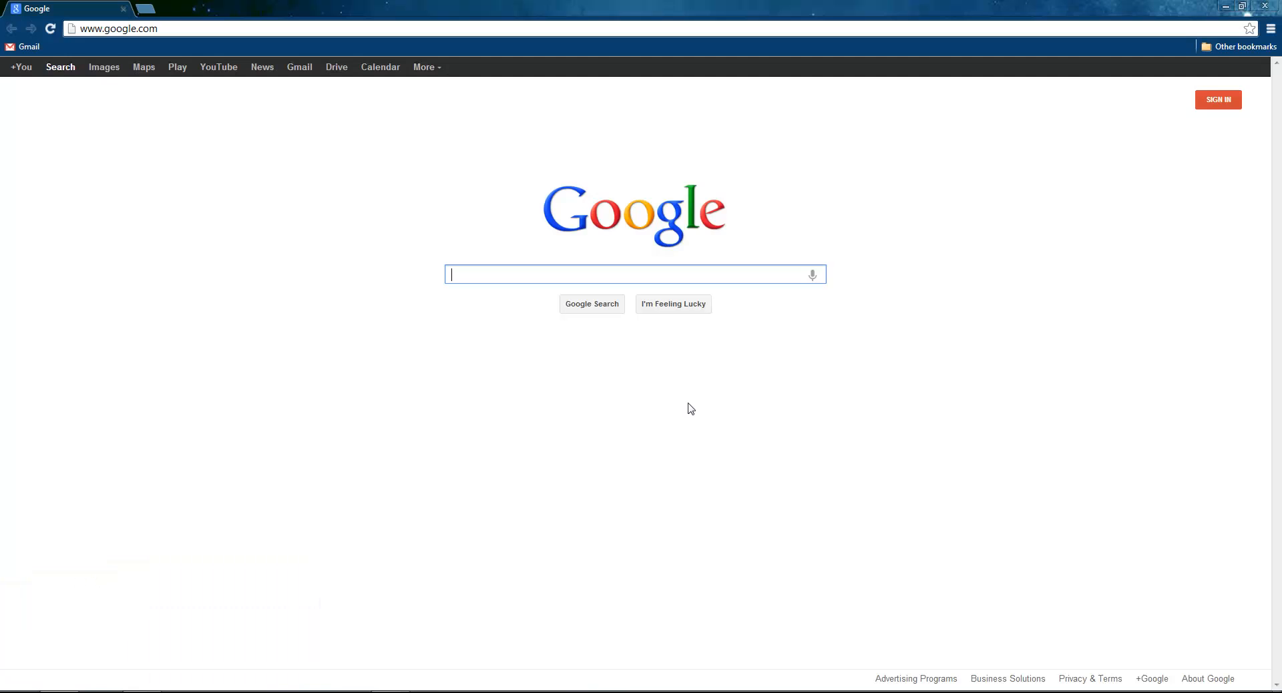
Search 'hdr light', switch to image results and view the HDR Light Studio banner full size.
text(hdr light)
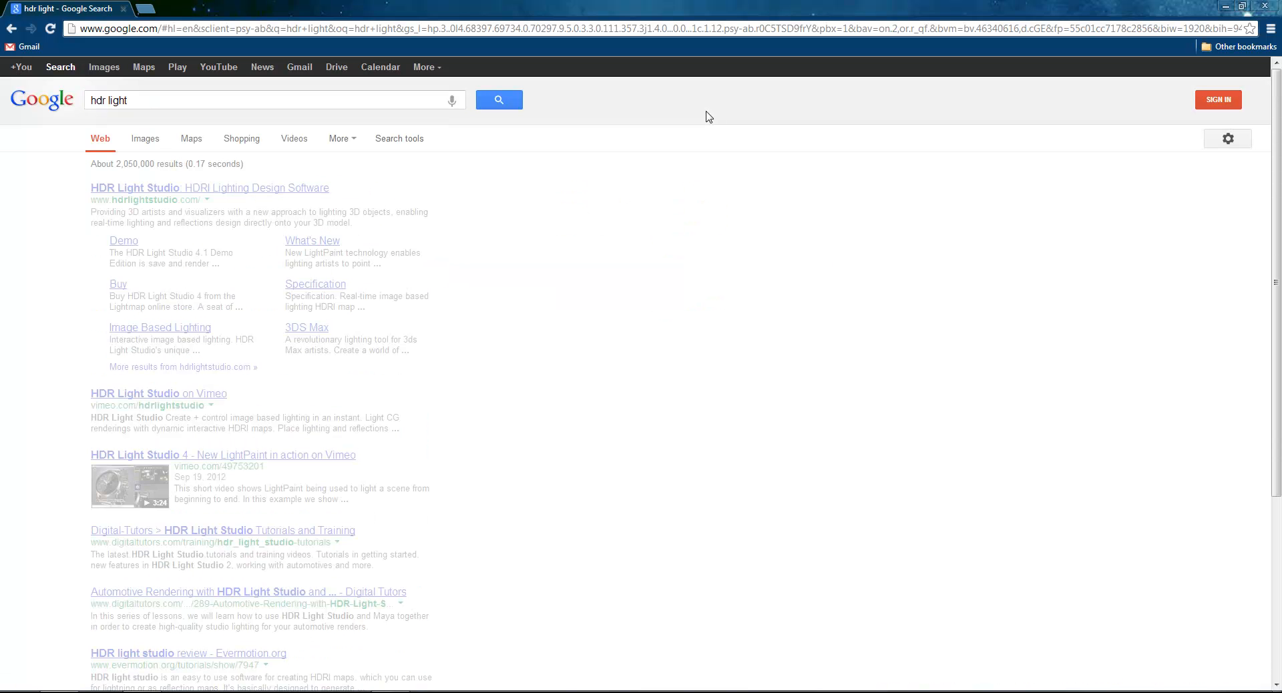
click(144, 137)
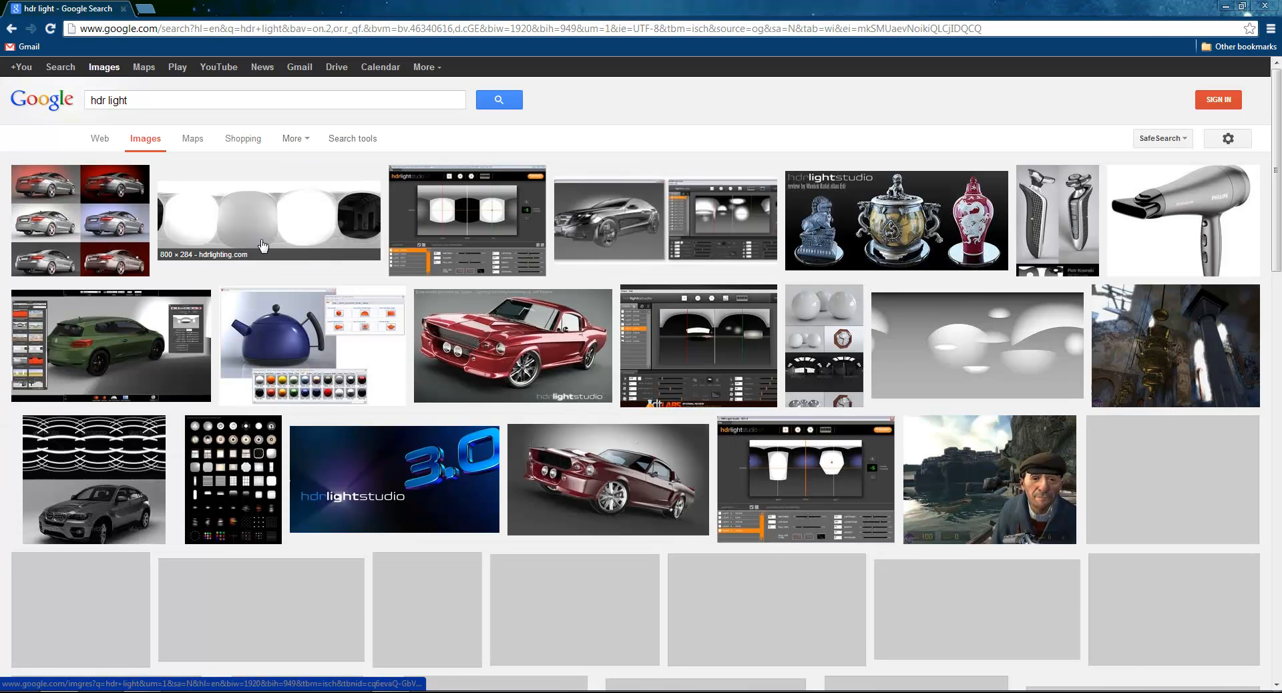
click(894, 220)
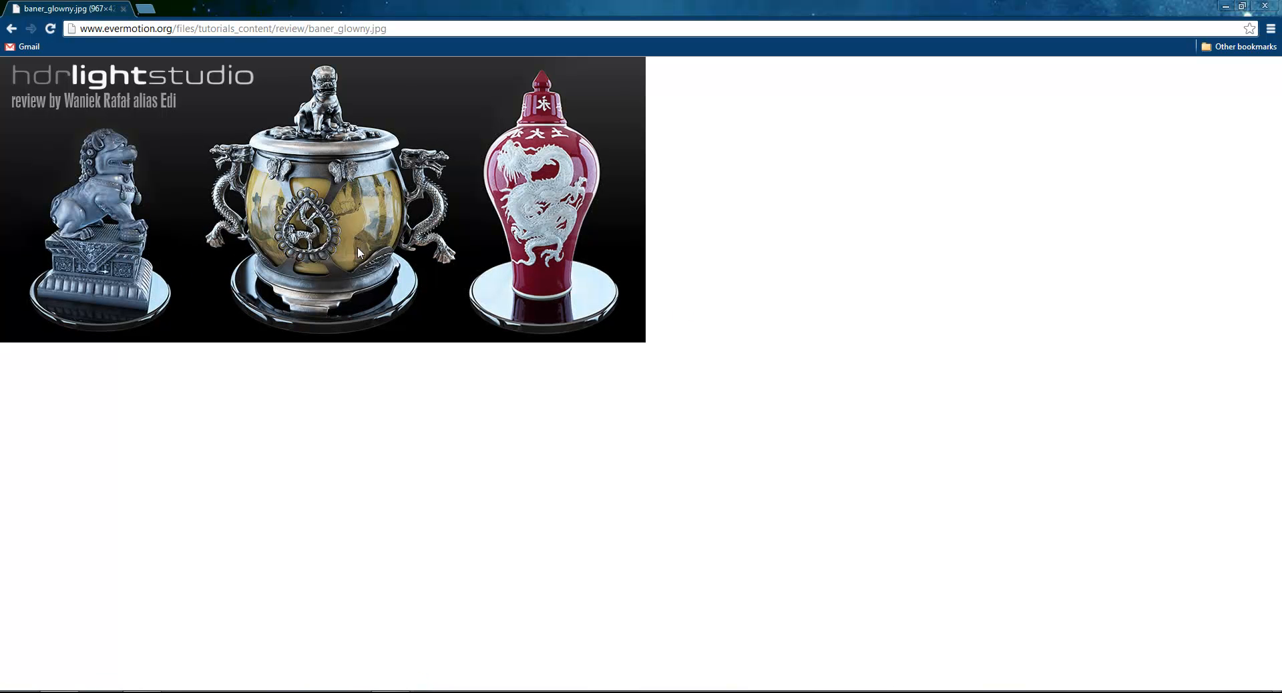
mouse_move(471, 338)
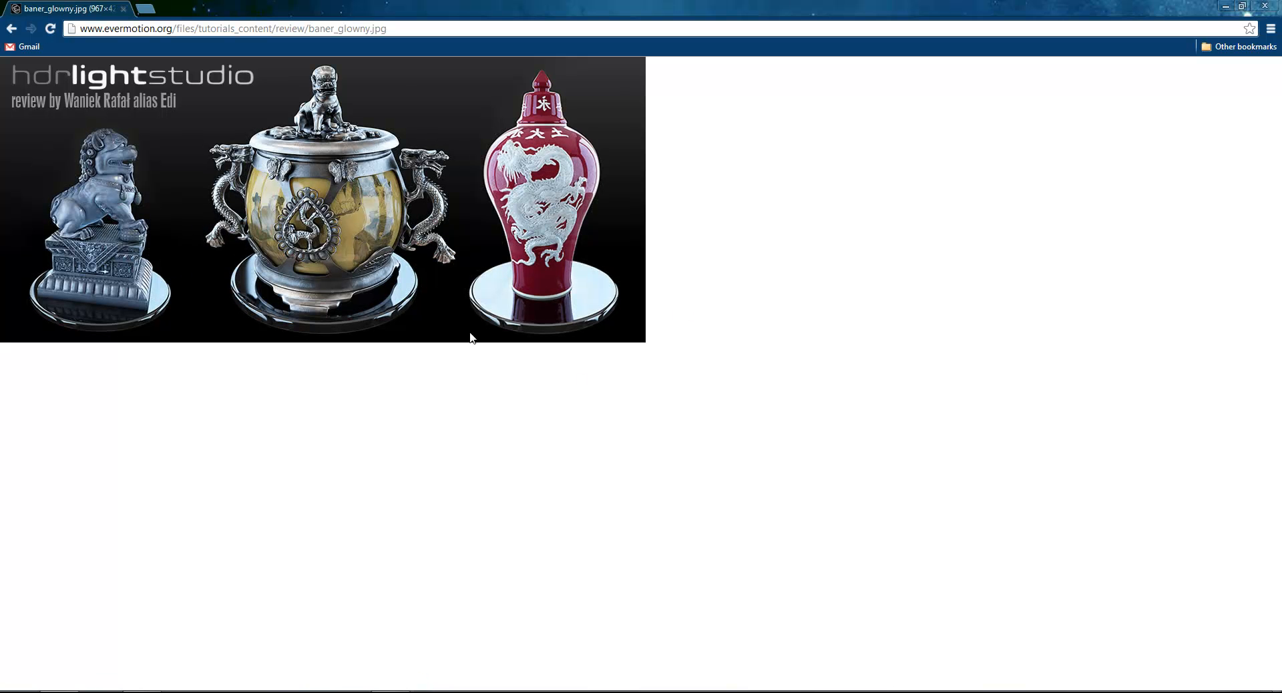
mouse_move(121, 190)
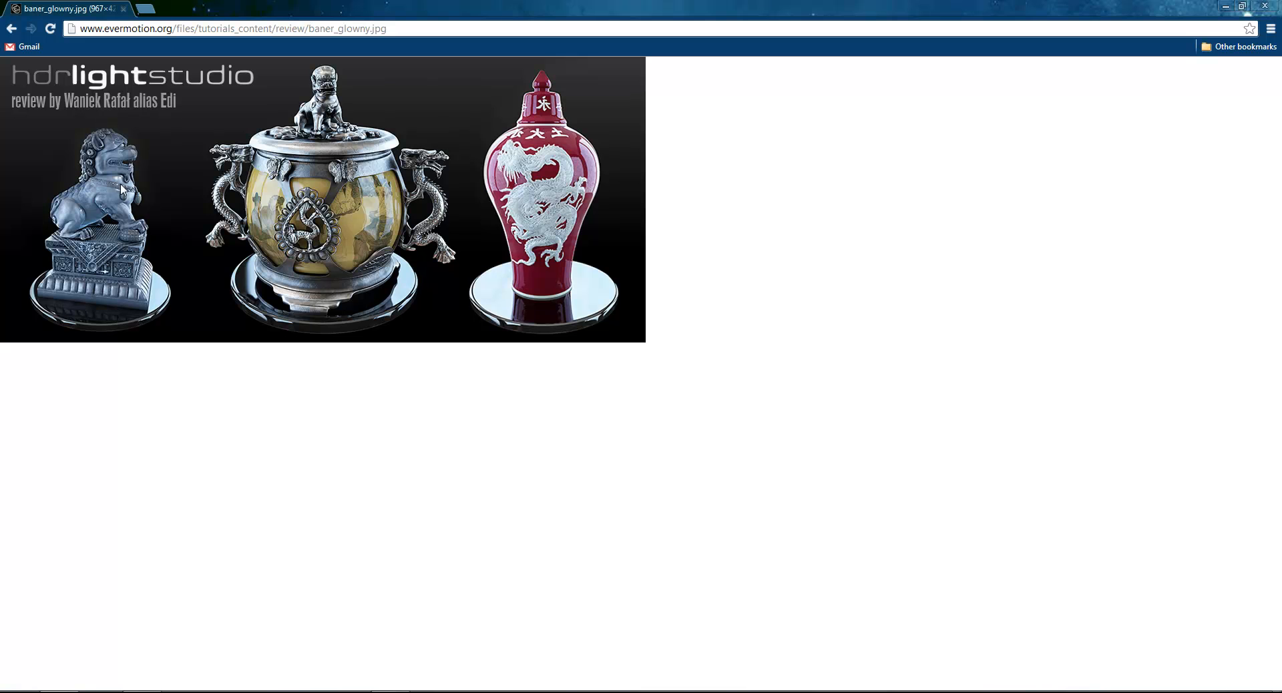
mouse_move(385, 150)
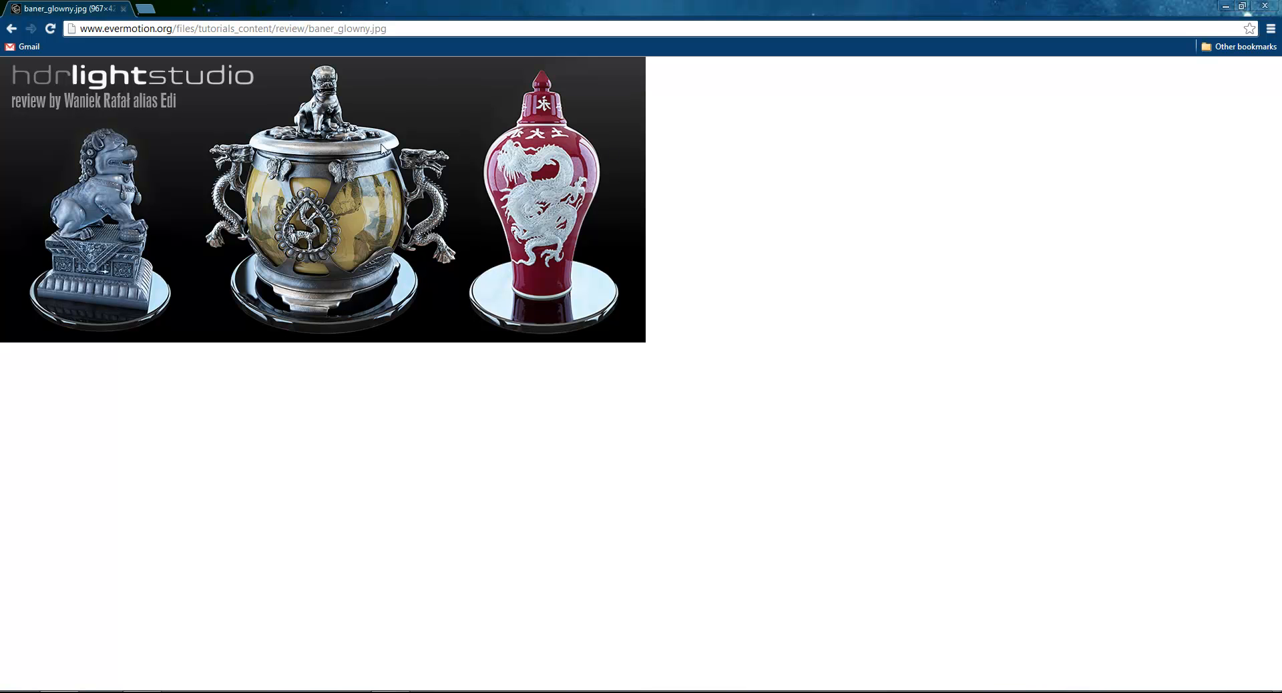
mouse_move(208, 225)
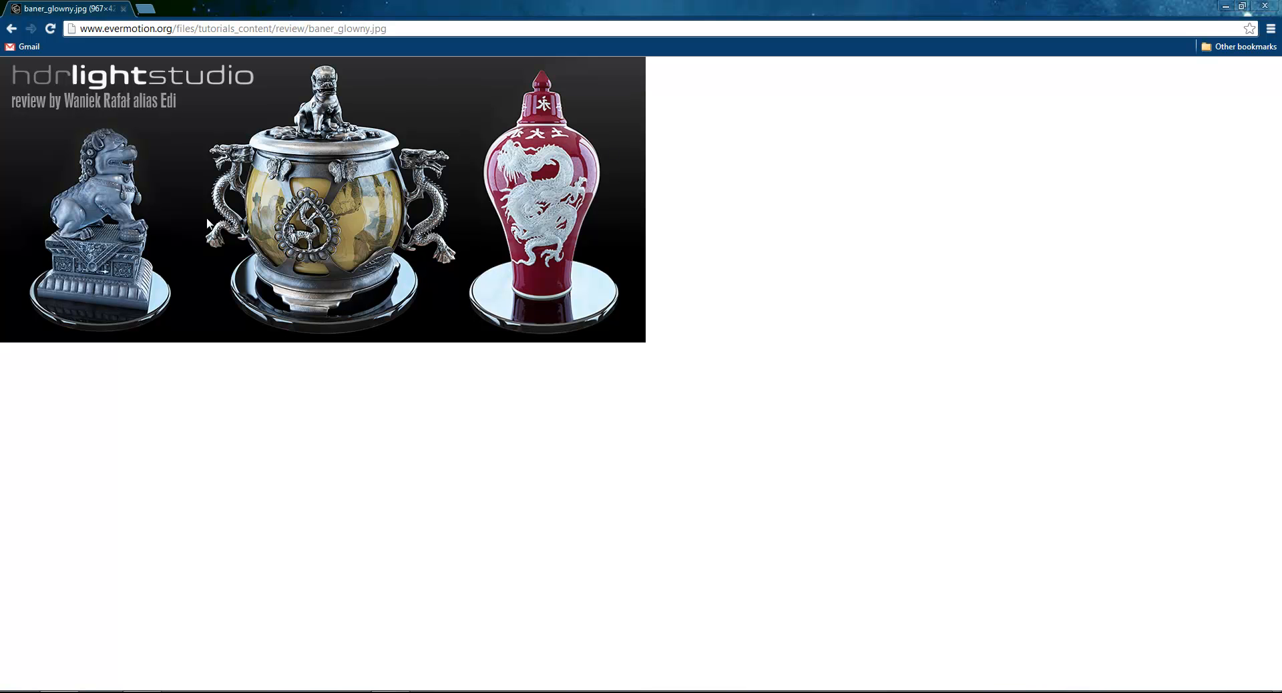
mouse_move(573, 194)
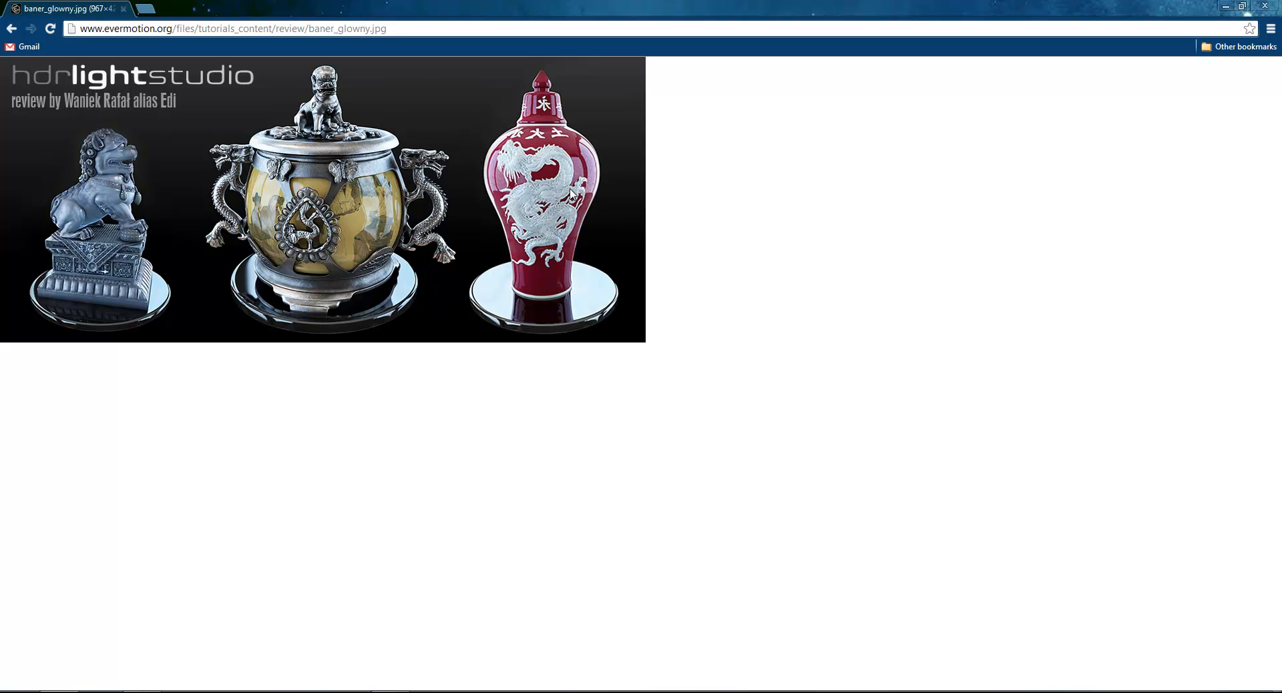
mouse_move(573, 193)
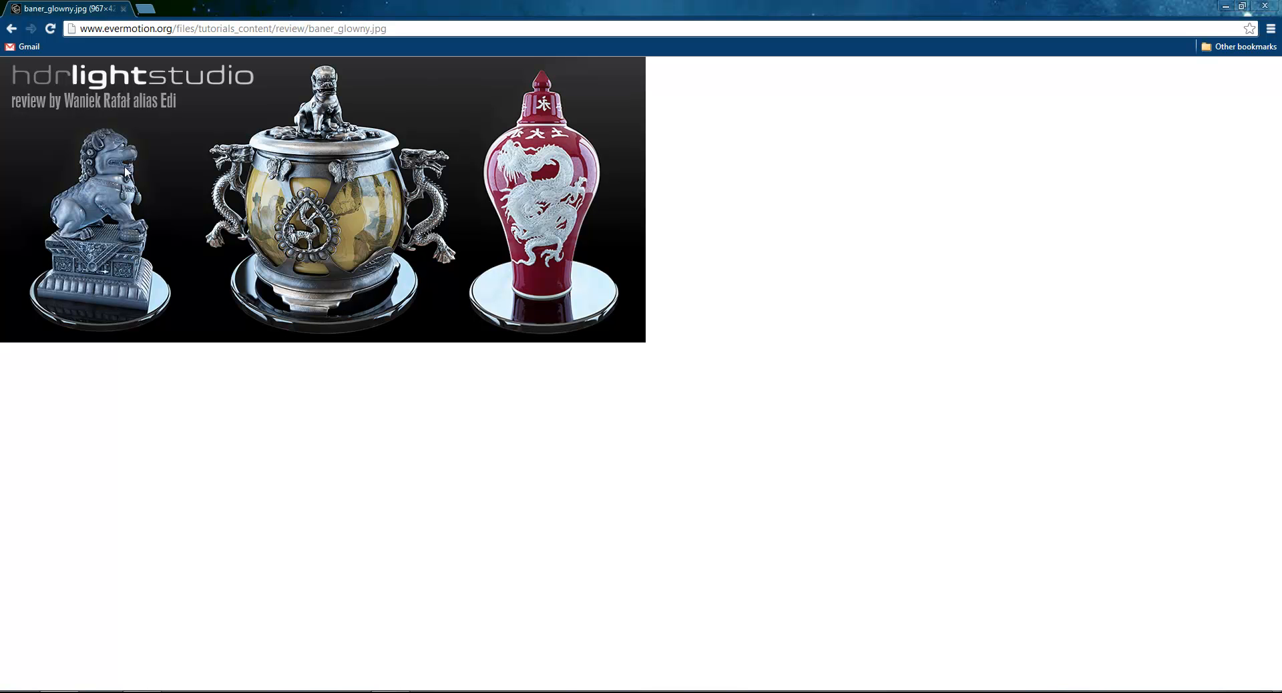
mouse_move(621, 70)
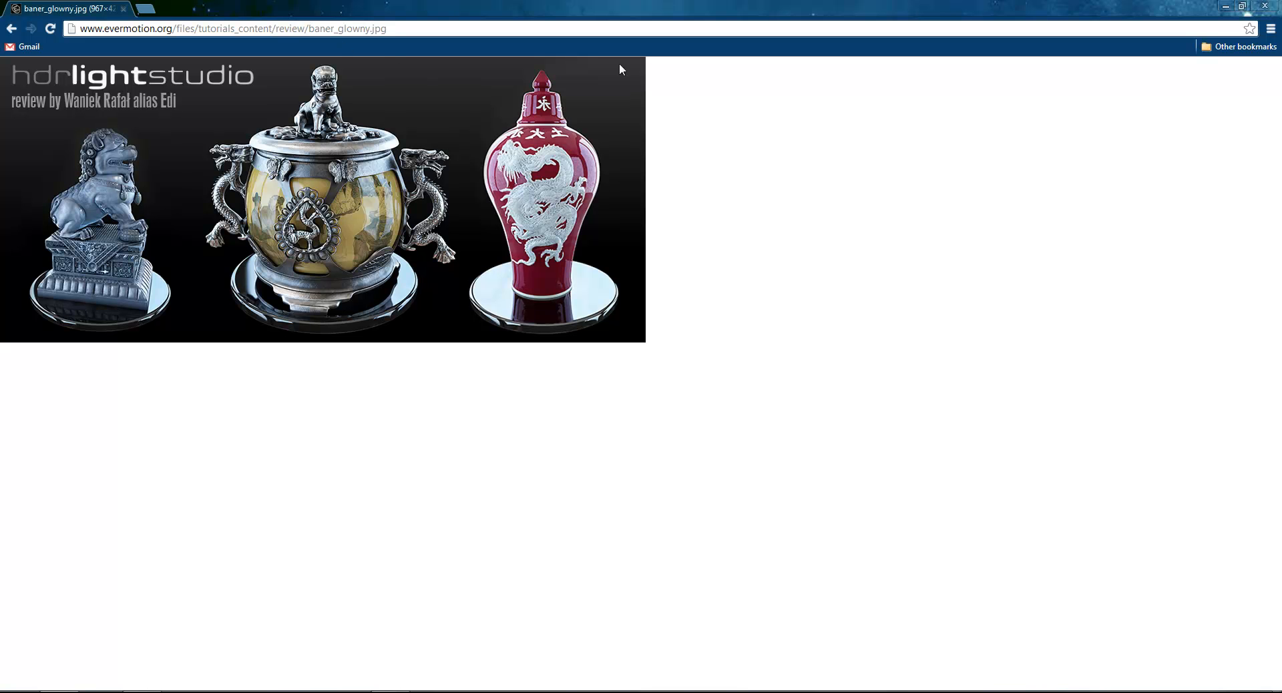
mouse_move(425, 138)
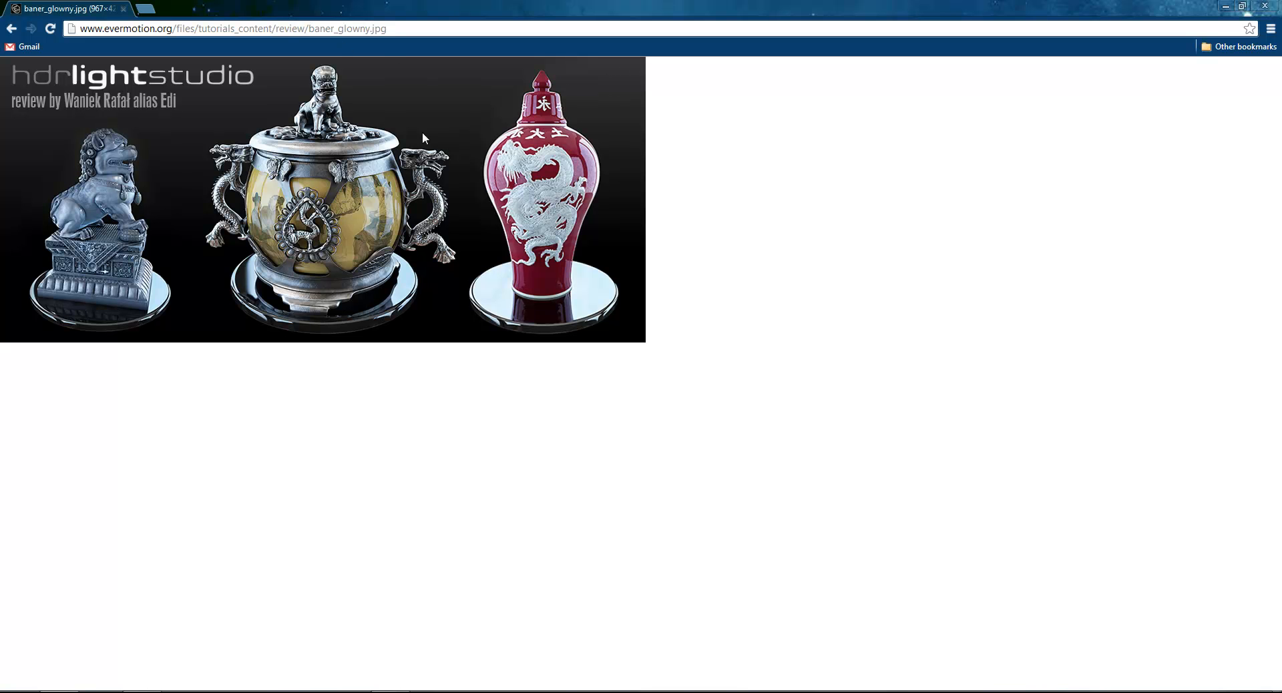
mouse_move(117, 121)
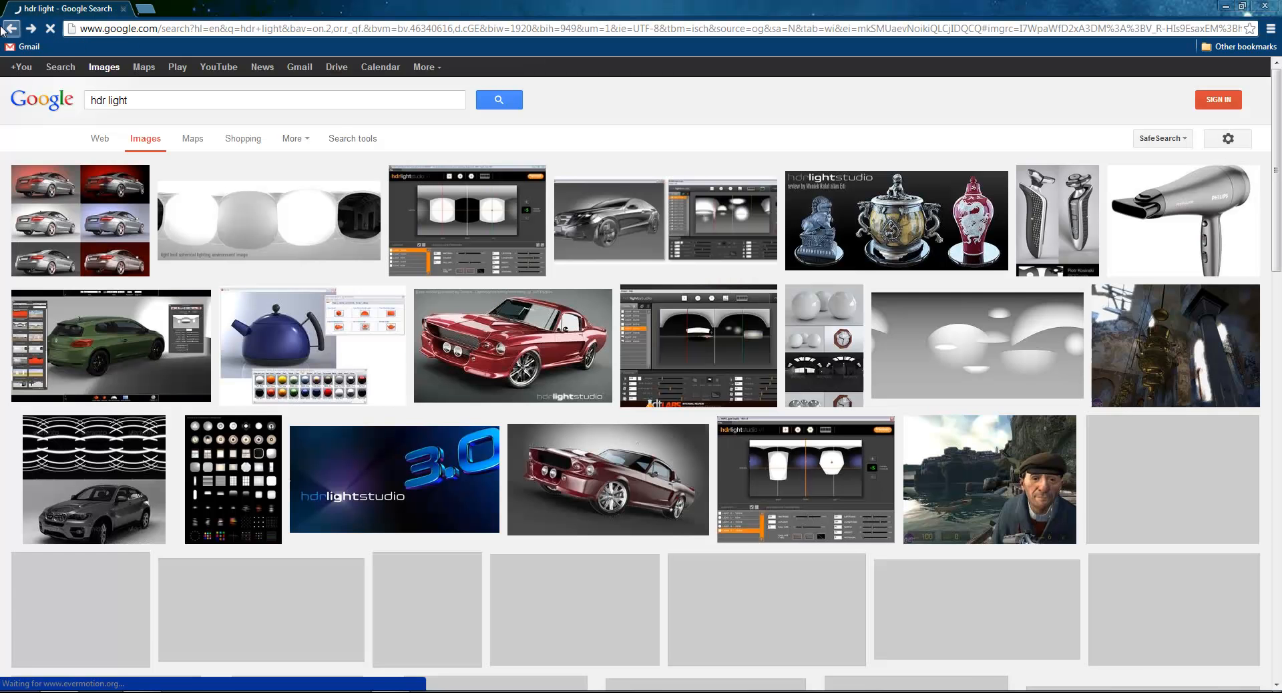
Preview the HDR Light Studio review picture and select the query to retype it as 'hdr pho'.
click(894, 220)
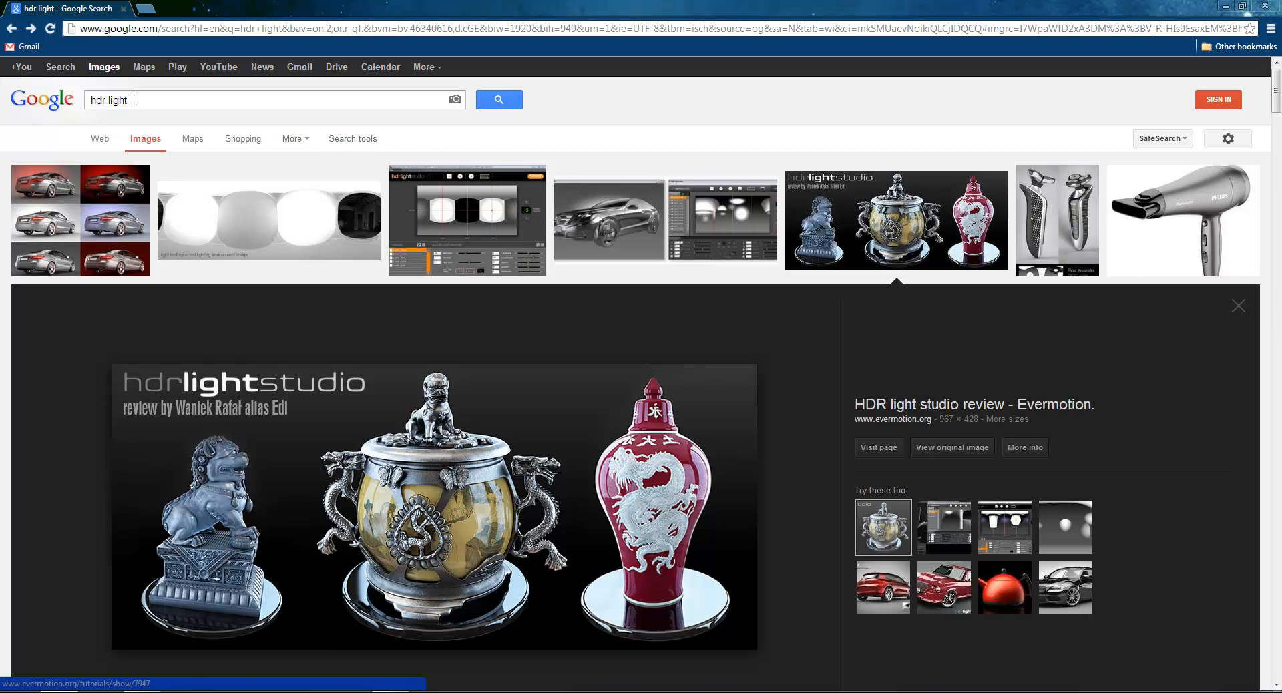
double_click(111, 100)
text(pho)
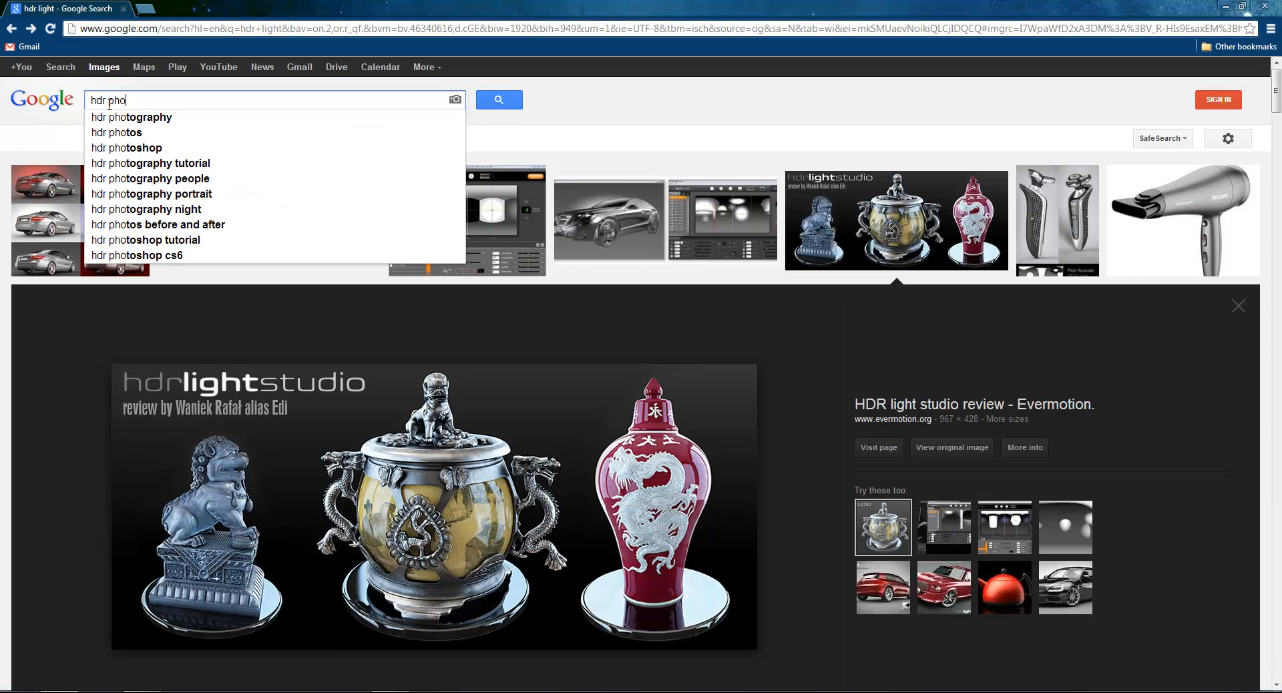
Search 'hdr photography' and preview the rally car, sunset lake, fireworks and night skyline photos.
click(130, 118)
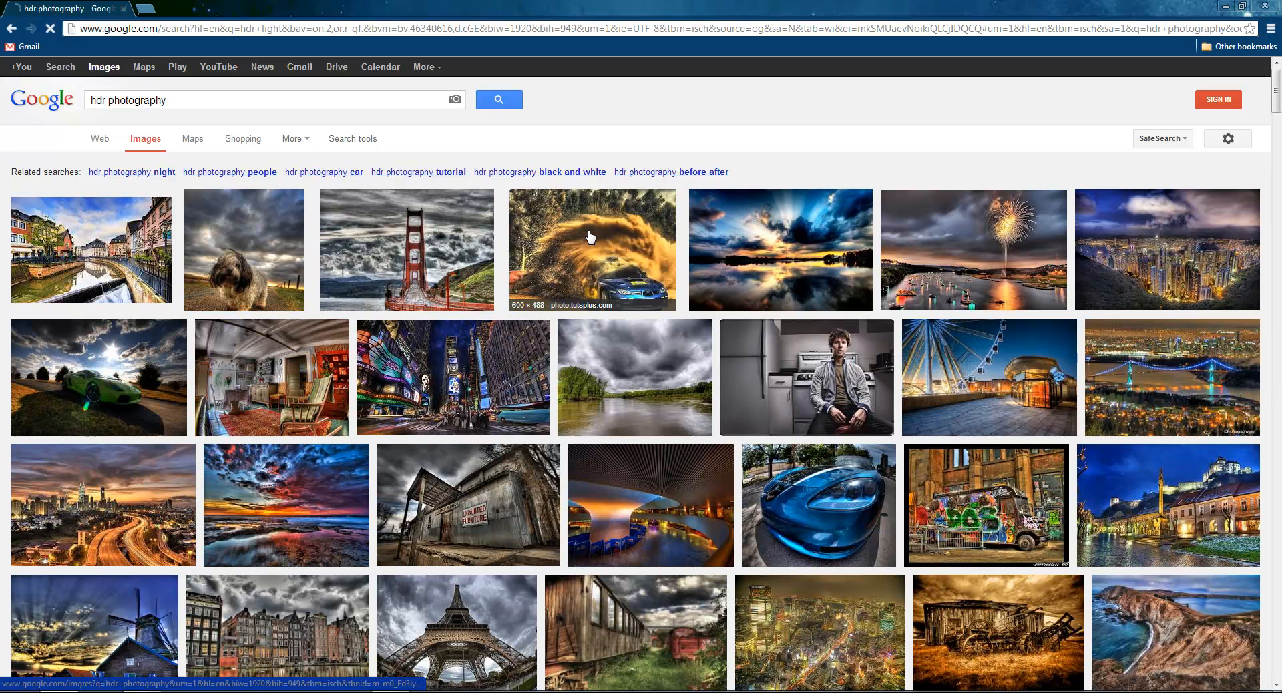
click(591, 249)
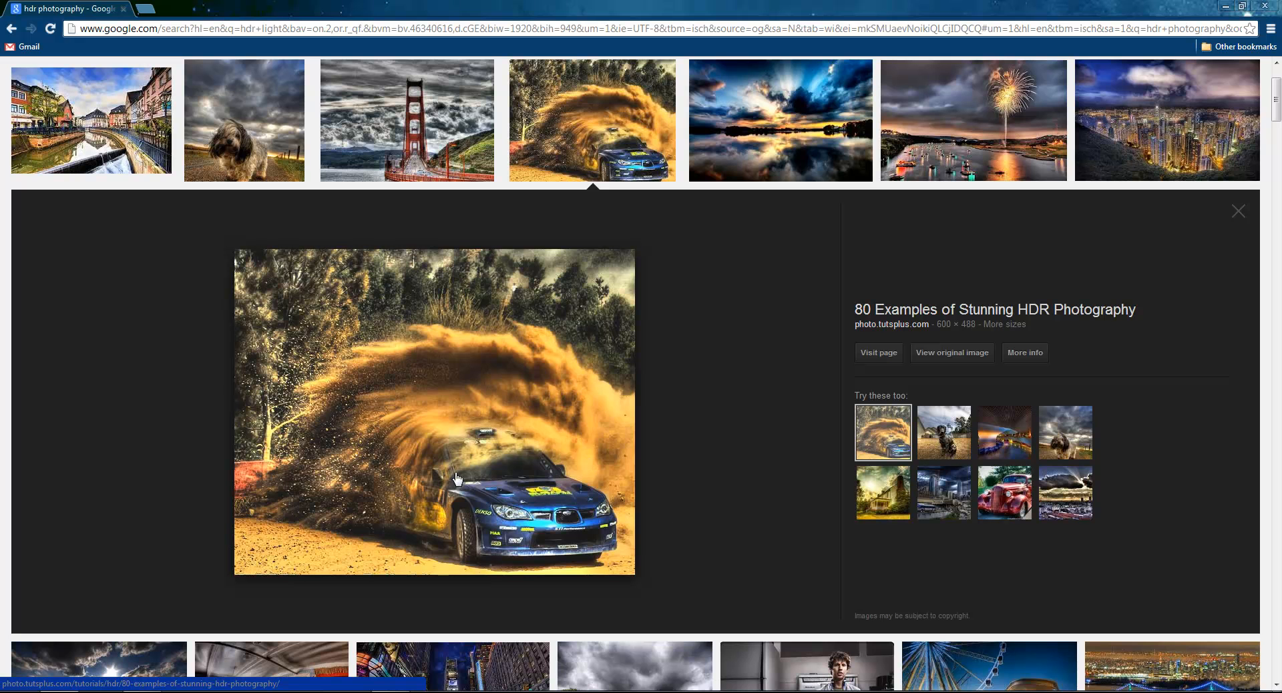
mouse_move(564, 322)
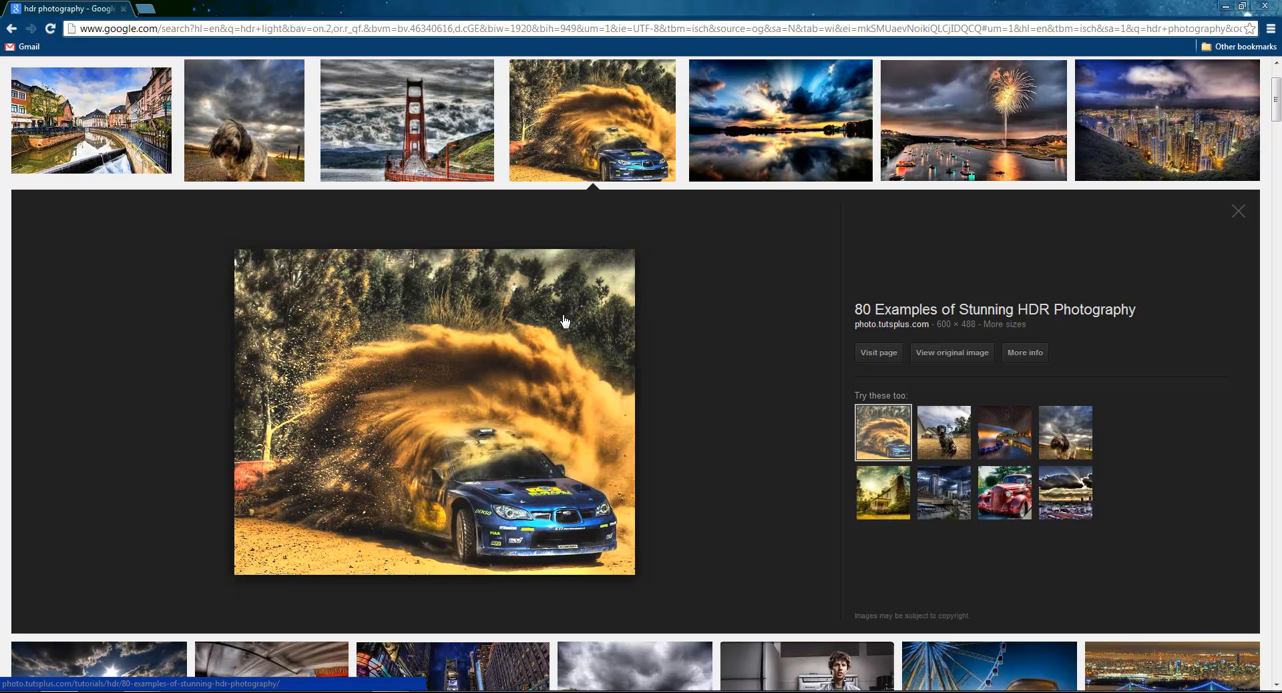
click(779, 120)
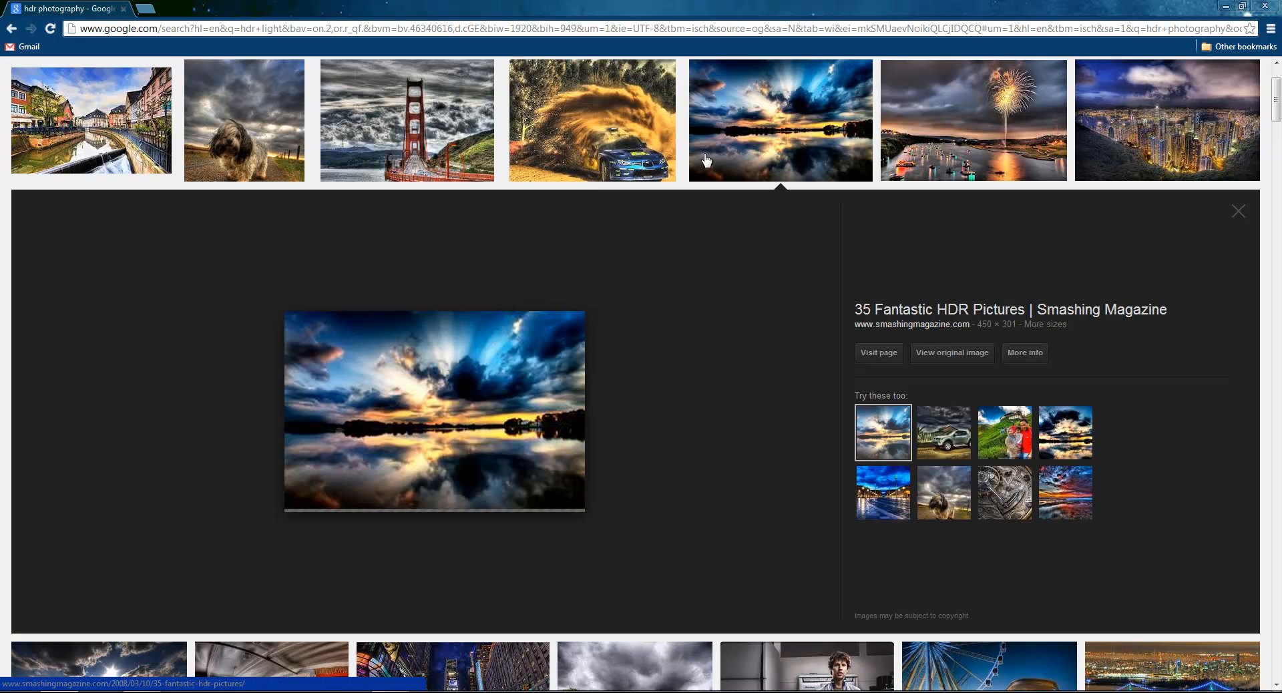
click(973, 121)
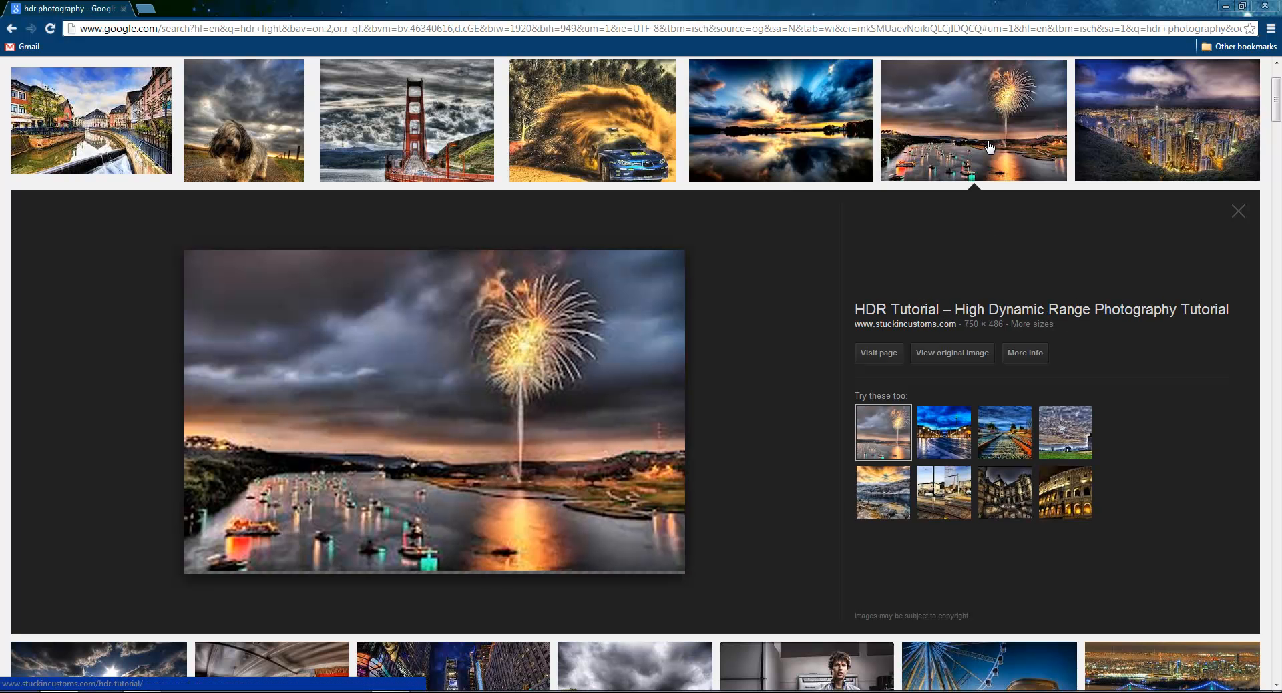
click(1167, 120)
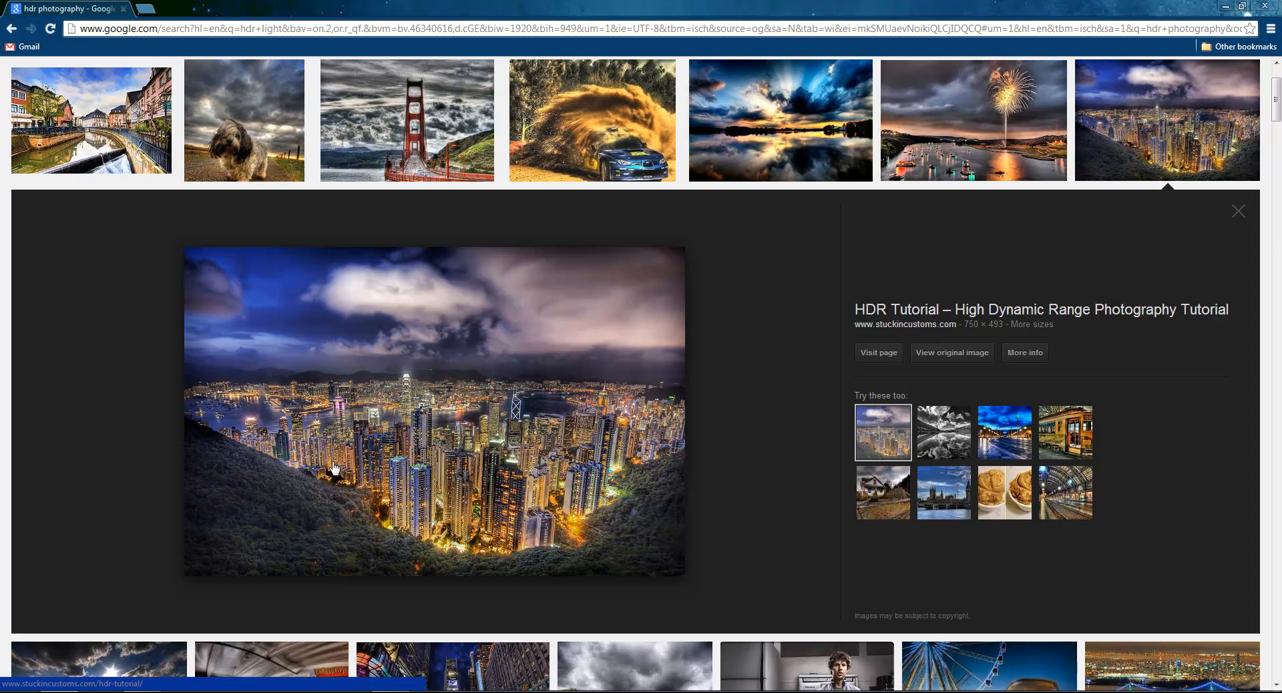
mouse_move(951, 353)
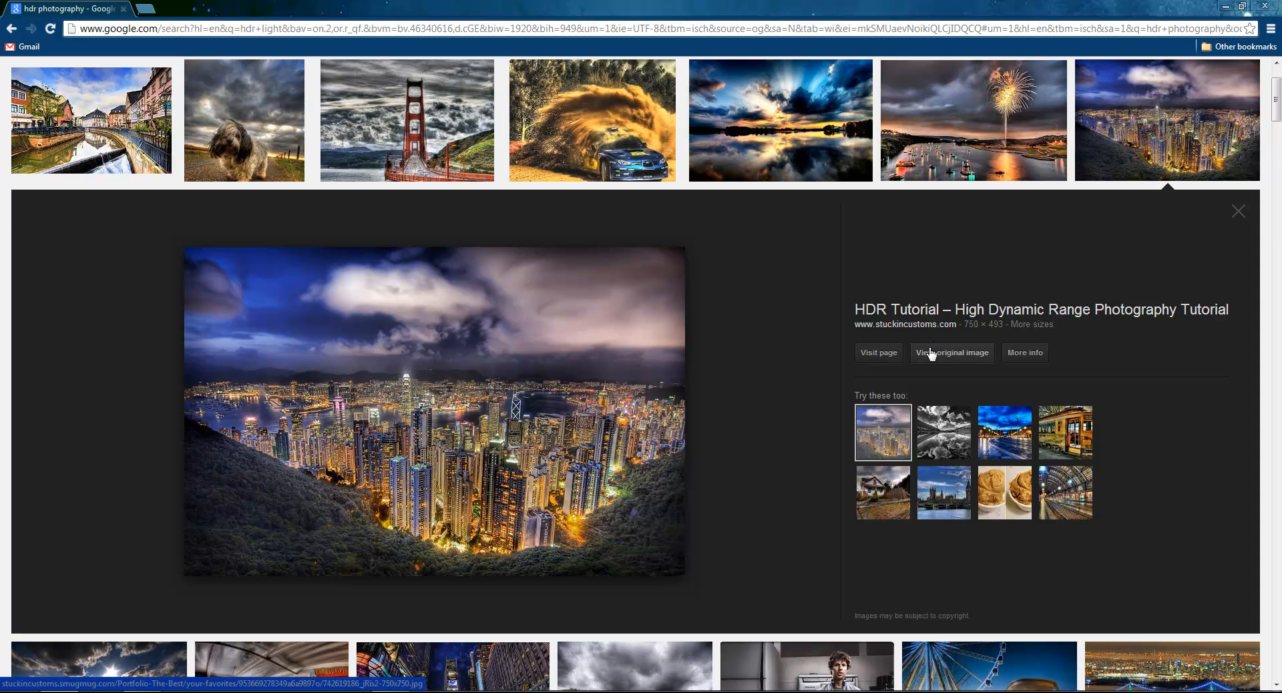
View the night skyline photo at original size, enlarged on the page, then return to results.
click(951, 352)
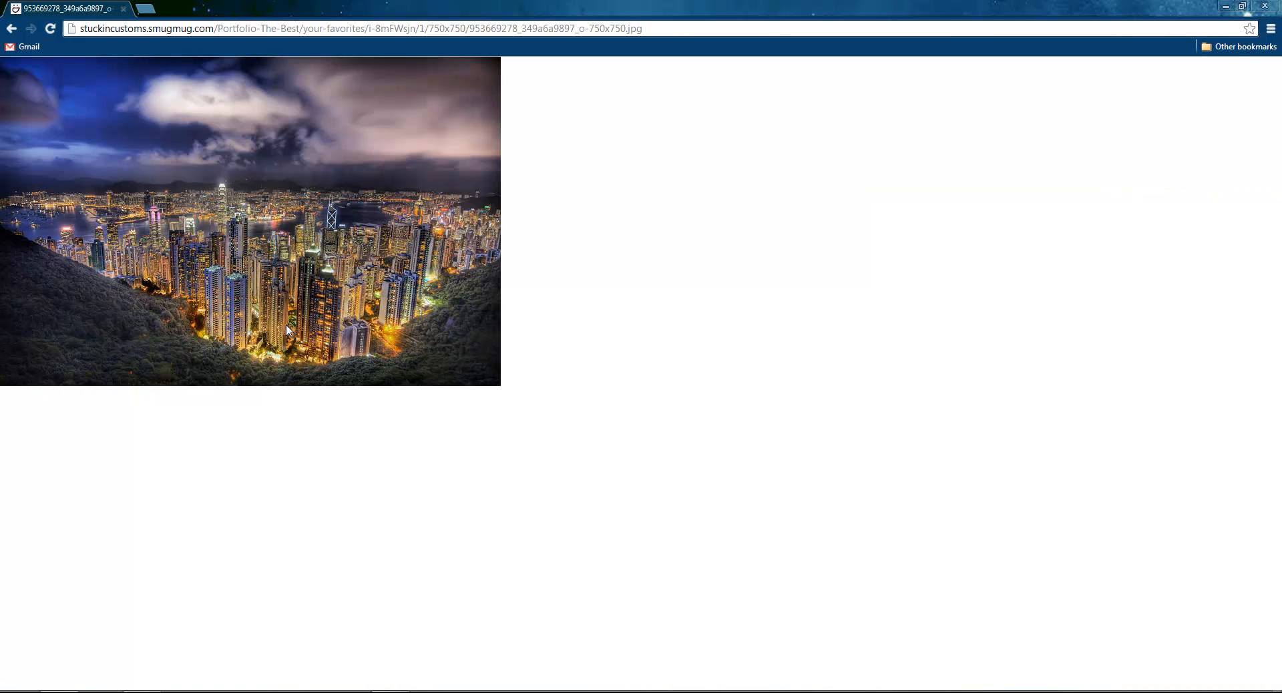
key(ctrl+plus)
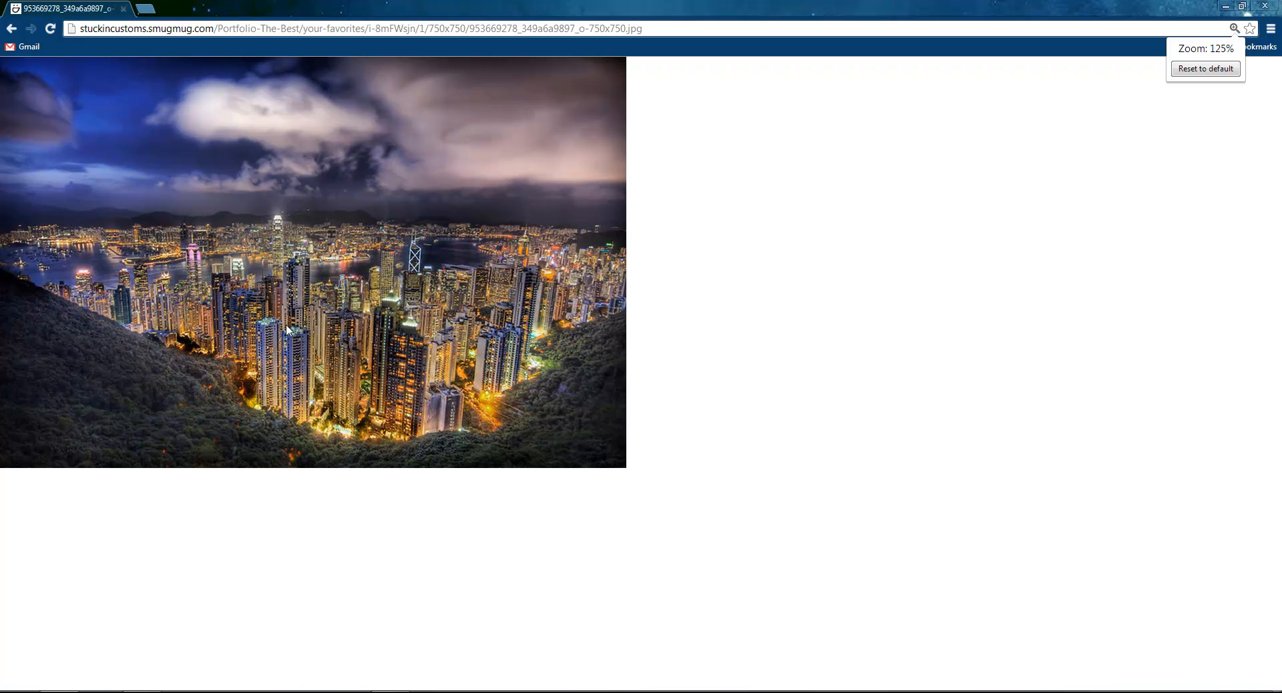
click(1205, 69)
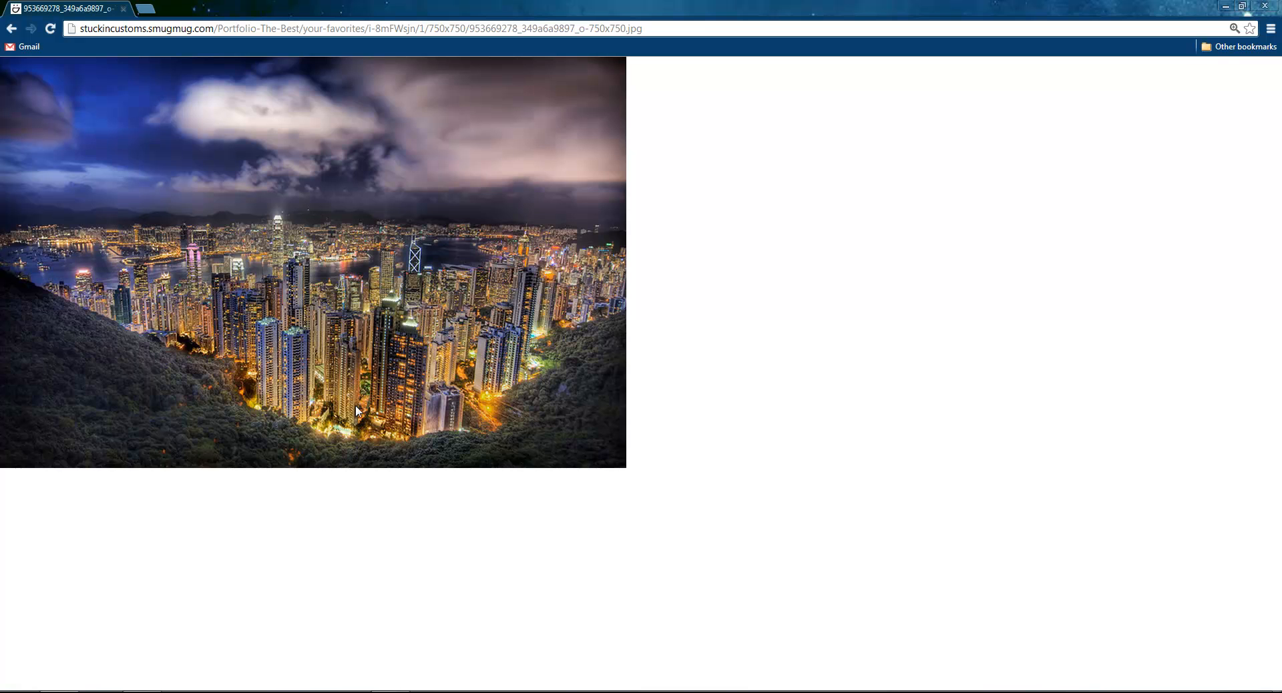
mouse_move(243, 236)
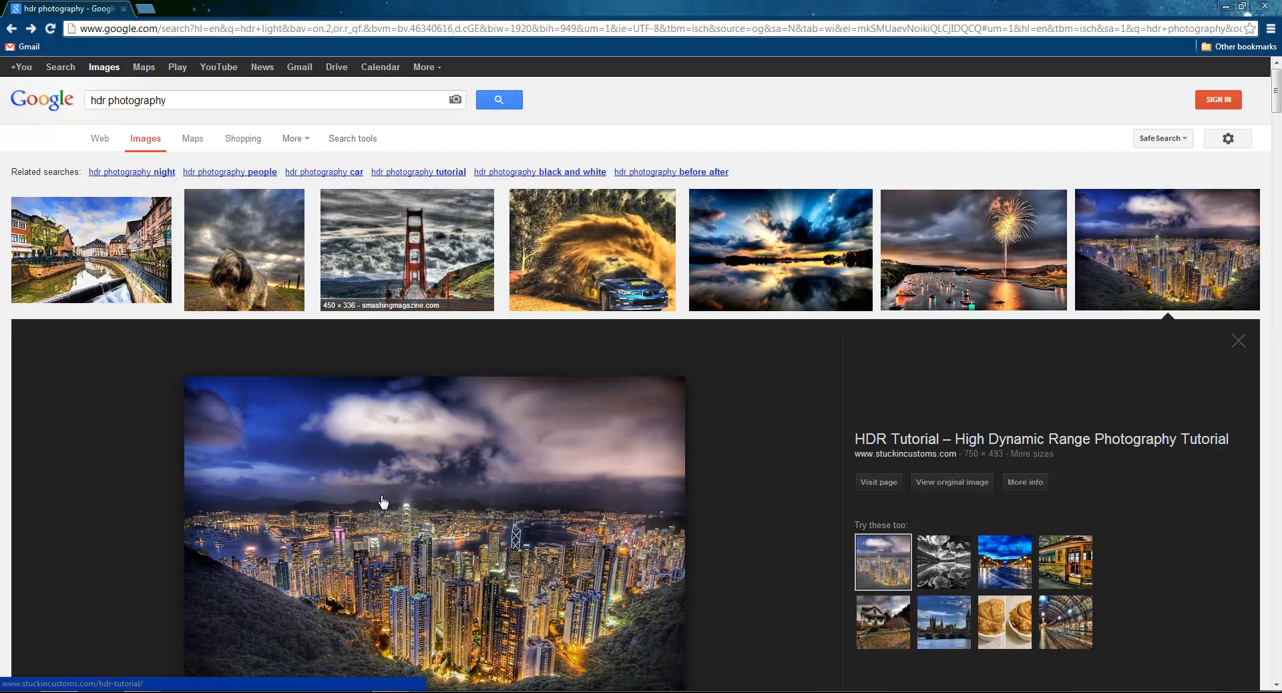
Start a new image search for 'hdri maps' showing spherical panorama results.
click(230, 172)
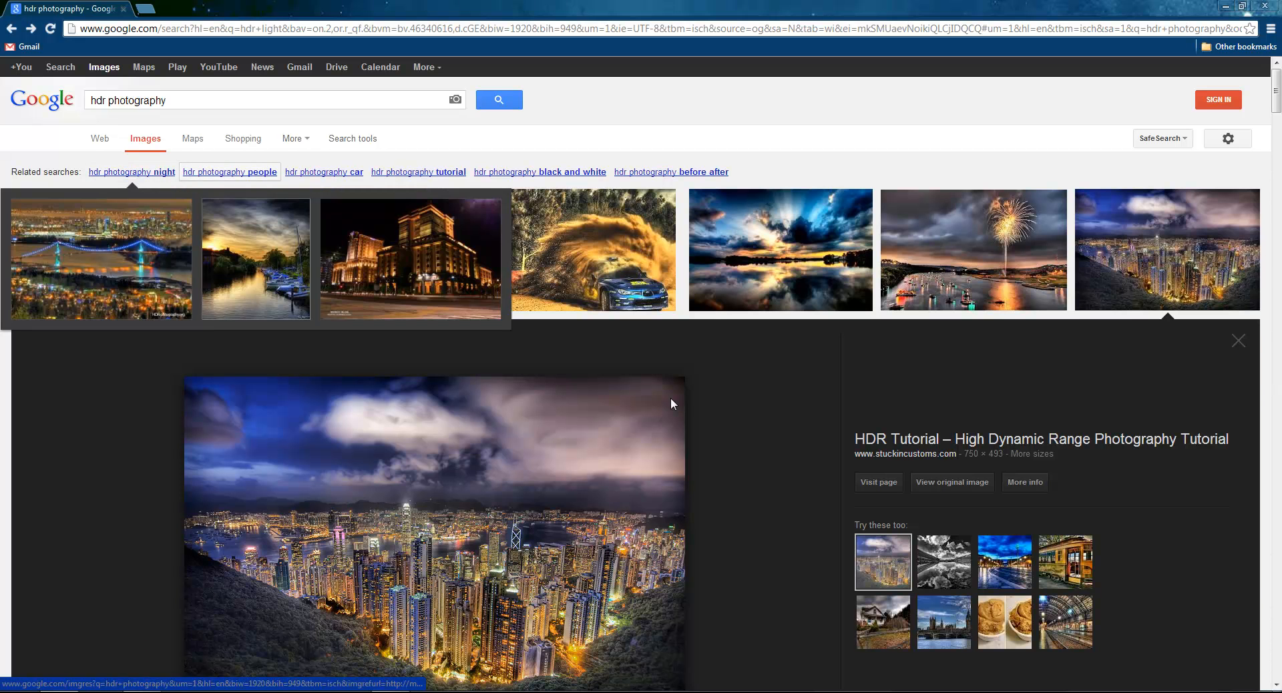
scroll(down, 3)
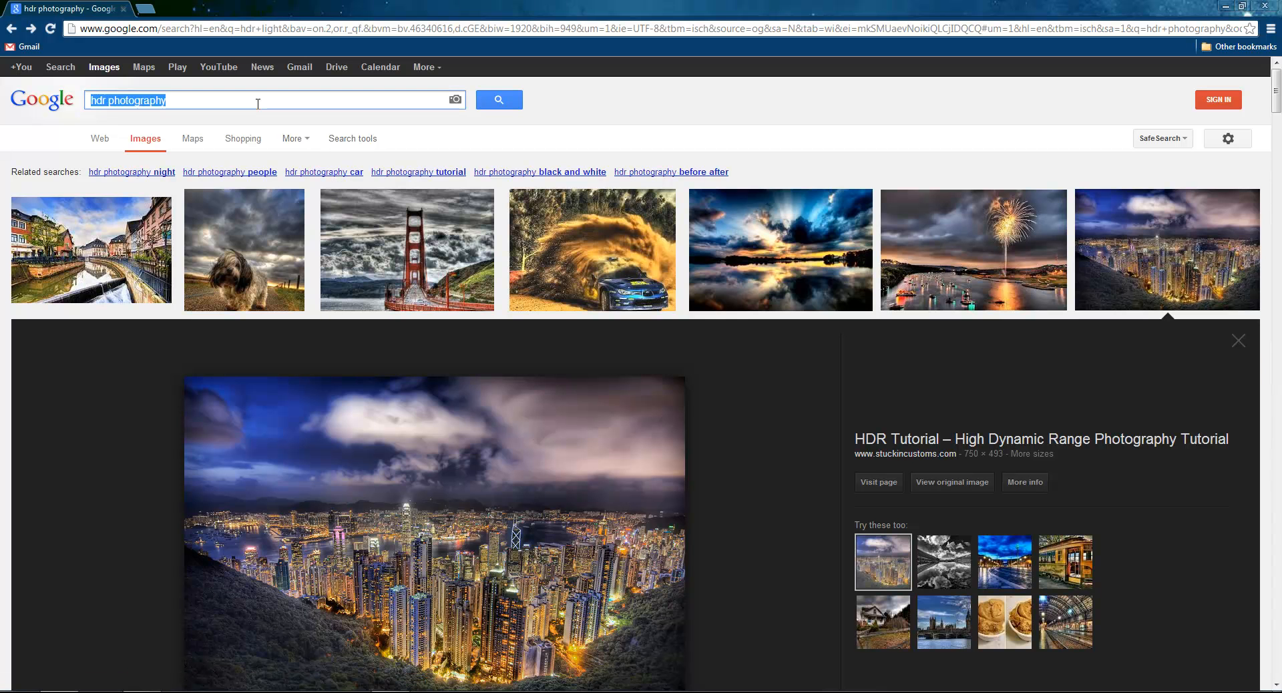
text(hdri)
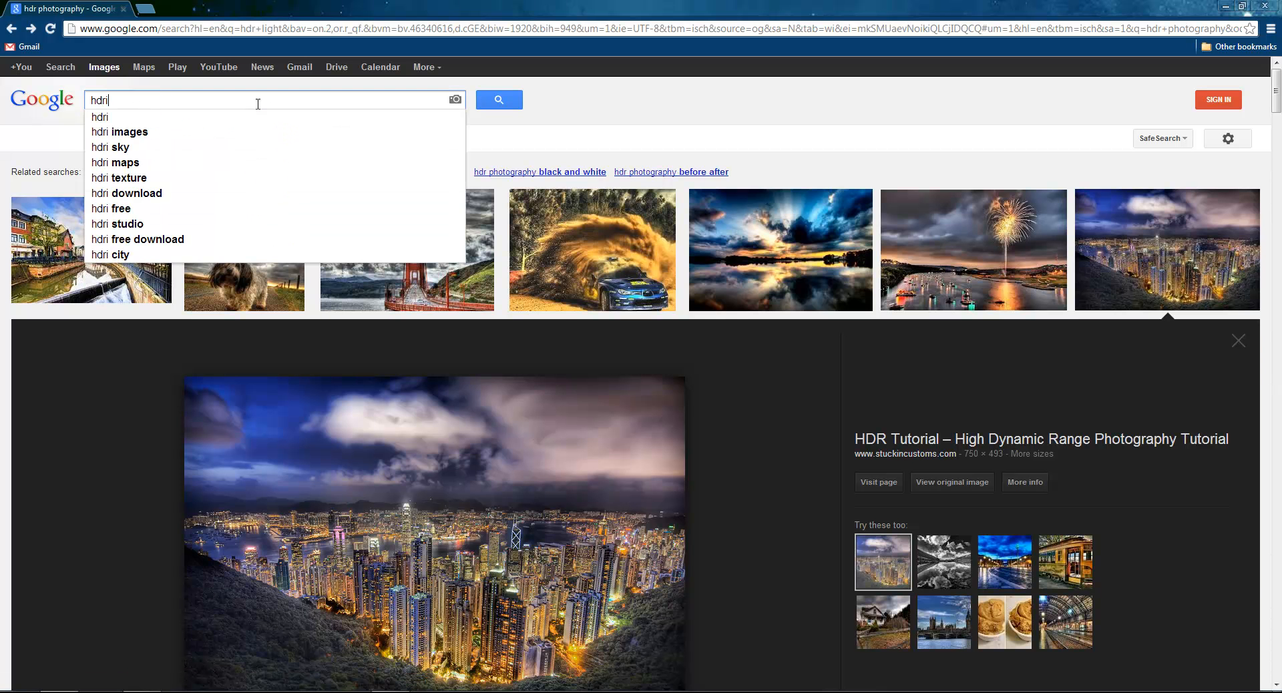
click(116, 163)
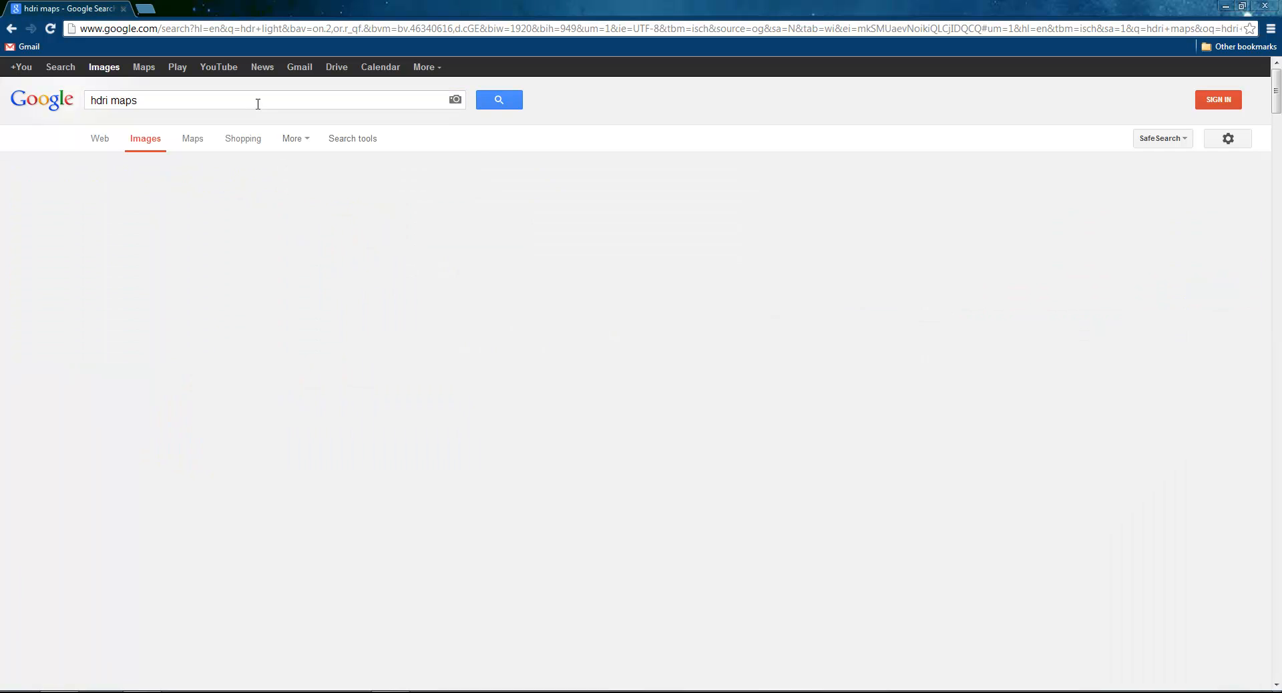
Browse the hdri maps pictures and switch back to the ordinary web results.
click(100, 138)
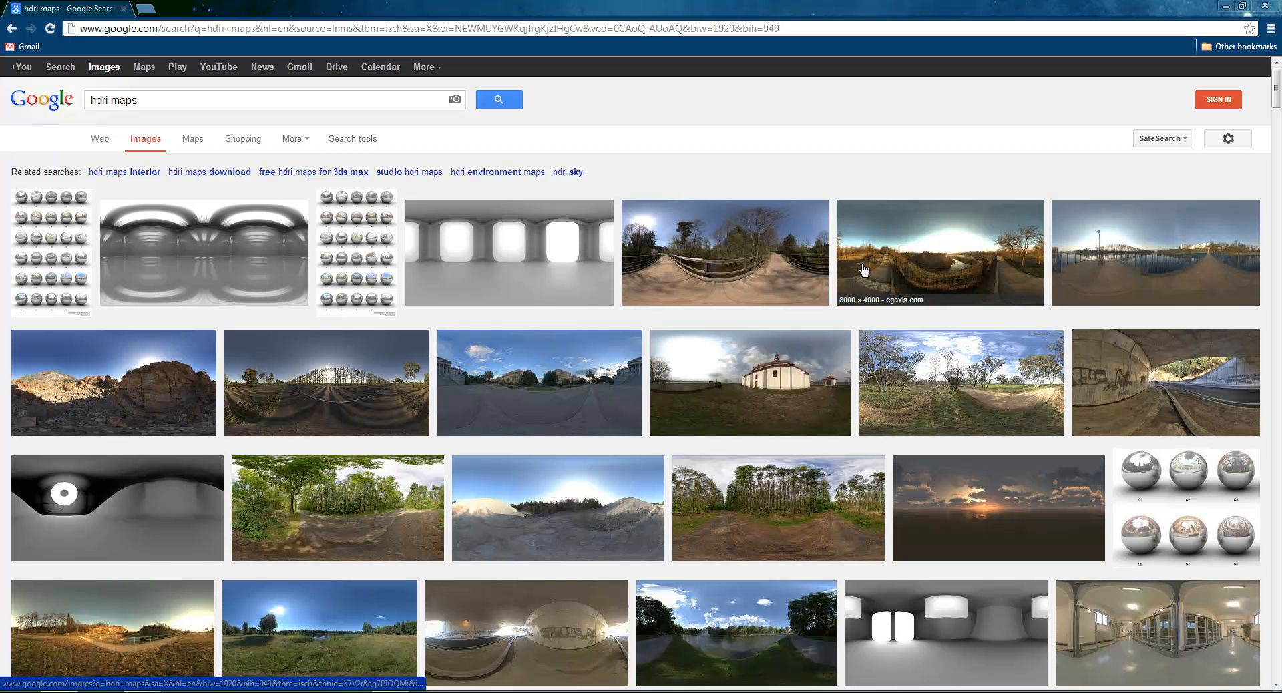
scroll(down, 3)
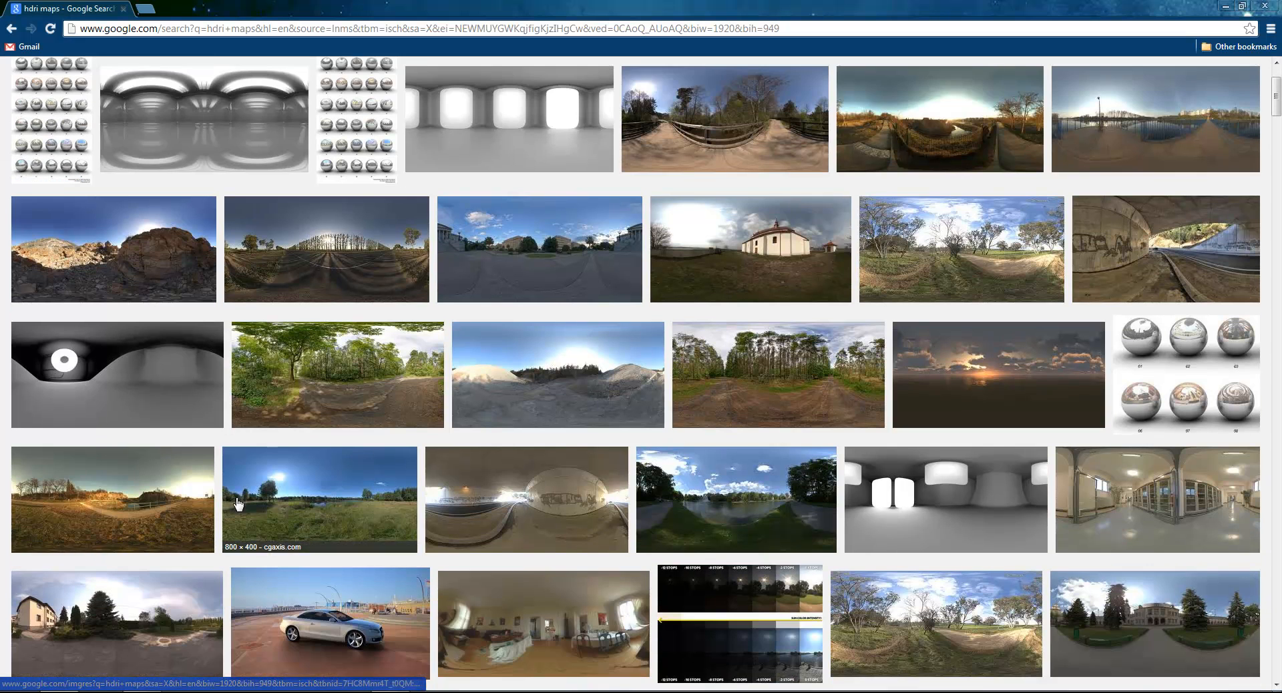
click(112, 500)
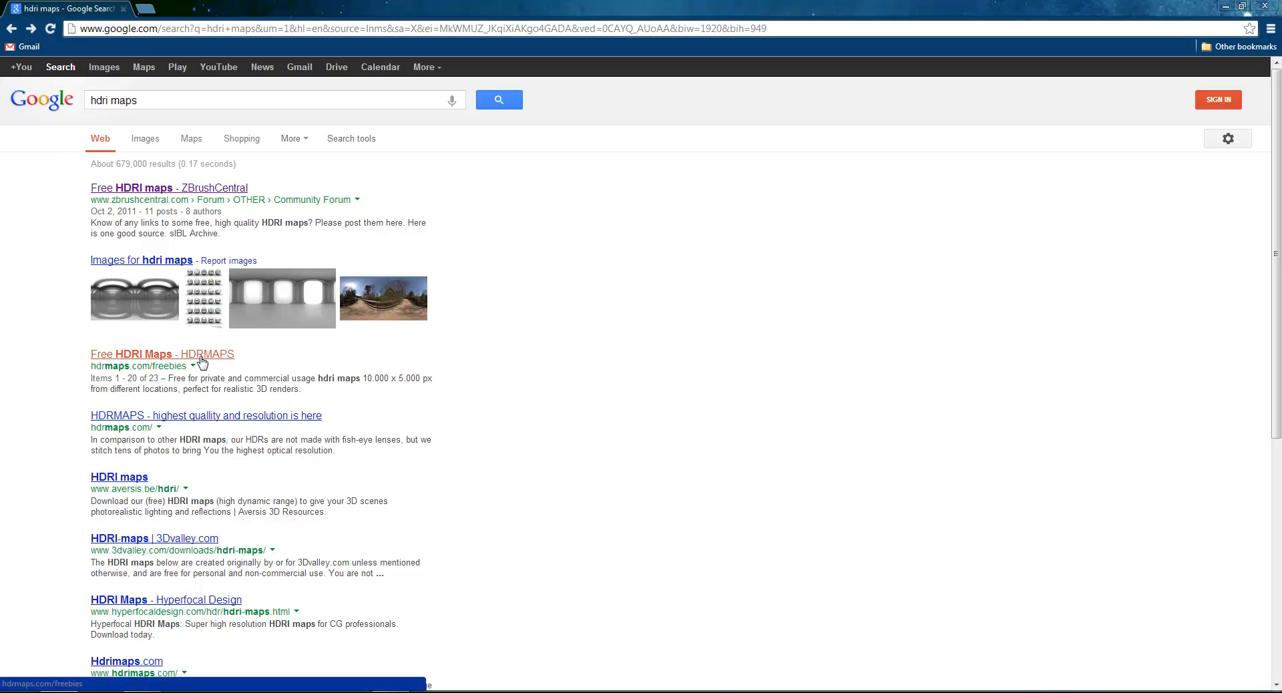
Visit HDRMAPS' Free HDRI Maps page and browse down through the freebie panoramas.
click(162, 353)
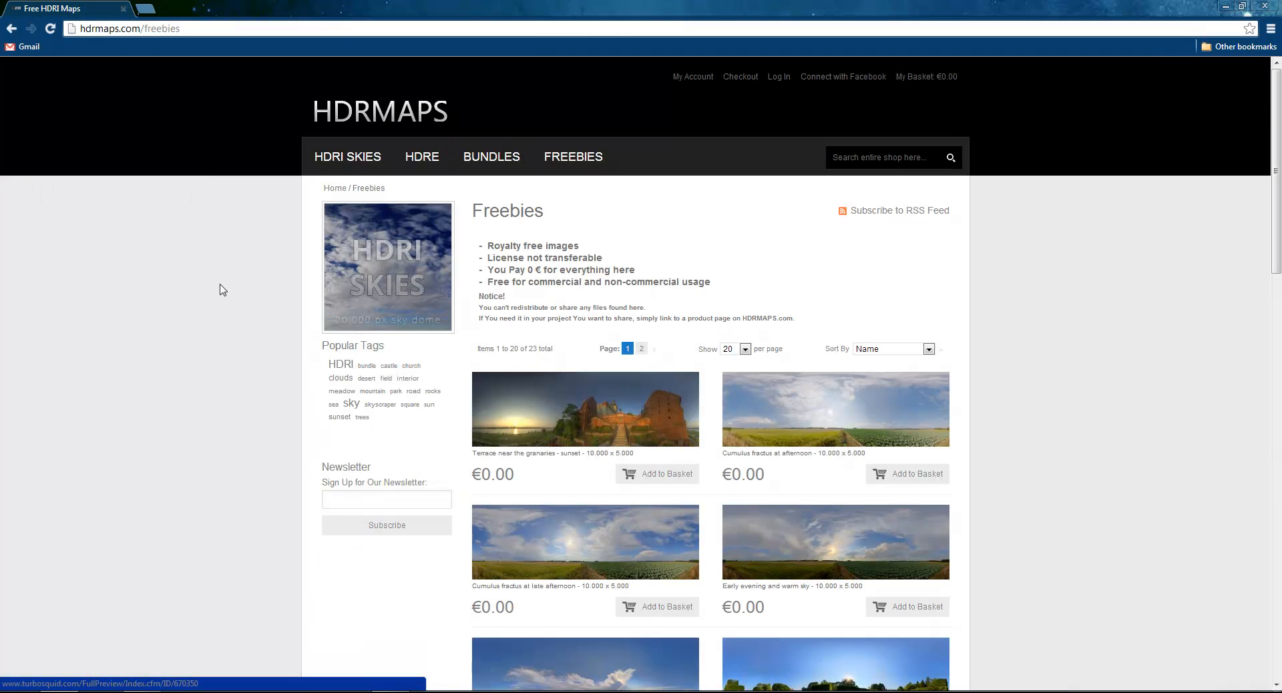
mouse_move(313, 363)
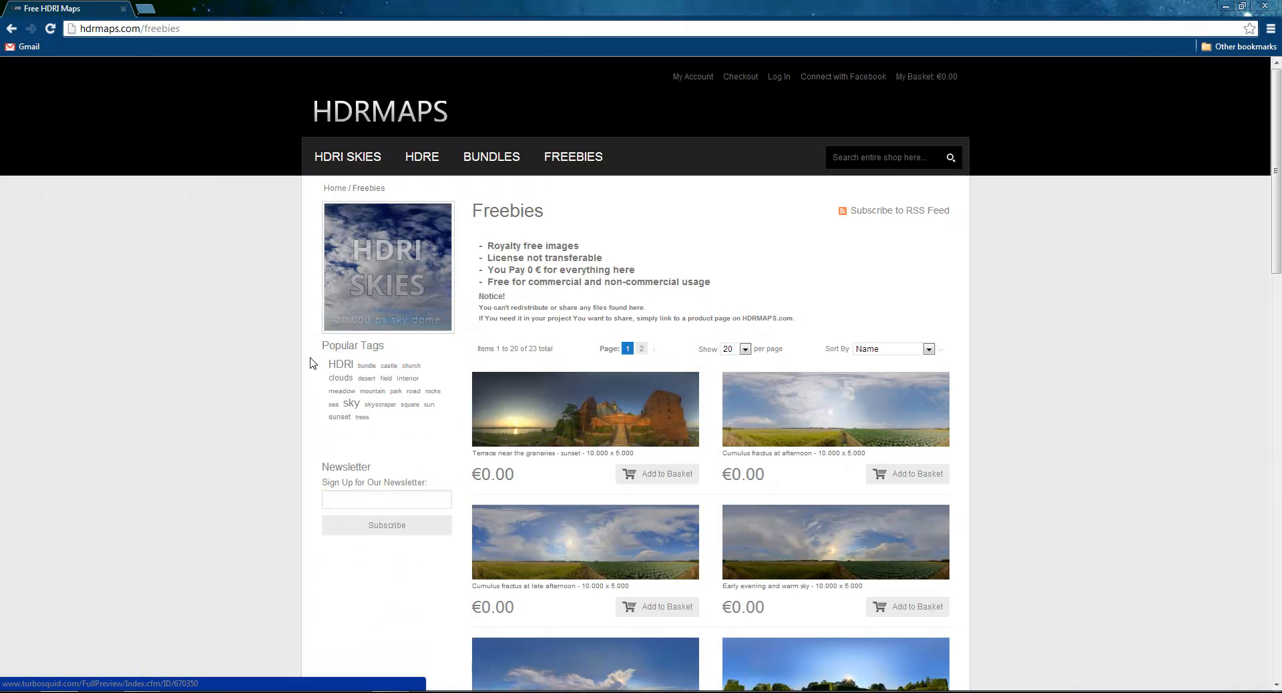
scroll(down, 3)
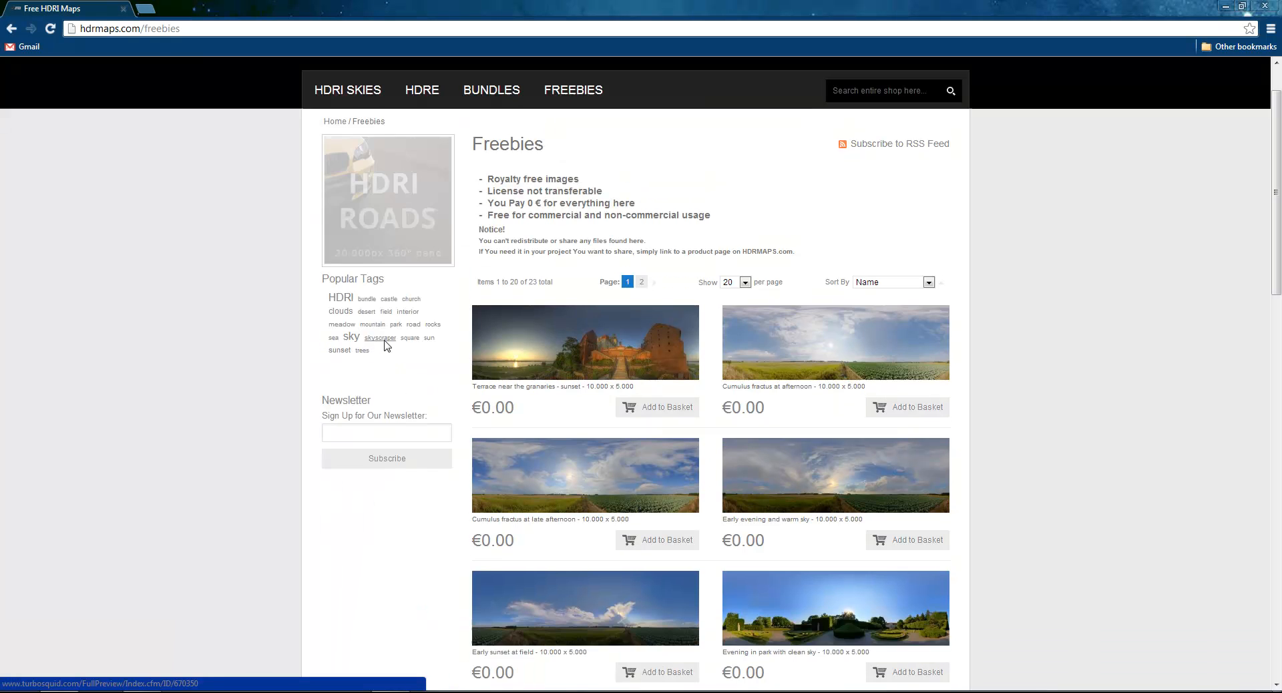
scroll(down, 3)
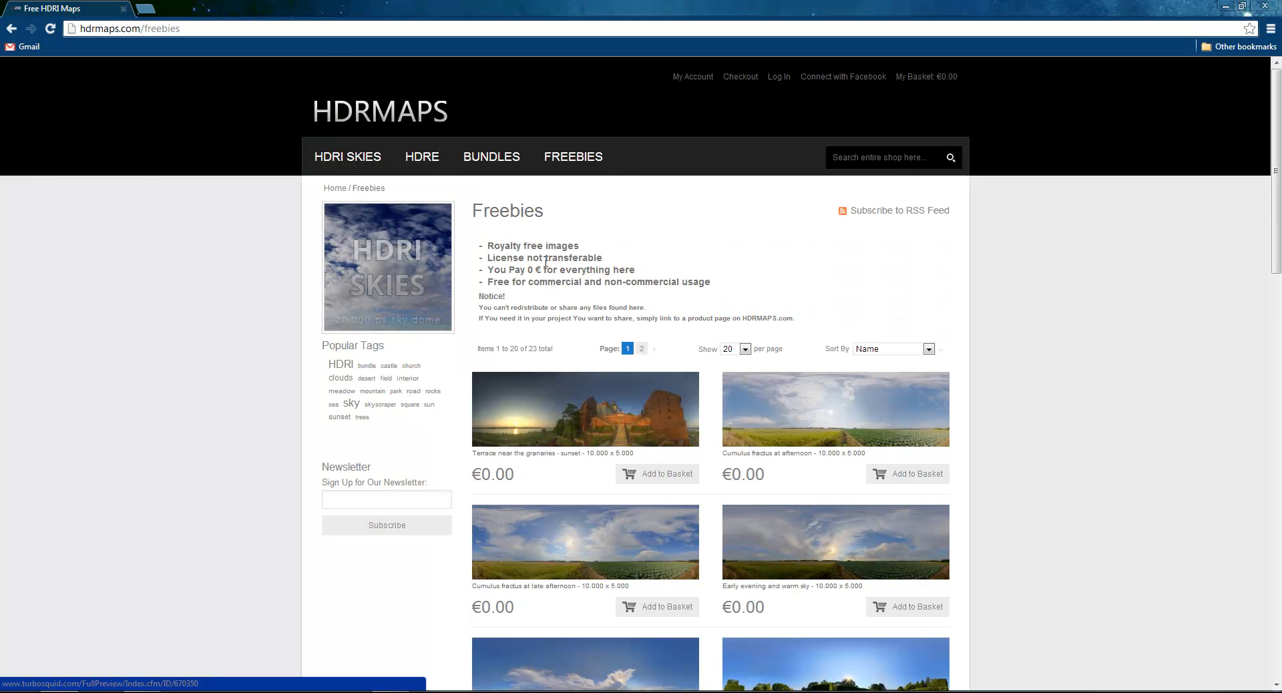
scroll(down, 3)
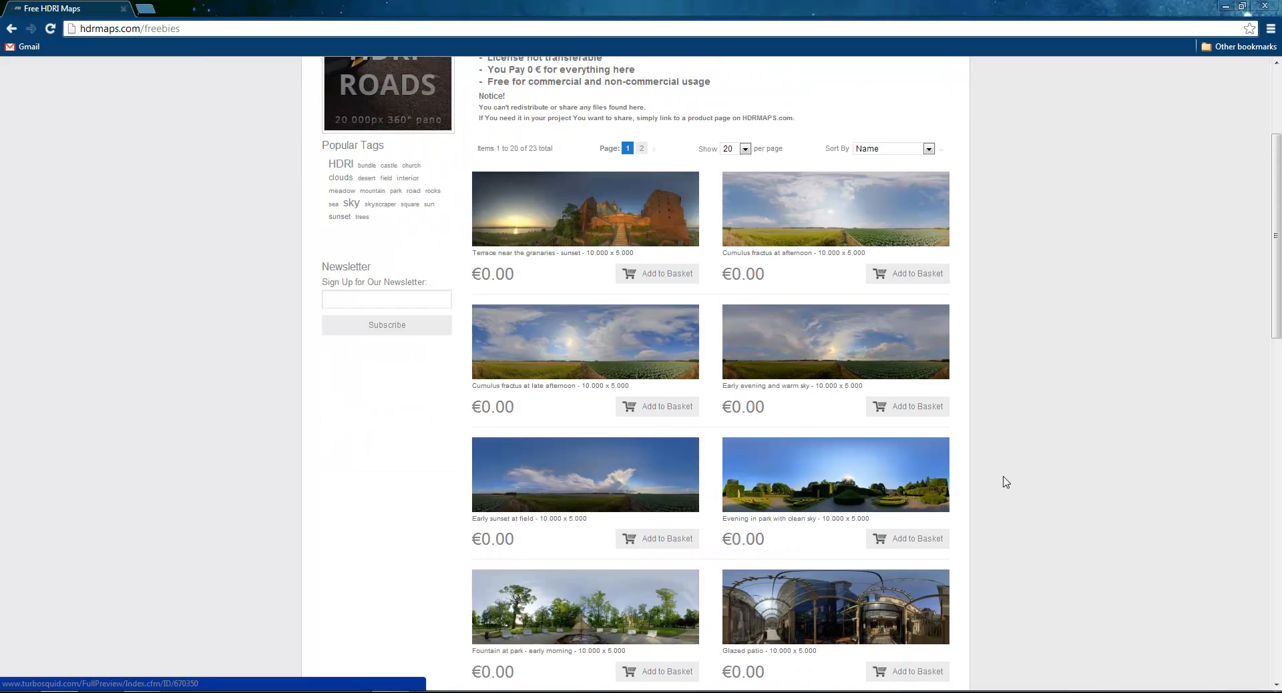
scroll(down, 3)
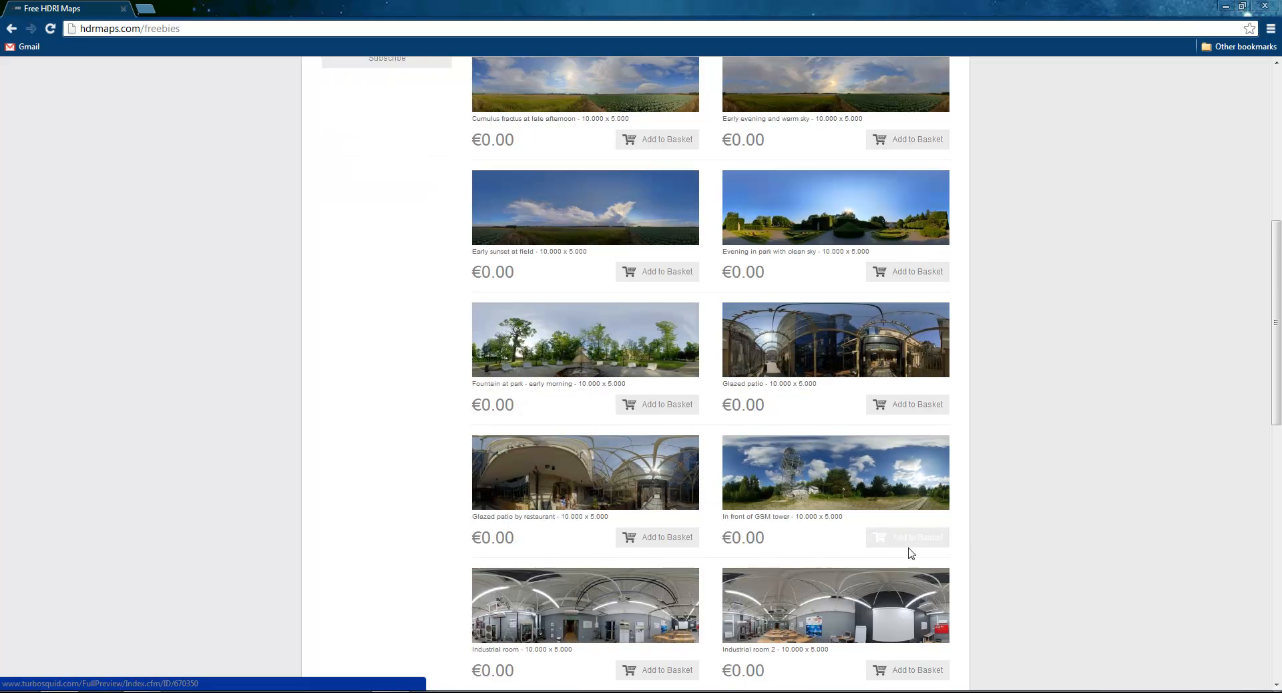
scroll(down, 3)
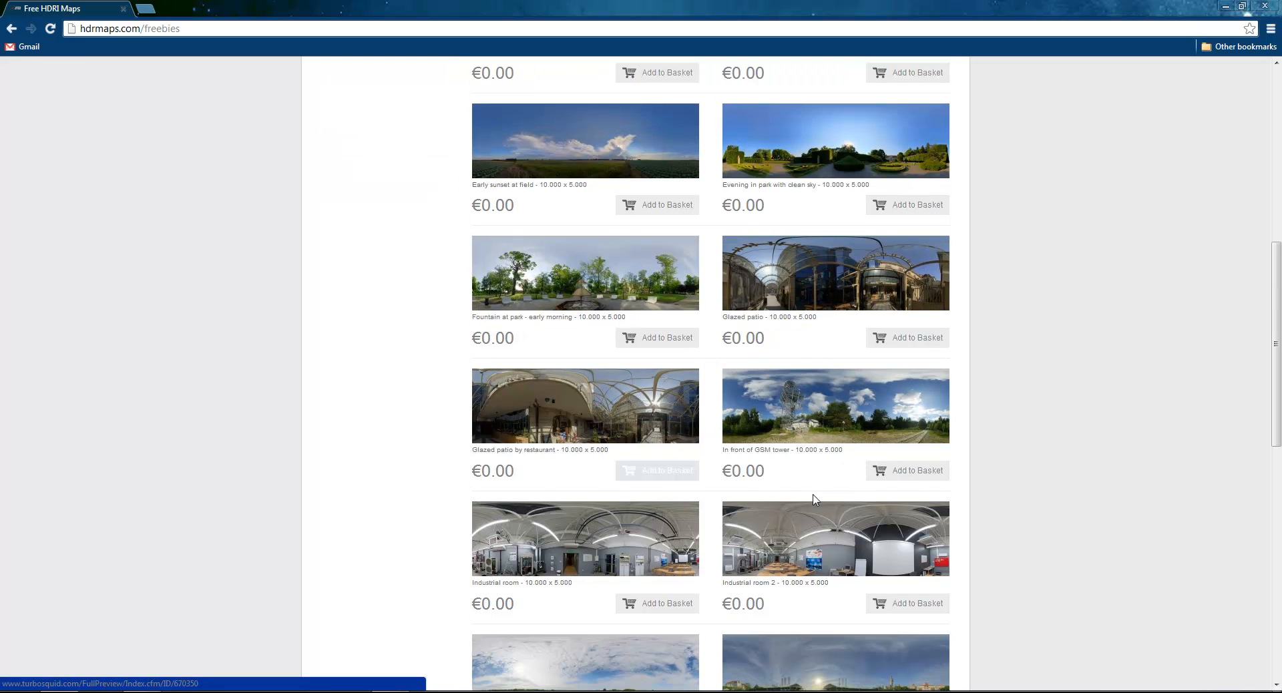
scroll(down, 3)
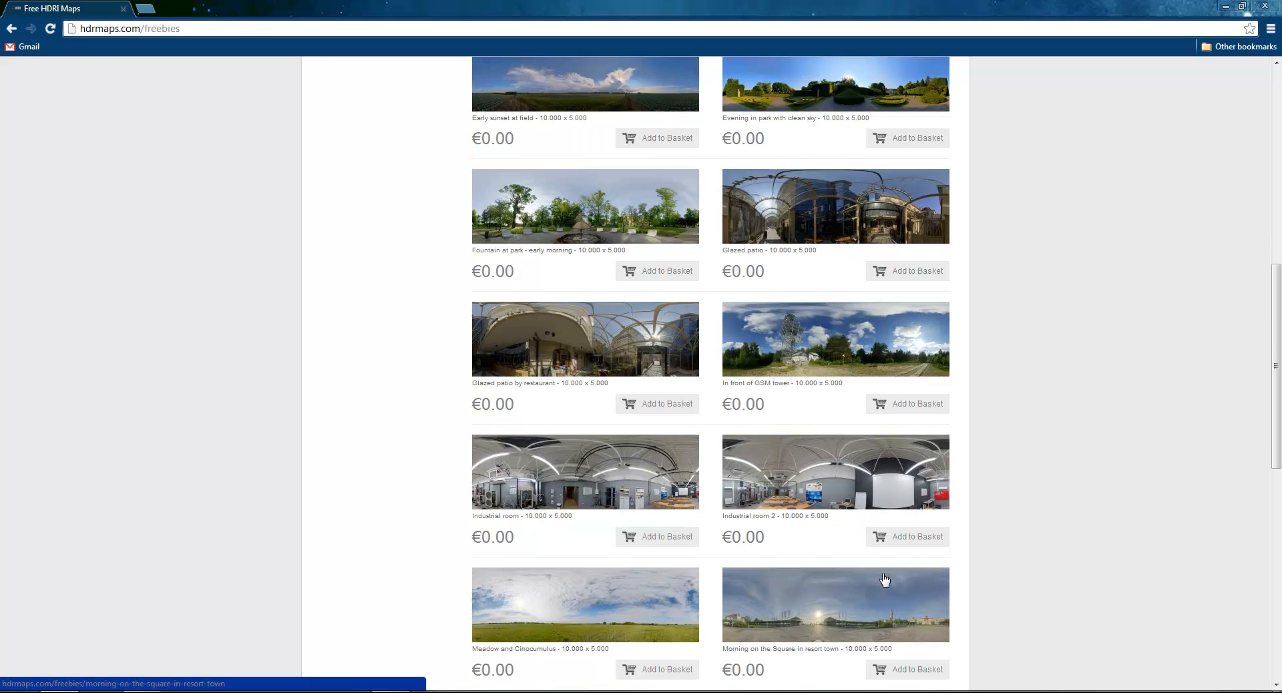
scroll(down, 3)
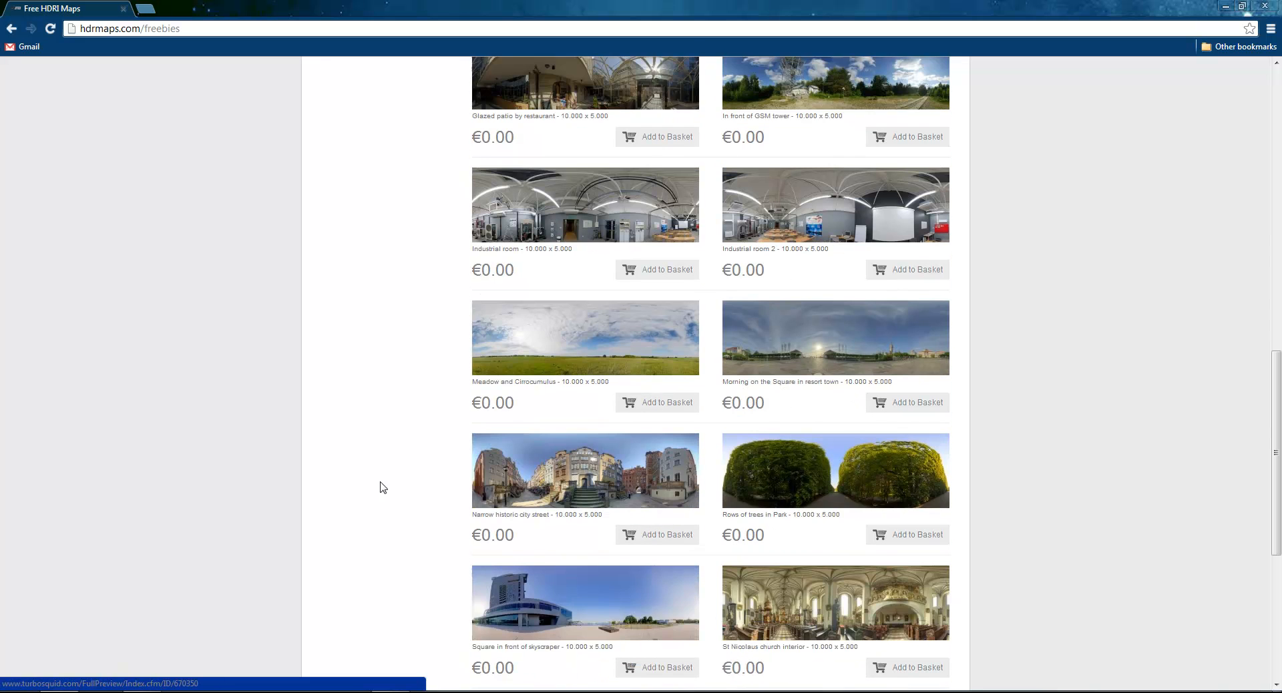
scroll(down, 3)
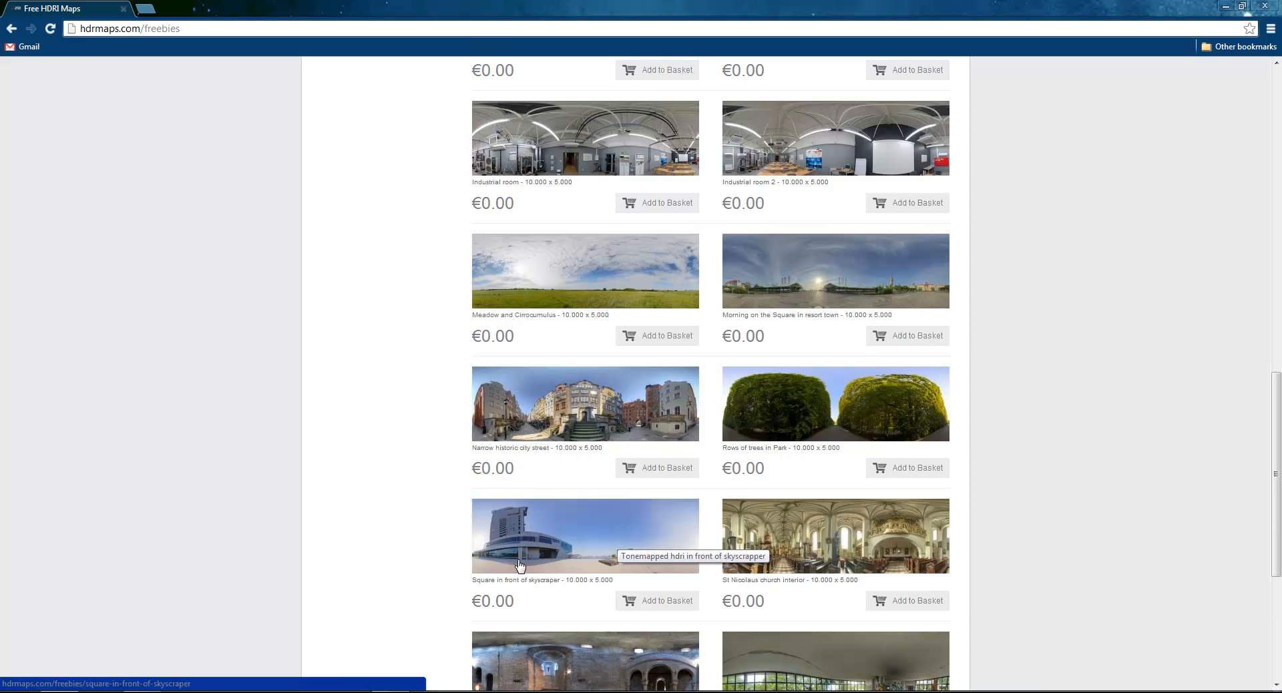
scroll(down, 3)
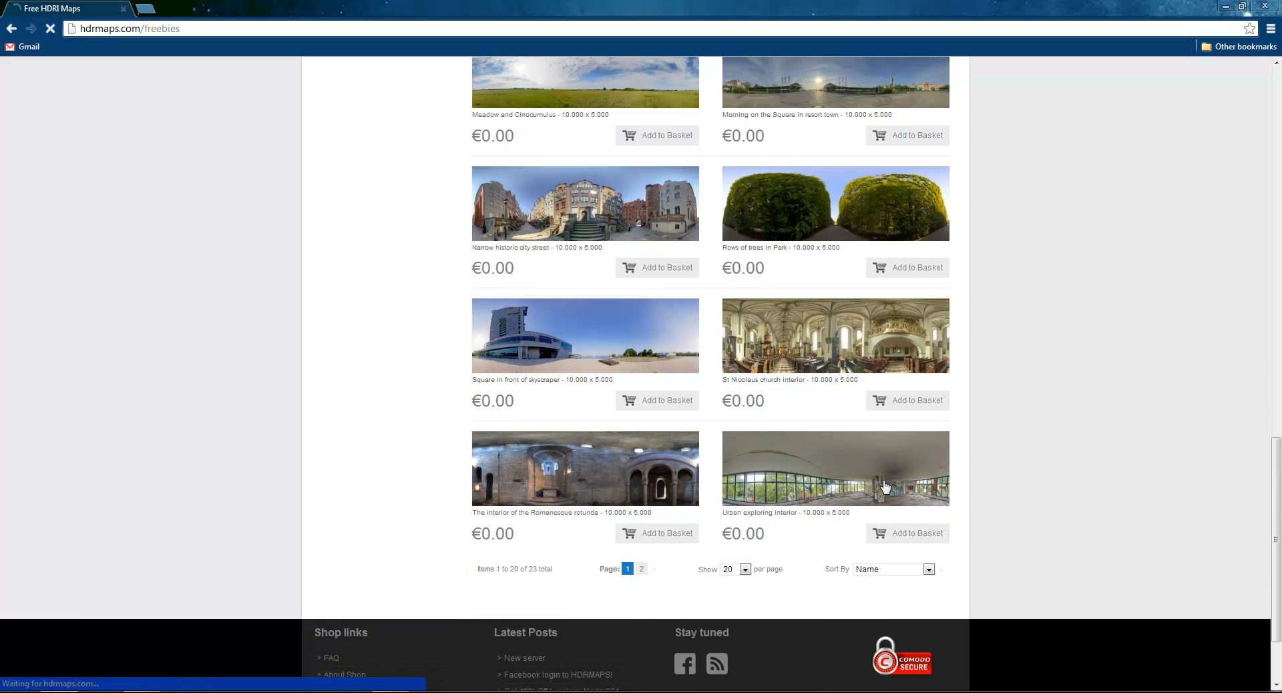
View the Urban exploring interior panorama page and its preview, then return to the freebies listing.
click(835, 468)
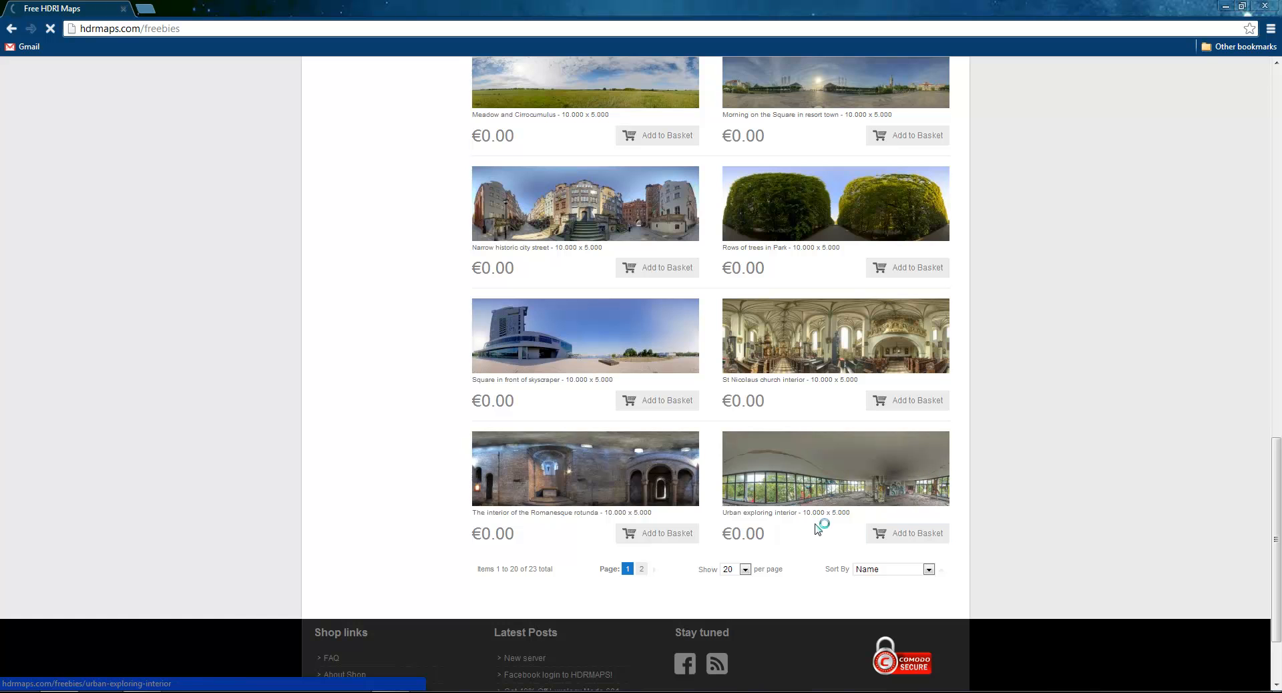
click(835, 469)
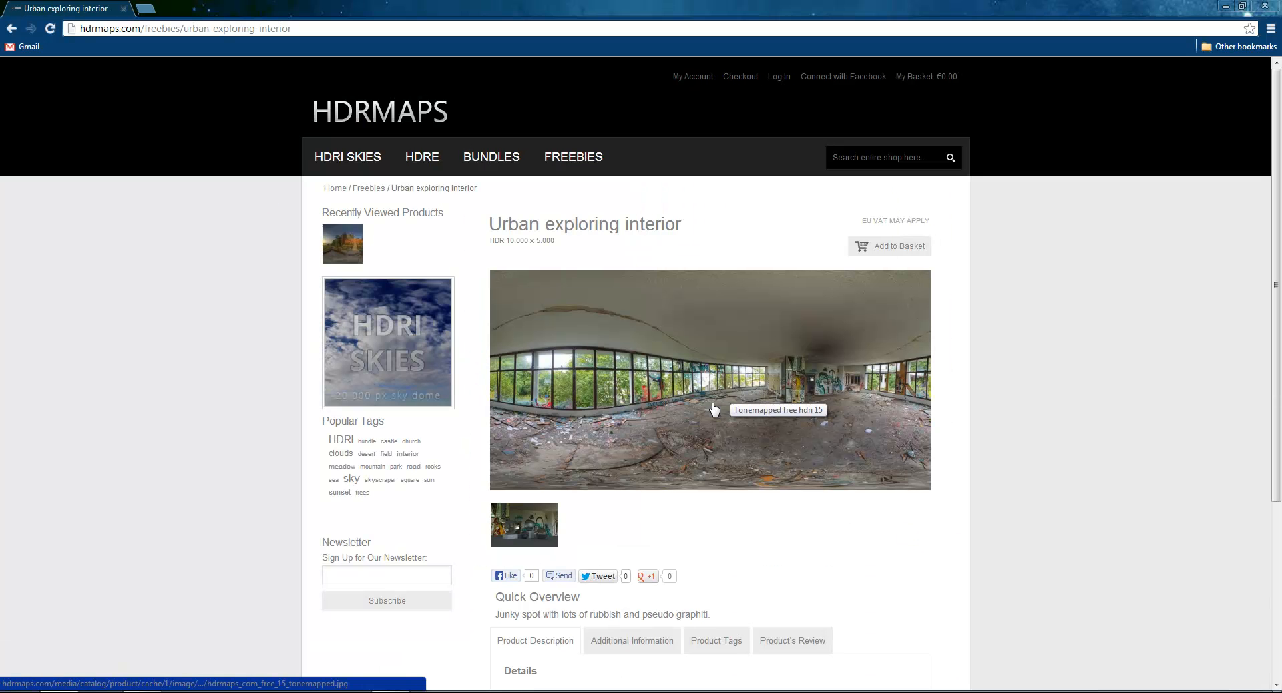
mouse_move(655, 433)
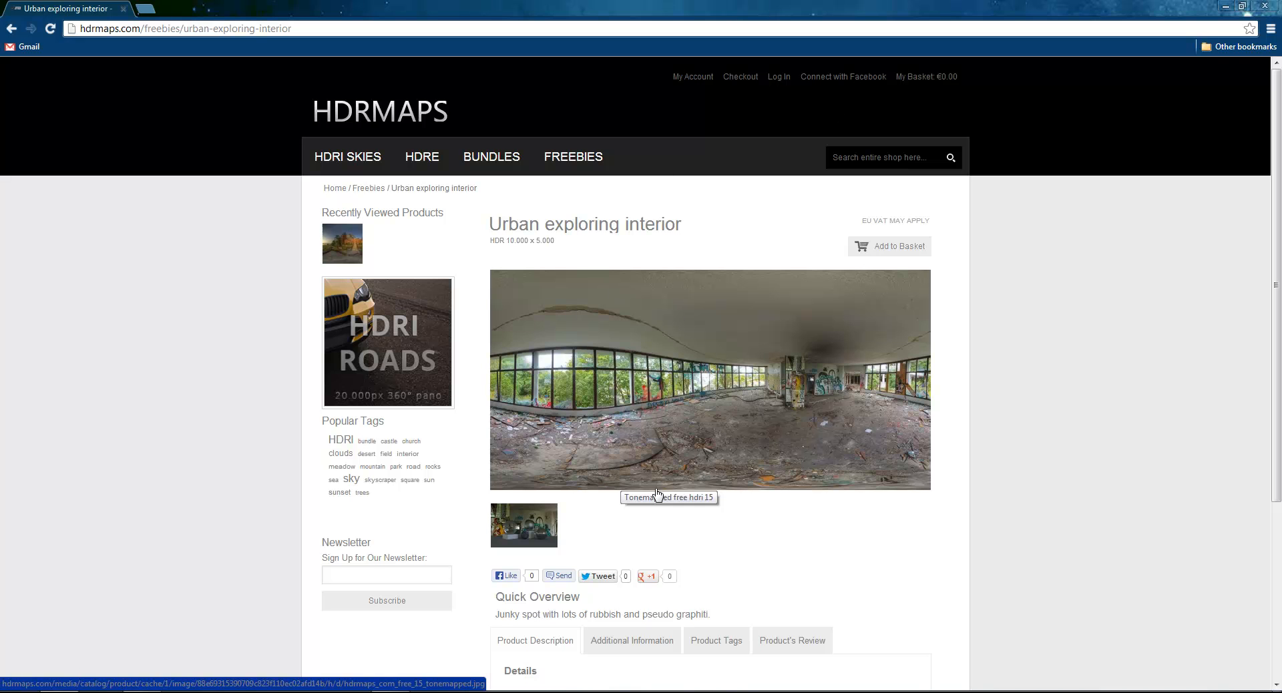
click(709, 379)
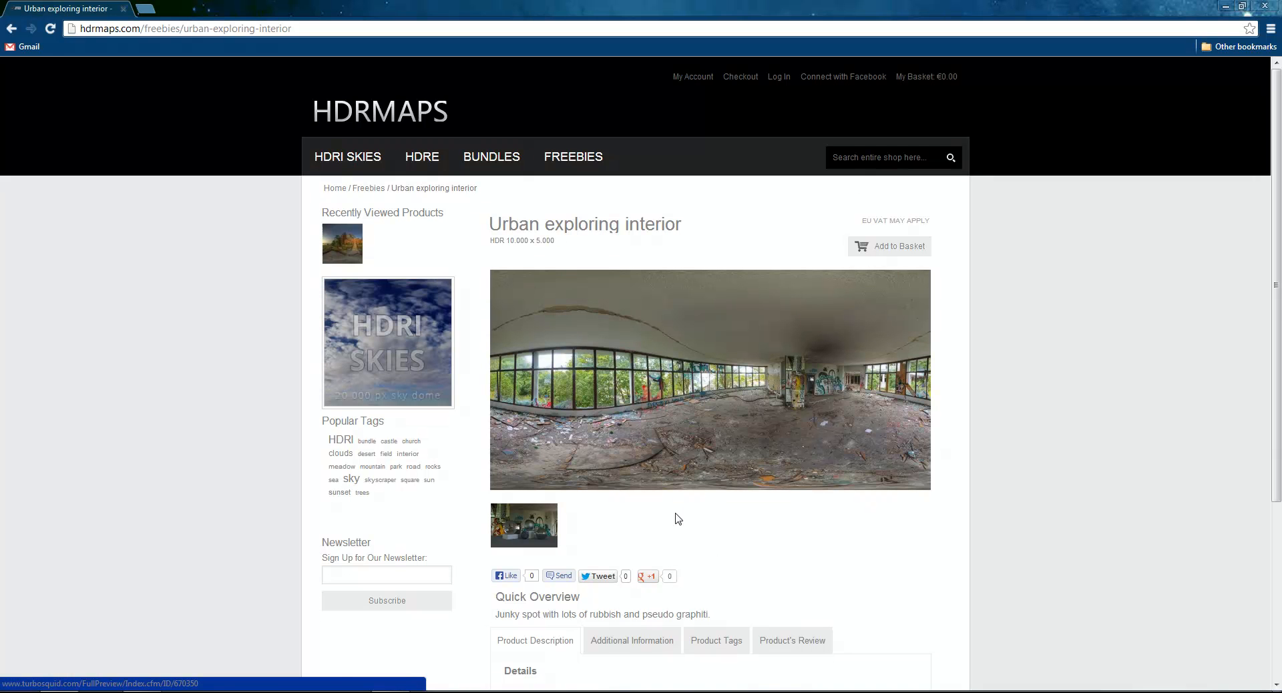
click(12, 28)
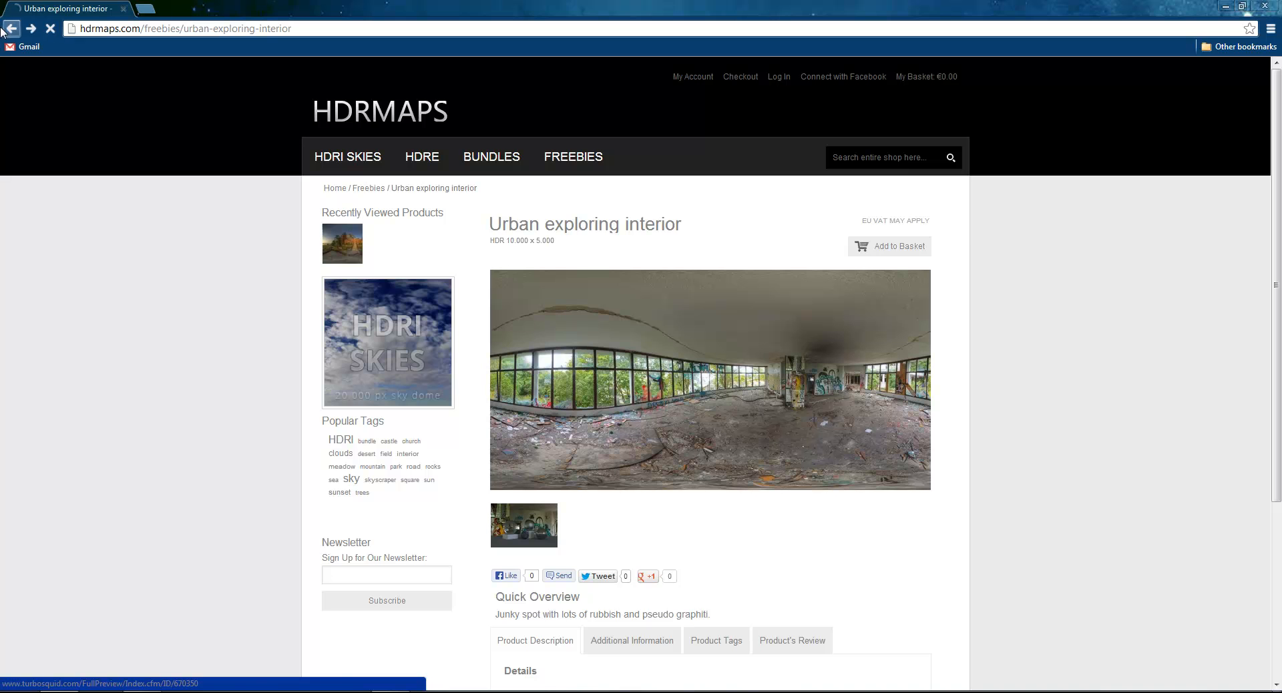
click(12, 28)
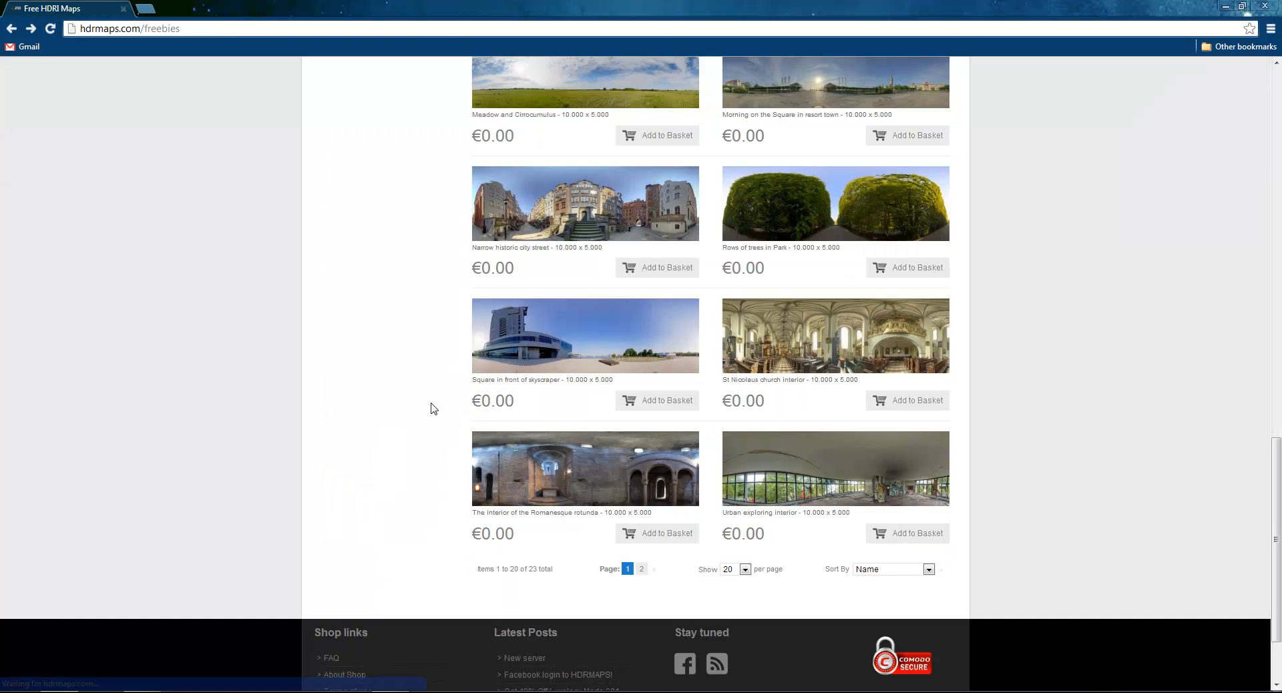
scroll(up, 3)
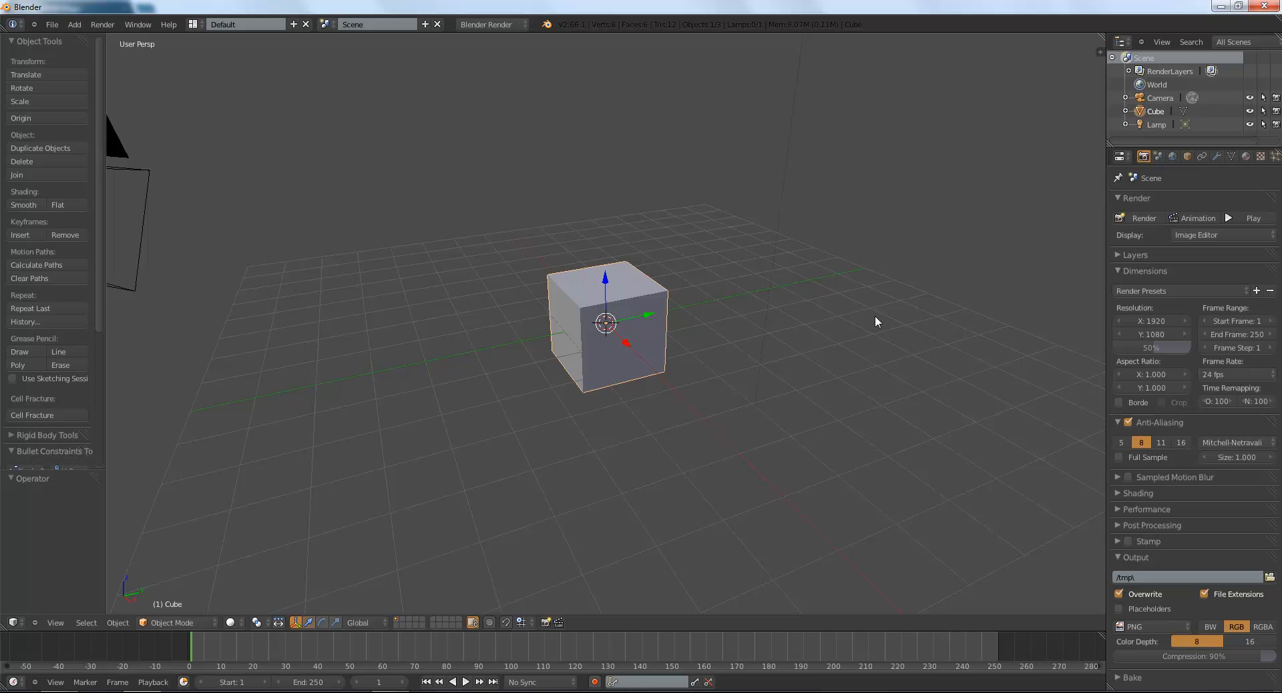
mouse_move(883, 335)
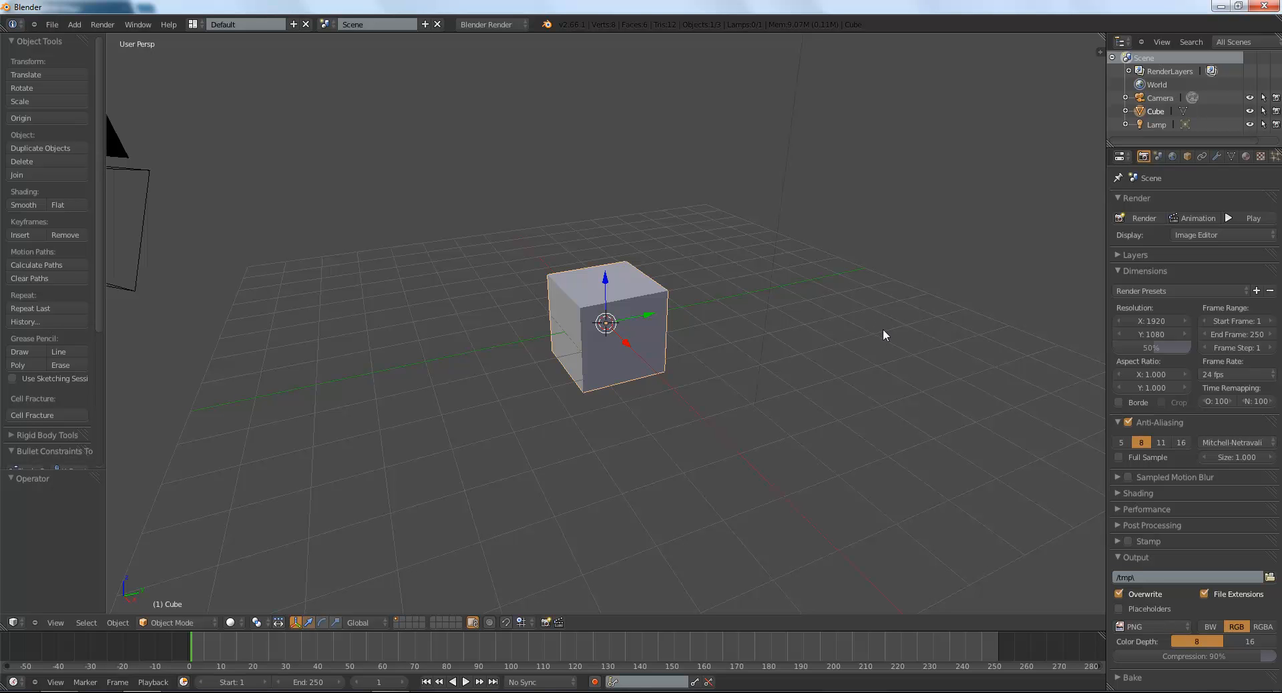
mouse_move(872, 343)
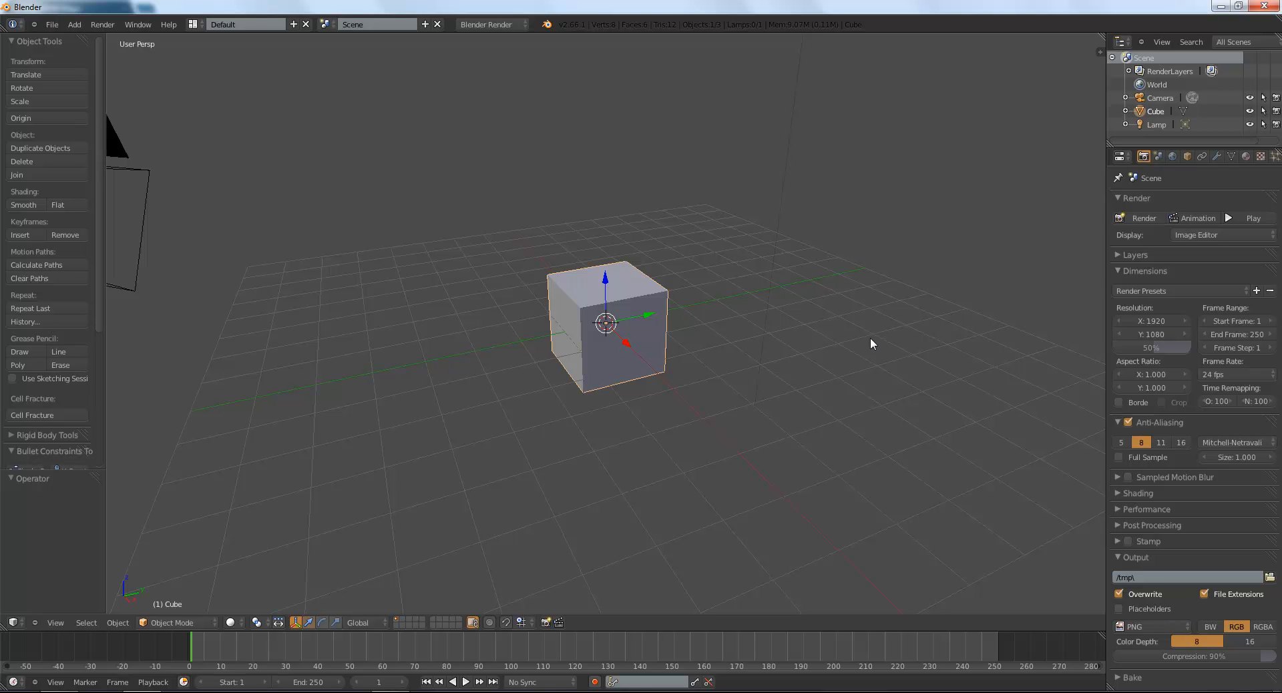
mouse_move(870, 346)
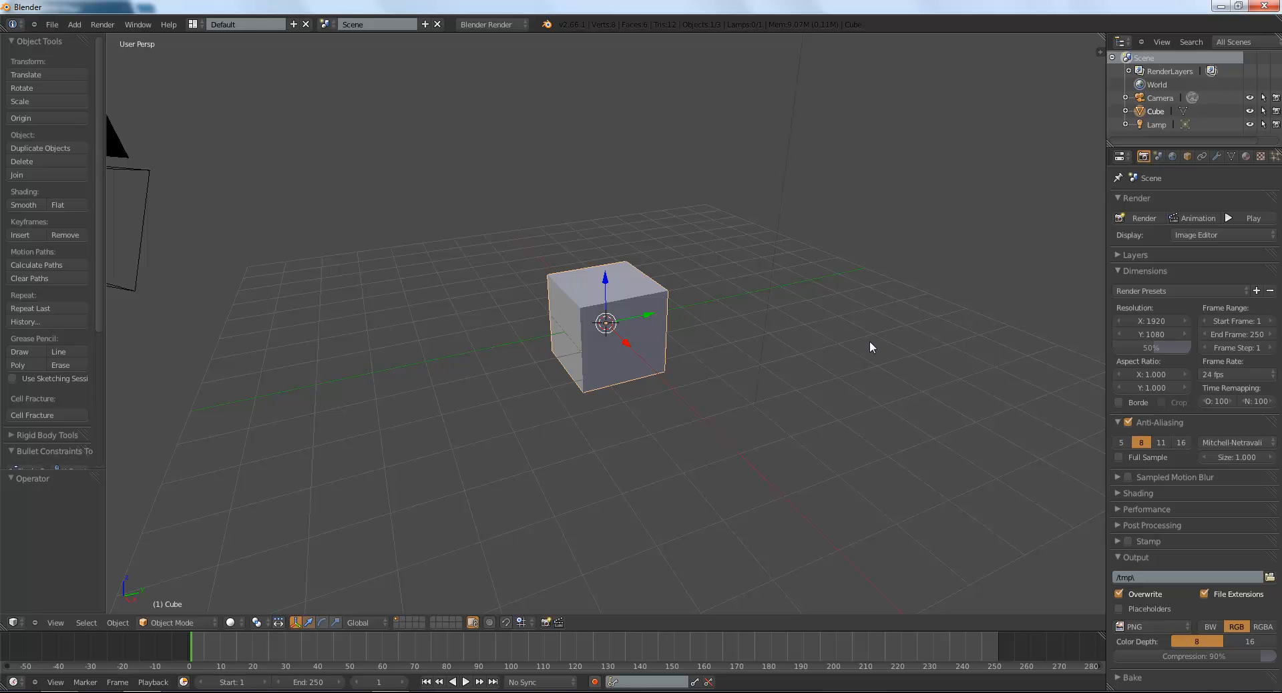
mouse_move(869, 349)
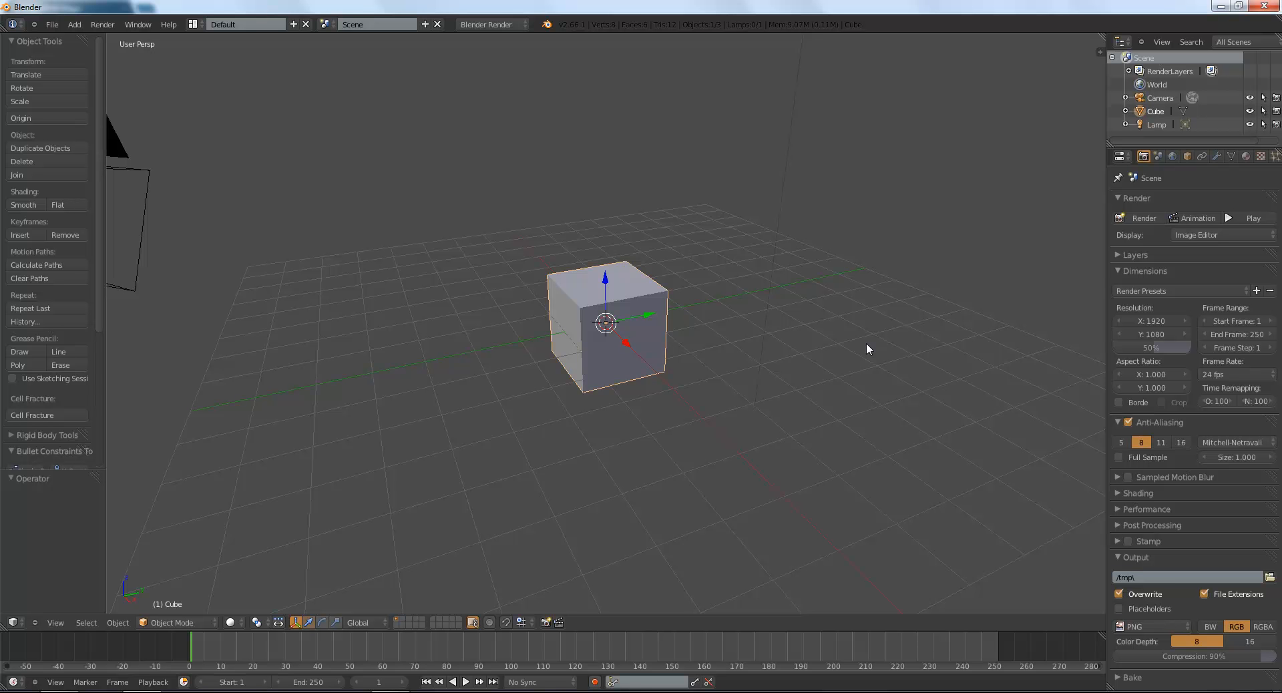
mouse_move(949, 617)
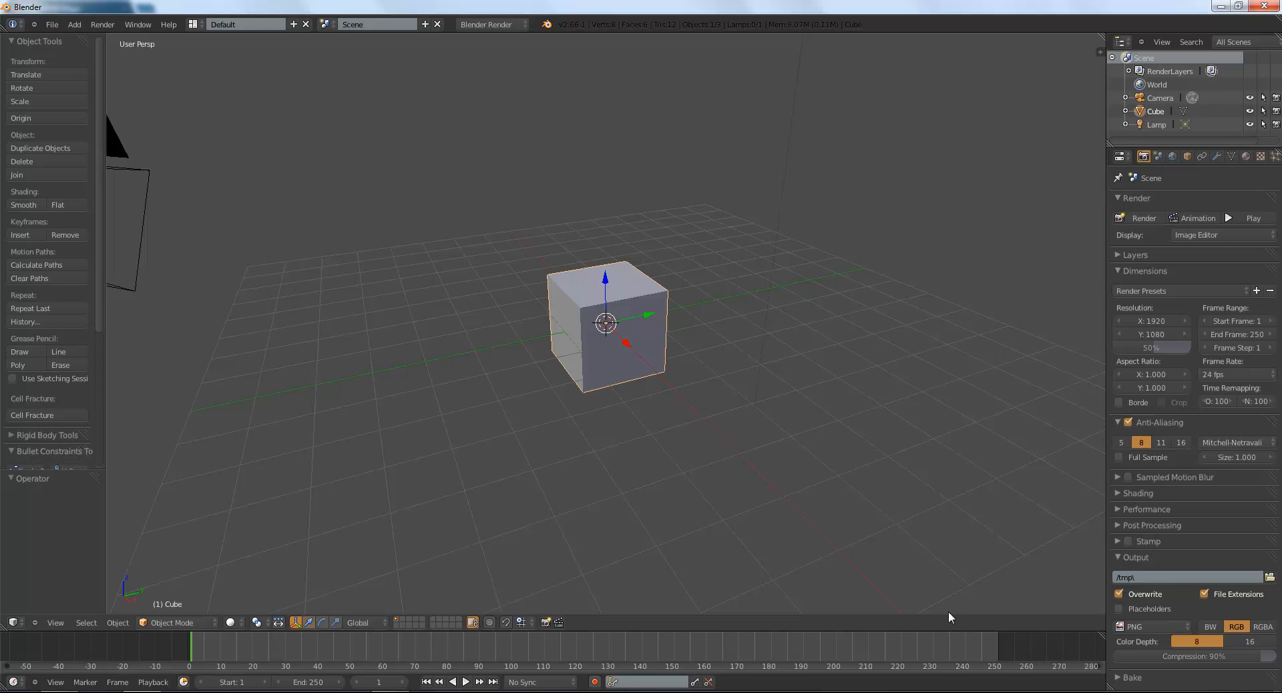
mouse_move(393, 523)
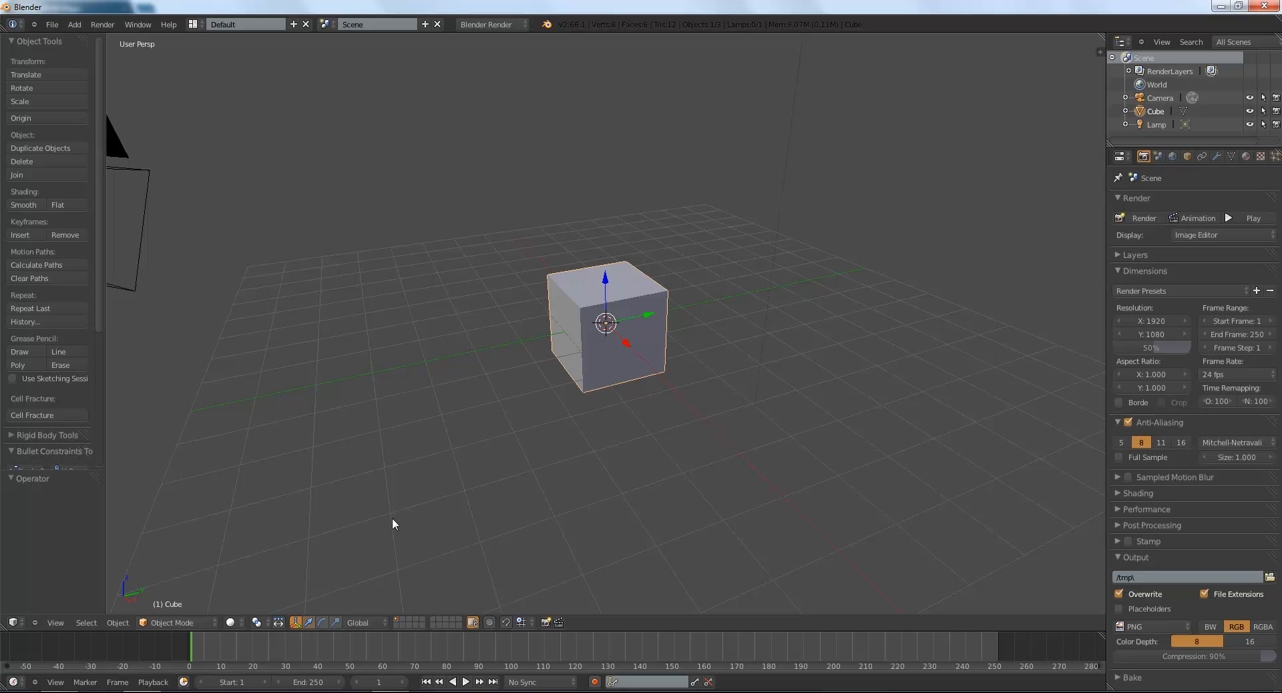
mouse_move(745, 221)
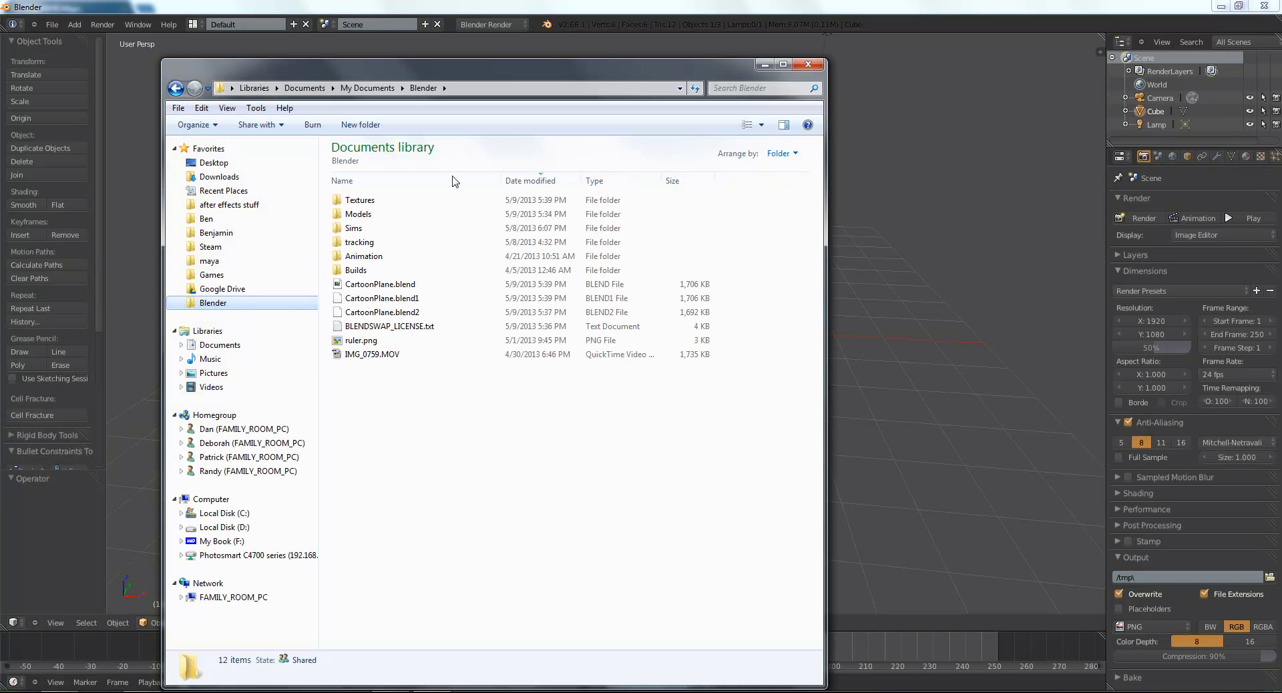
Play HDR_test0001-0250.avi from the Blender Models folder in Windows Media Player.
double_click(358, 214)
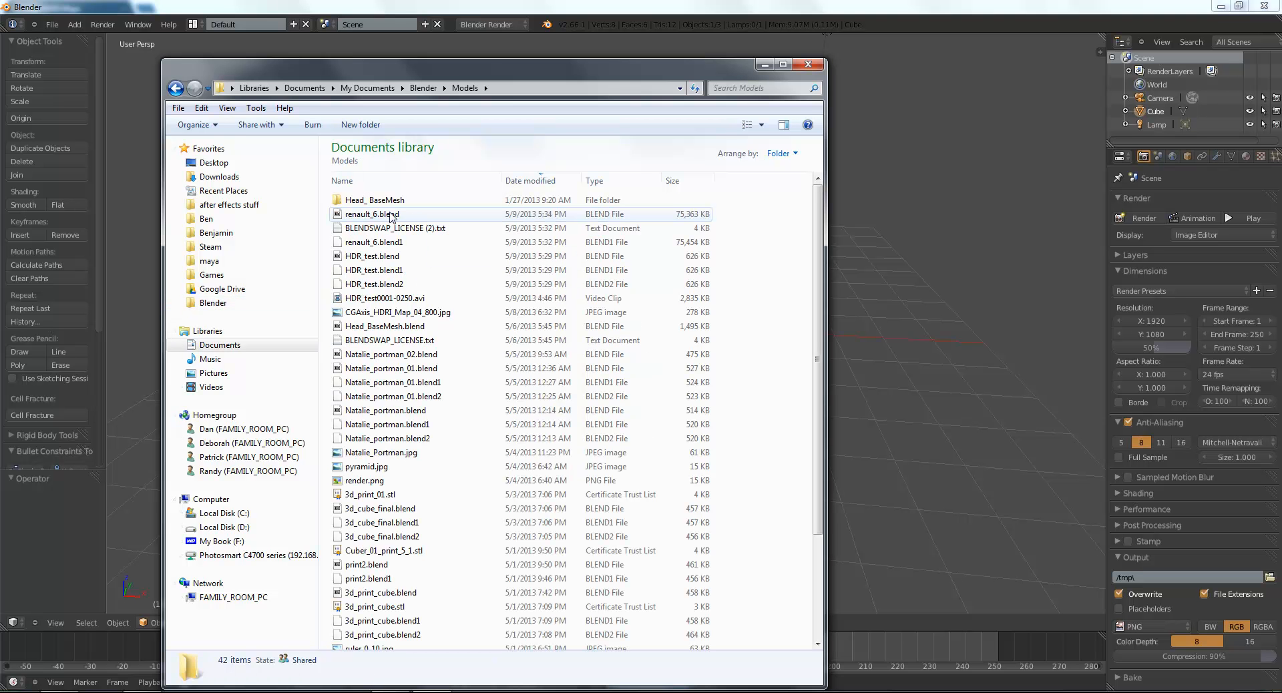
click(385, 298)
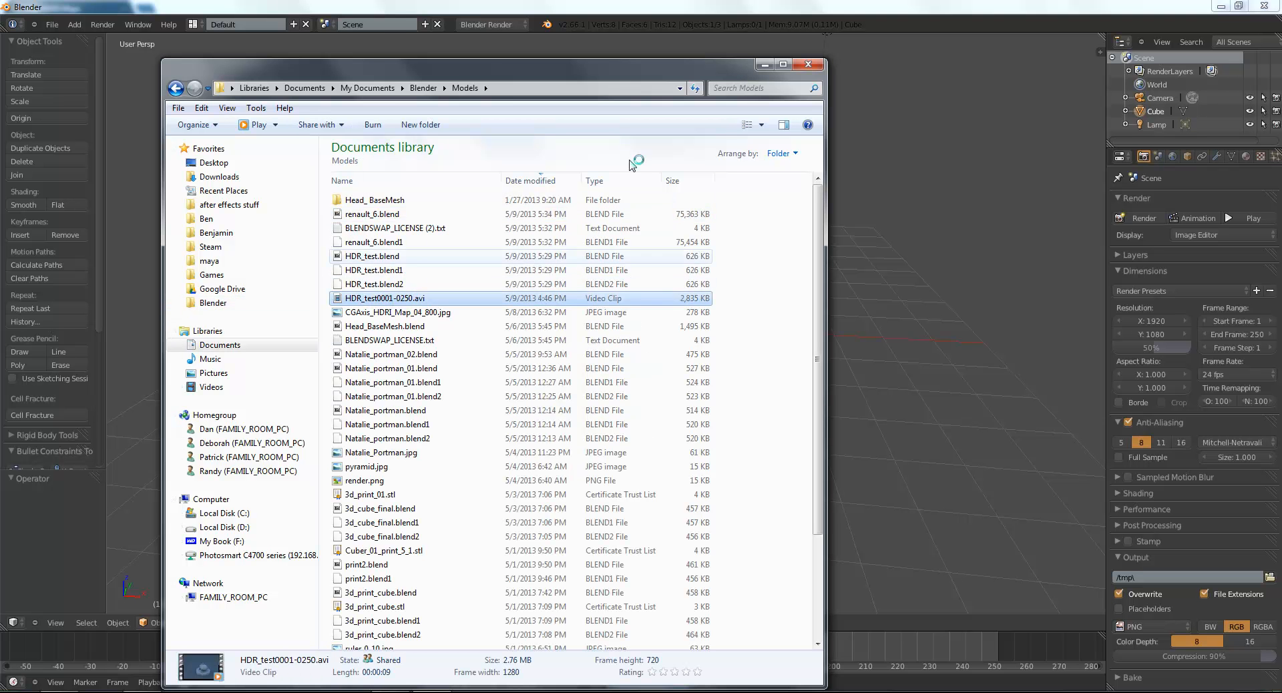
double_click(385, 298)
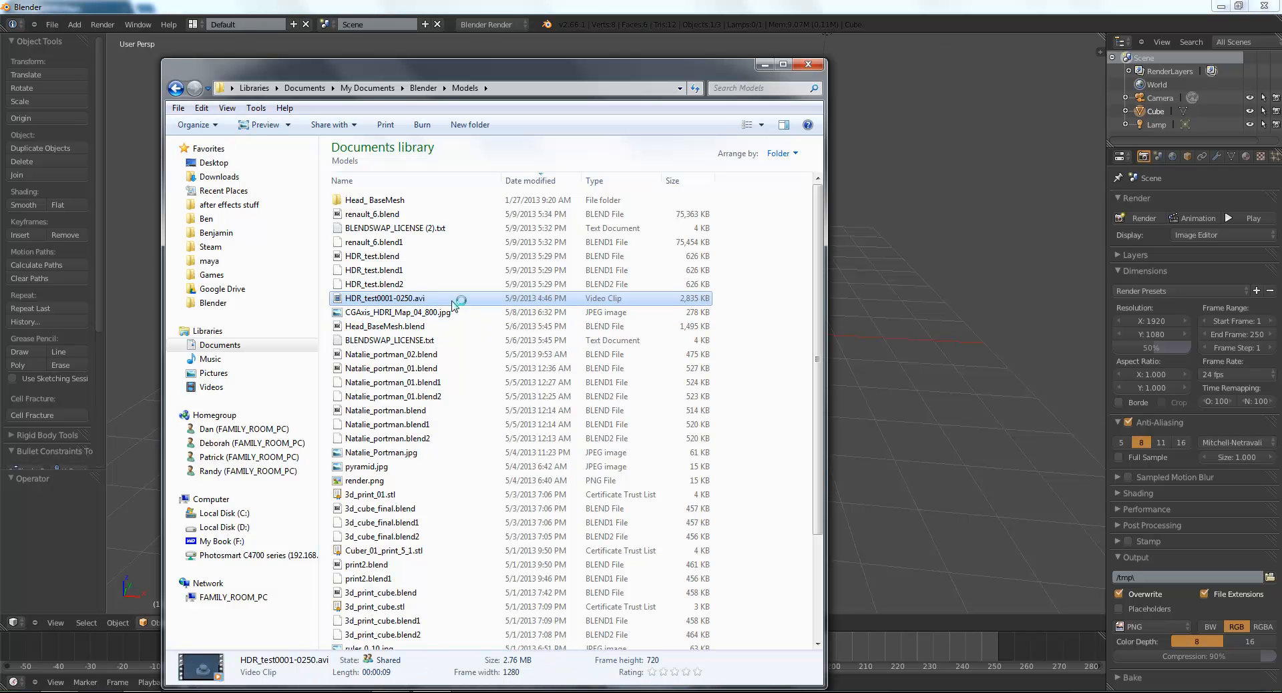
double_click(385, 298)
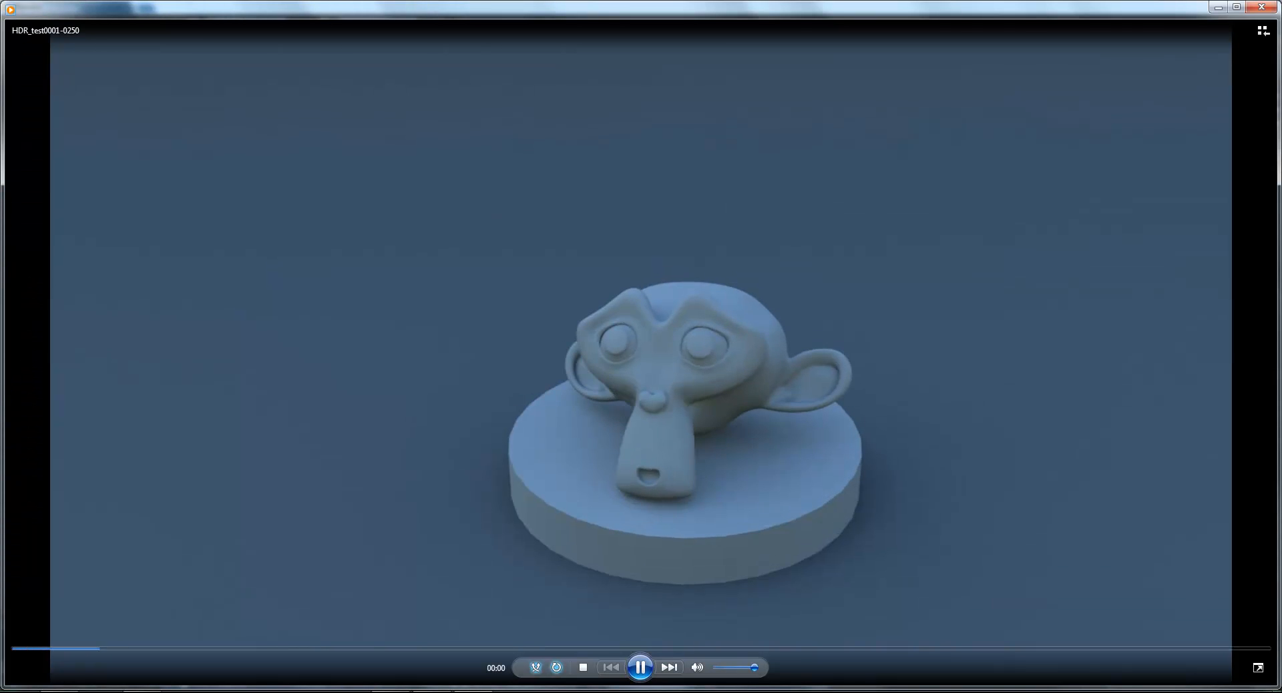
Pause the Suzanne test render clip and close Windows Media Player.
click(640, 668)
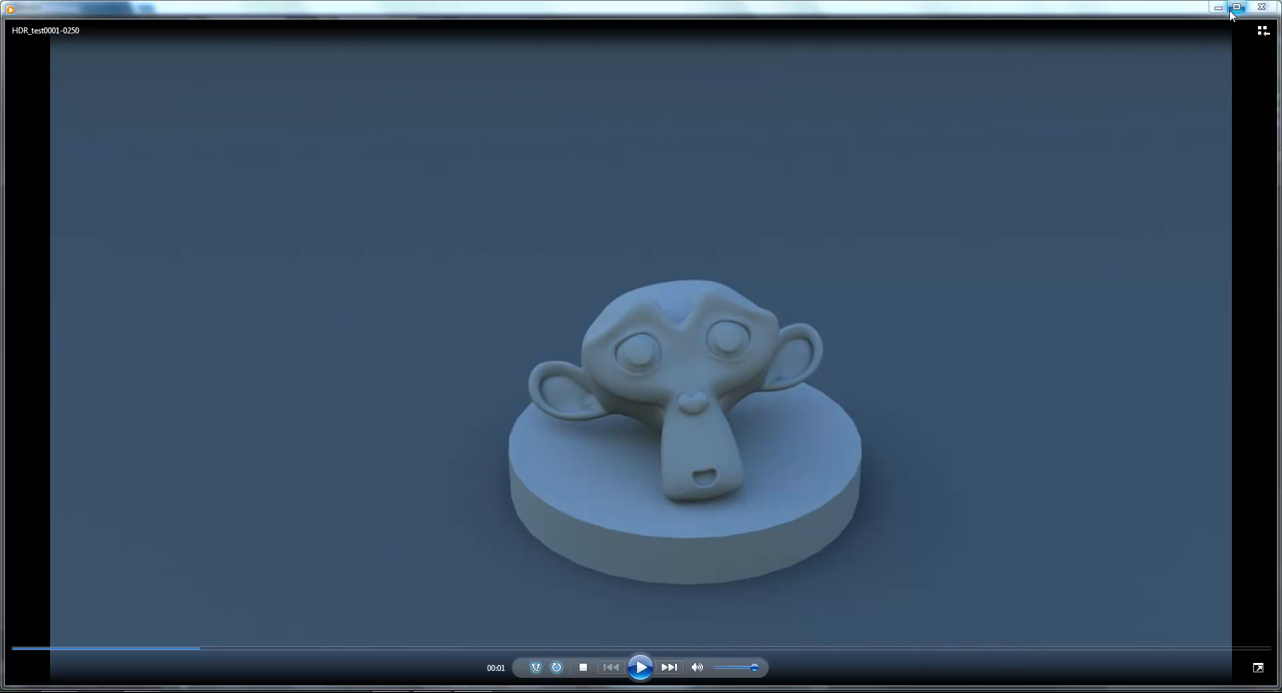
click(1262, 8)
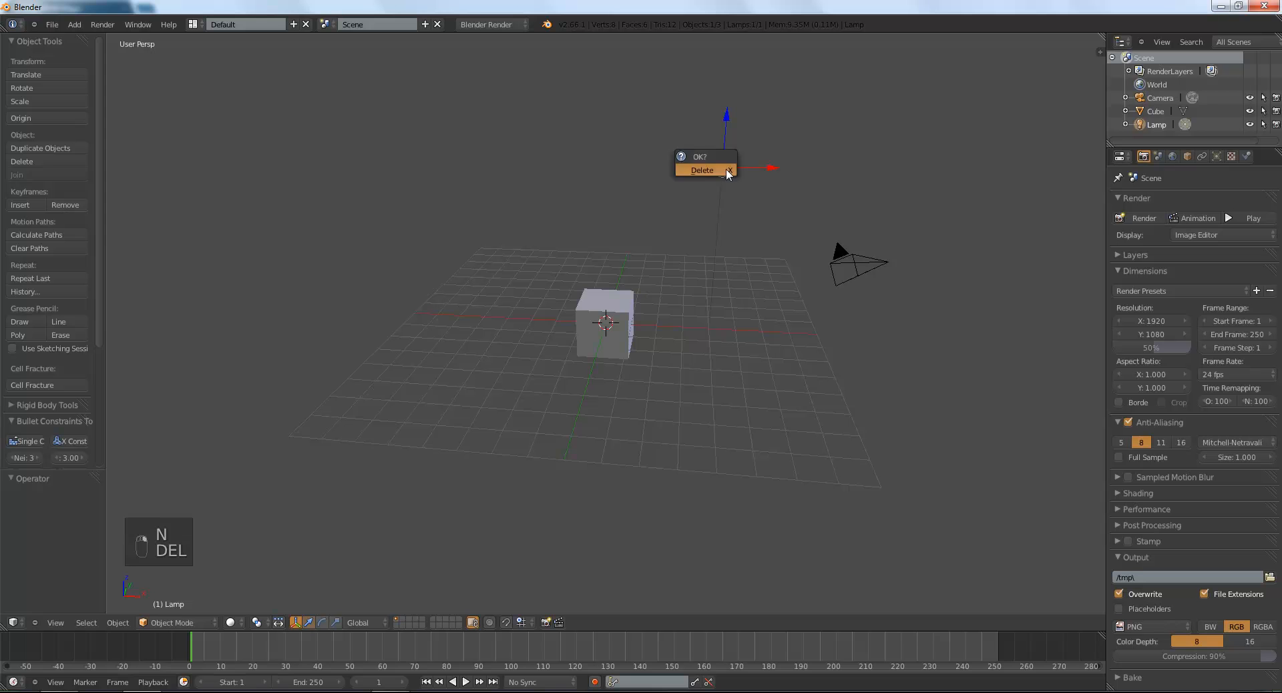
Delete the default lamp and cube, leaving only the camera in the scene.
click(701, 169)
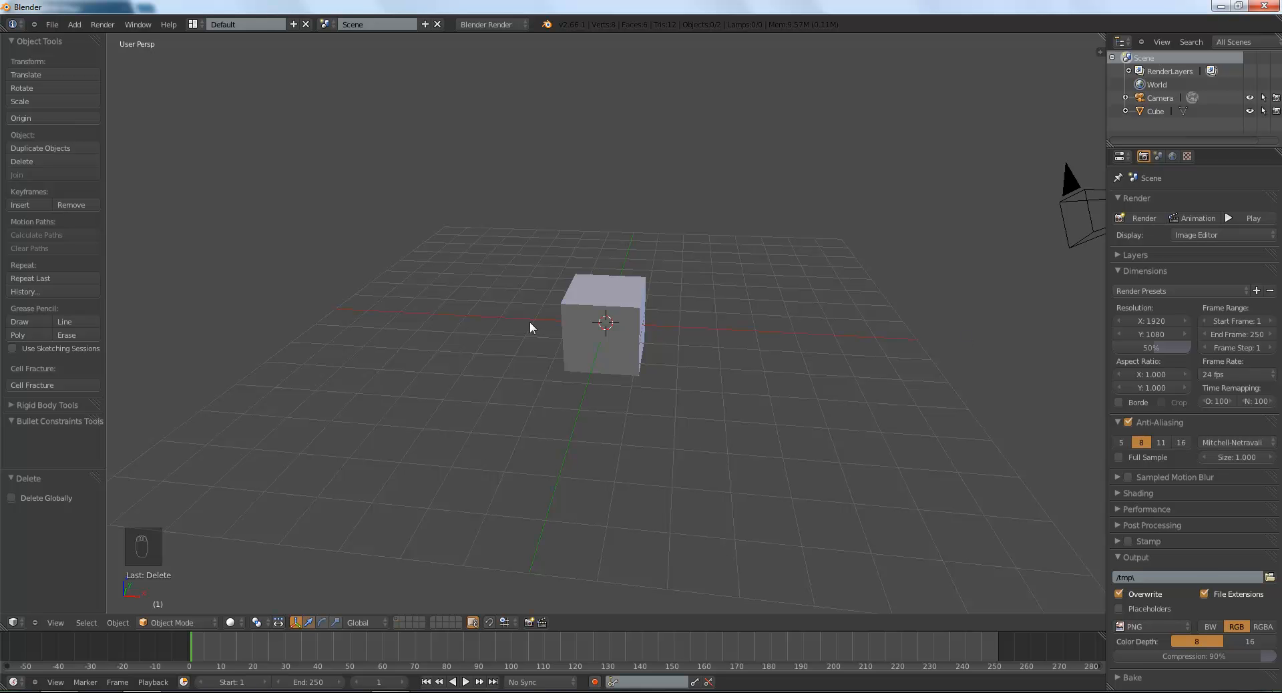
click(605, 327)
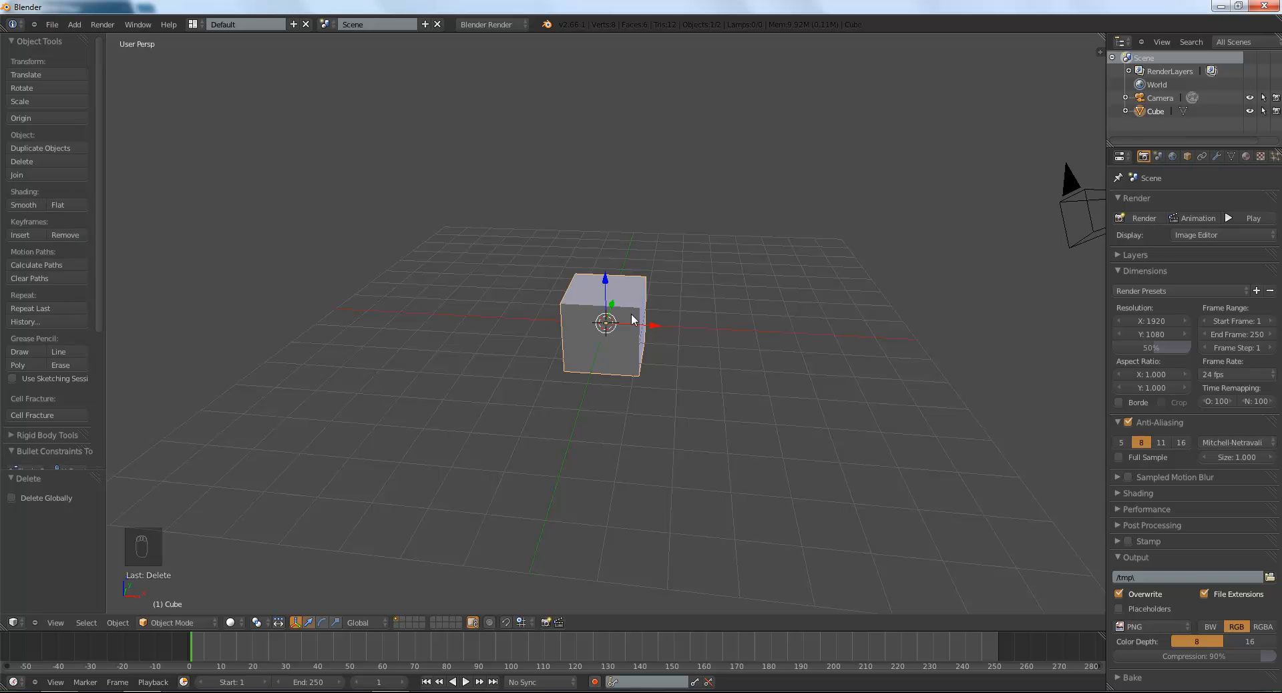
key(Delete)
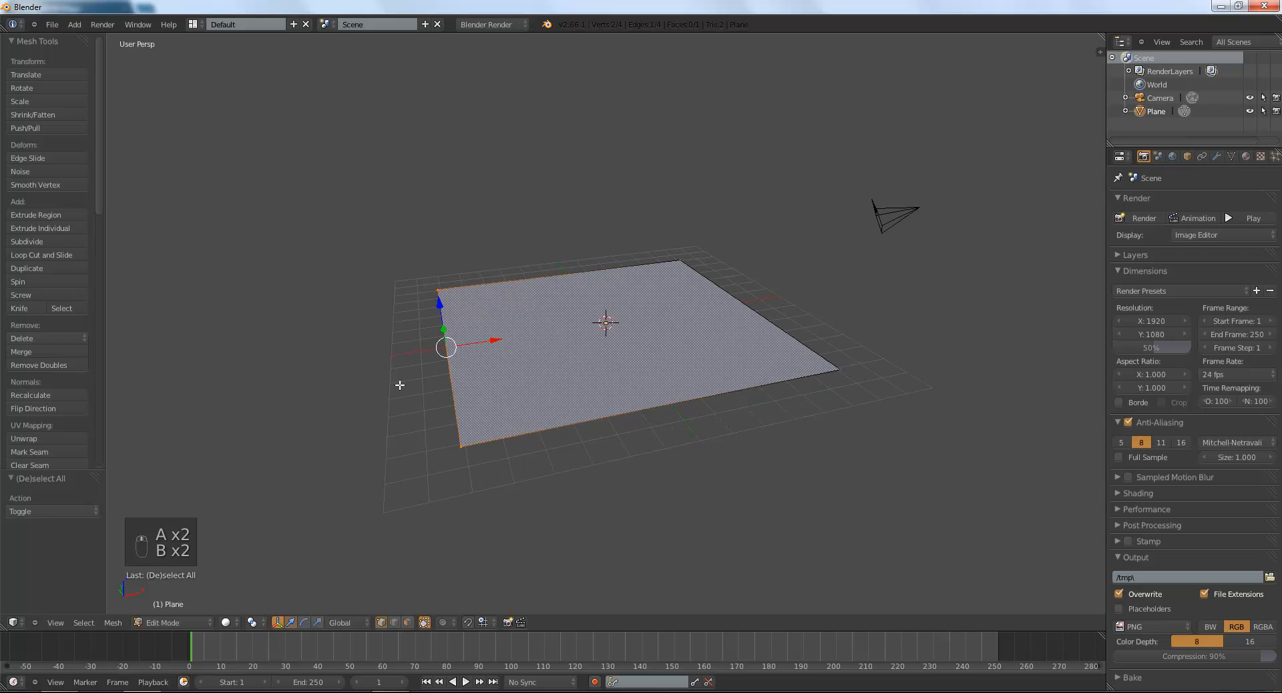
Extrude the plane's back edge up into a wall and add loop cuts for the floor-wall bend.
key(e)
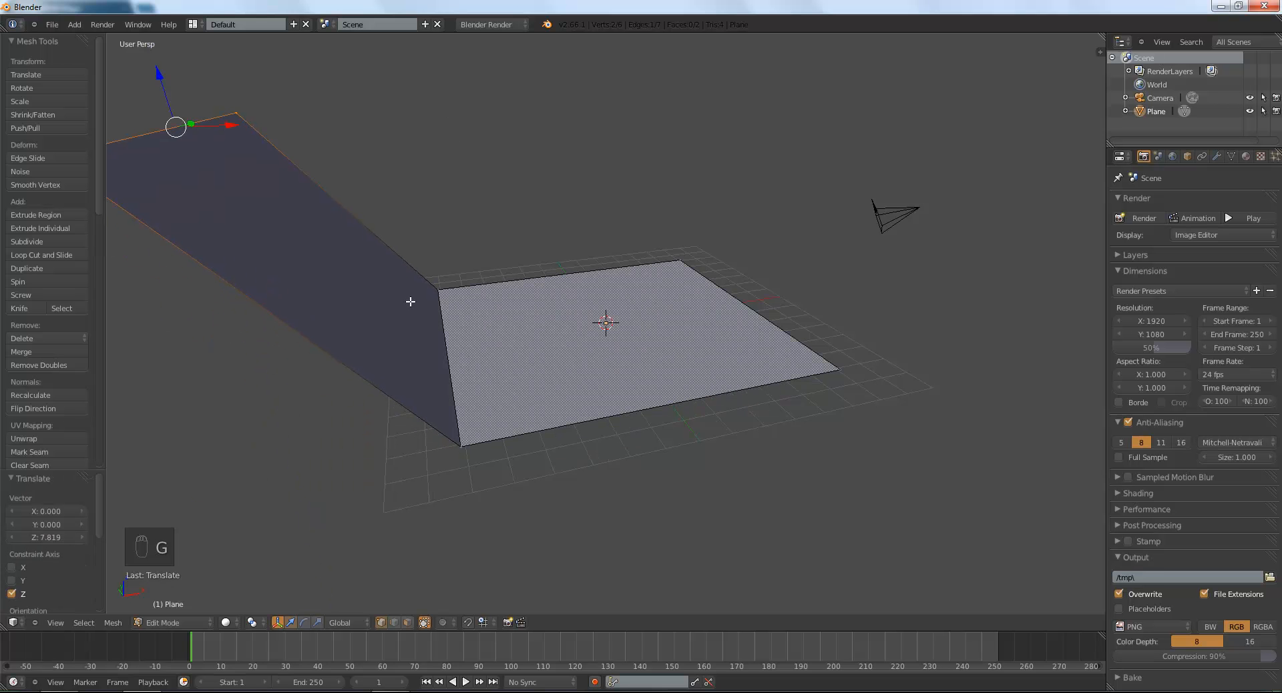
key(ctrl+r)
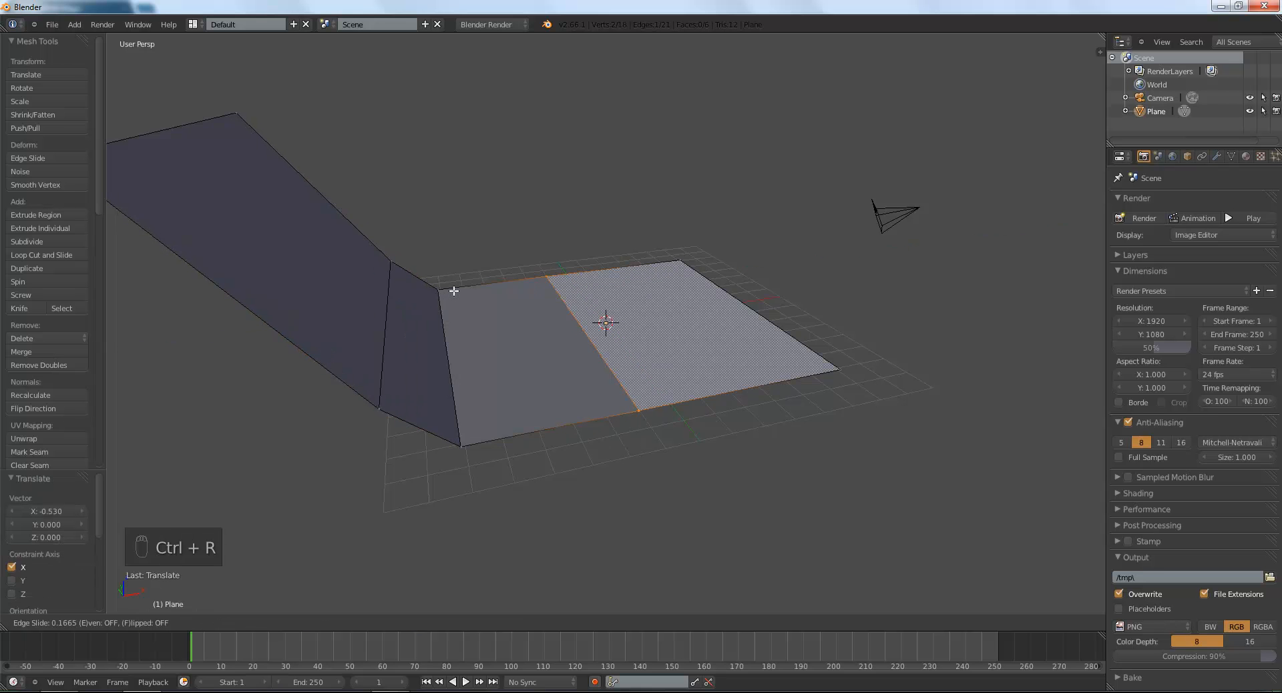
key(Tab)
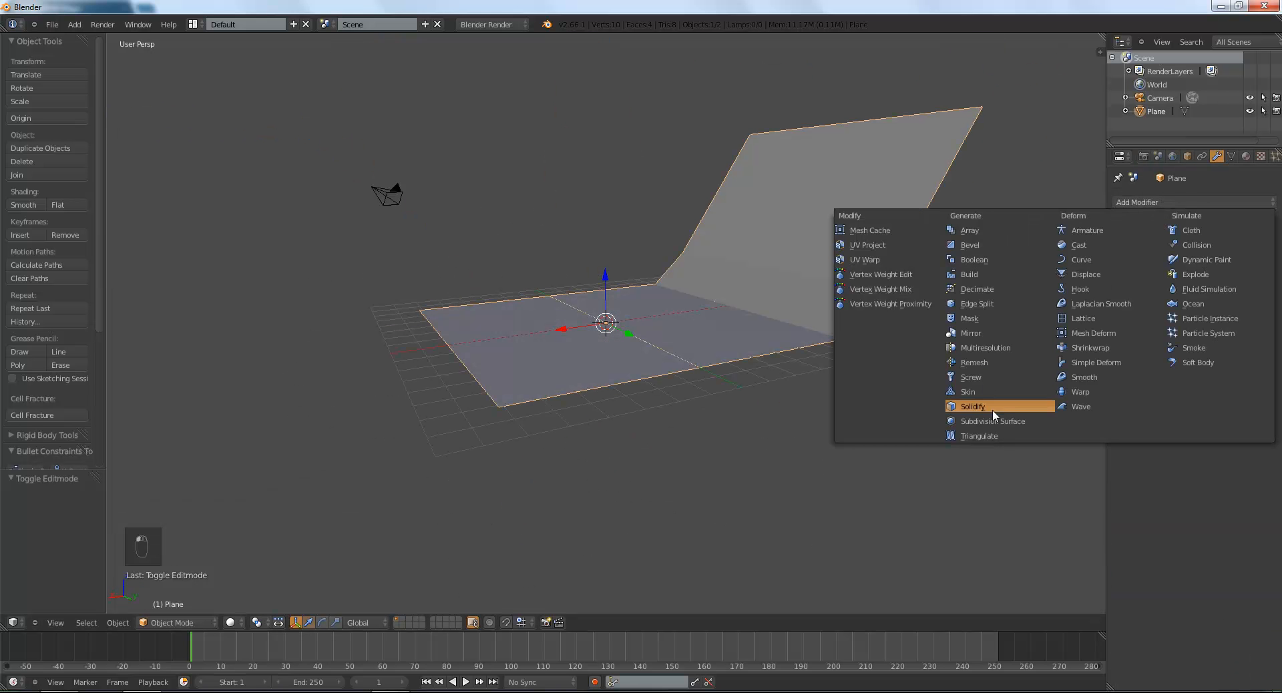
Round the backdrop with a Subdivision Surface modifier and smooth shading.
click(992, 421)
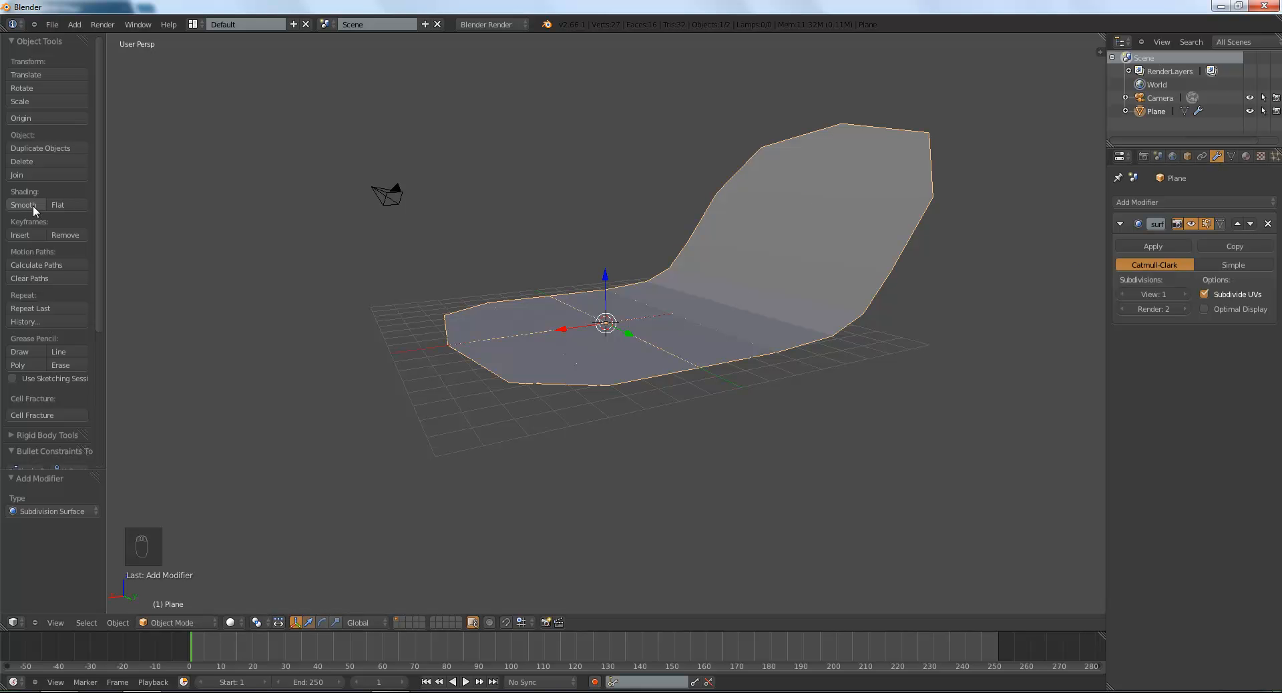
click(23, 206)
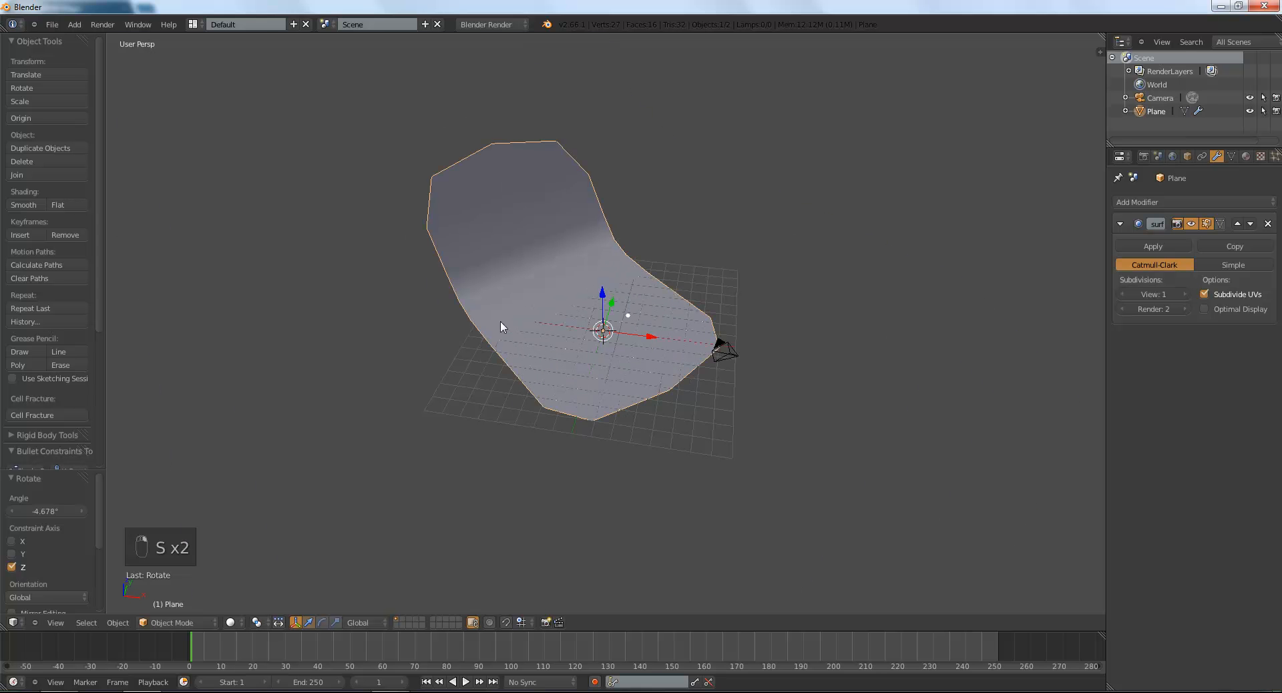
drag(594, 143, 815, 423)
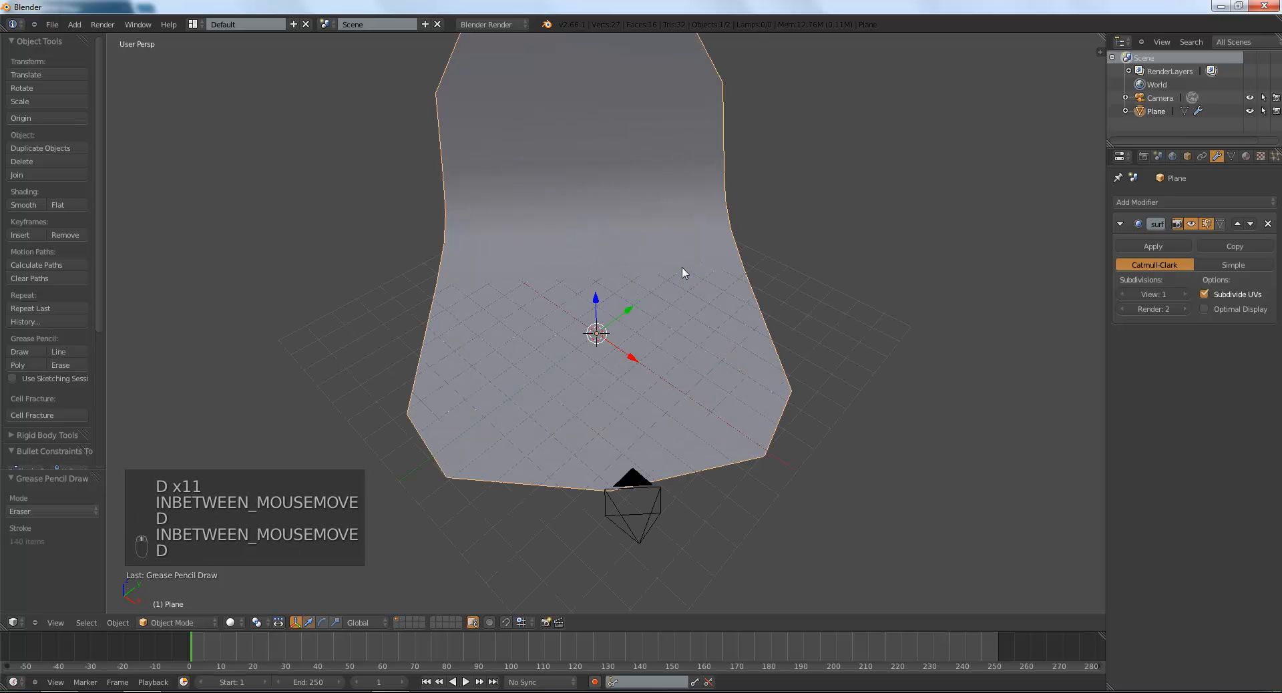
key(s)
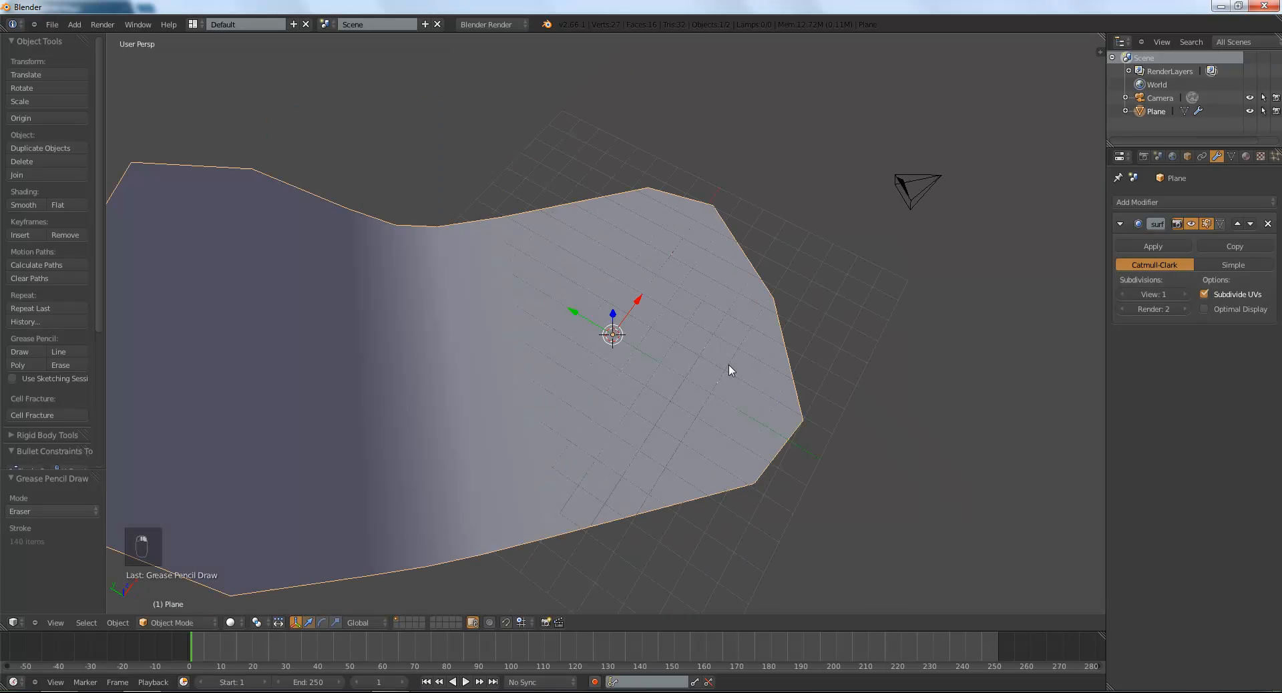
Scale the backdrop to about twice its size so it fills the camera frame.
drag(730, 370, 609, 297)
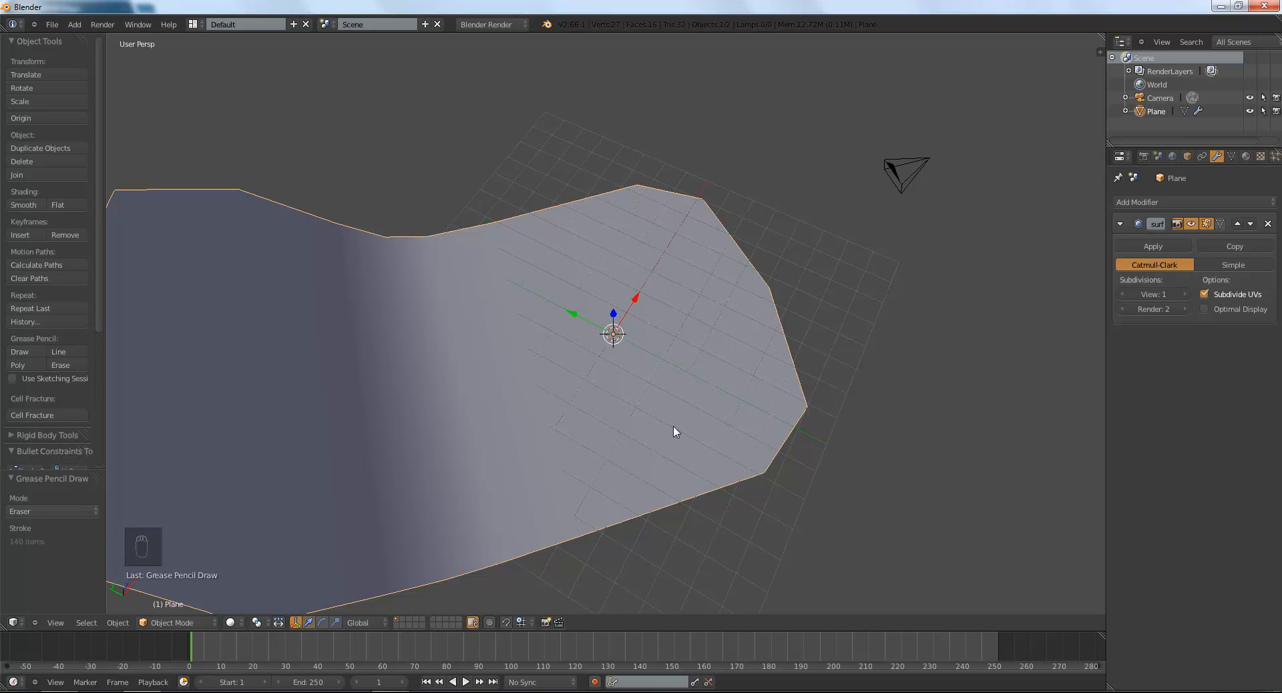
drag(720, 332, 830, 315)
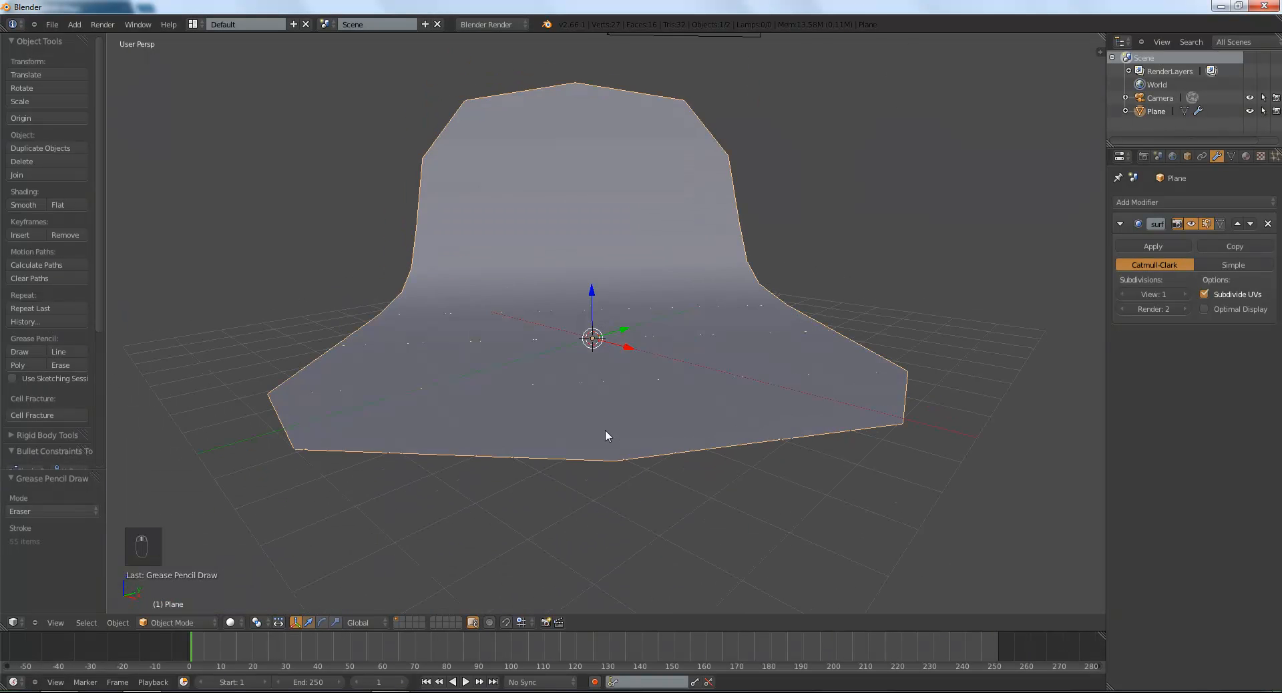
key(x)
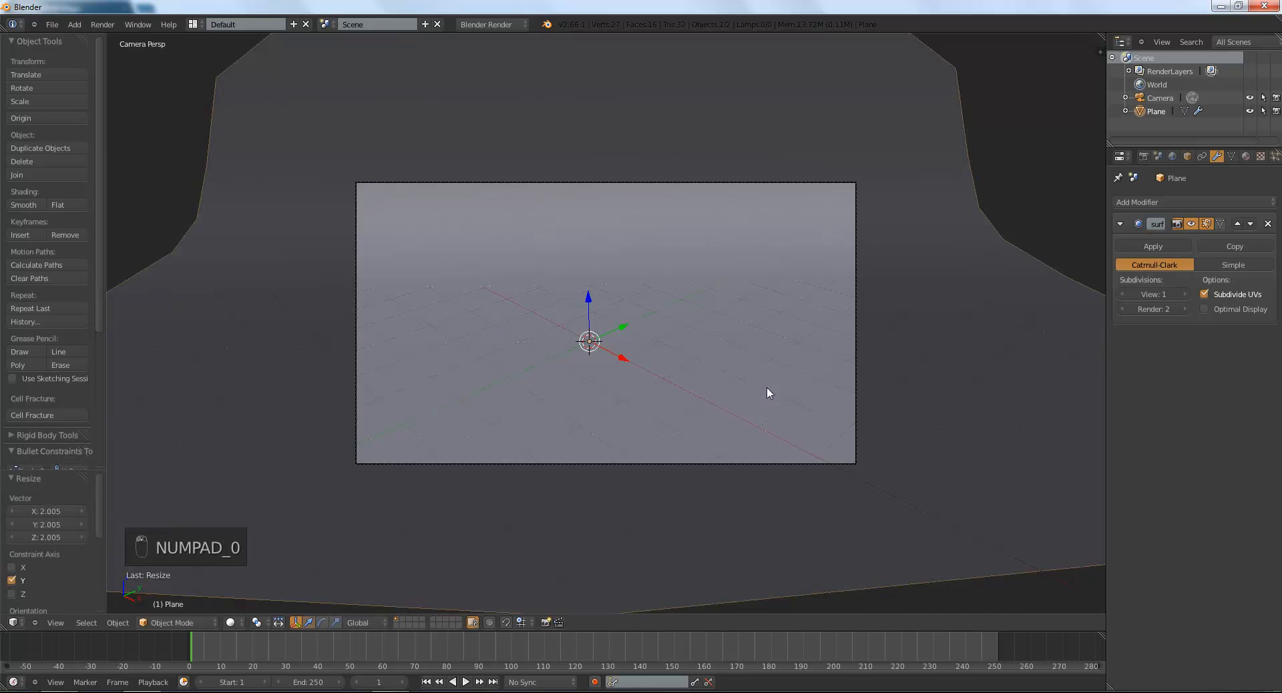
Add a Suzanne monkey head, rotate it upright and smooth it with a Subdivision Surface modifier.
key(shift+a)
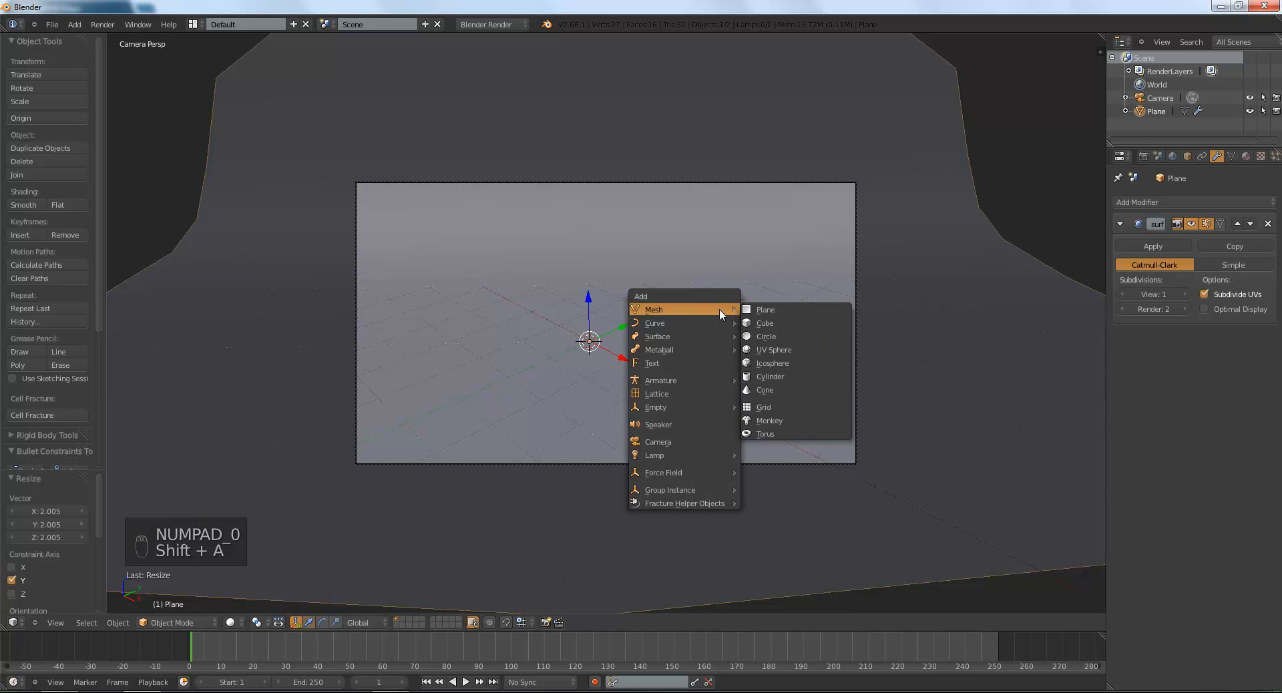
click(769, 420)
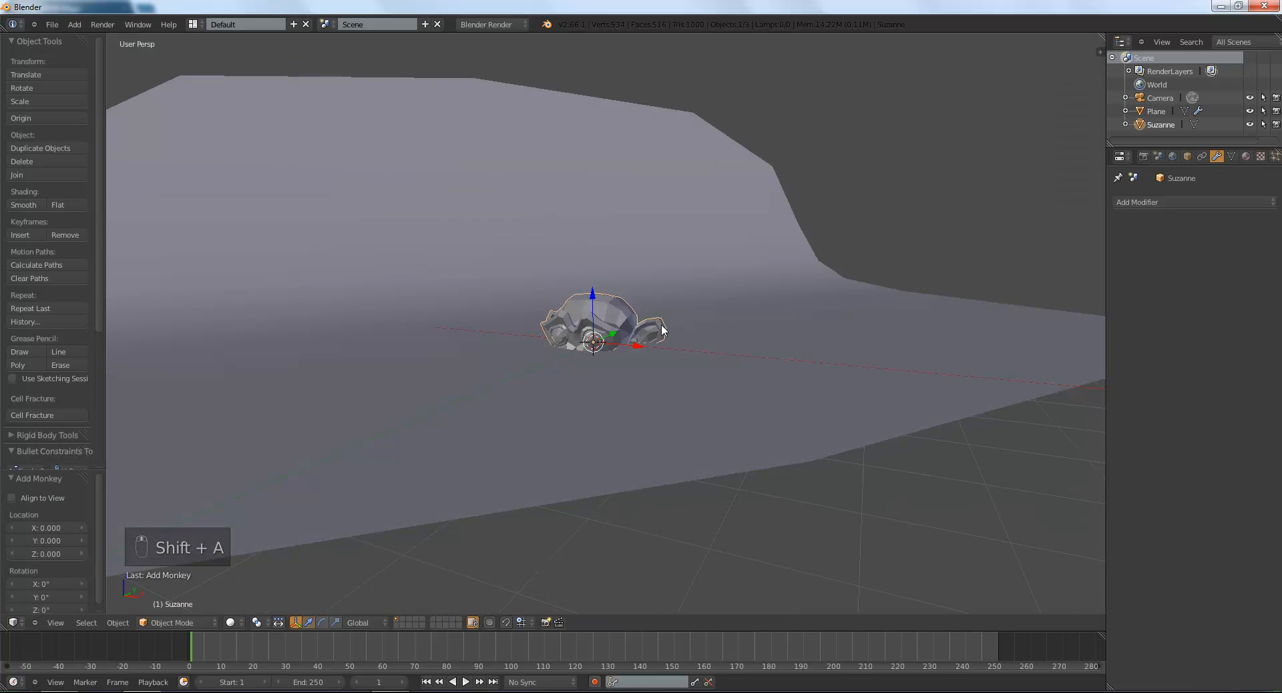
key(r)
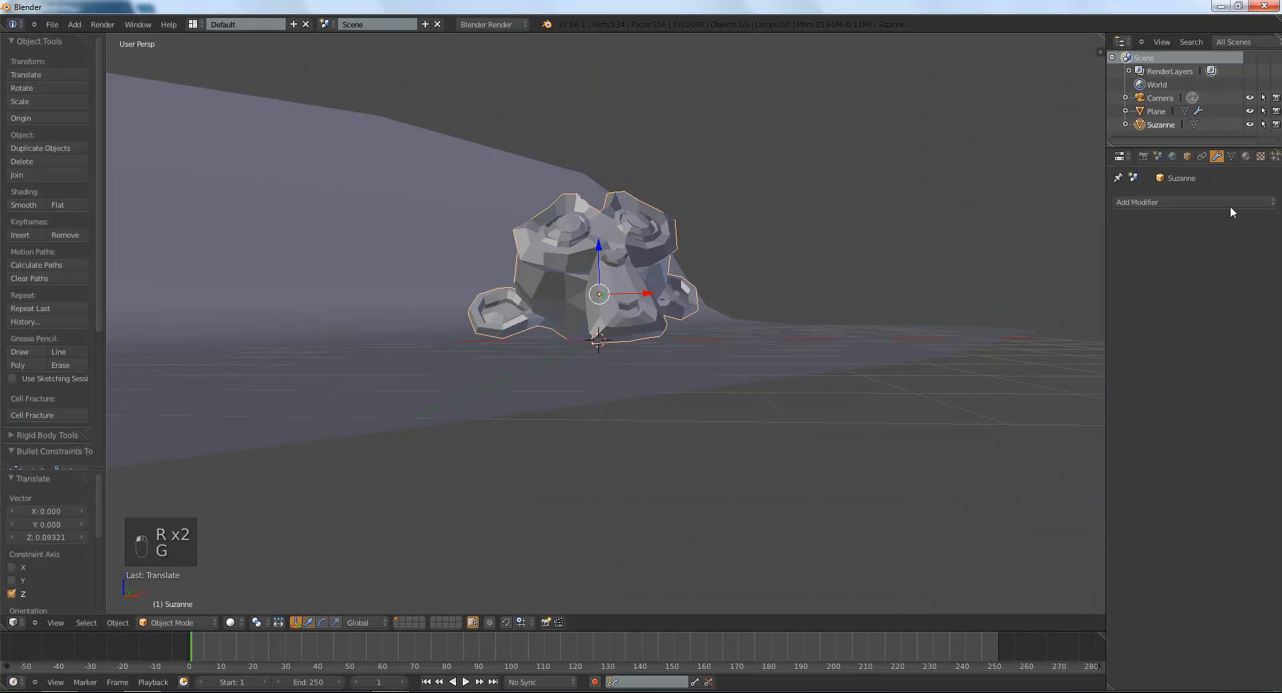
click(1136, 202)
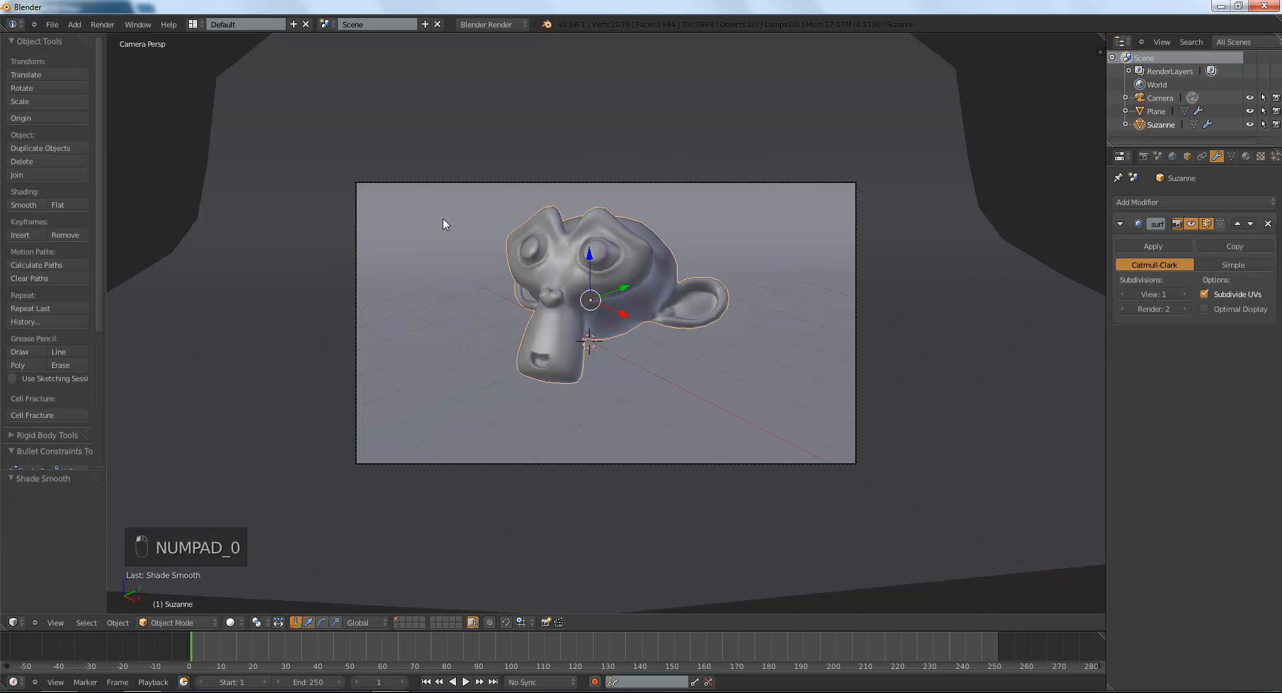
Rotate Suzanne toward the camera and add a UV sphere smoothed with subdivision.
key(r)
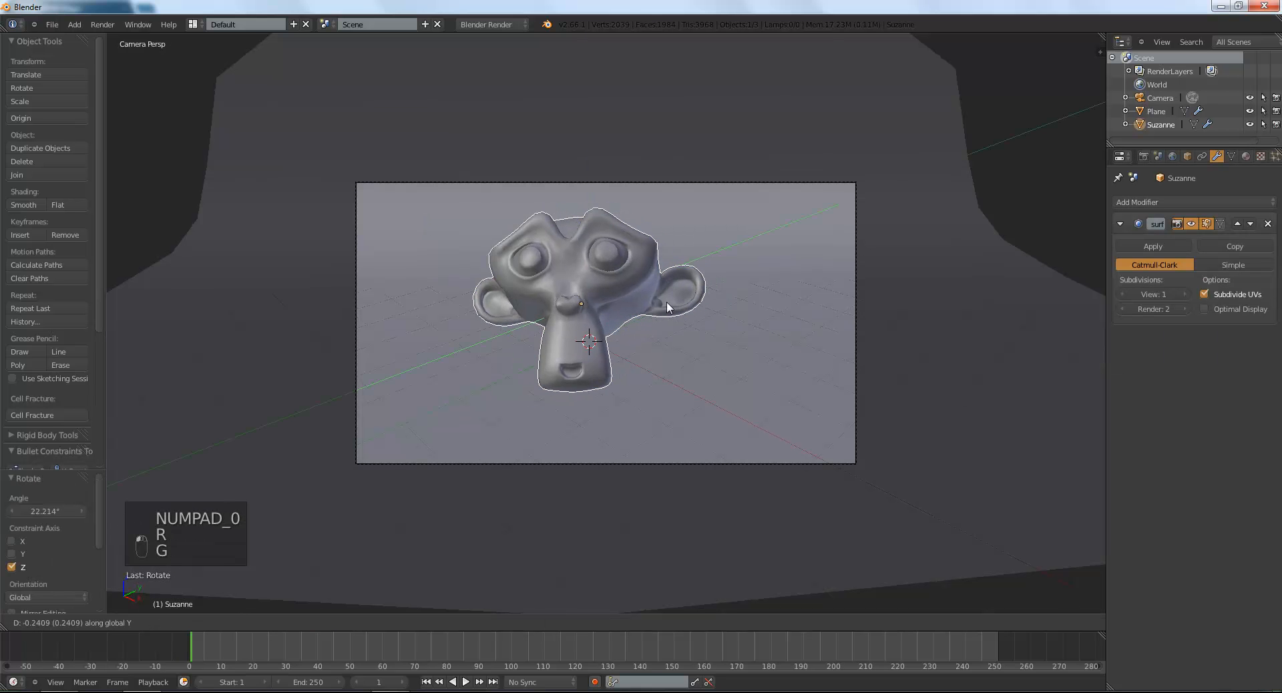
key(shift+a)
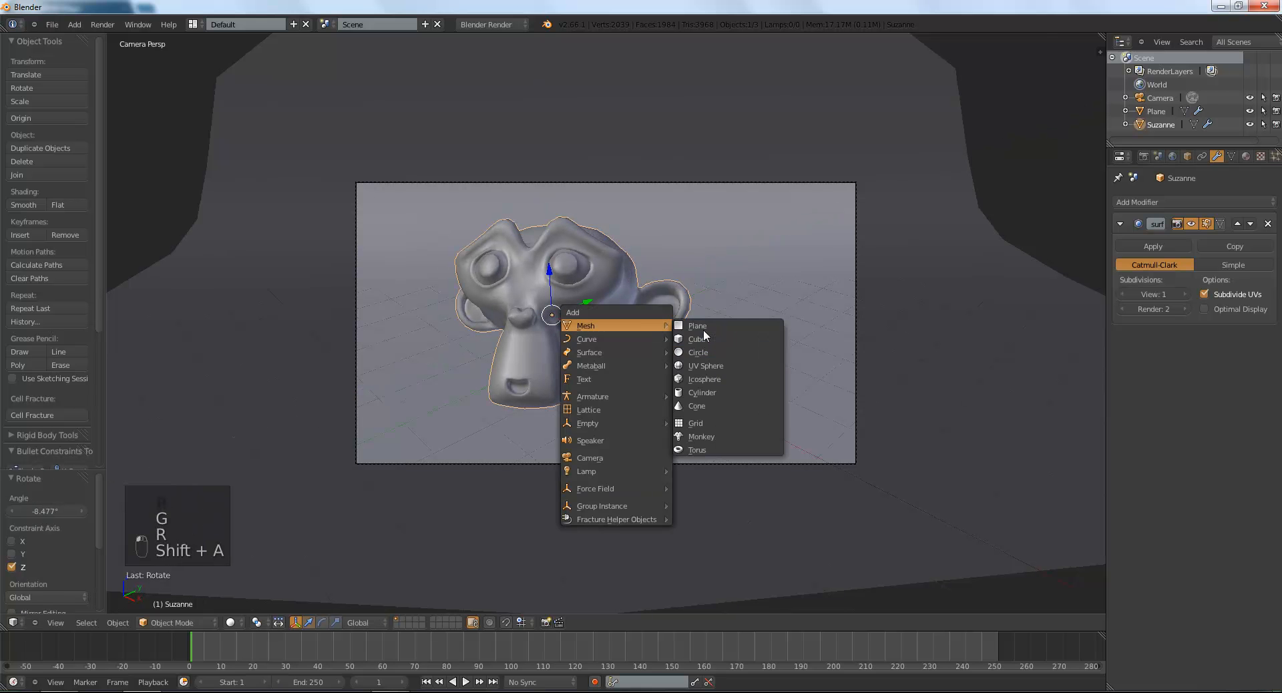
click(705, 366)
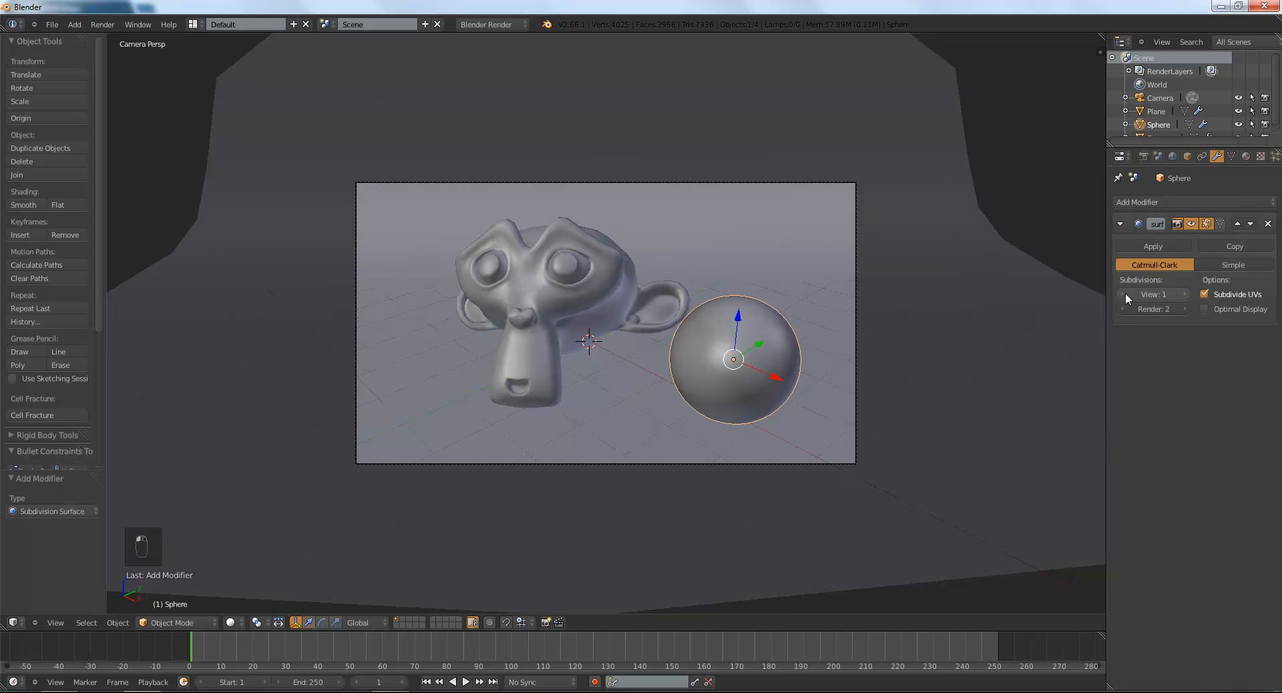
key(a)
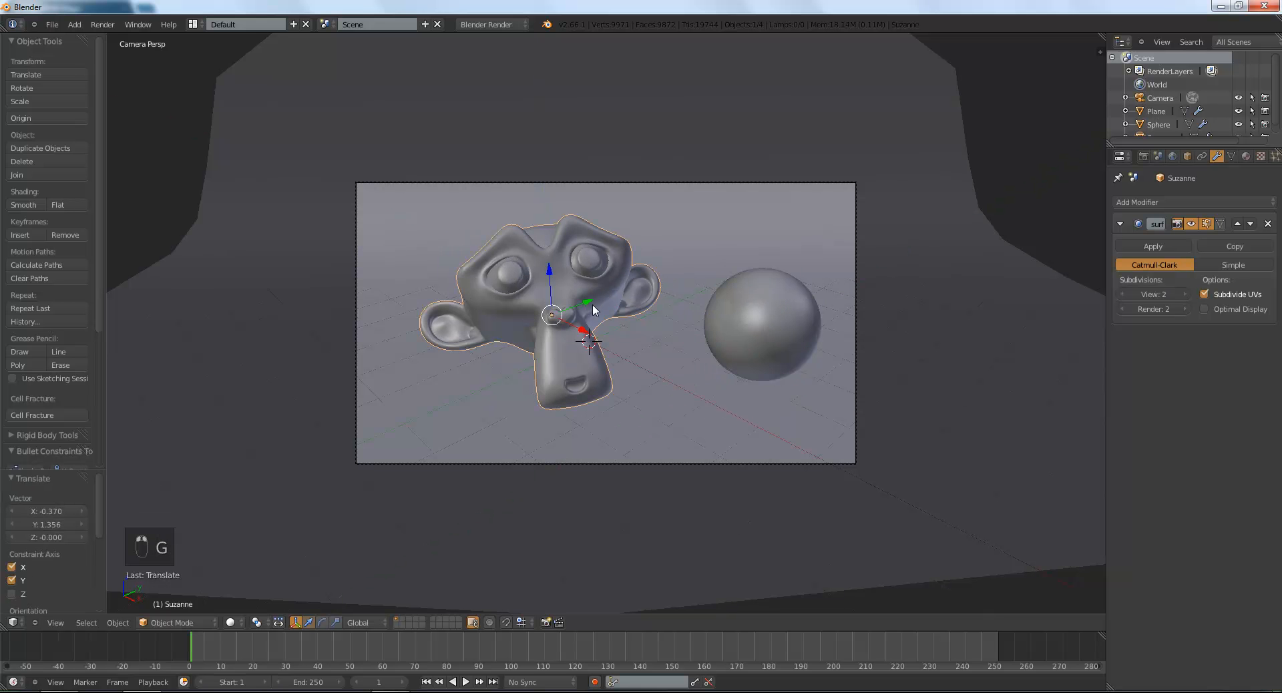
Move Suzanne to the left of the frame and resize the sphere beside it.
drag(593, 308, 389, 328)
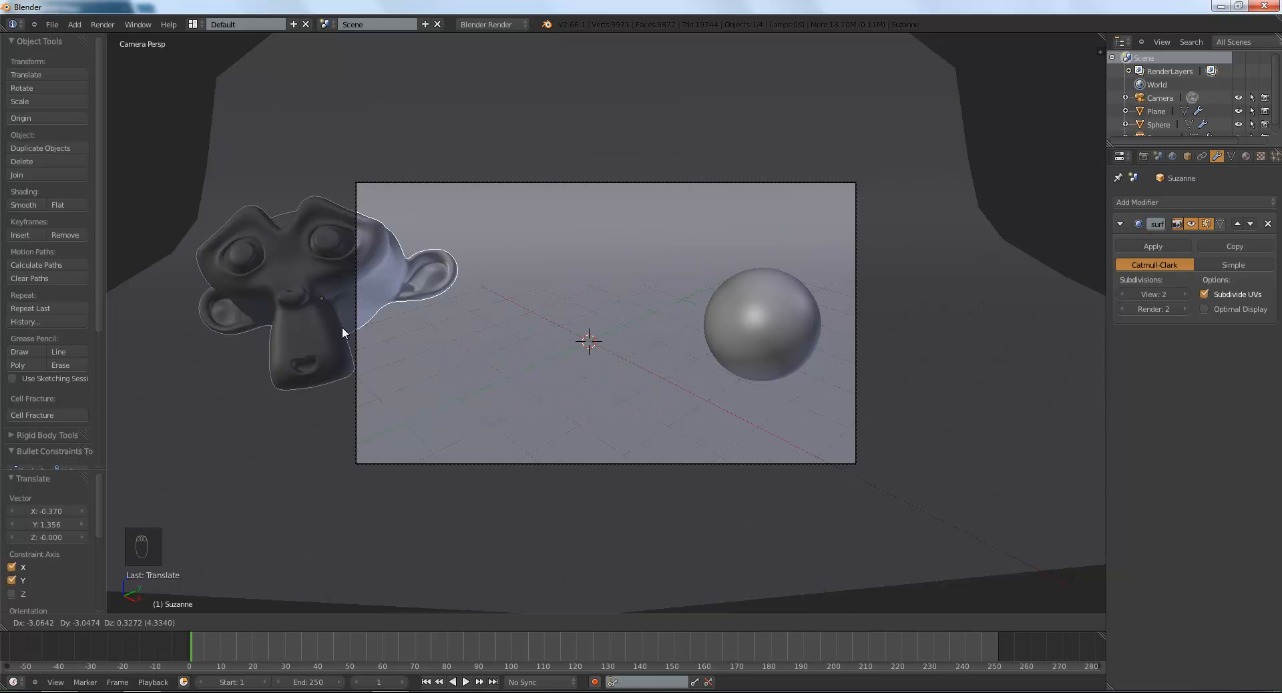
drag(343, 334, 548, 325)
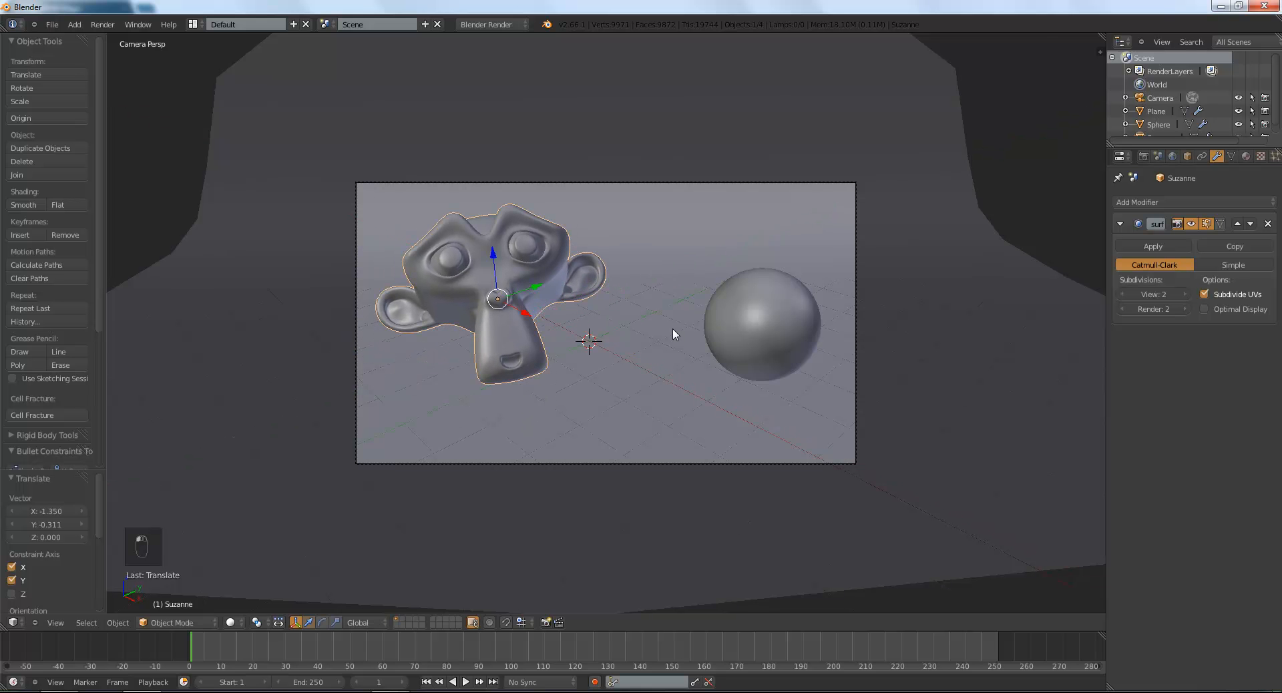
key(g)
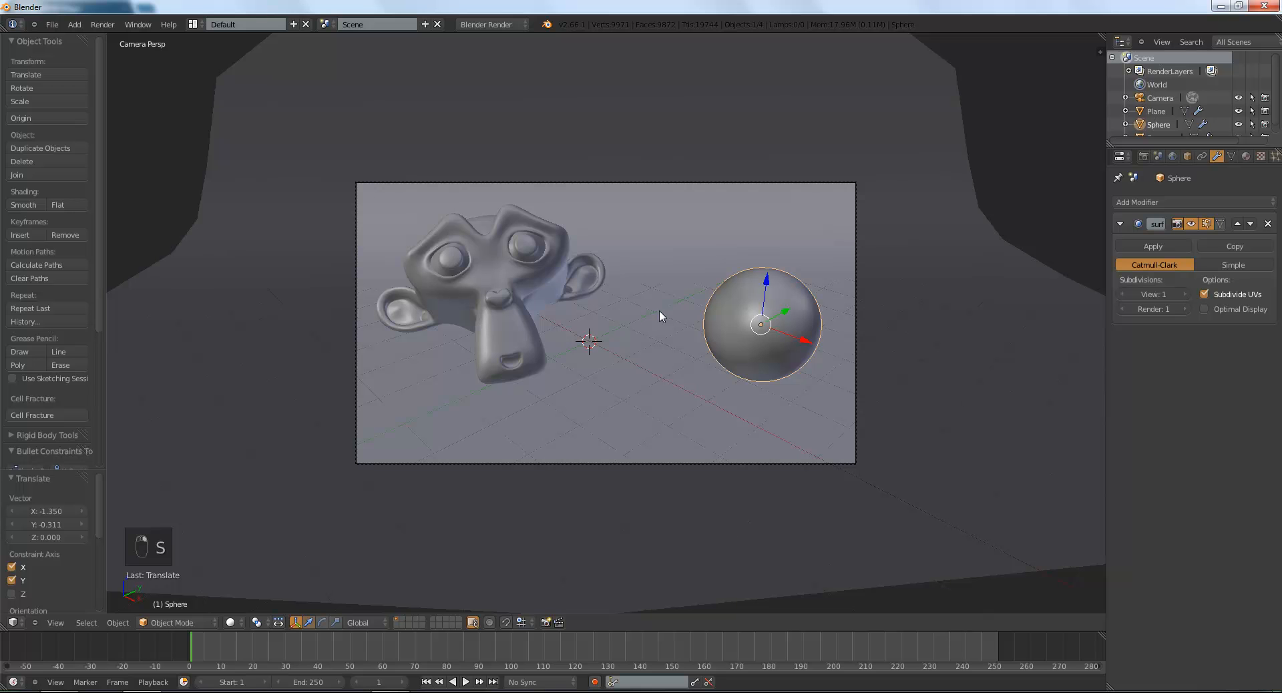
mouse_move(596, 286)
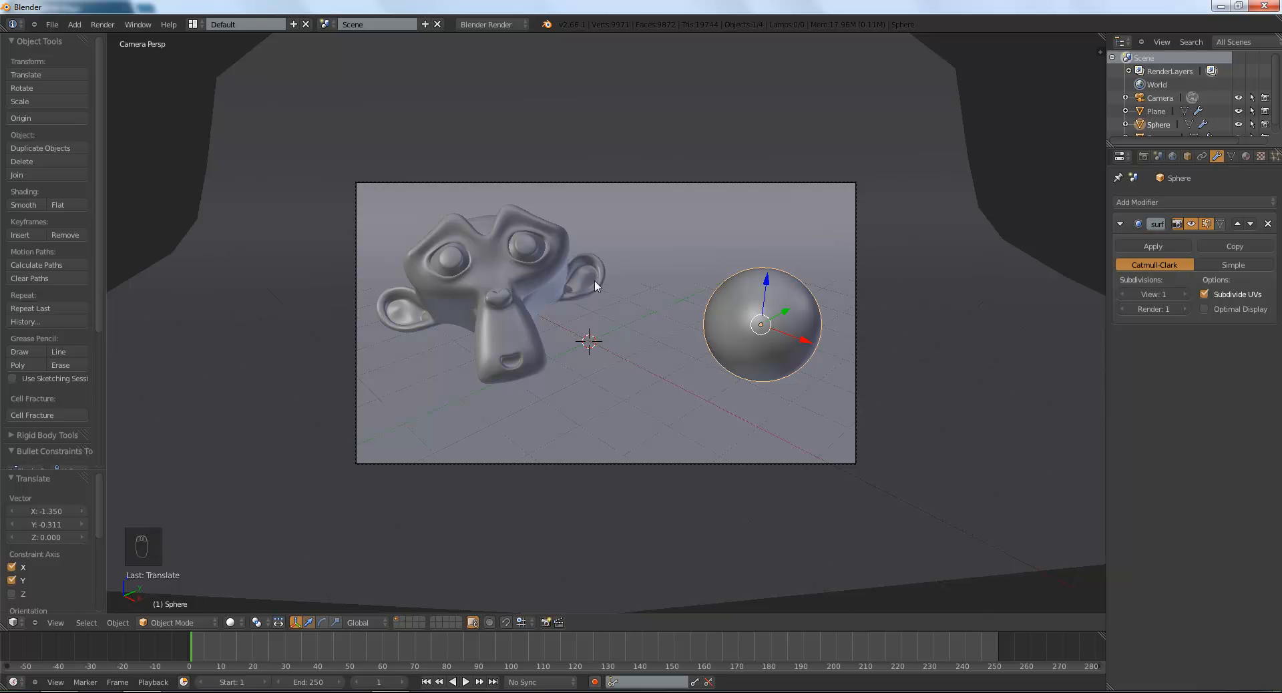
mouse_move(767, 289)
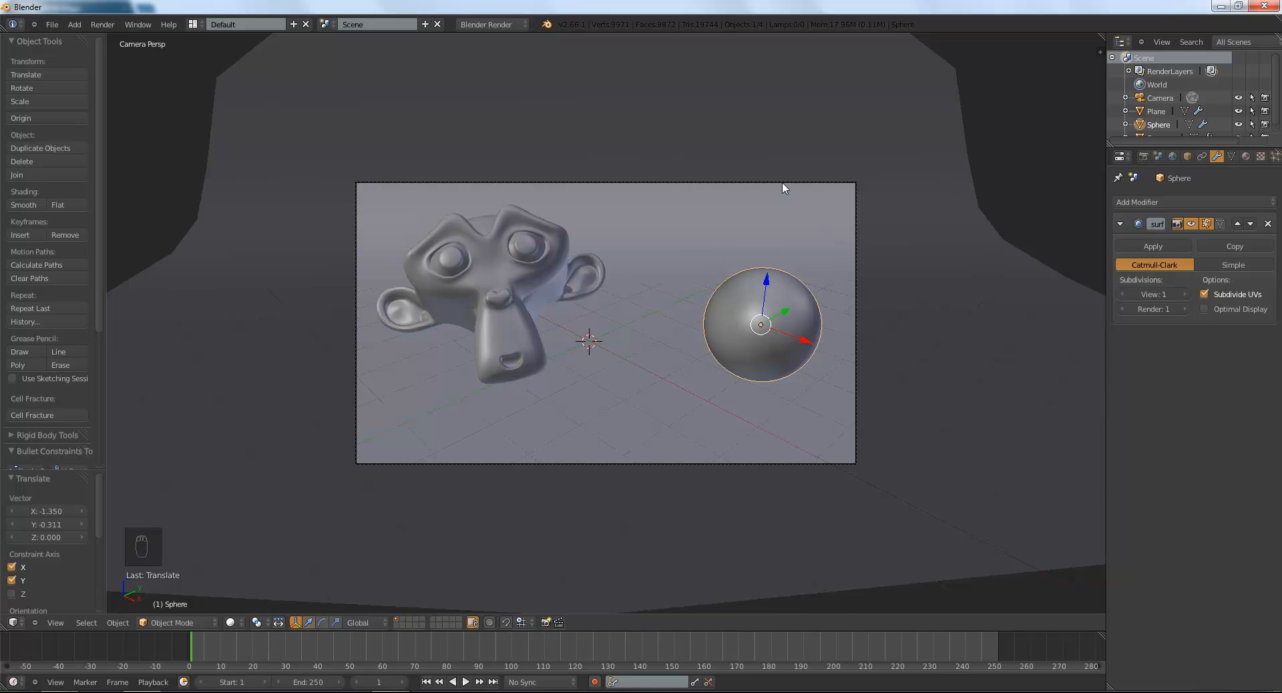
Enable Environment Lighting in the World settings with Sky Texture as its colour source.
click(1160, 97)
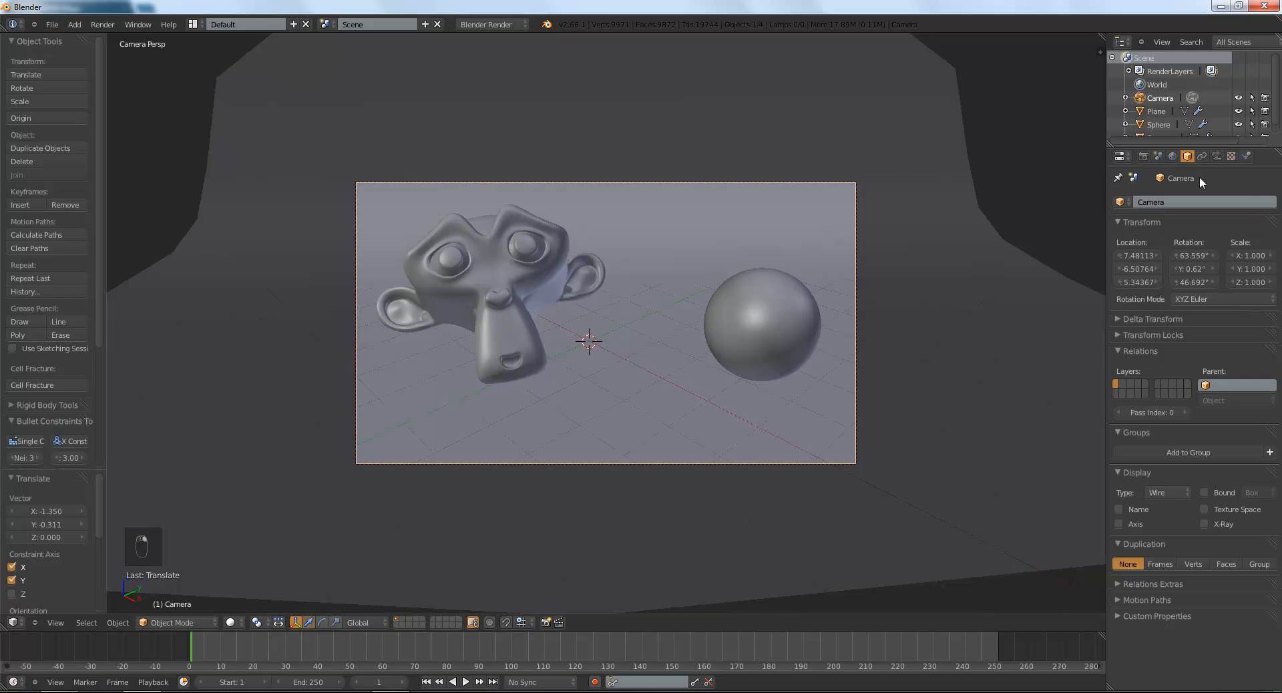
mouse_move(1176, 159)
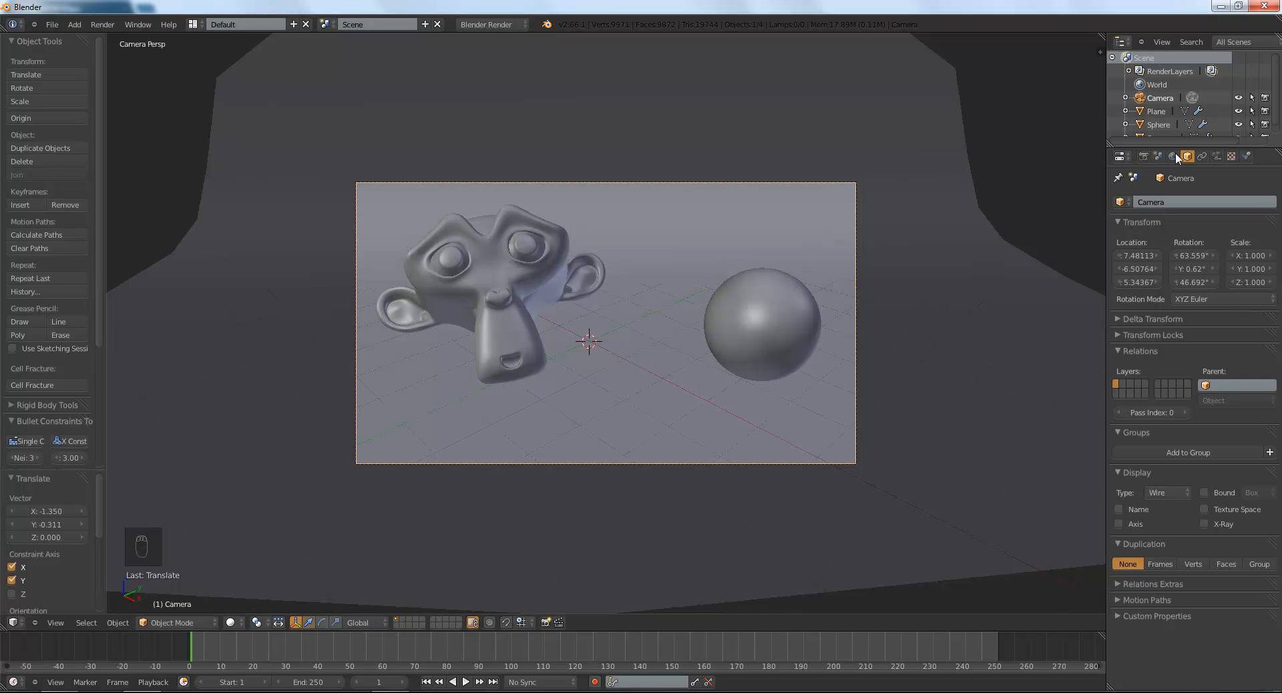
click(1175, 156)
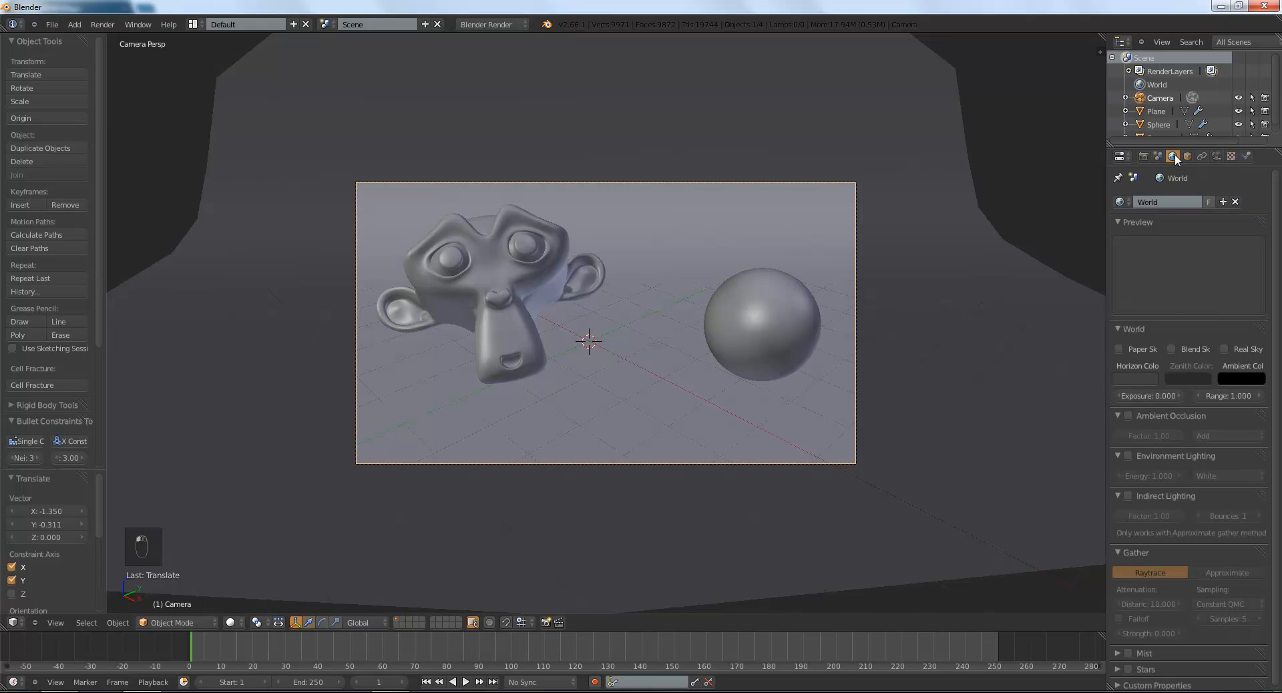
click(1127, 456)
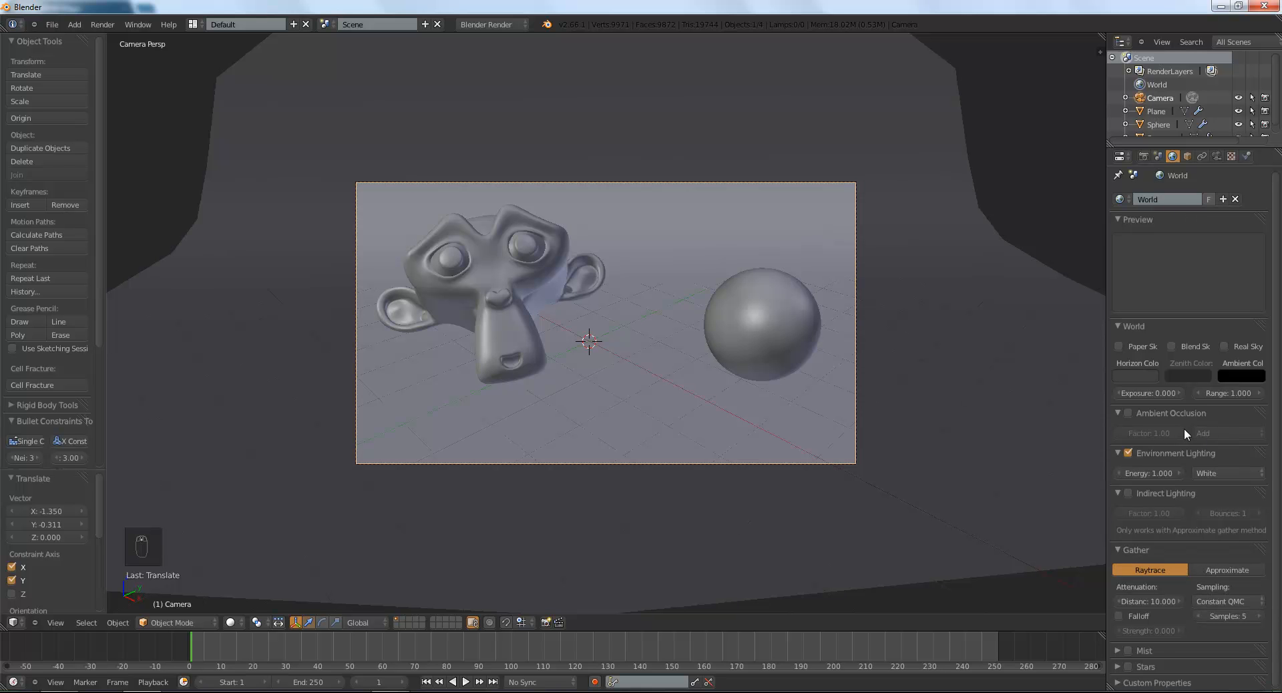
mouse_move(1263, 433)
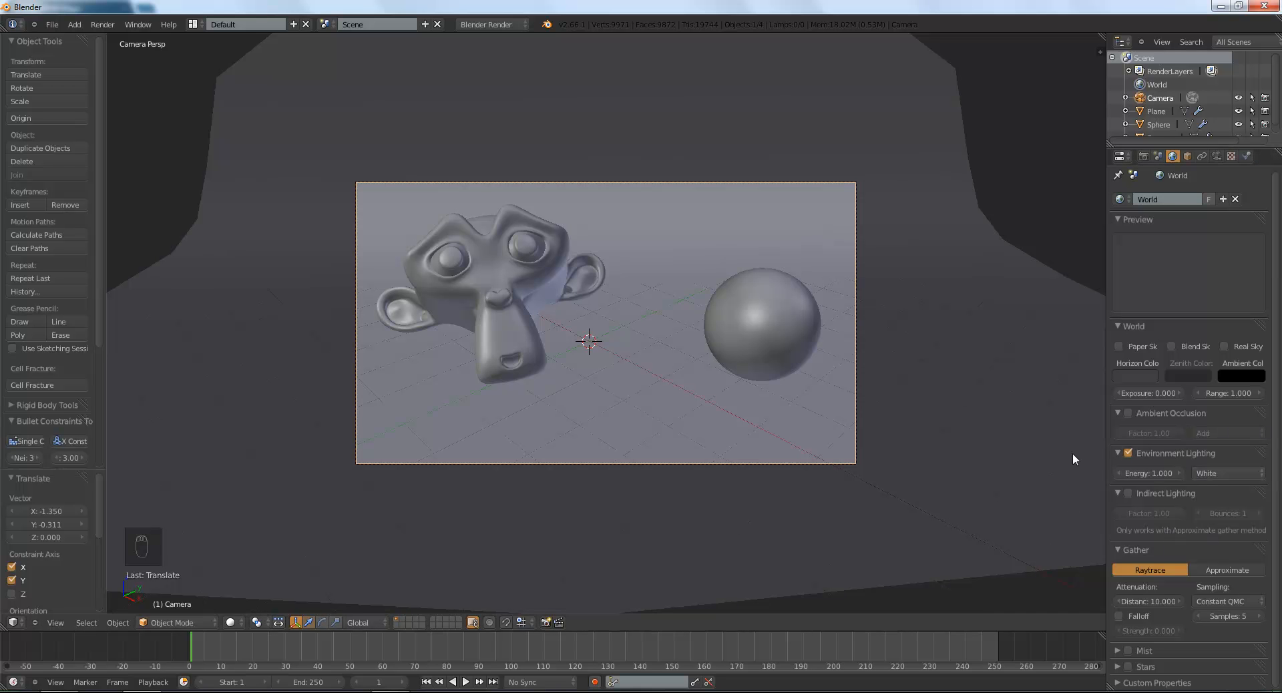
mouse_move(1218, 472)
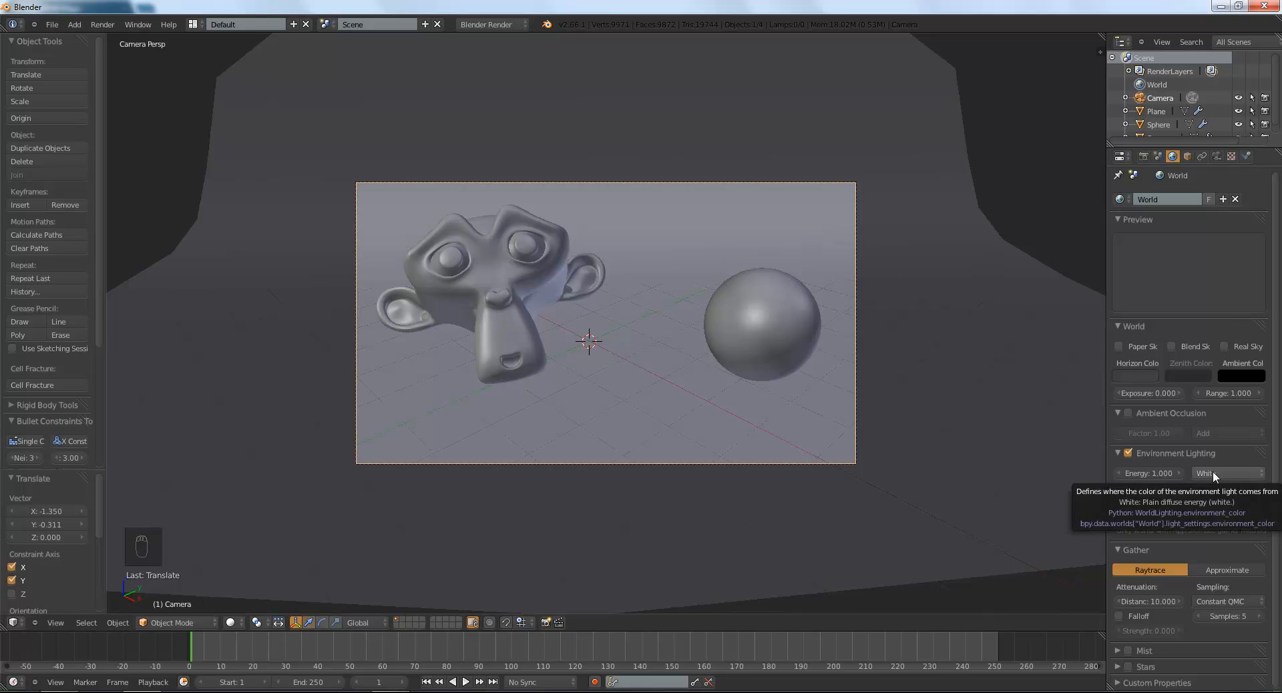
click(1227, 473)
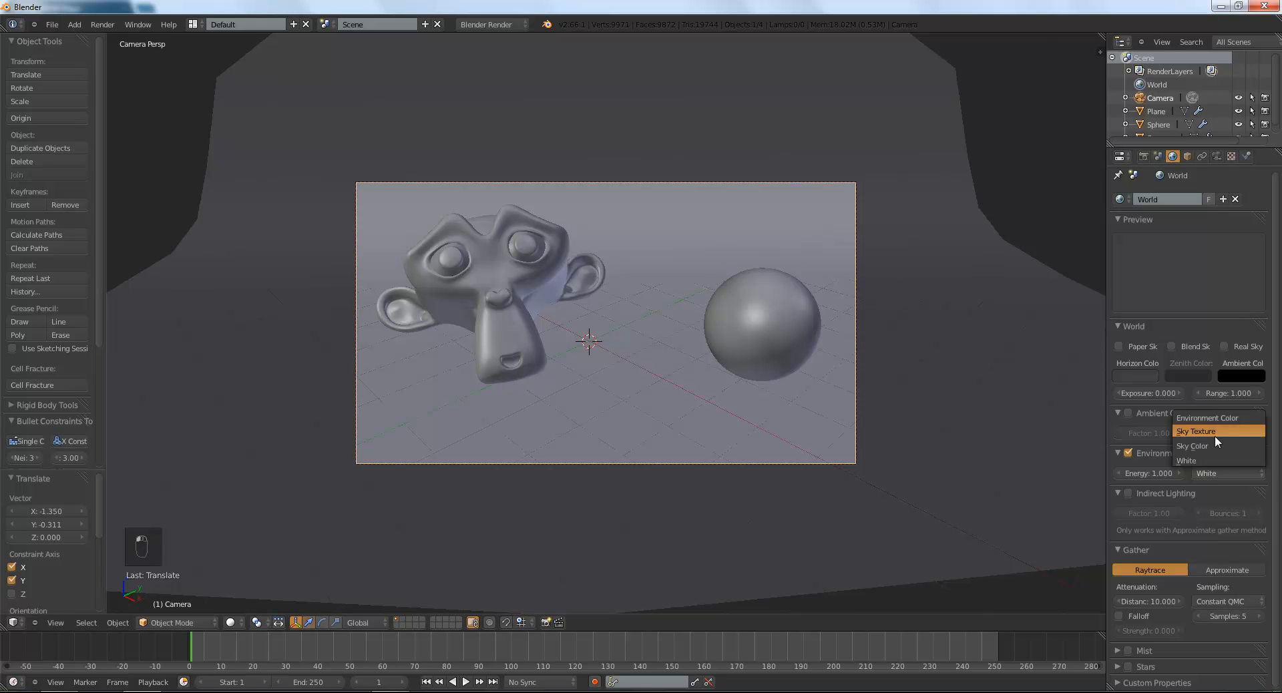
click(1196, 432)
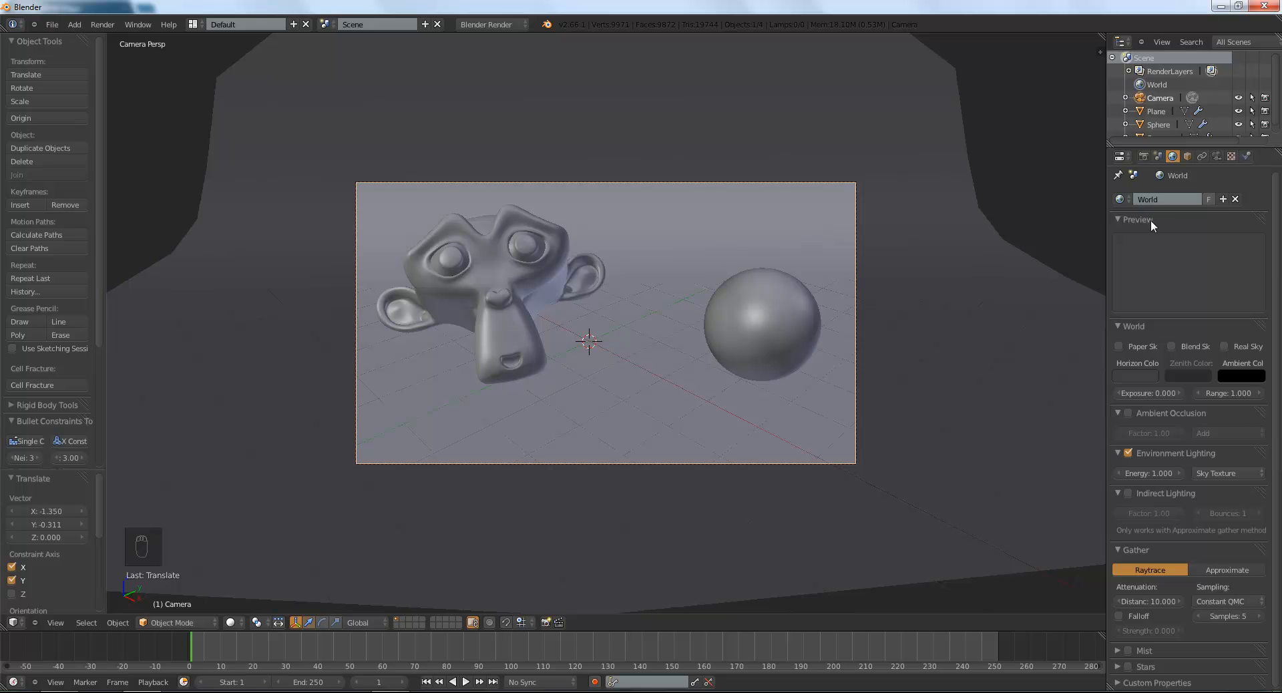
mouse_move(1233, 530)
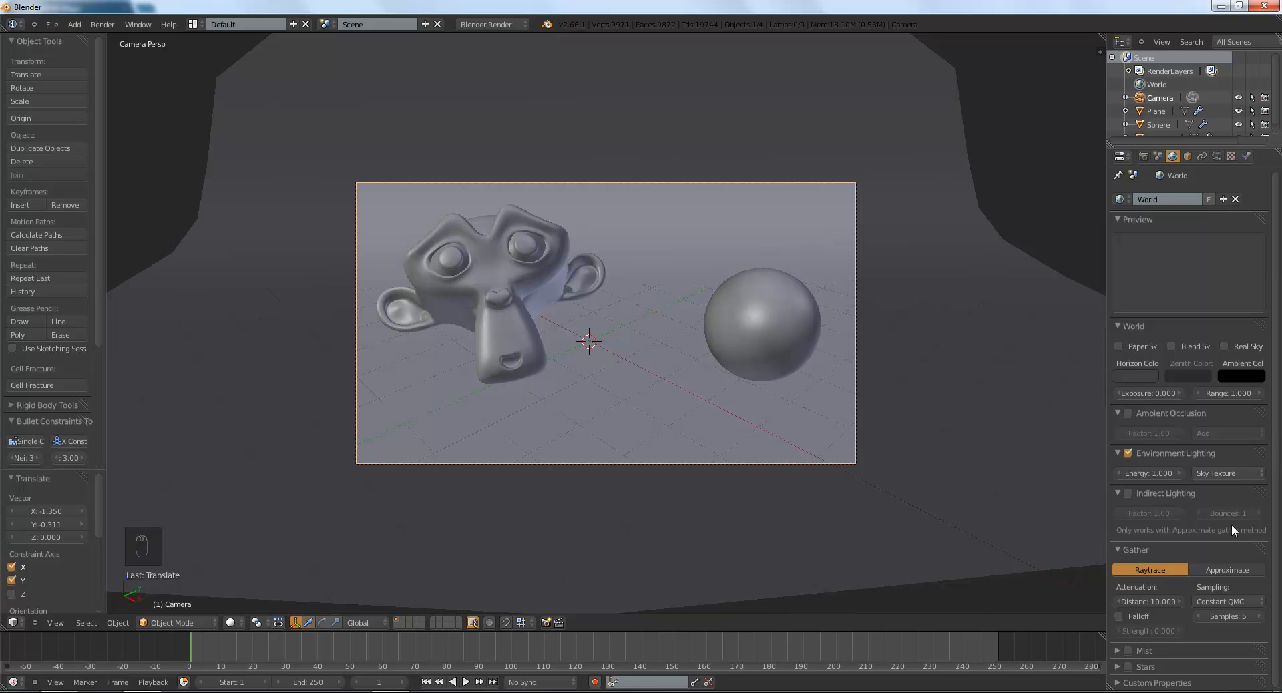
mouse_move(1199, 419)
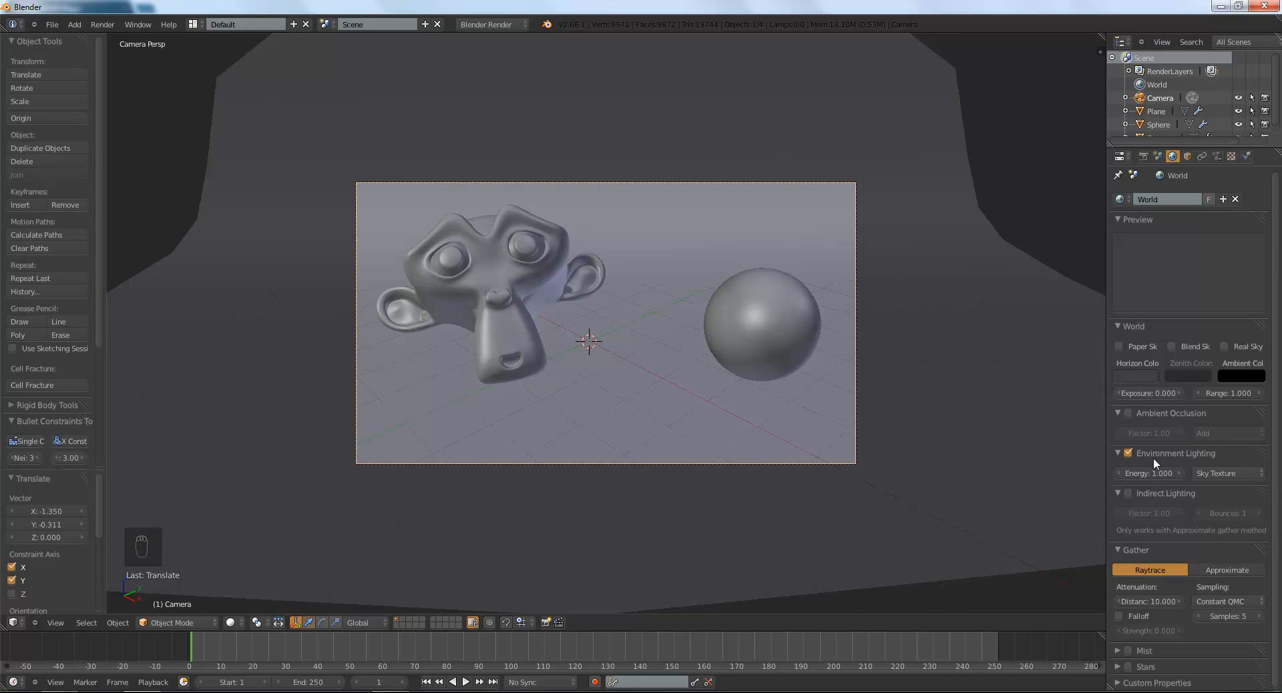
mouse_move(1219, 159)
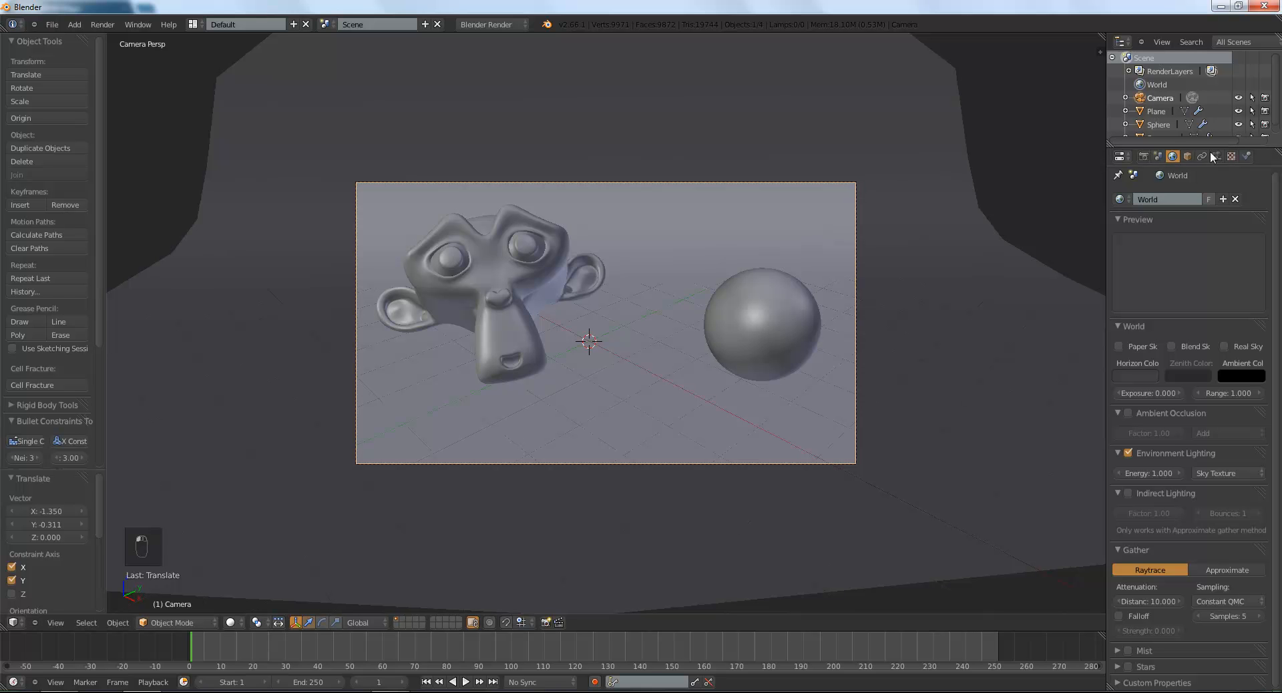
mouse_move(1231, 157)
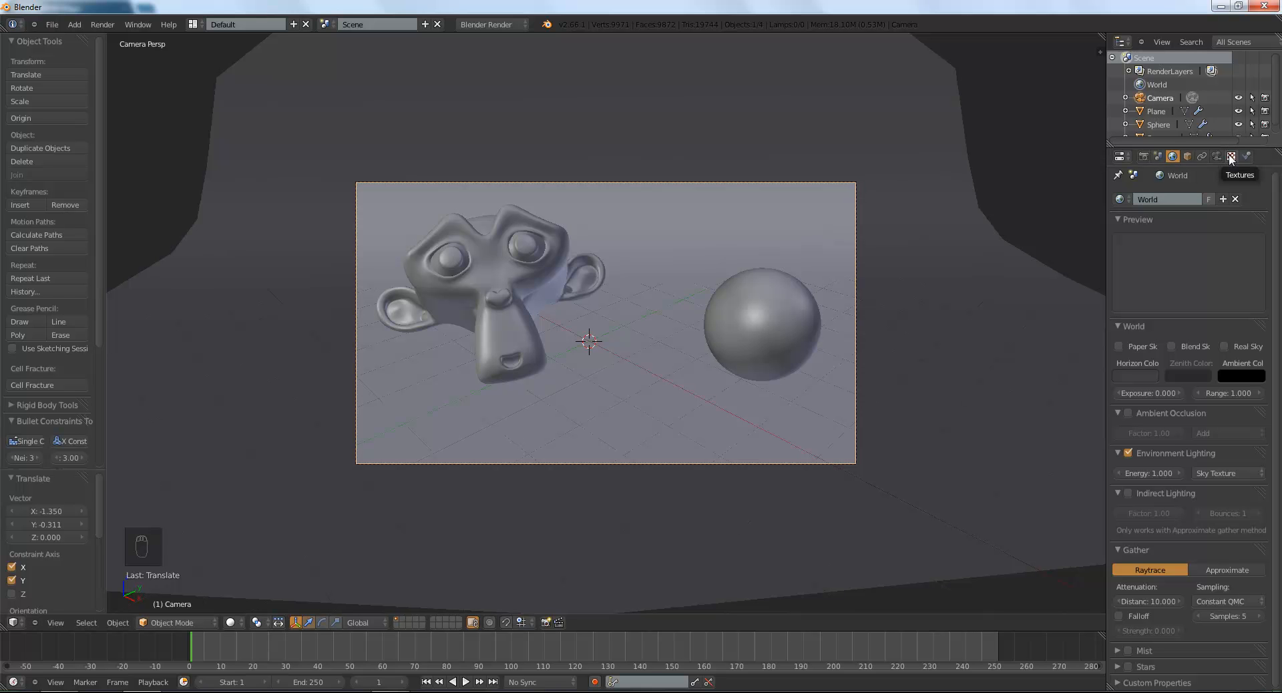
Add a new Image-type world texture and browse into the Textures folder for the HDRI panorama.
click(1230, 156)
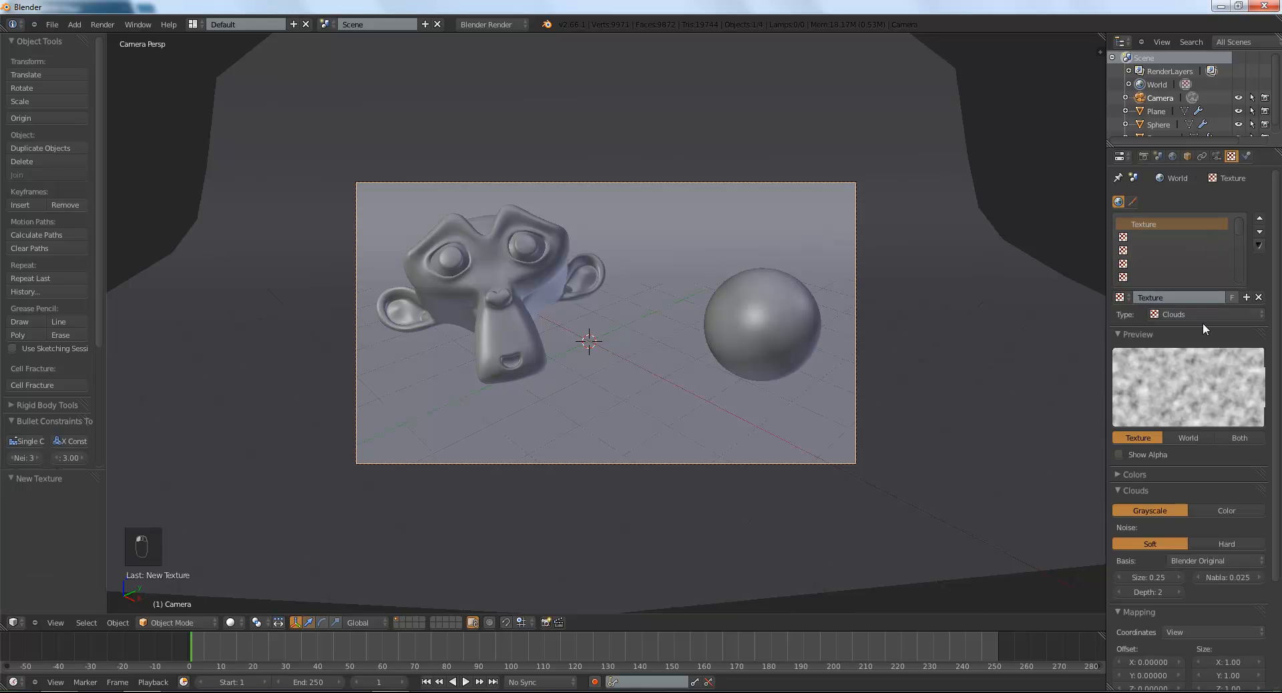
click(1186, 314)
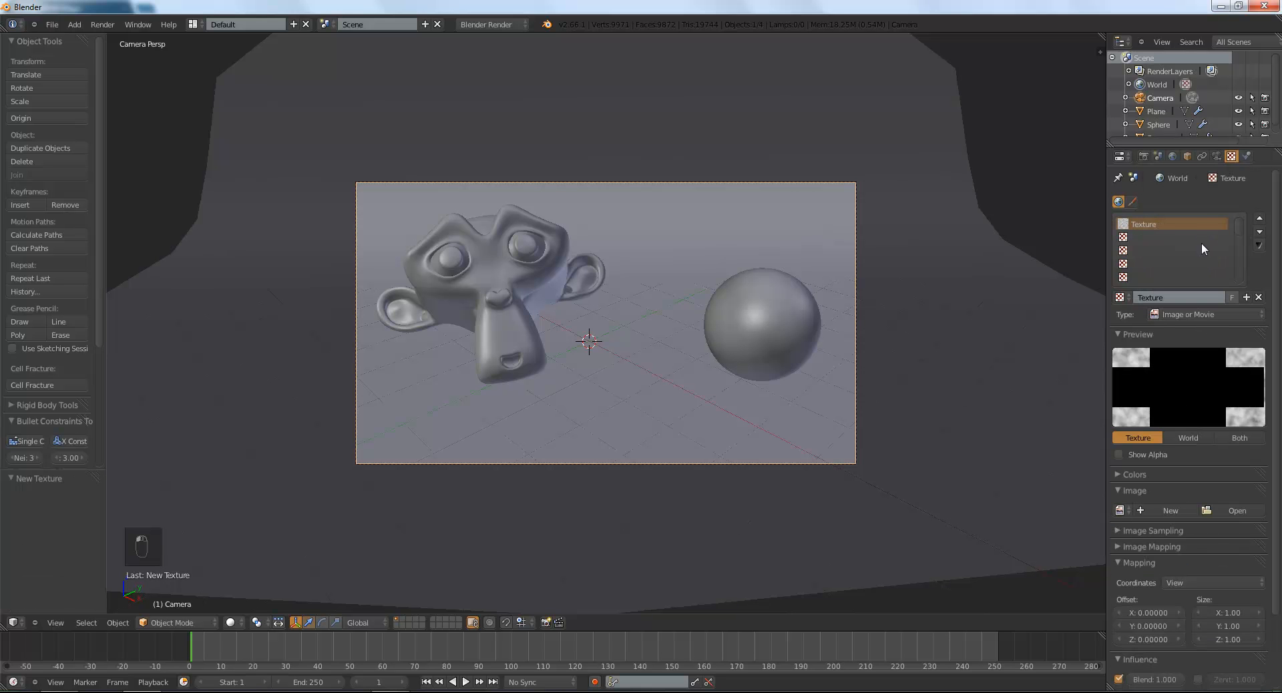
click(1236, 510)
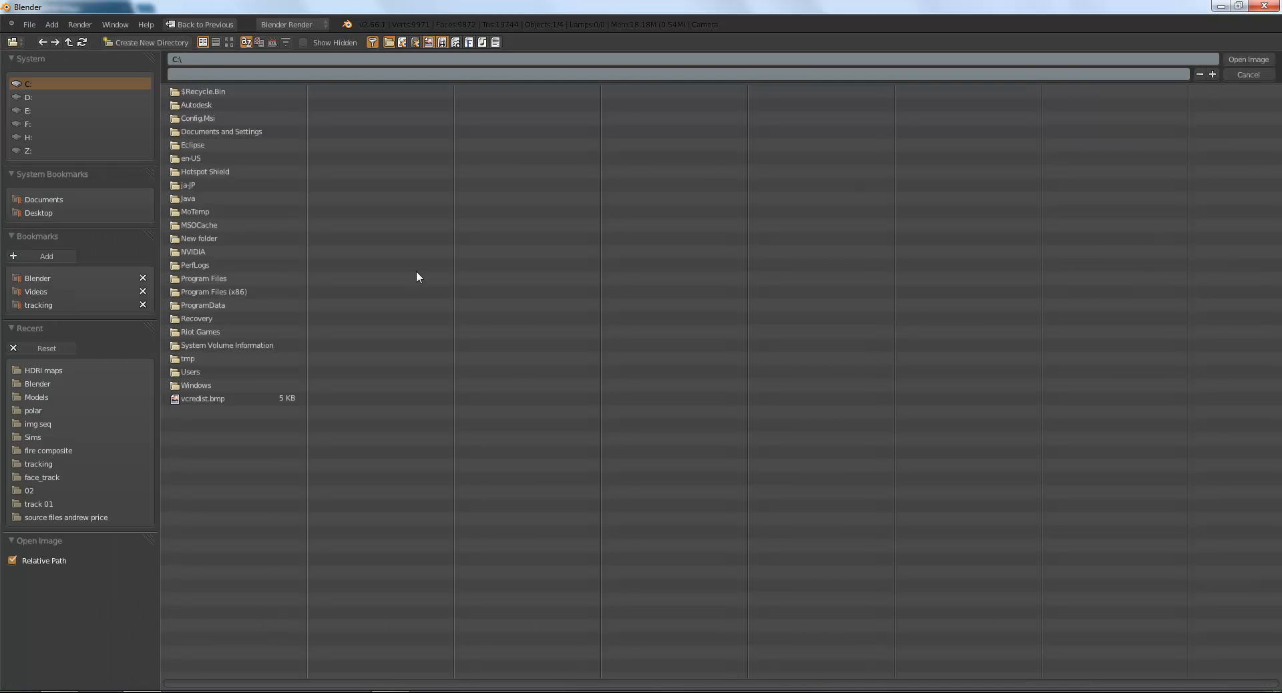
click(37, 278)
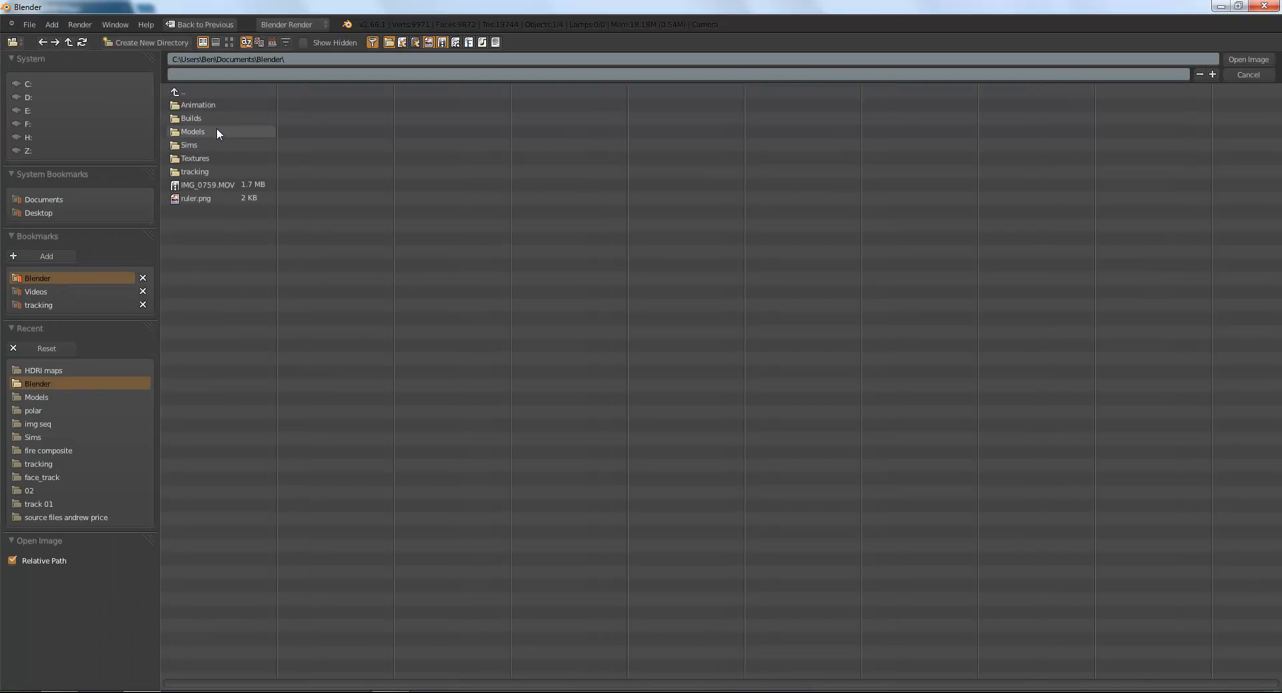
mouse_move(218, 167)
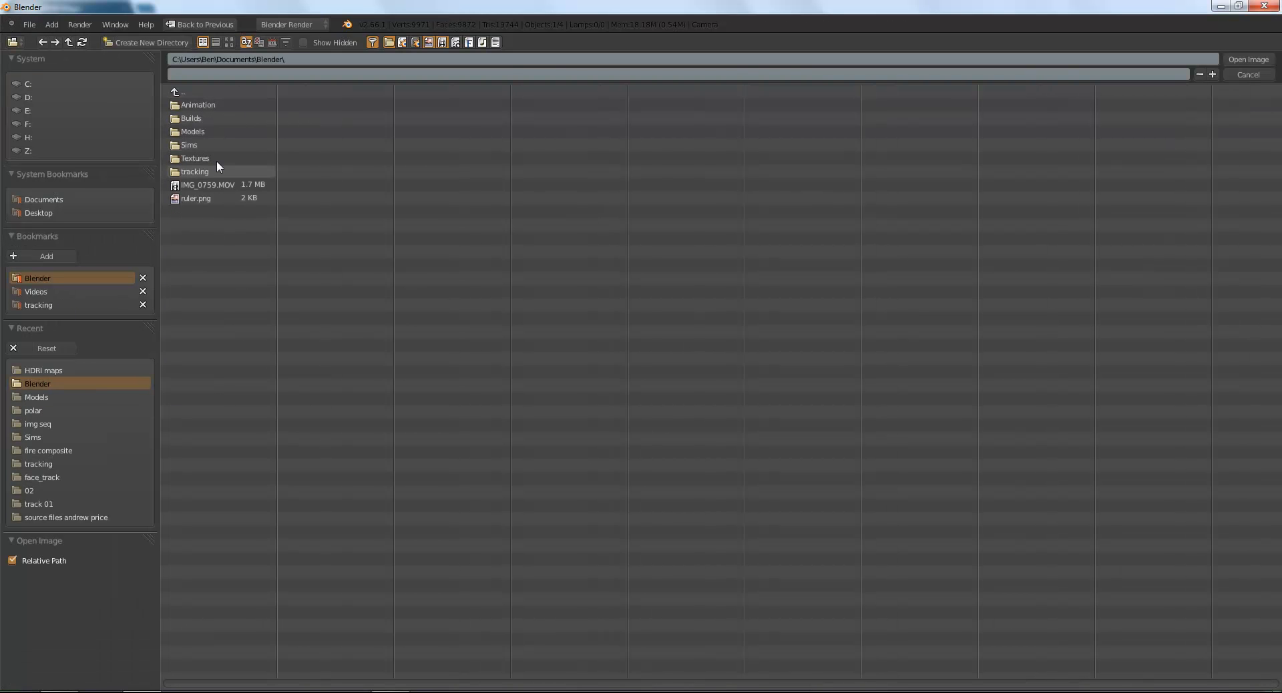
double_click(195, 157)
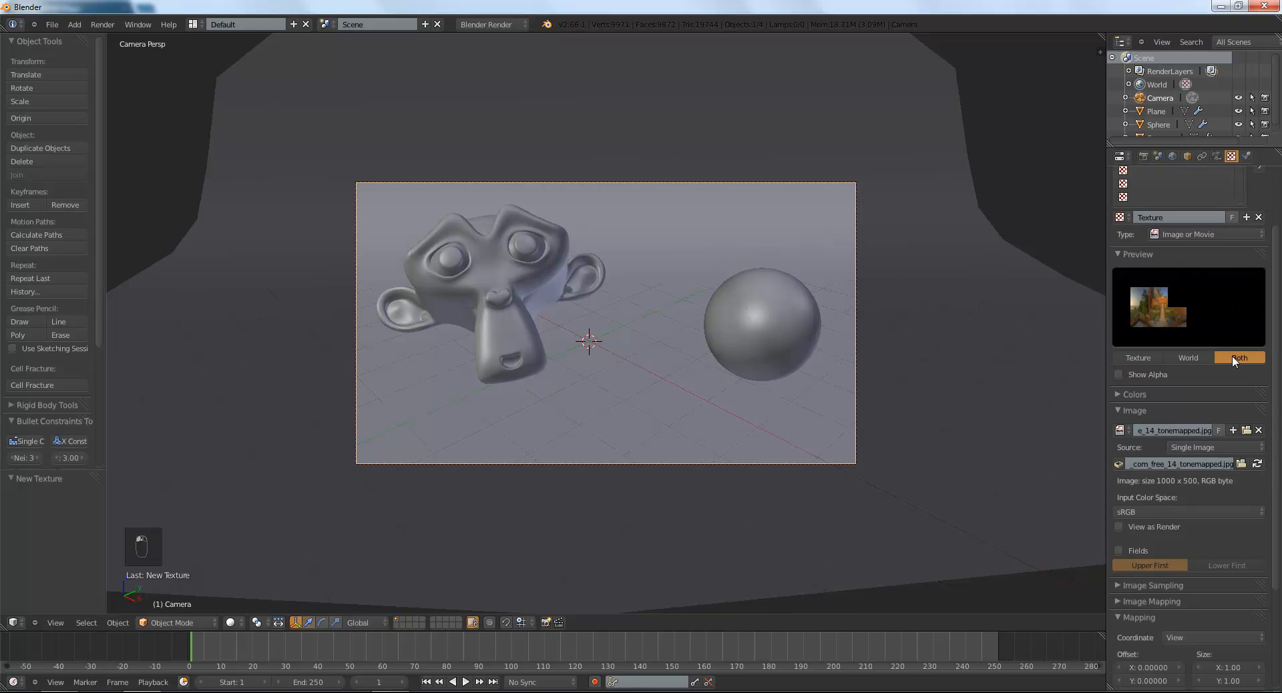
Preview texture and world together while trying sphere, AngMap, tube and equirectangular mappings.
click(1136, 356)
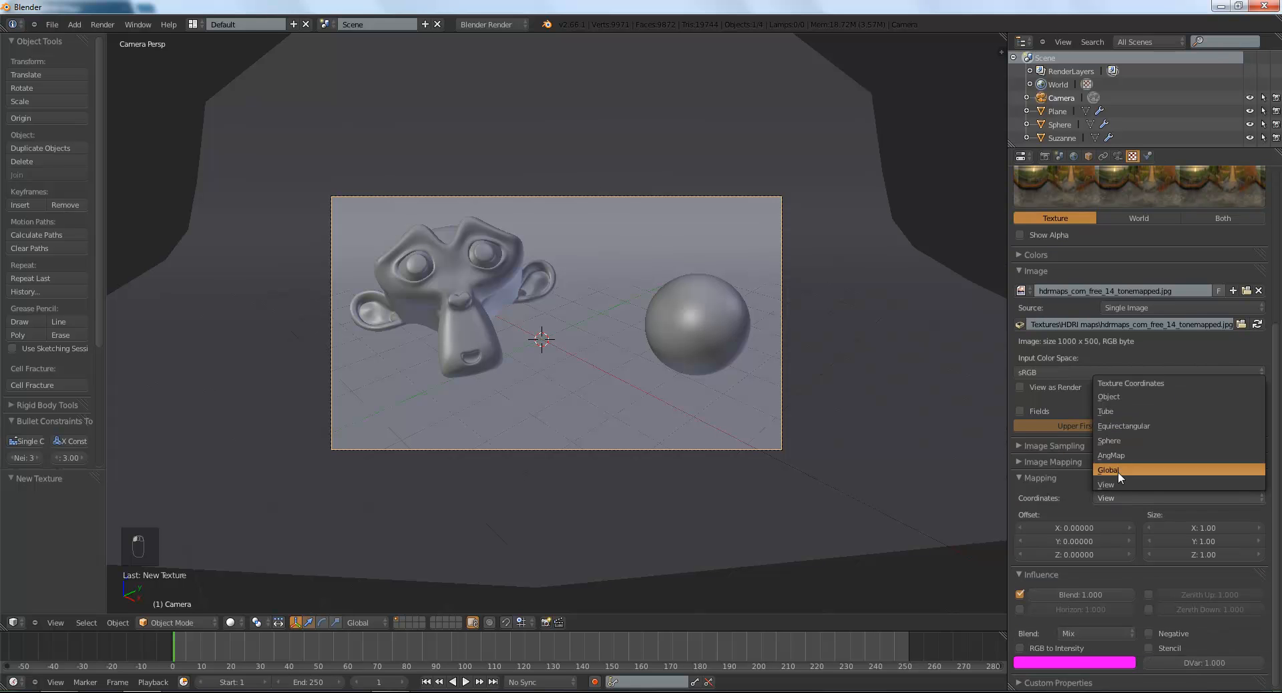
mouse_move(1148, 399)
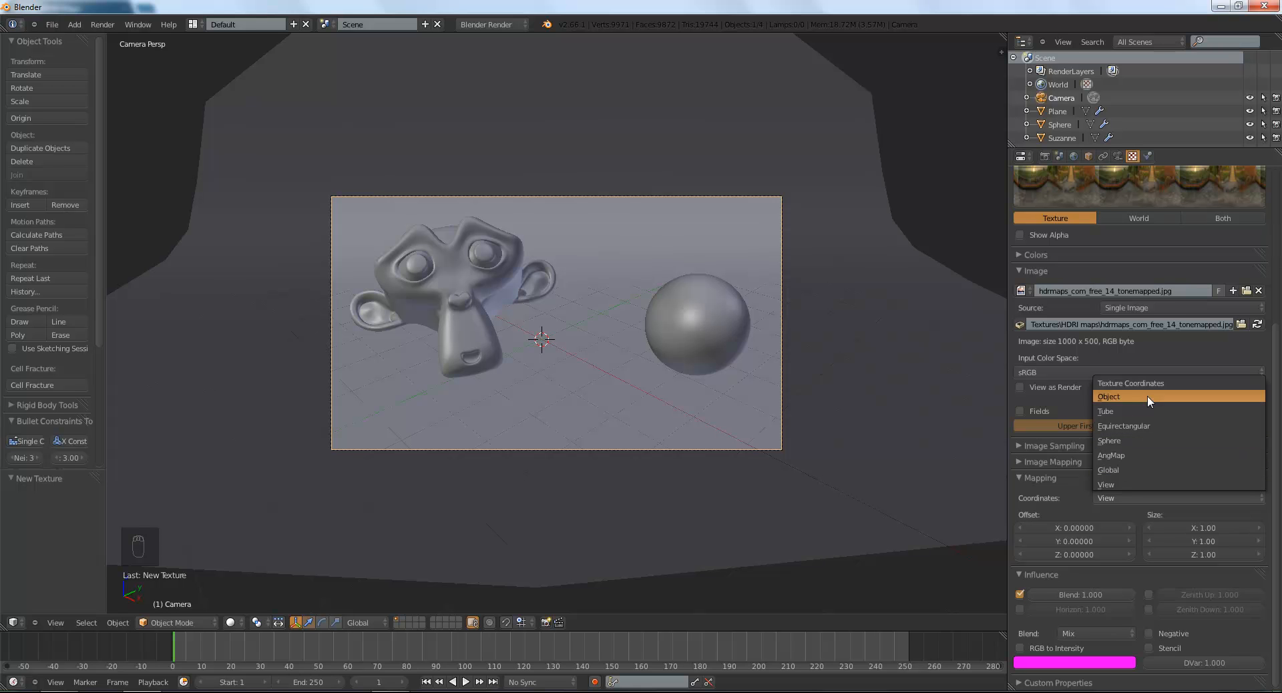
click(1110, 441)
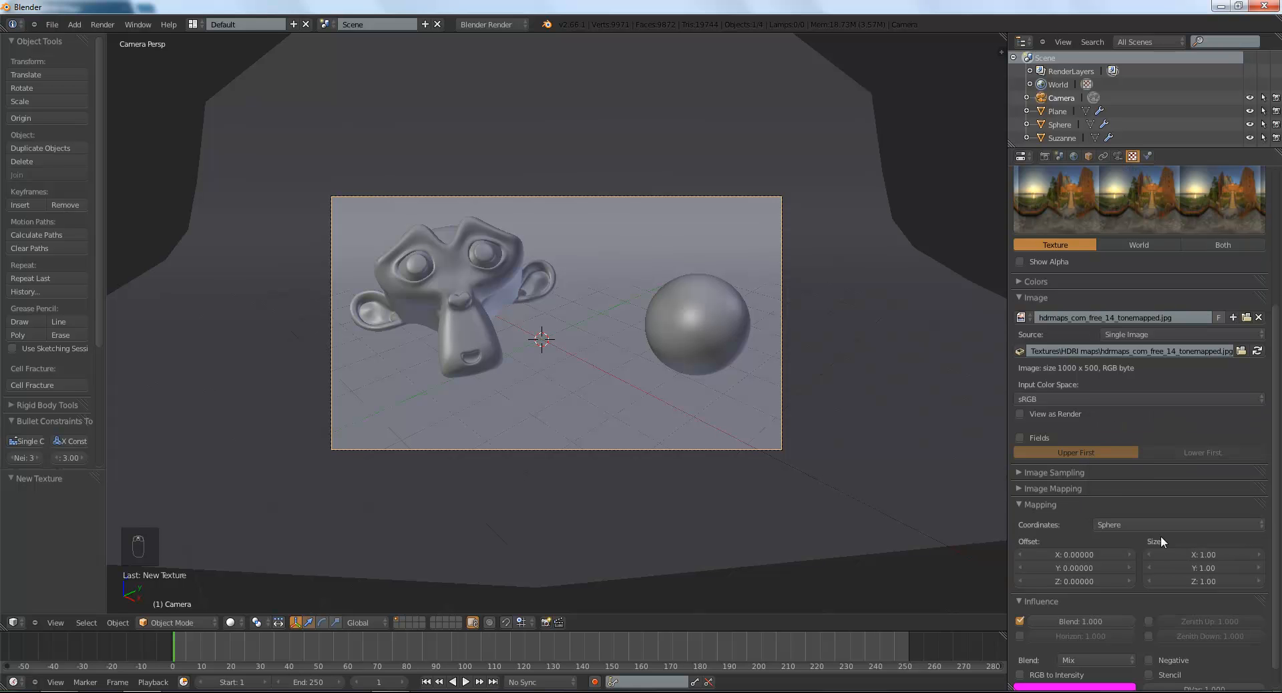
click(1222, 244)
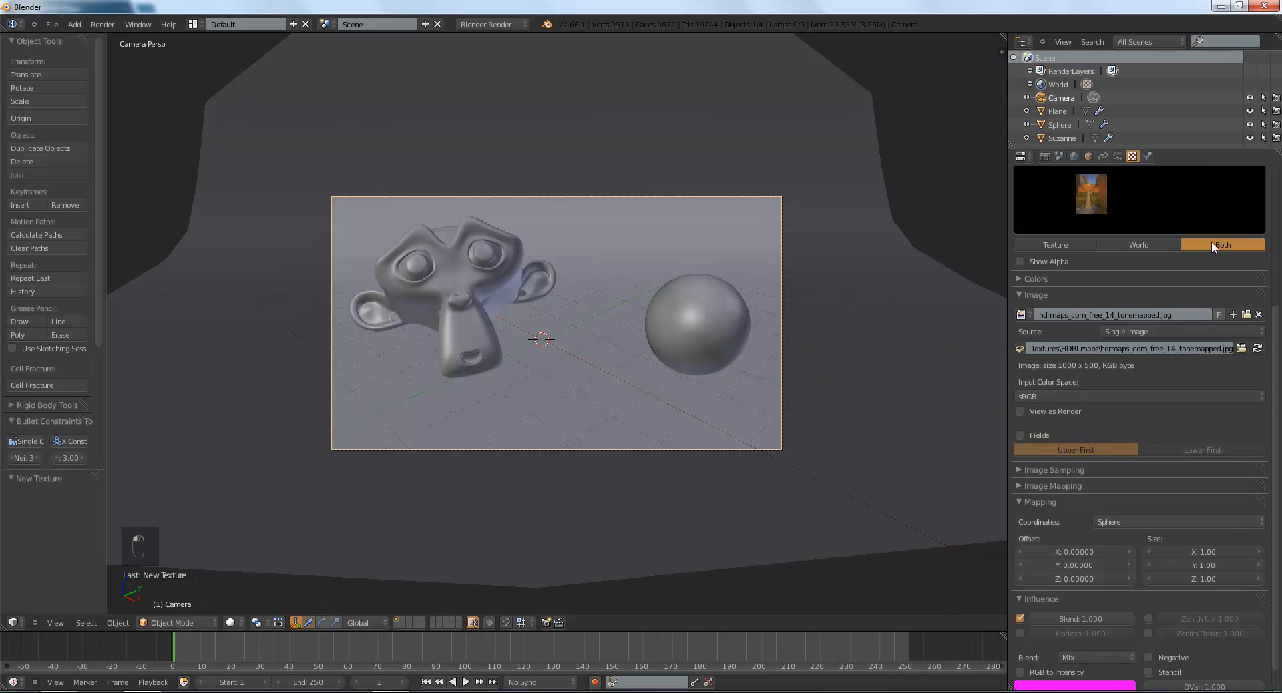
click(1138, 245)
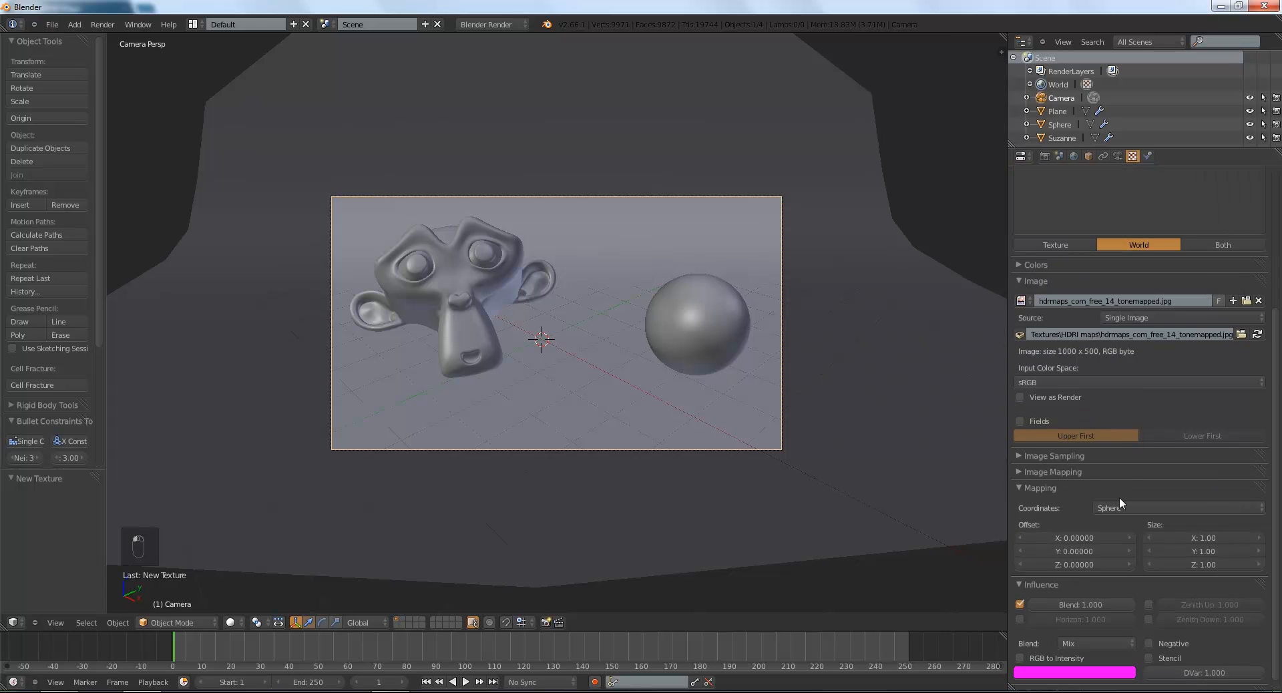
mouse_move(1215, 355)
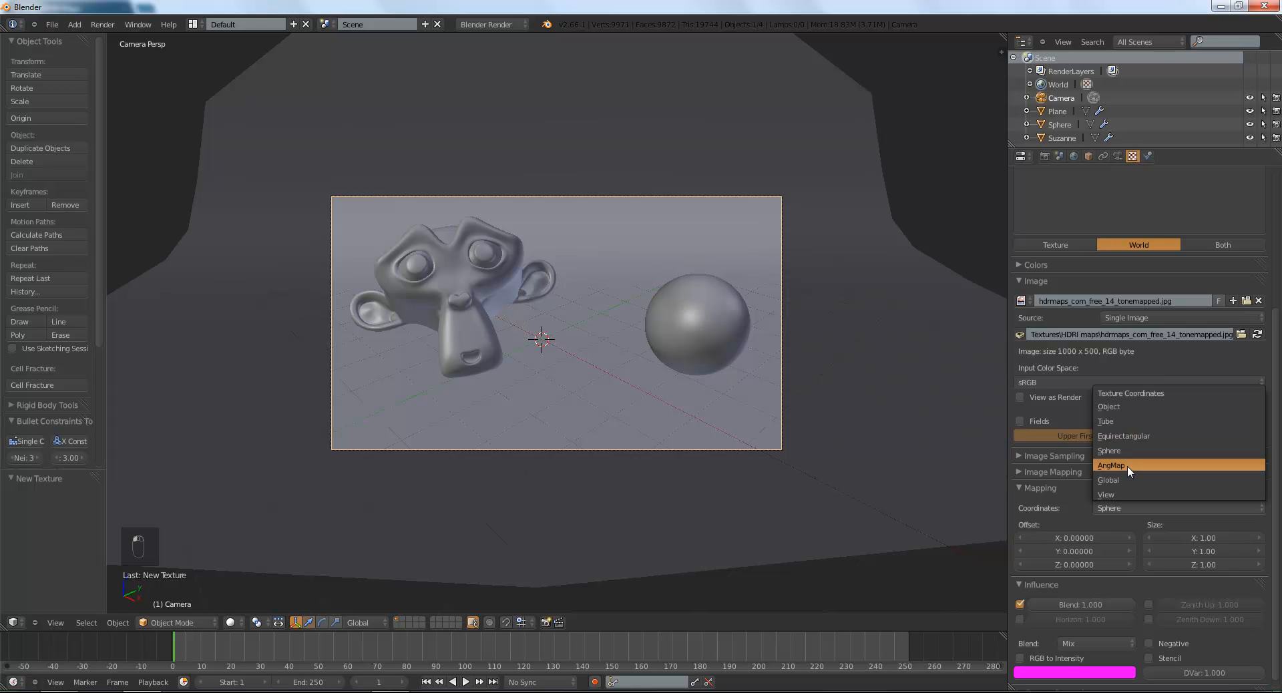
click(1110, 465)
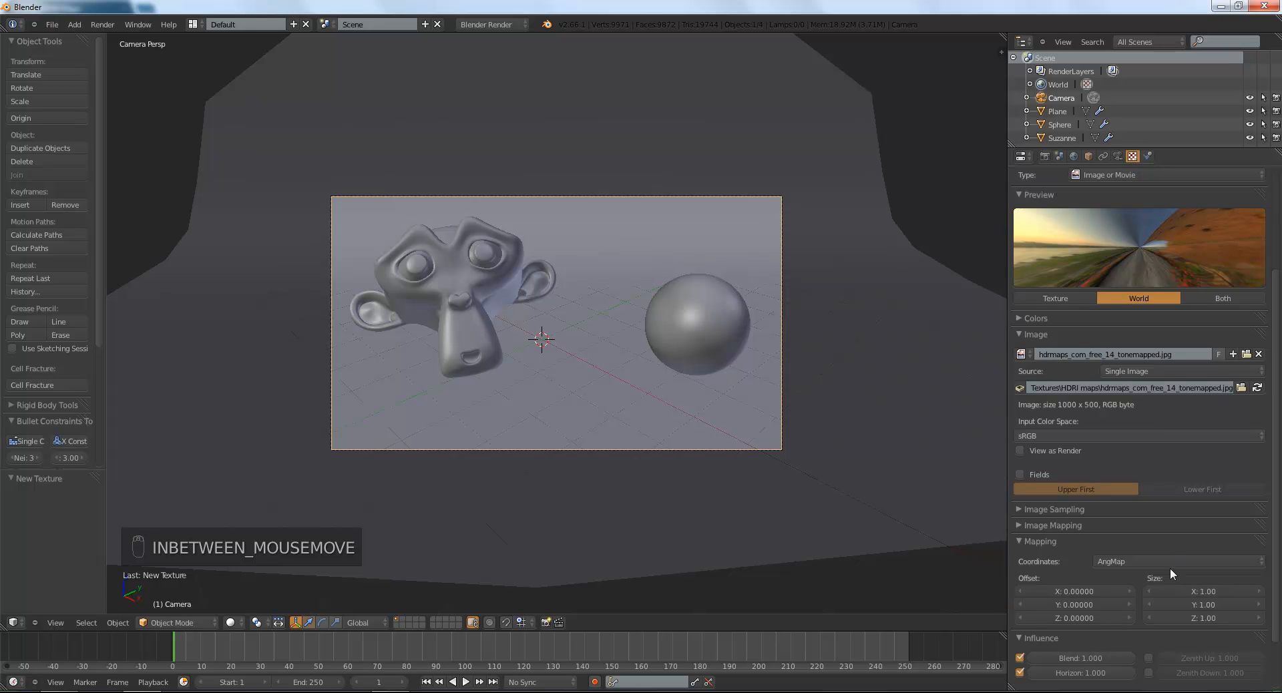
mouse_move(1140, 573)
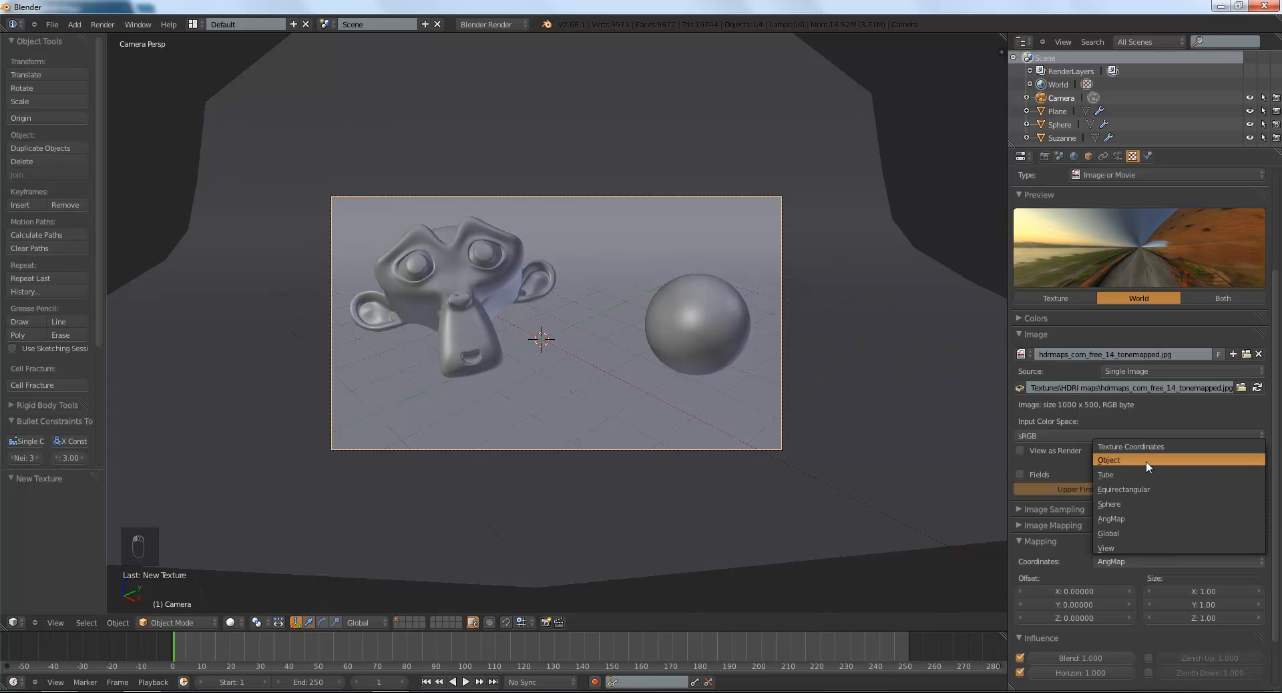
click(1106, 474)
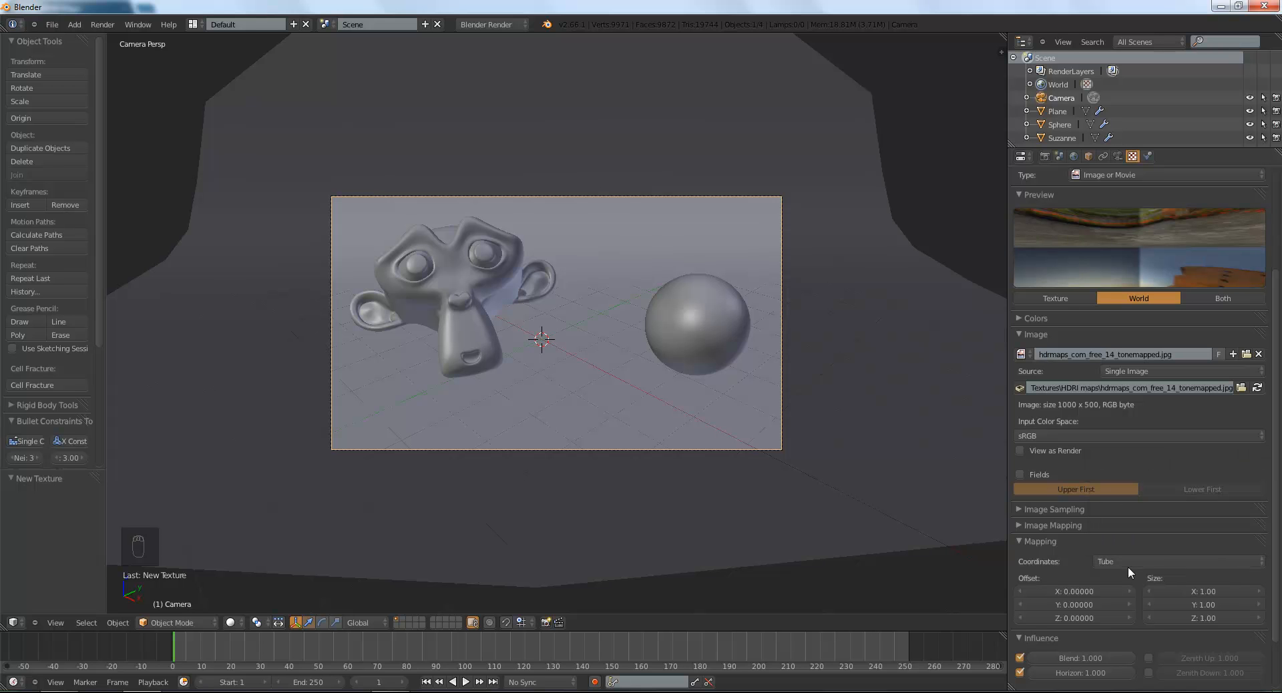
click(1175, 560)
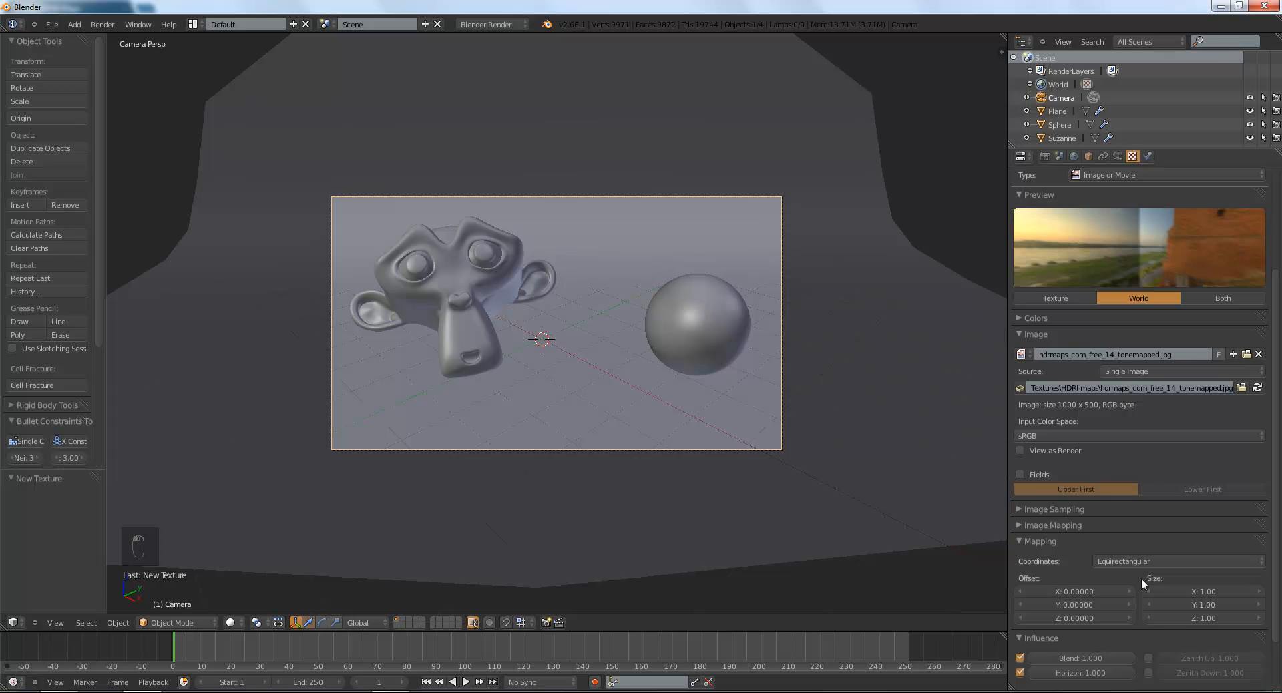
mouse_move(1170, 347)
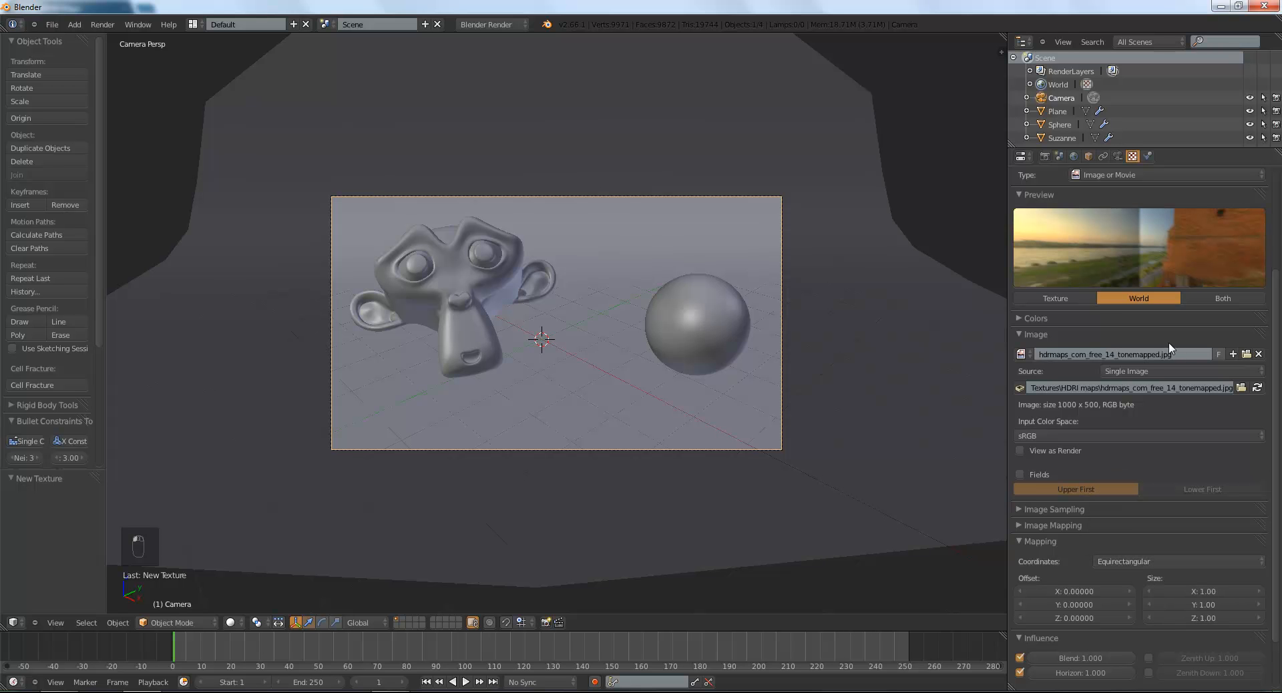
mouse_move(1151, 579)
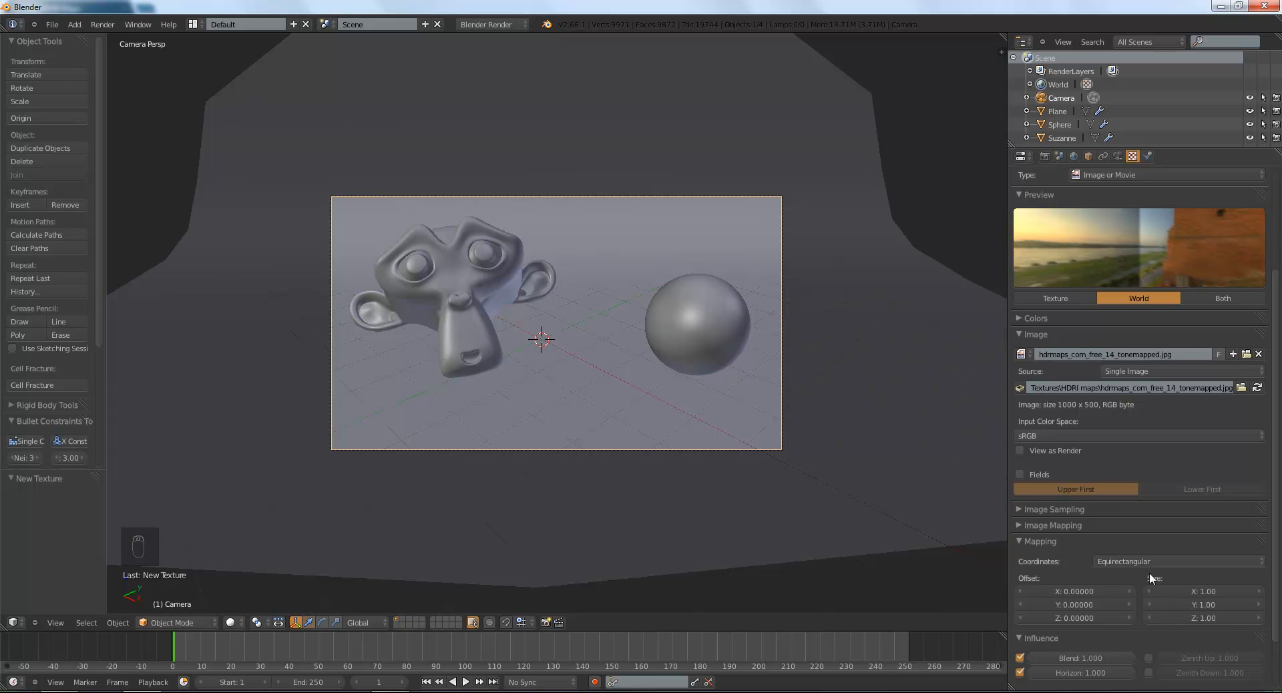
mouse_move(1155, 575)
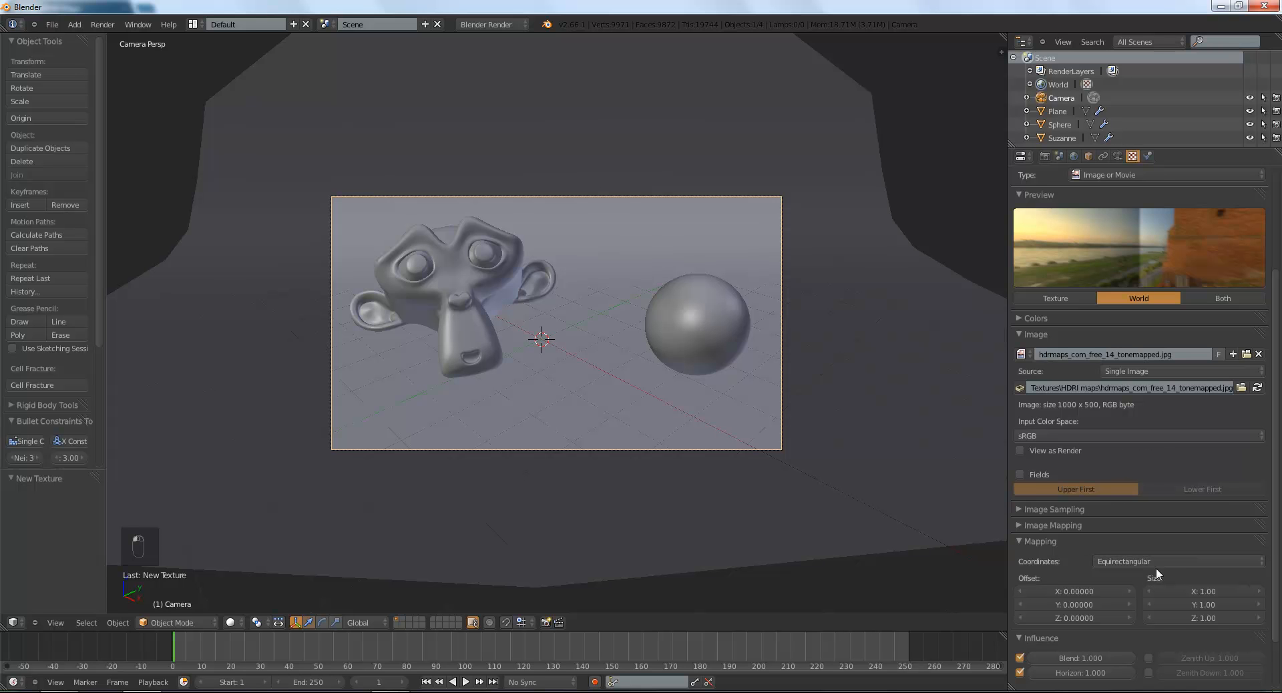
Cycle through sphere, view and global projections and settle on AngMap for the world image.
click(1175, 561)
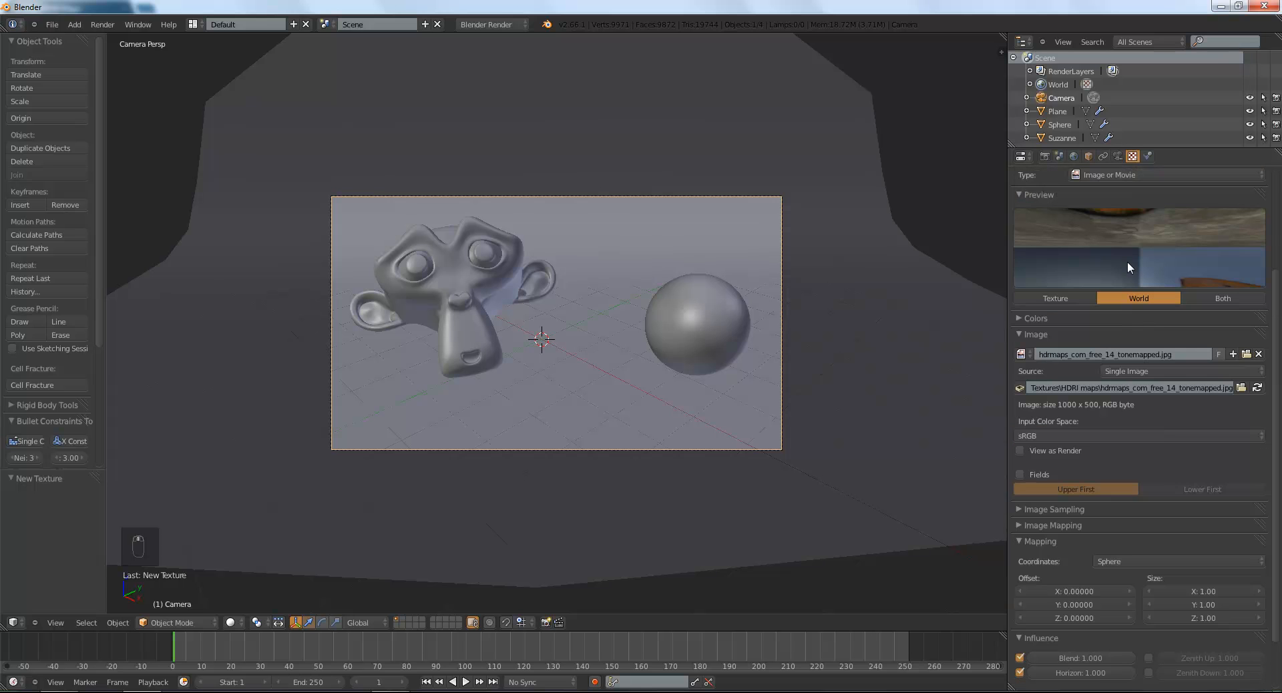
click(1170, 561)
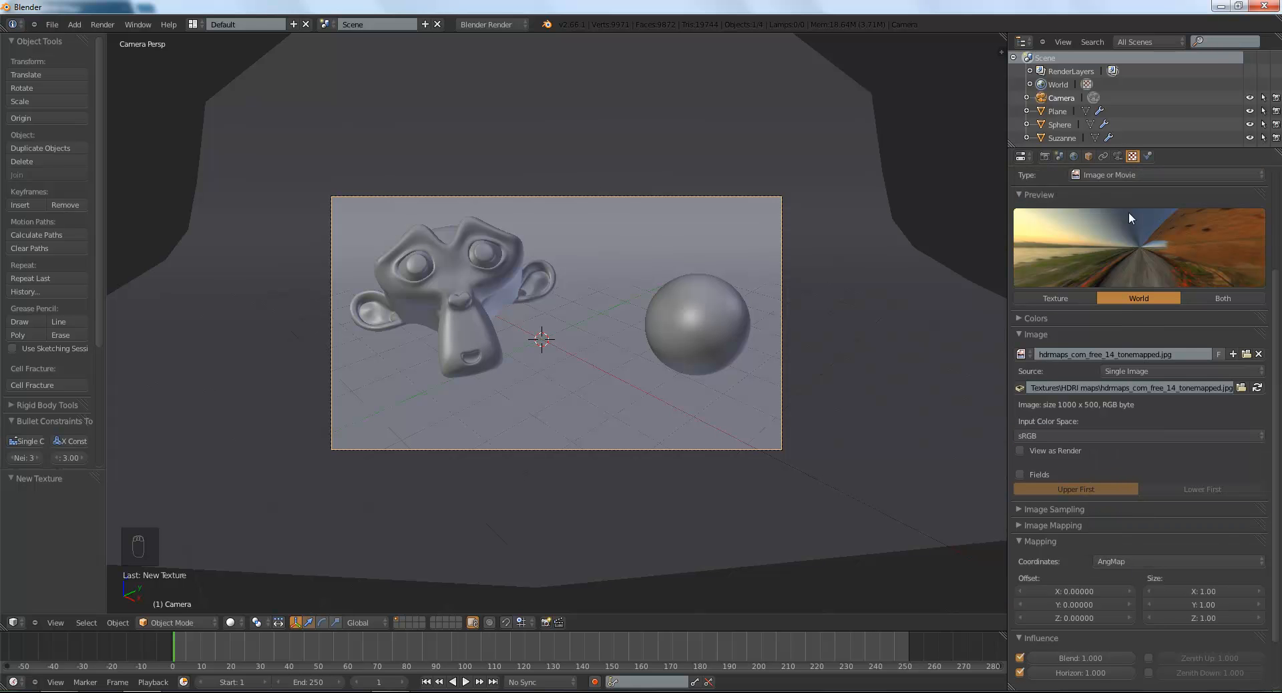
click(1174, 560)
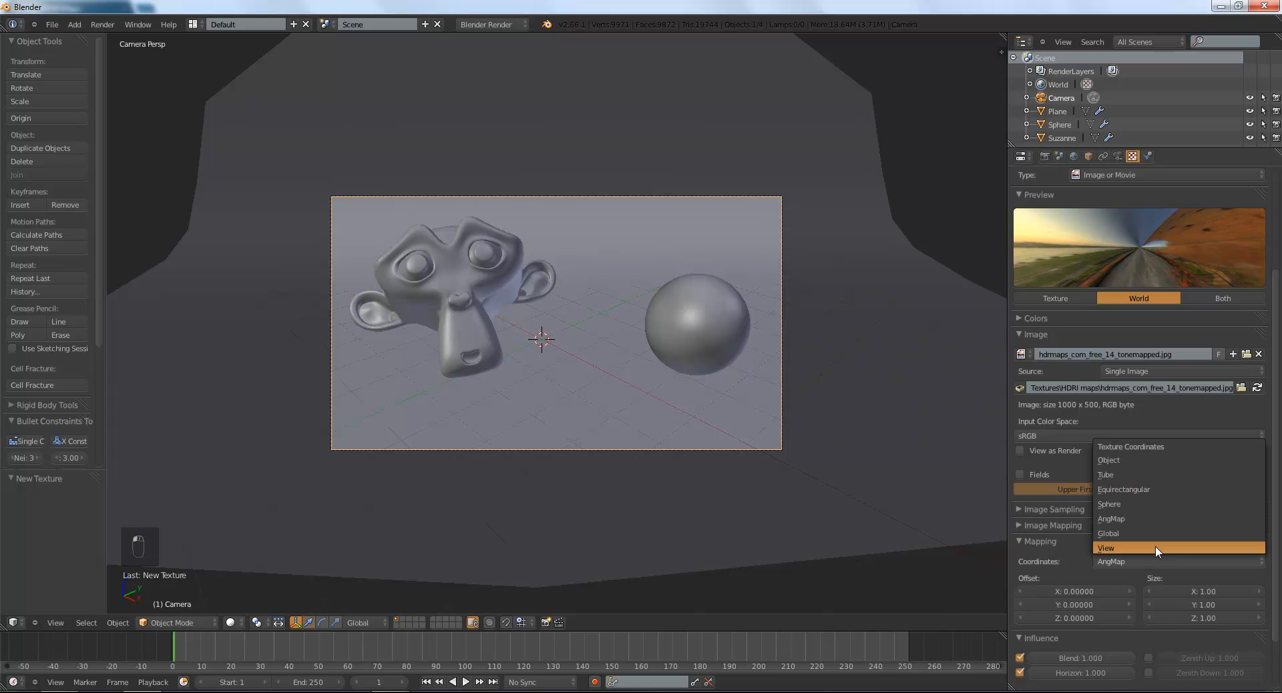
click(1109, 533)
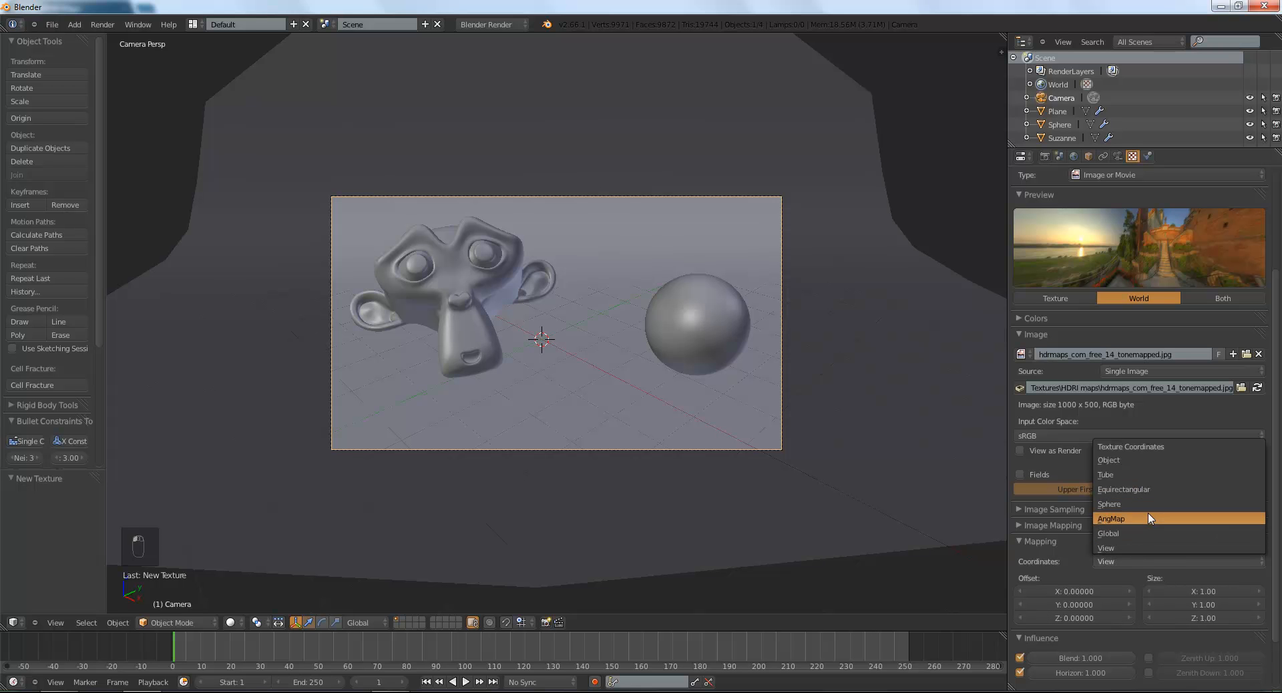
click(1109, 518)
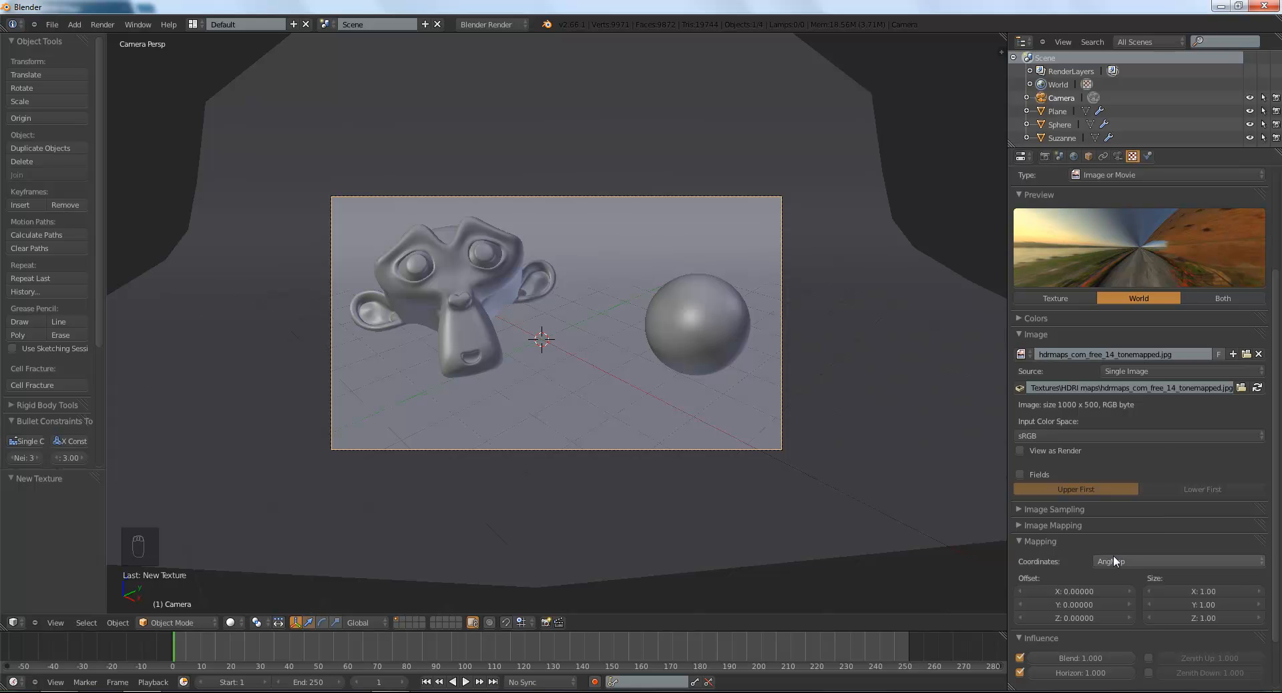
click(1178, 561)
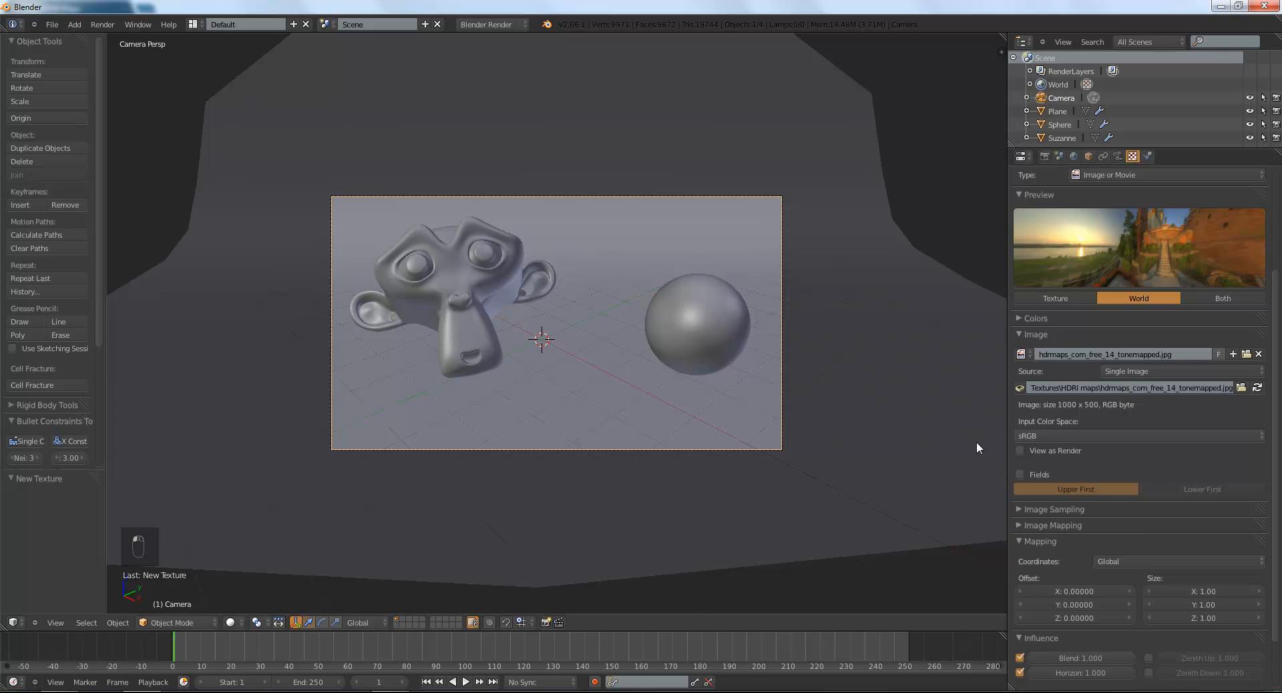
click(1175, 561)
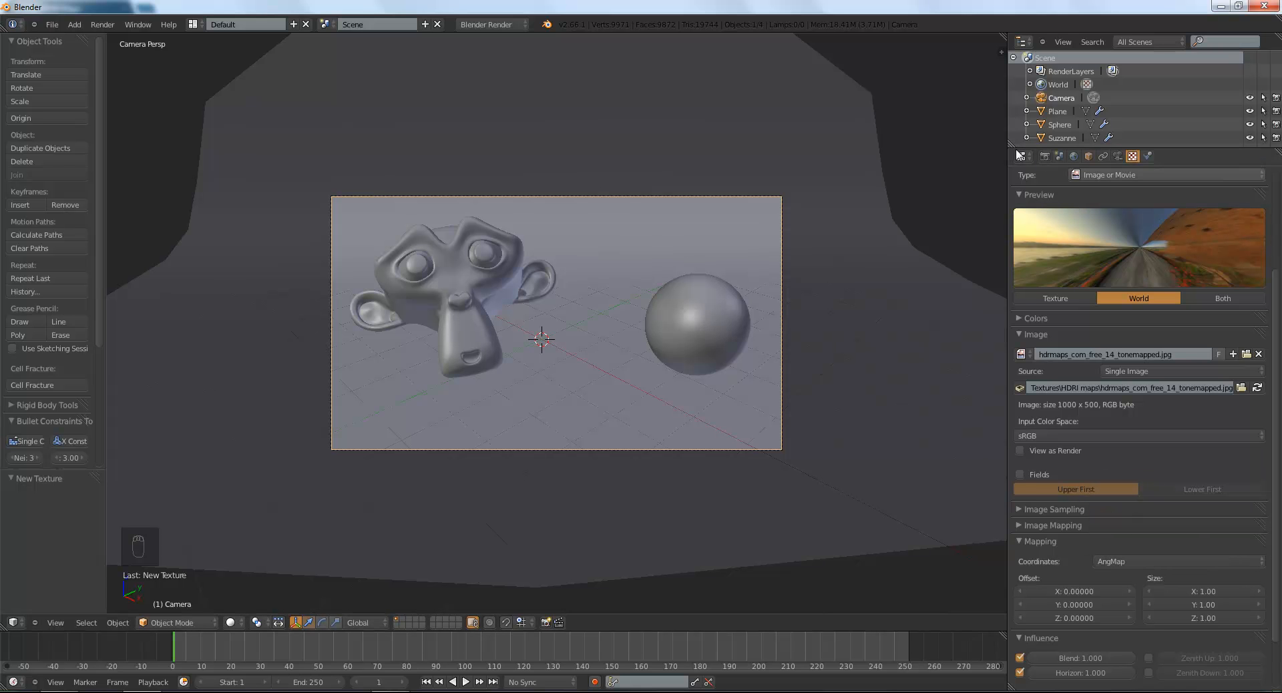
Set the render resolution to 1280 by 720 in the Render properties.
click(1019, 157)
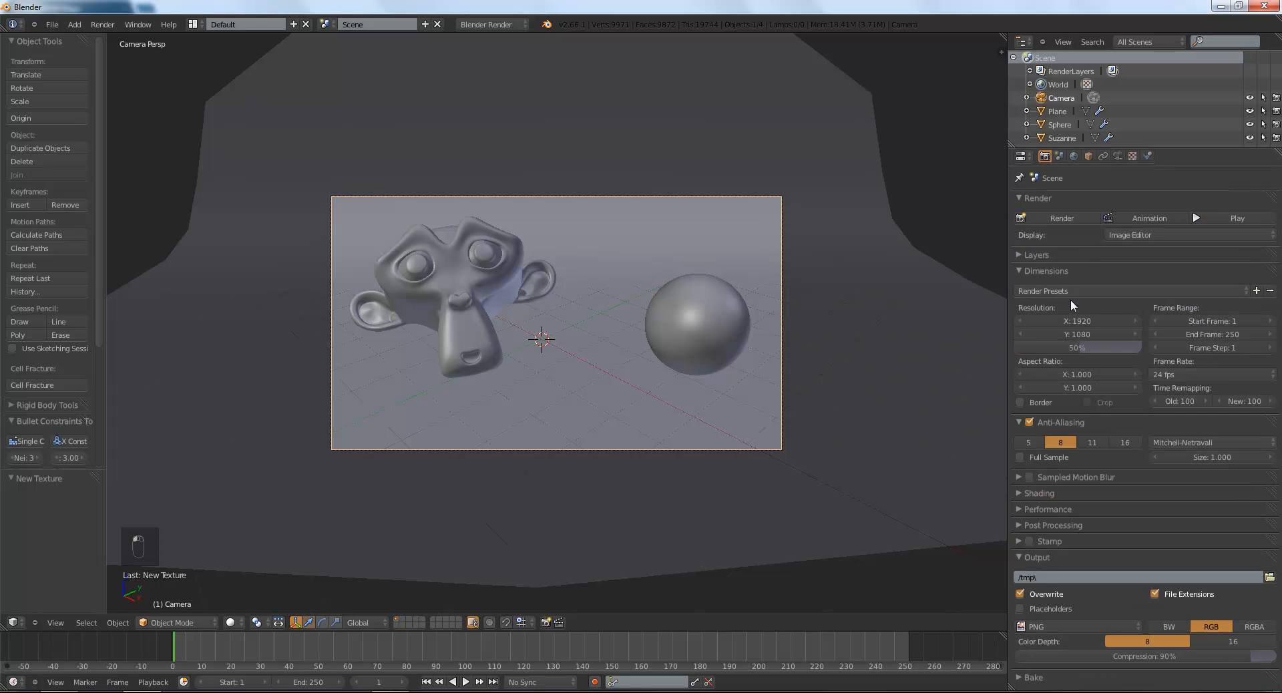
click(1077, 320)
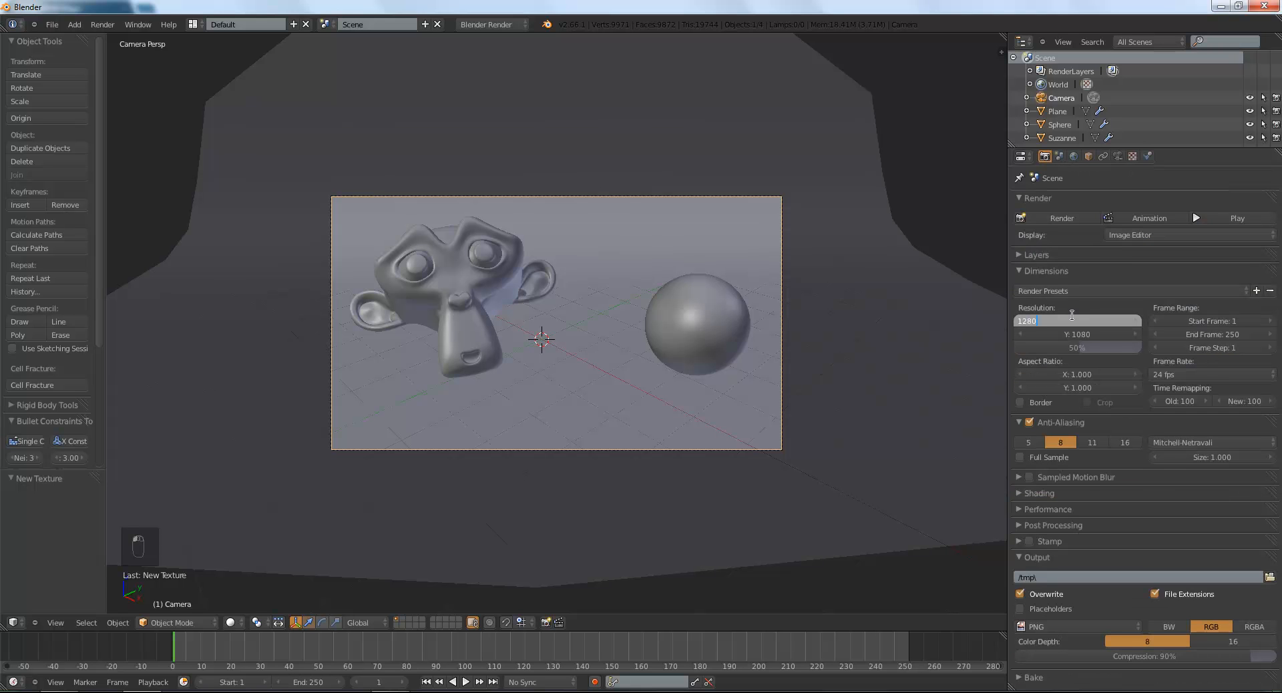
click(1077, 334)
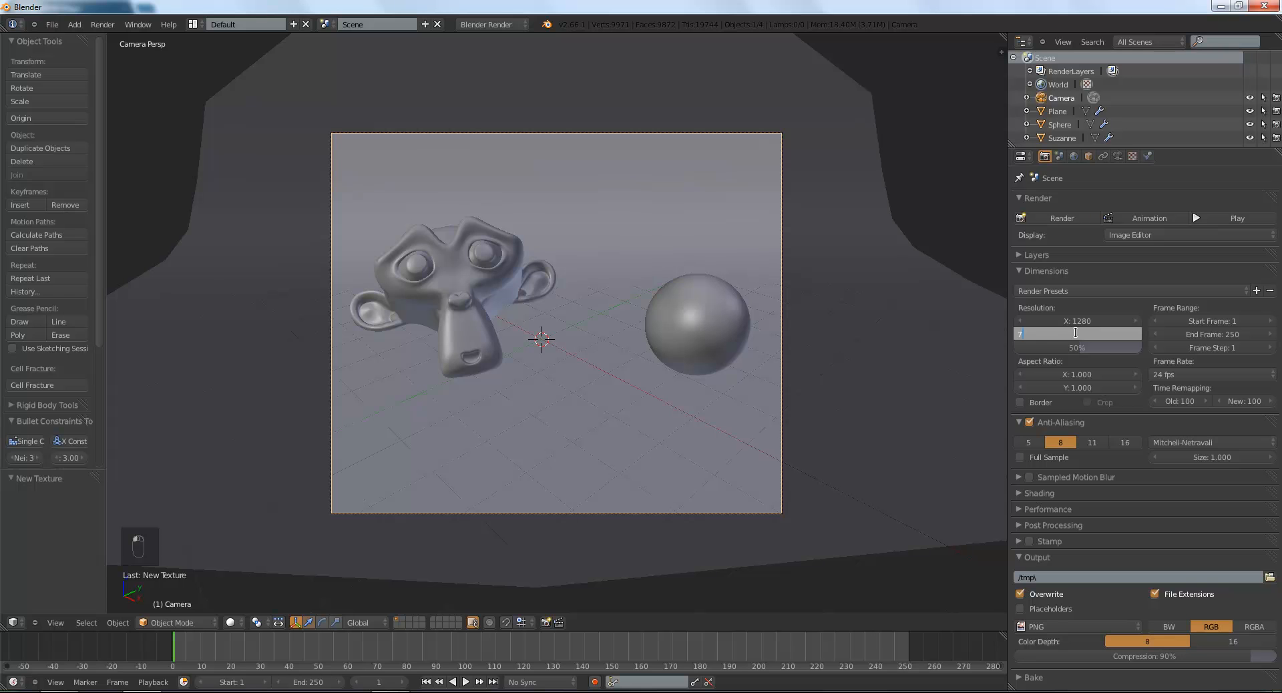
text(720)
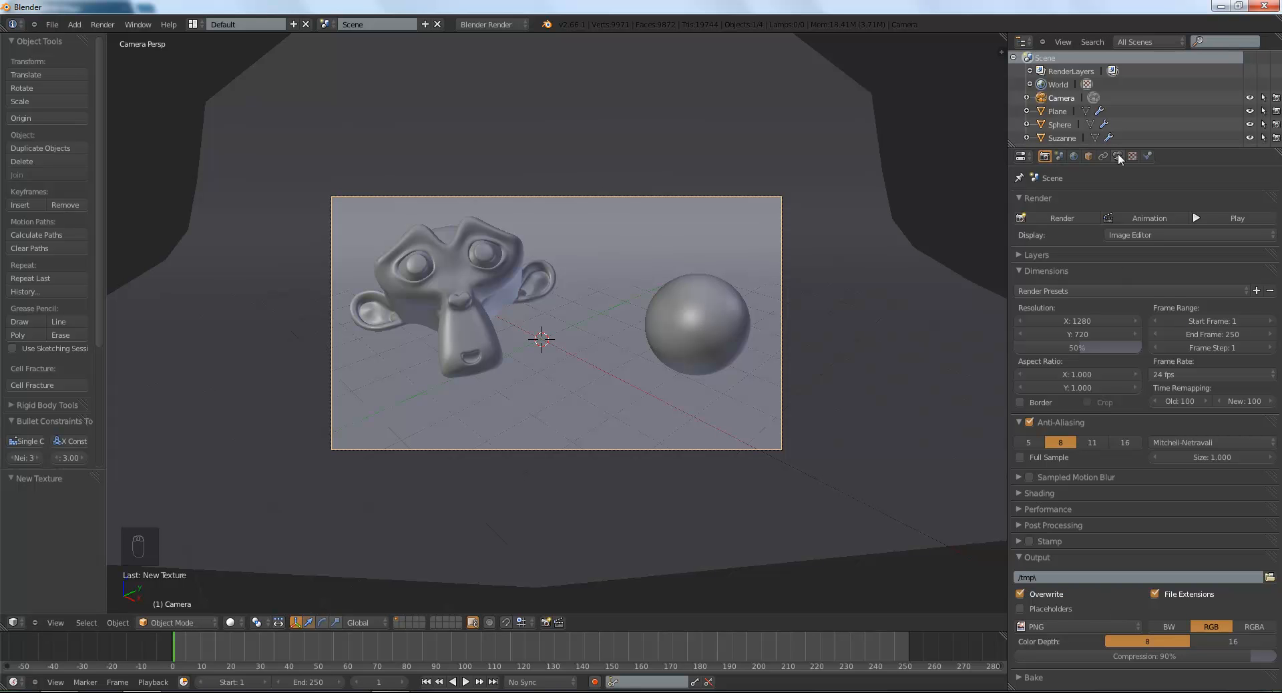
Render the current frame showing Suzanne and the sphere lit by the HDRI world.
click(1062, 217)
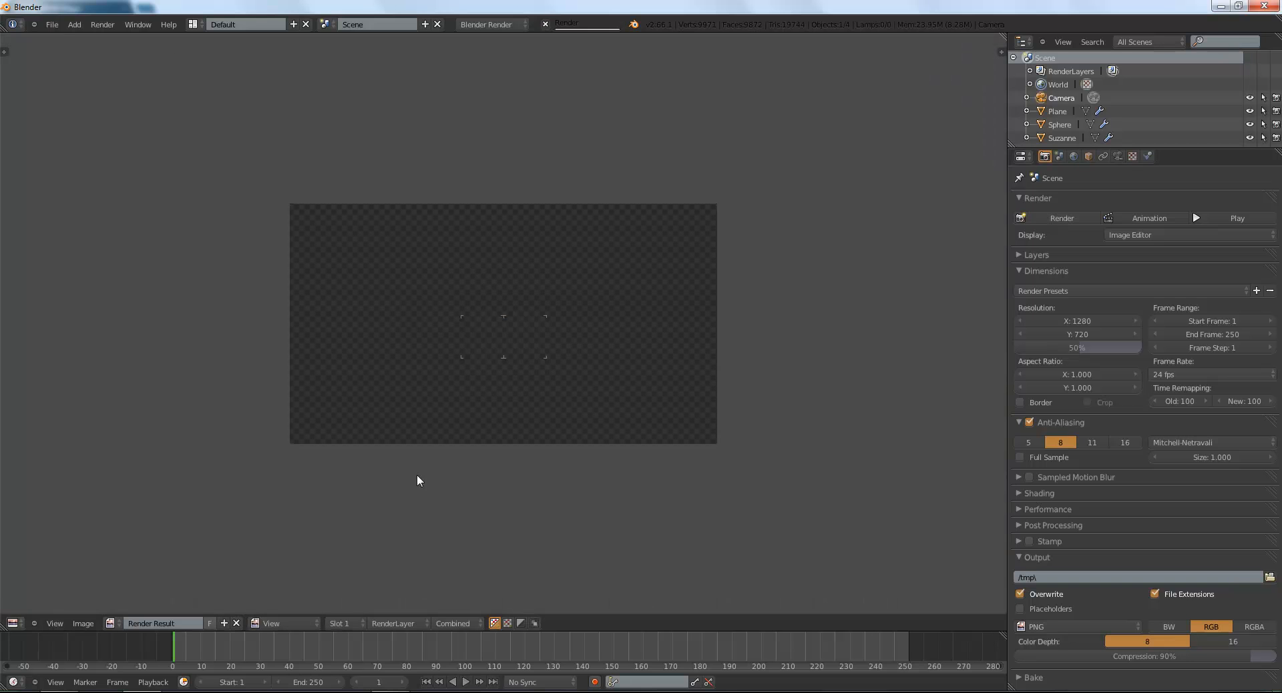
click(1061, 218)
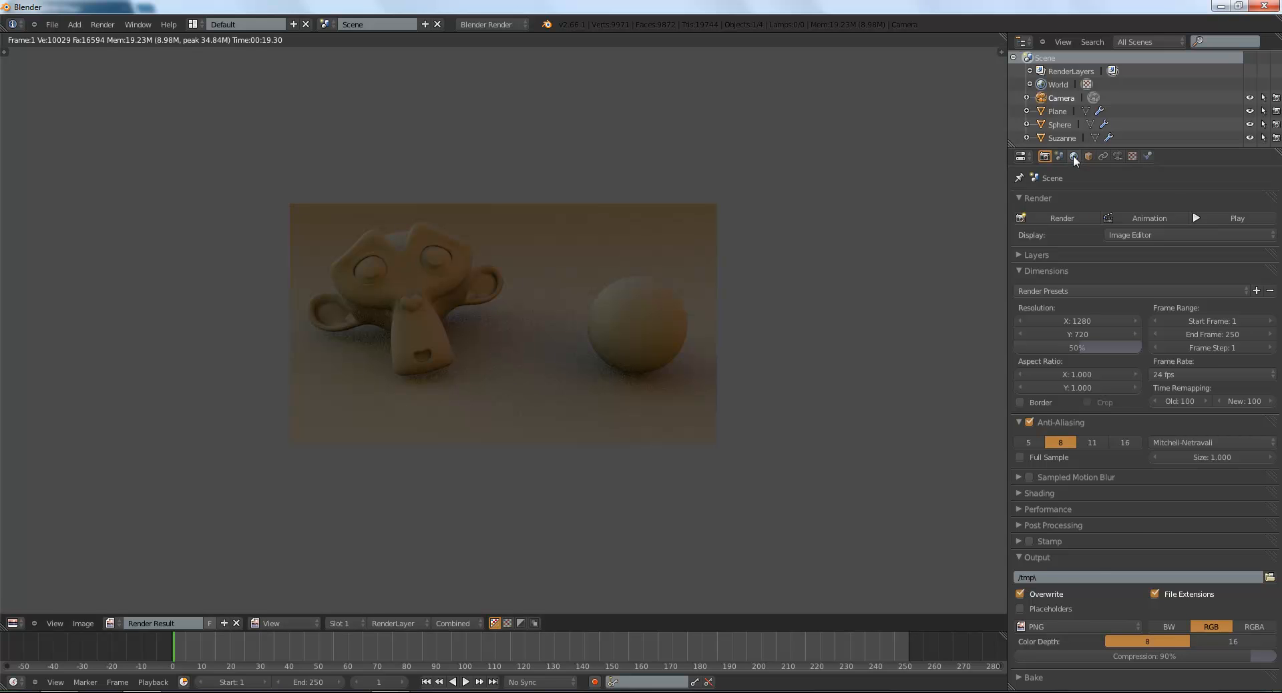
Raise the world's Gather Samples to 7.
click(1072, 157)
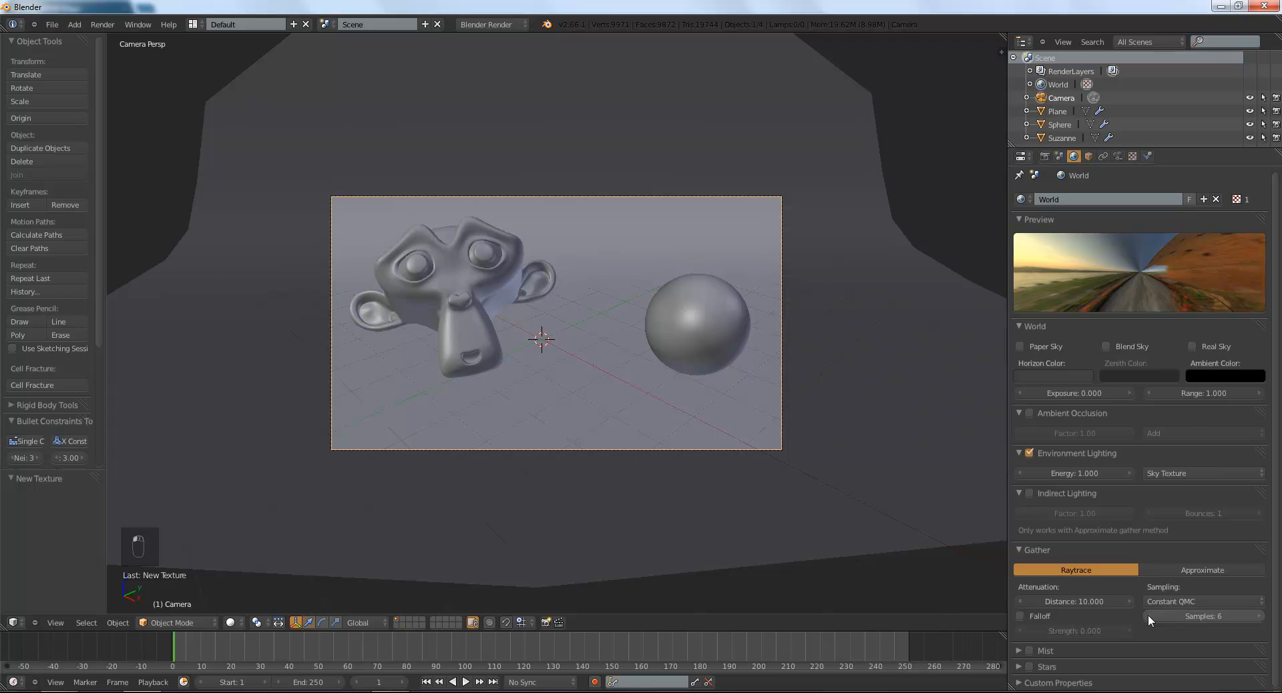
click(1202, 616)
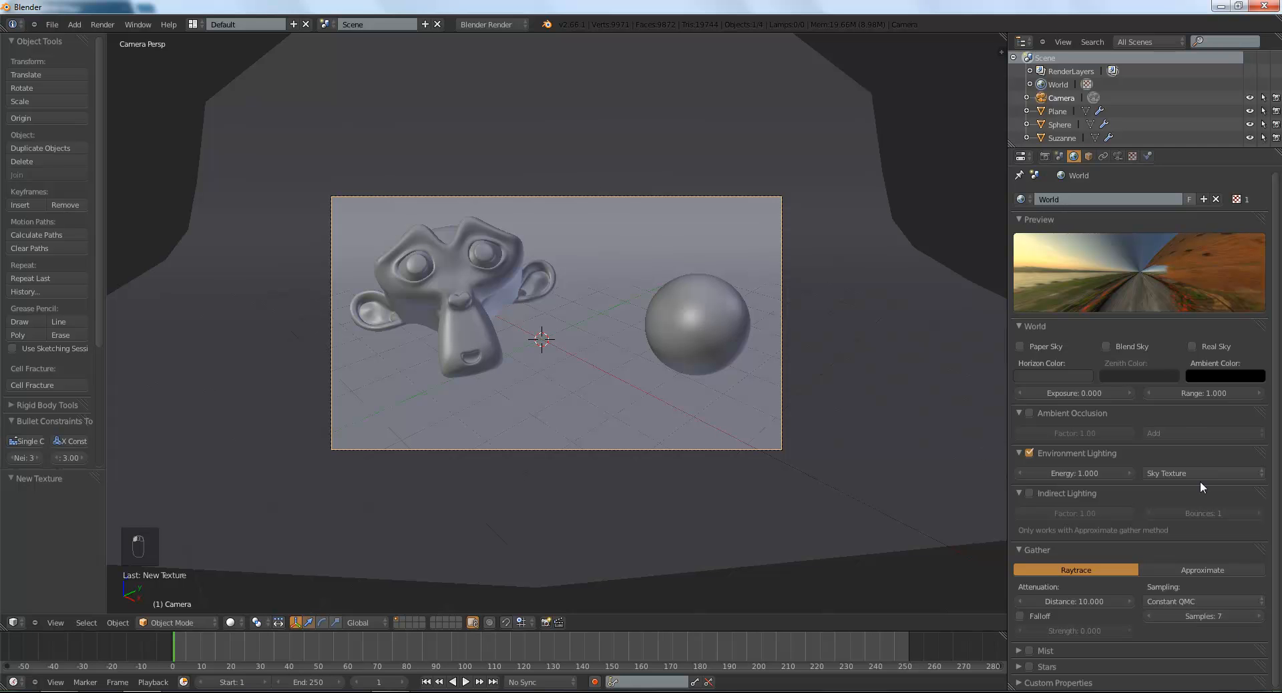
click(1131, 156)
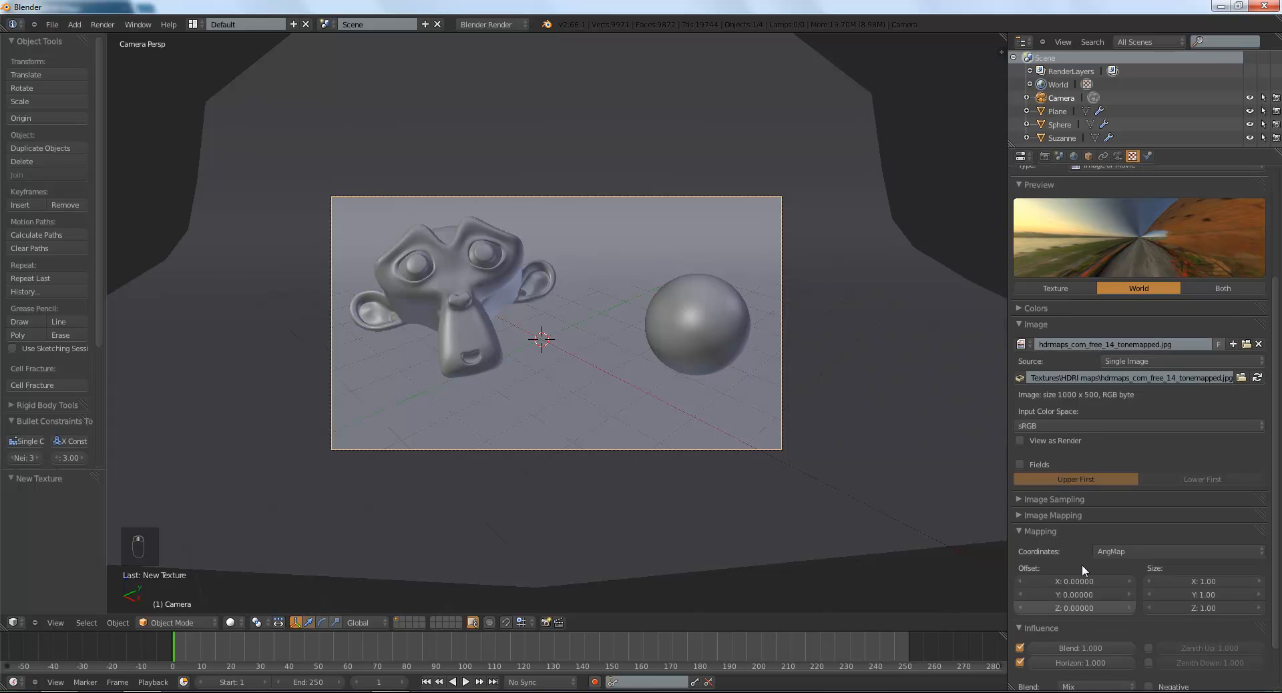
Preview both texture and world and set Colors Brightness 1.3 and Contrast 1.4.
click(1222, 287)
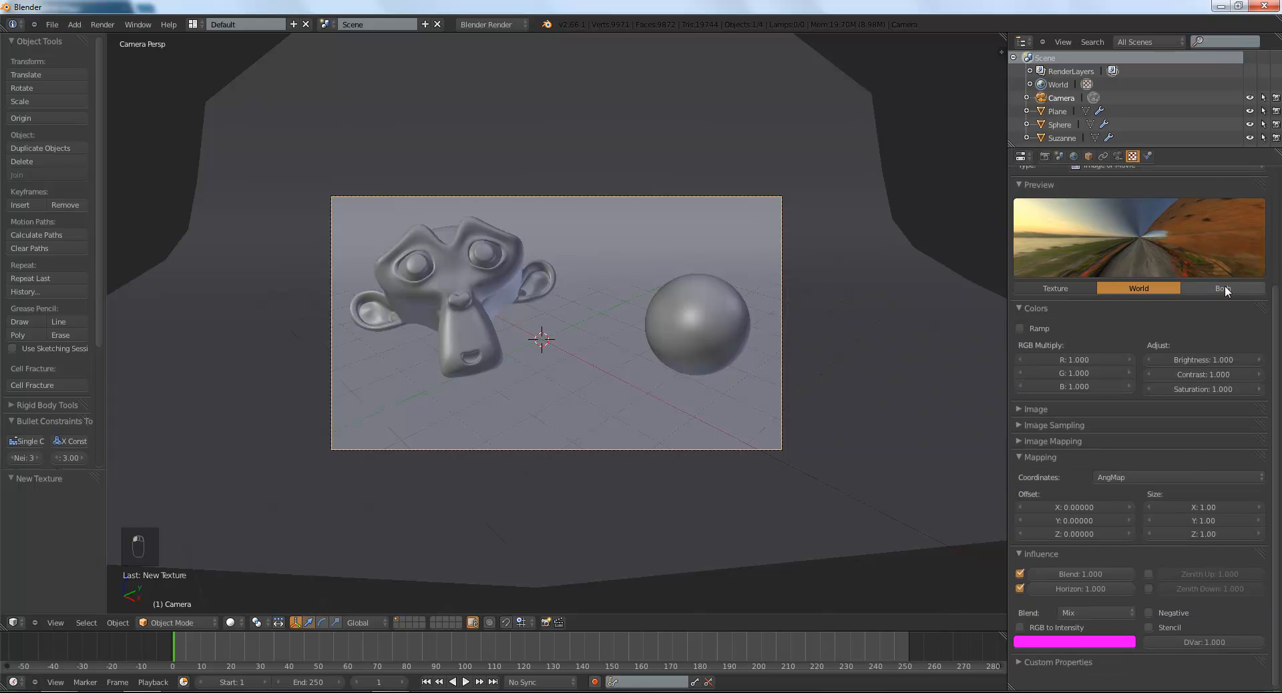
click(1223, 288)
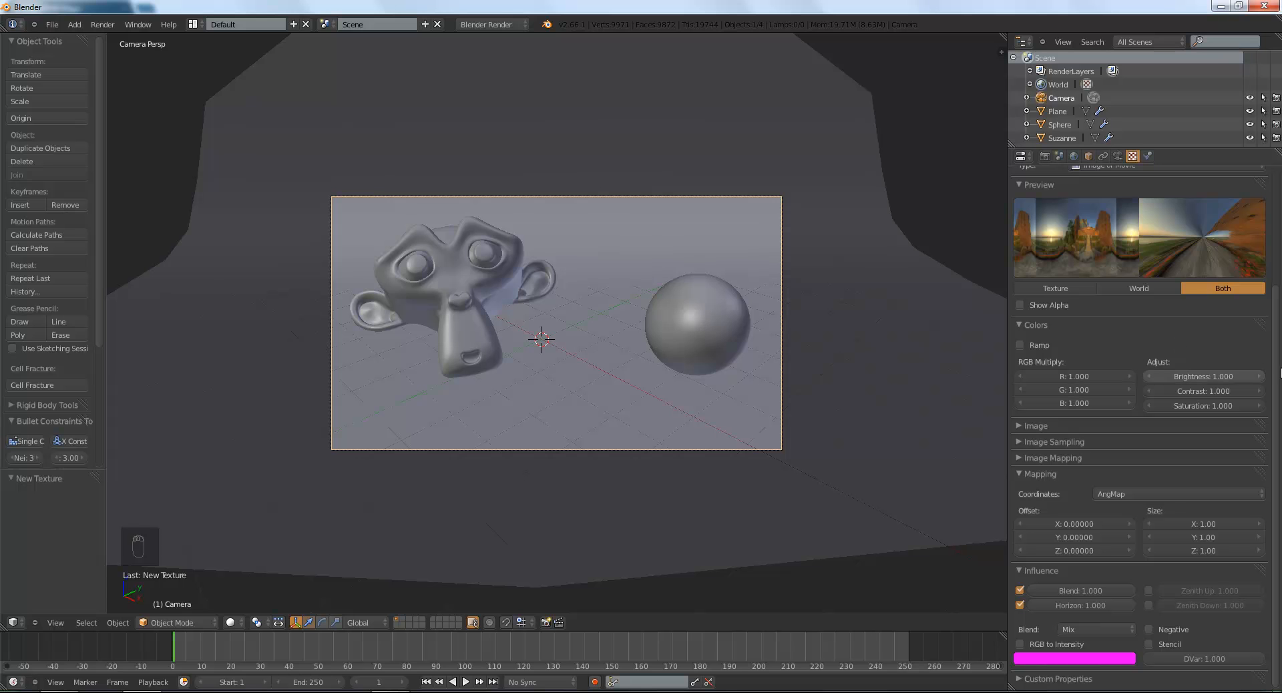
drag(1202, 377, 1218, 377)
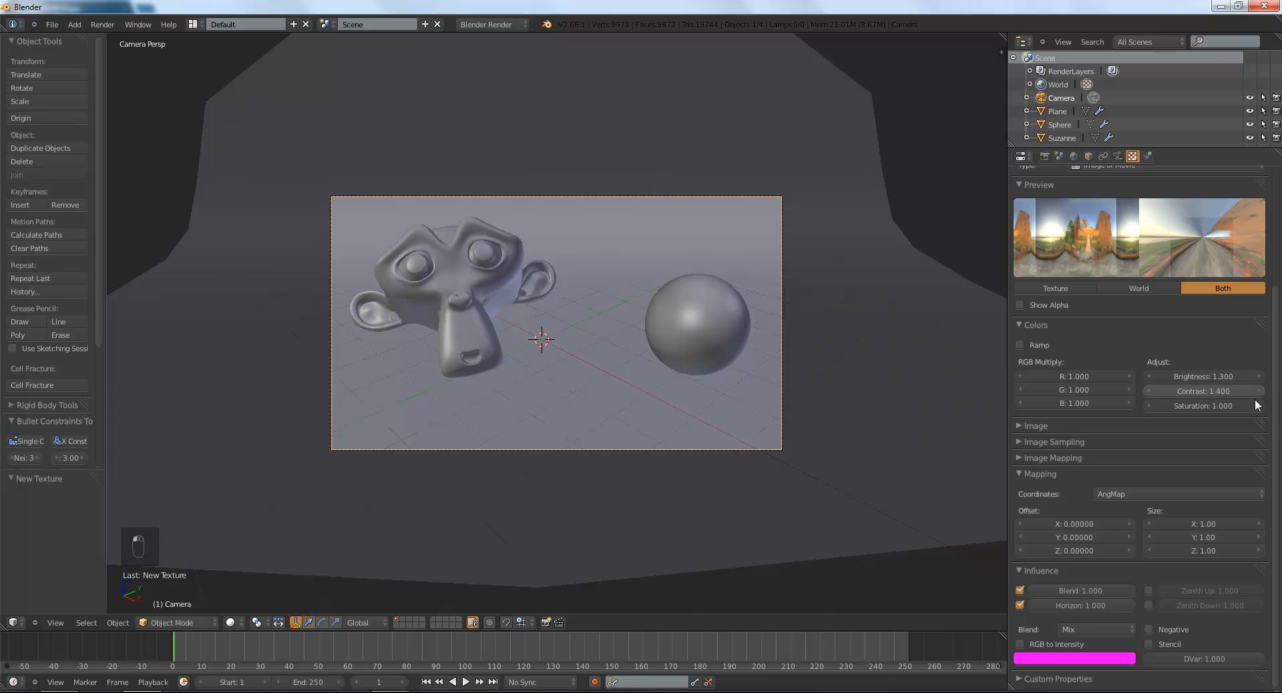
click(1202, 406)
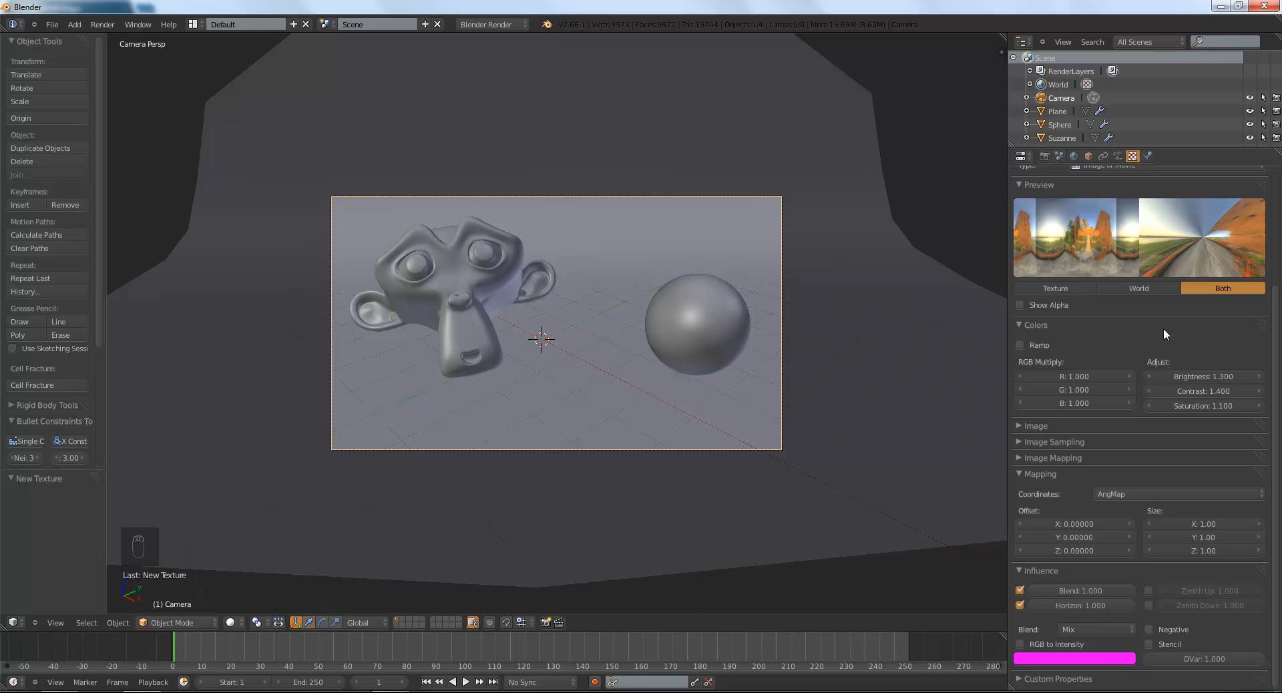
mouse_move(1065, 246)
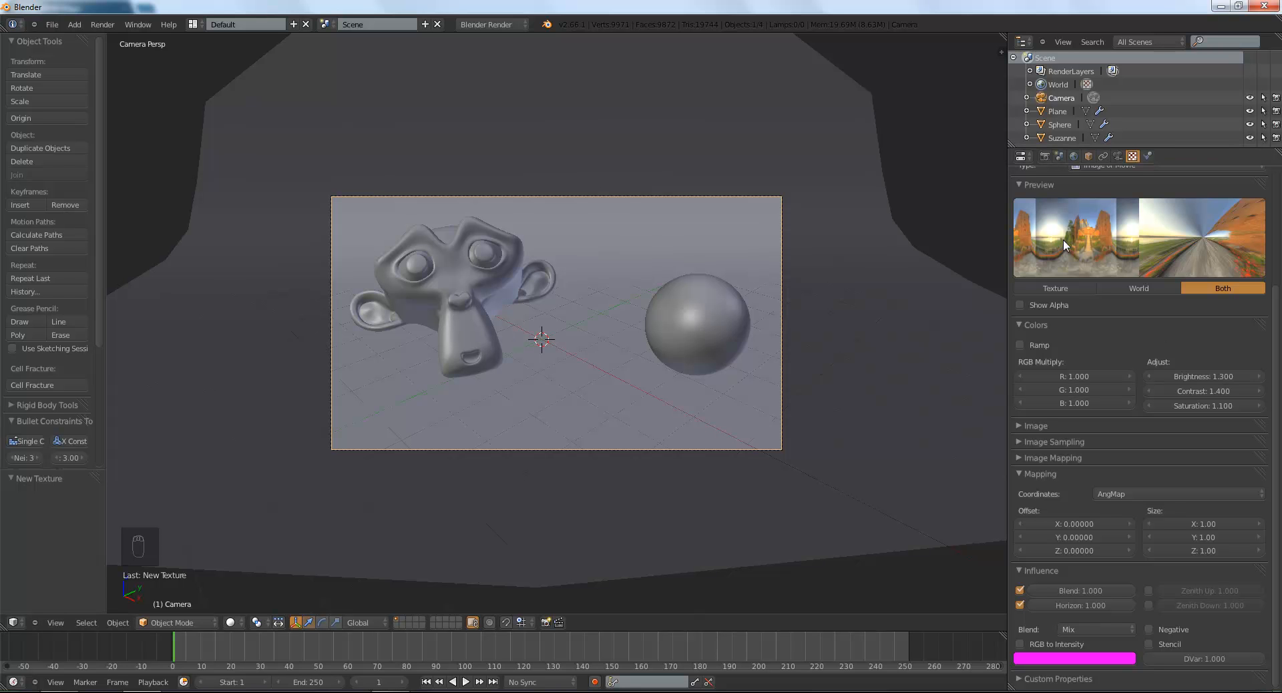
mouse_move(867, 275)
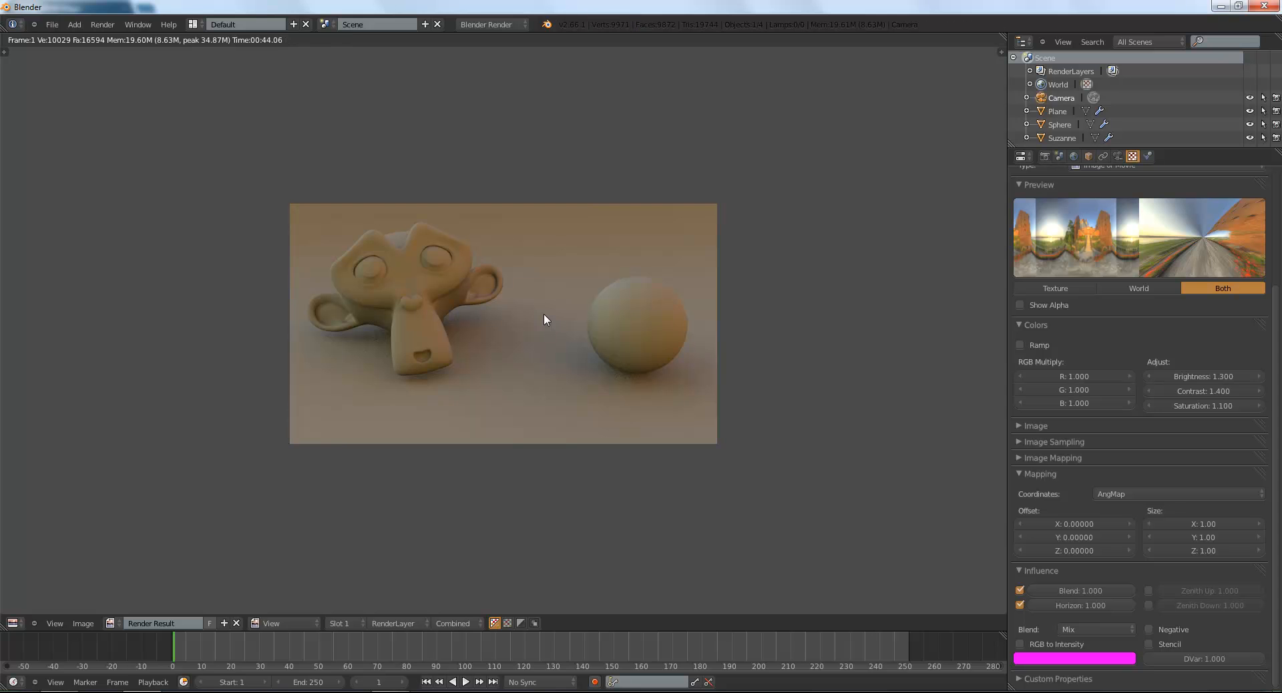
mouse_move(538, 475)
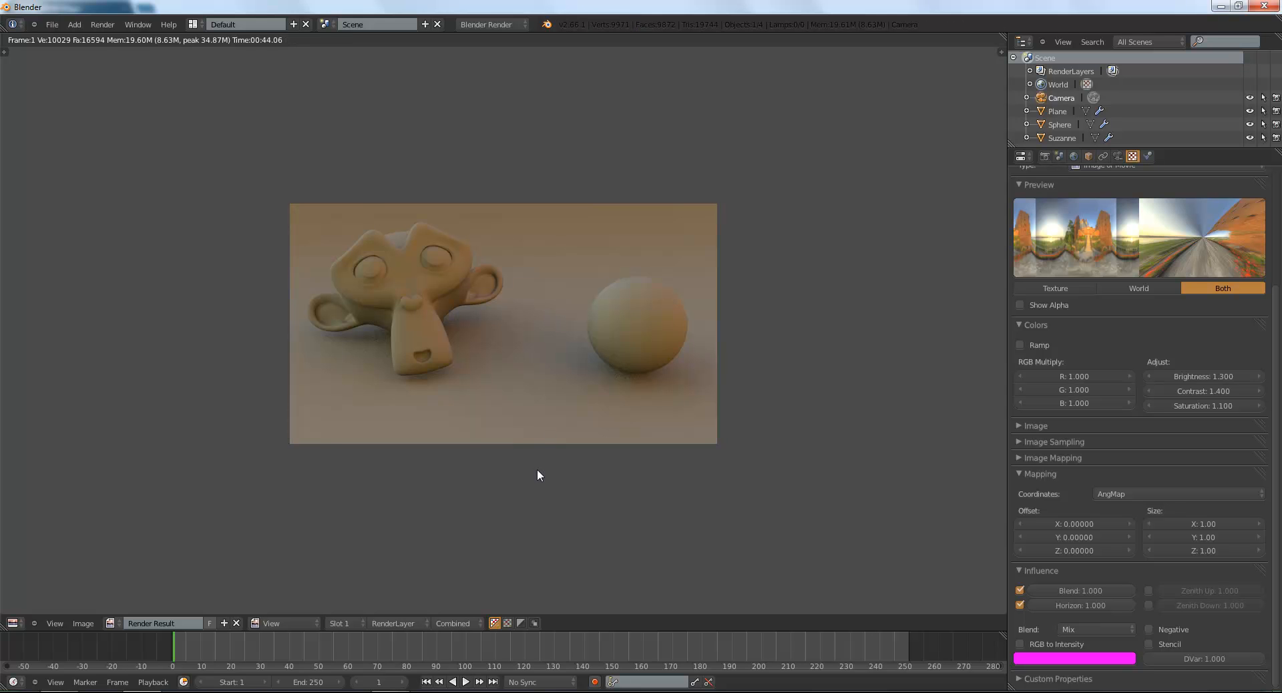
mouse_move(1244, 383)
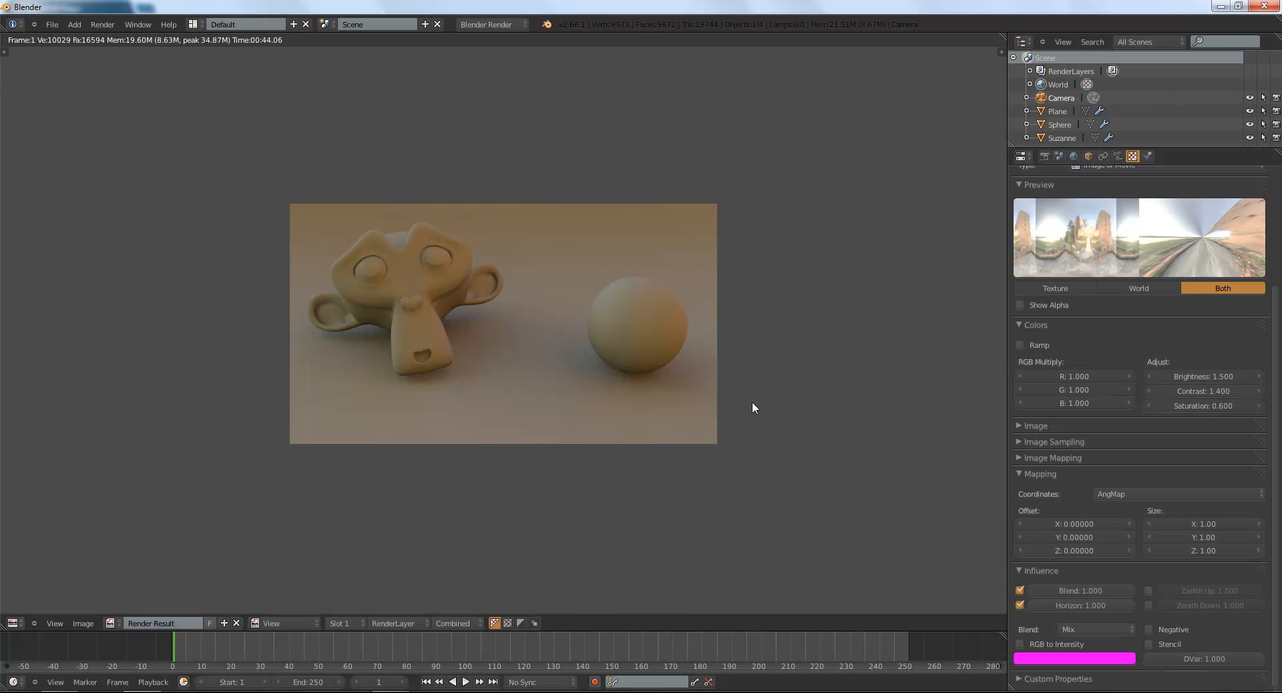
mouse_move(384, 447)
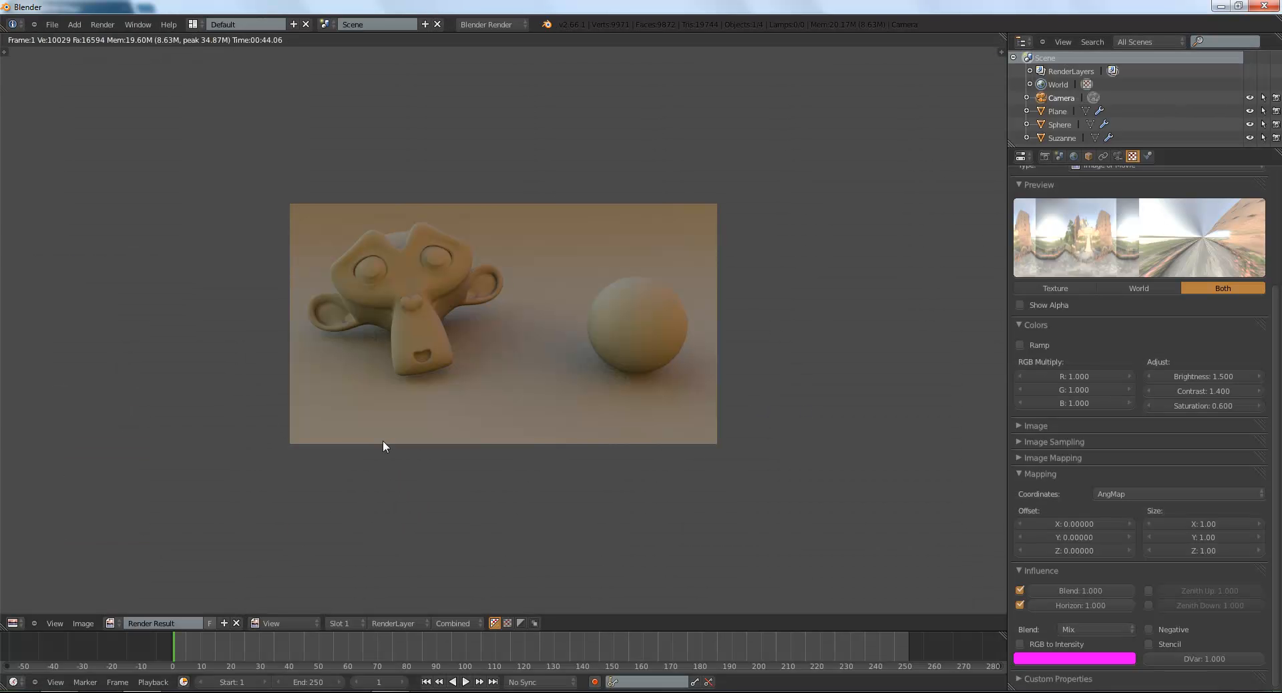
Open the editor type menu for the render area.
click(12, 622)
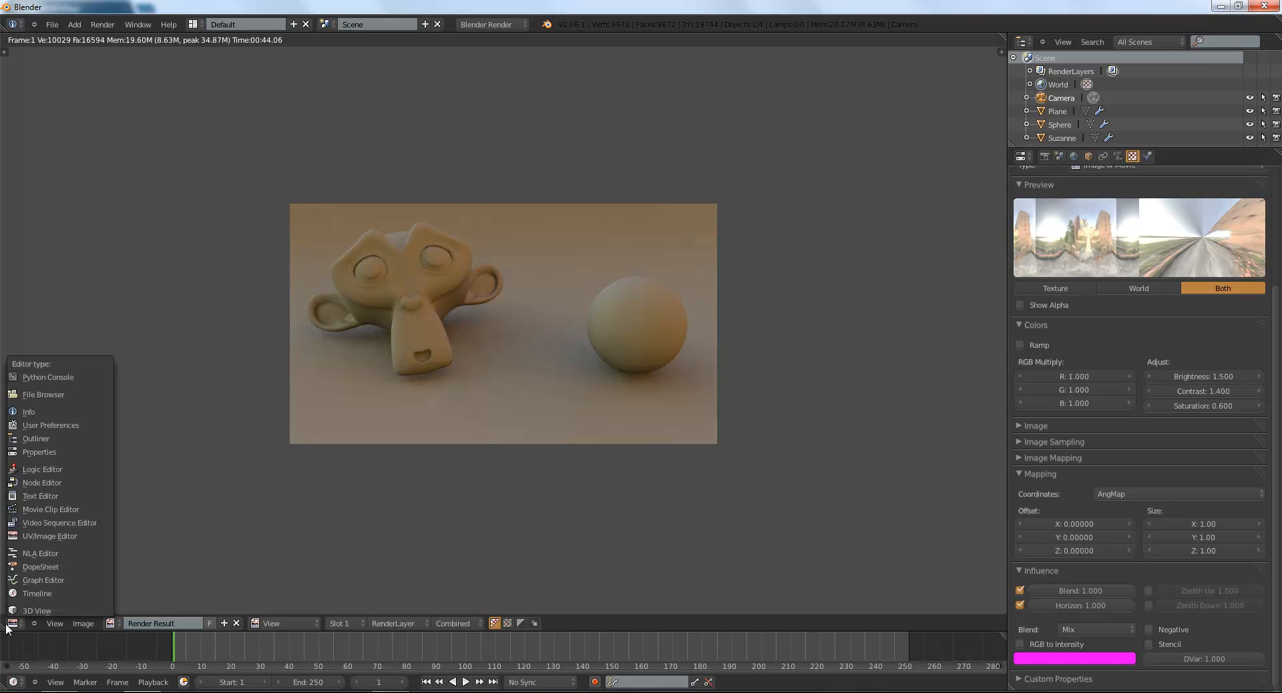
Switch the area back to 3D View and rotate the sphere about 5.8° around its Y axis.
click(38, 611)
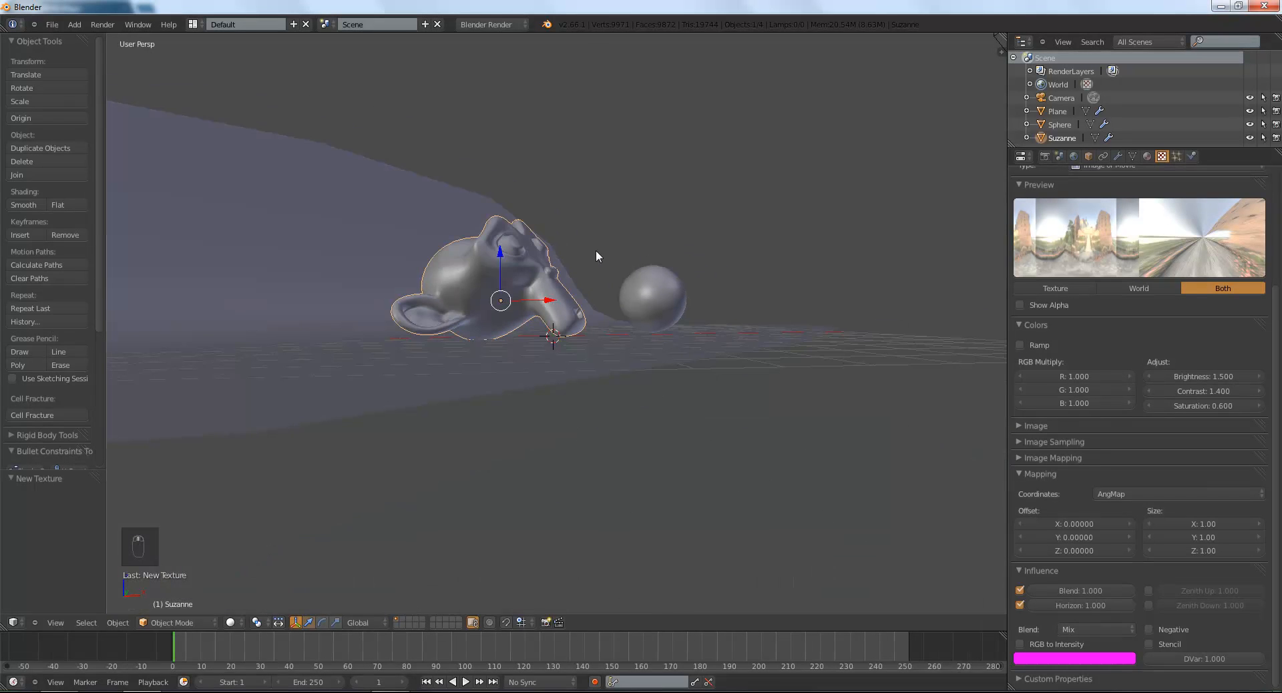
key(r)
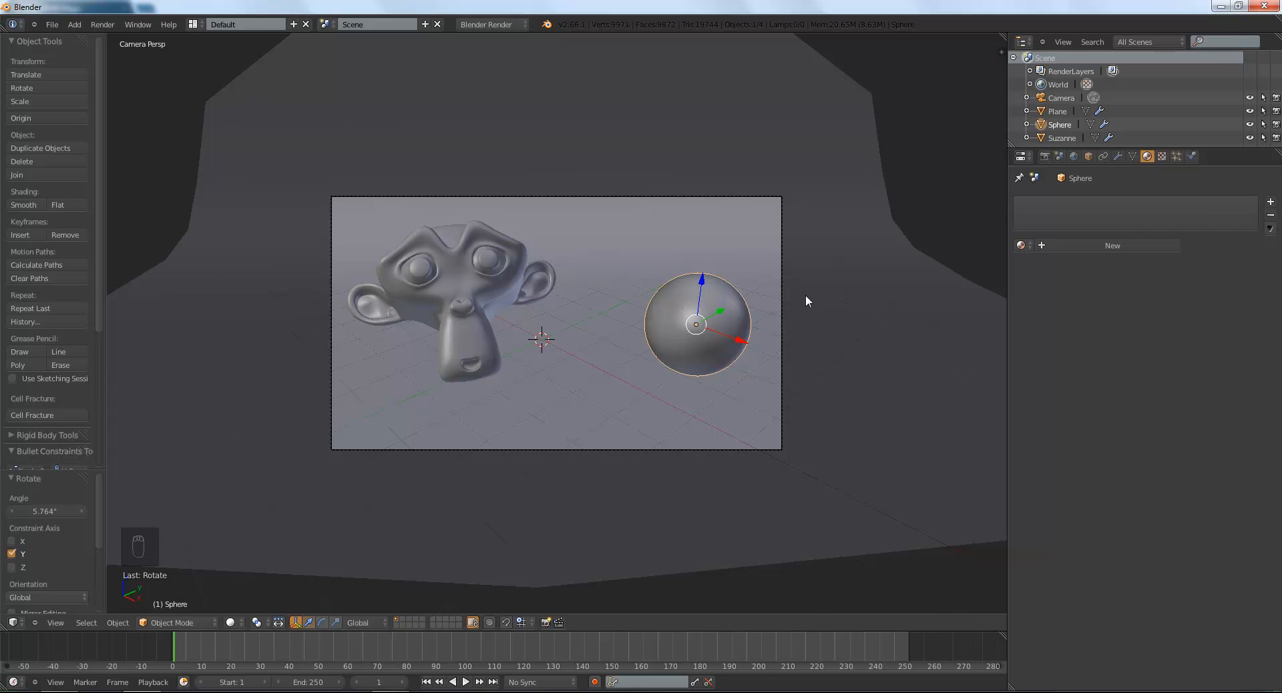
mouse_move(650, 391)
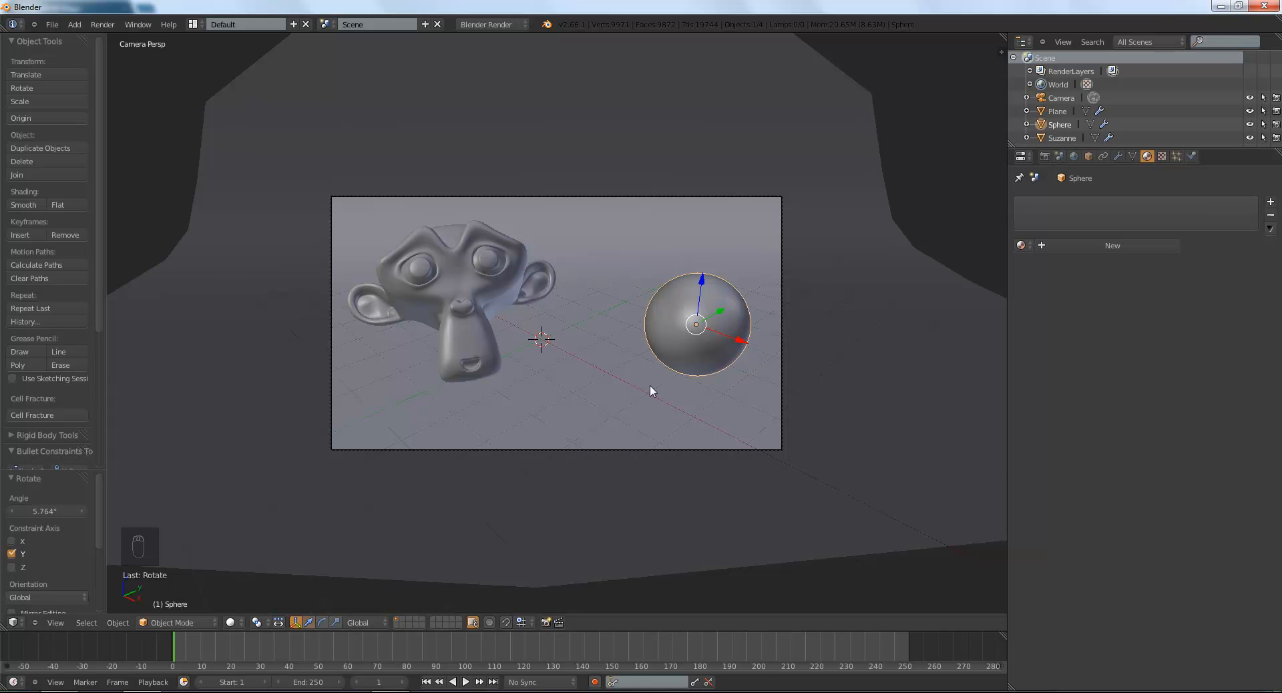
Give the sphere a new material with Mirror reflection enabled at 0.909 reflectivity.
click(1111, 245)
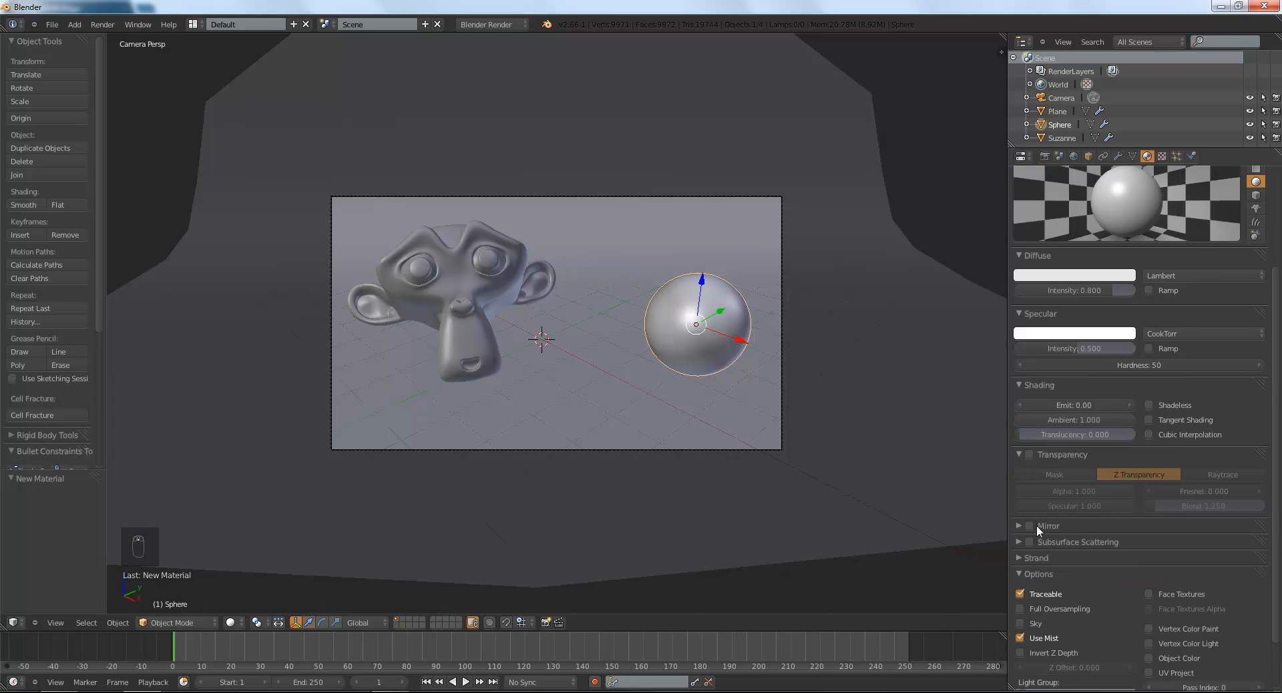
click(1028, 526)
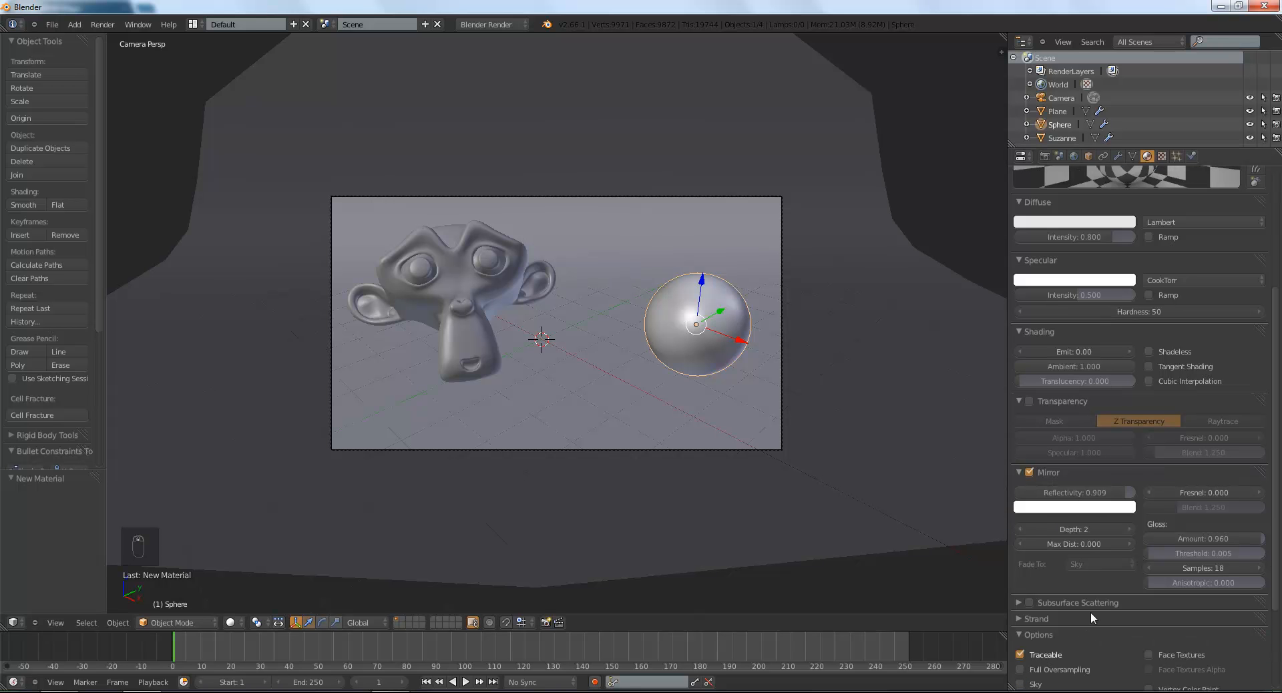
mouse_move(350, 672)
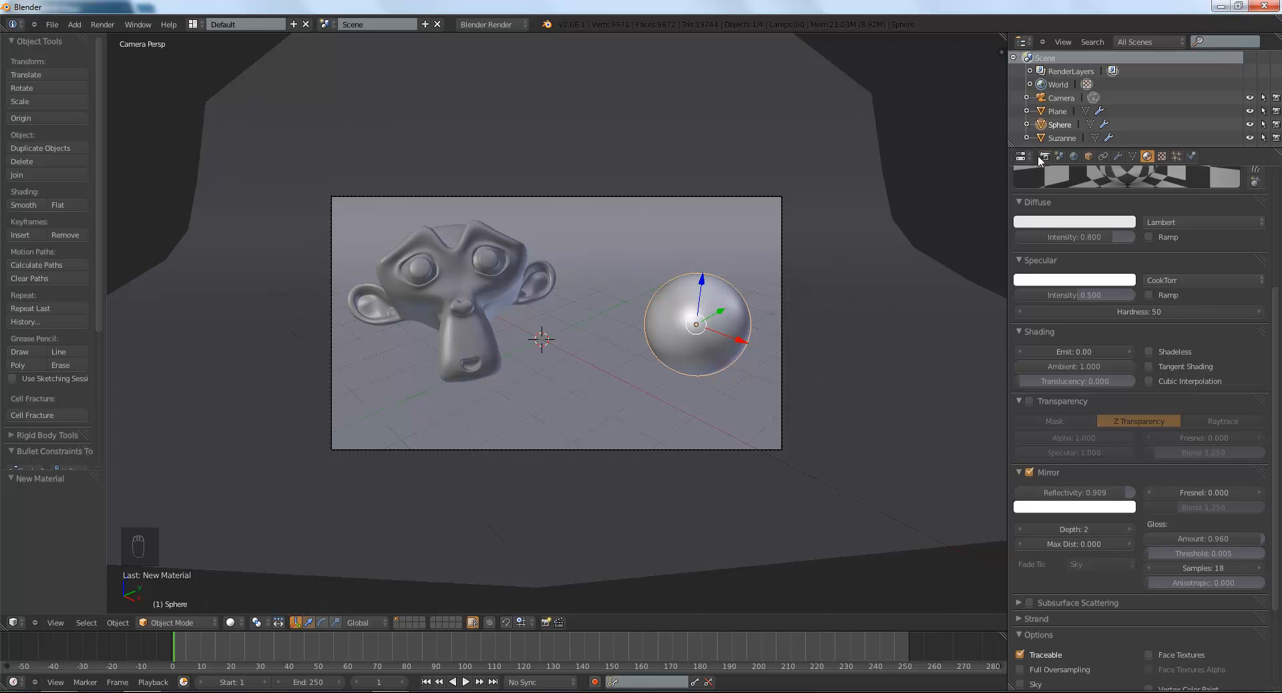
click(1020, 156)
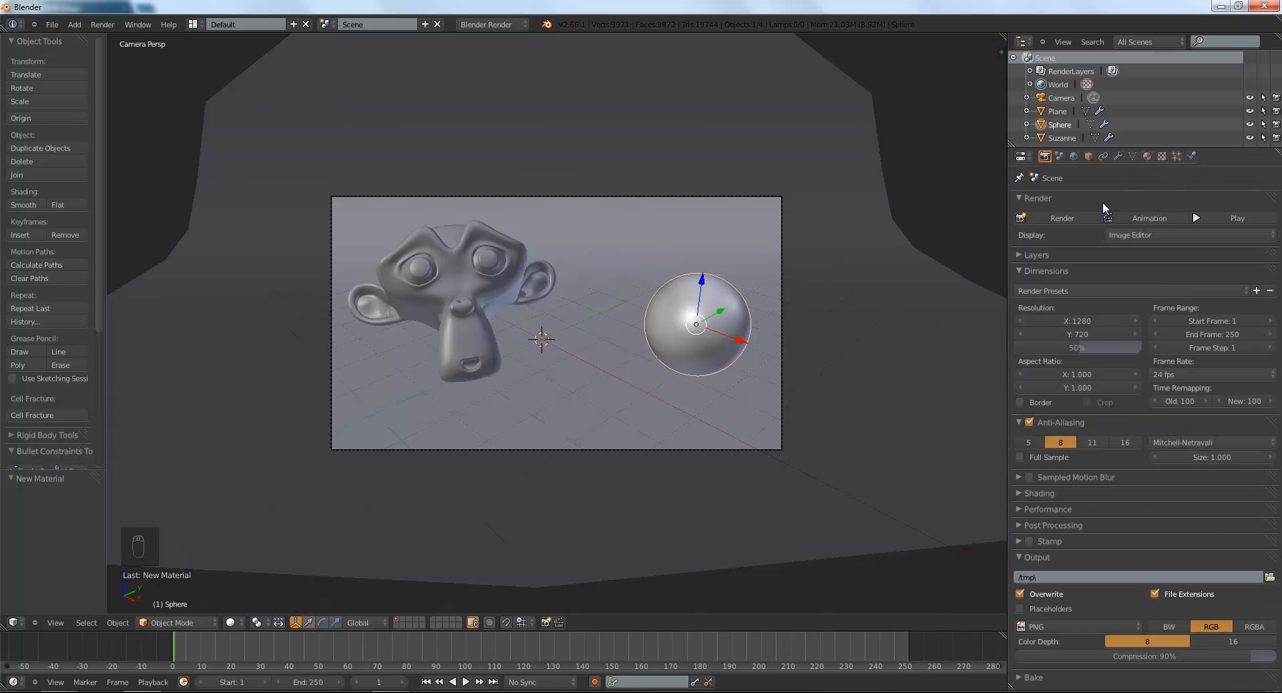
mouse_move(1062, 217)
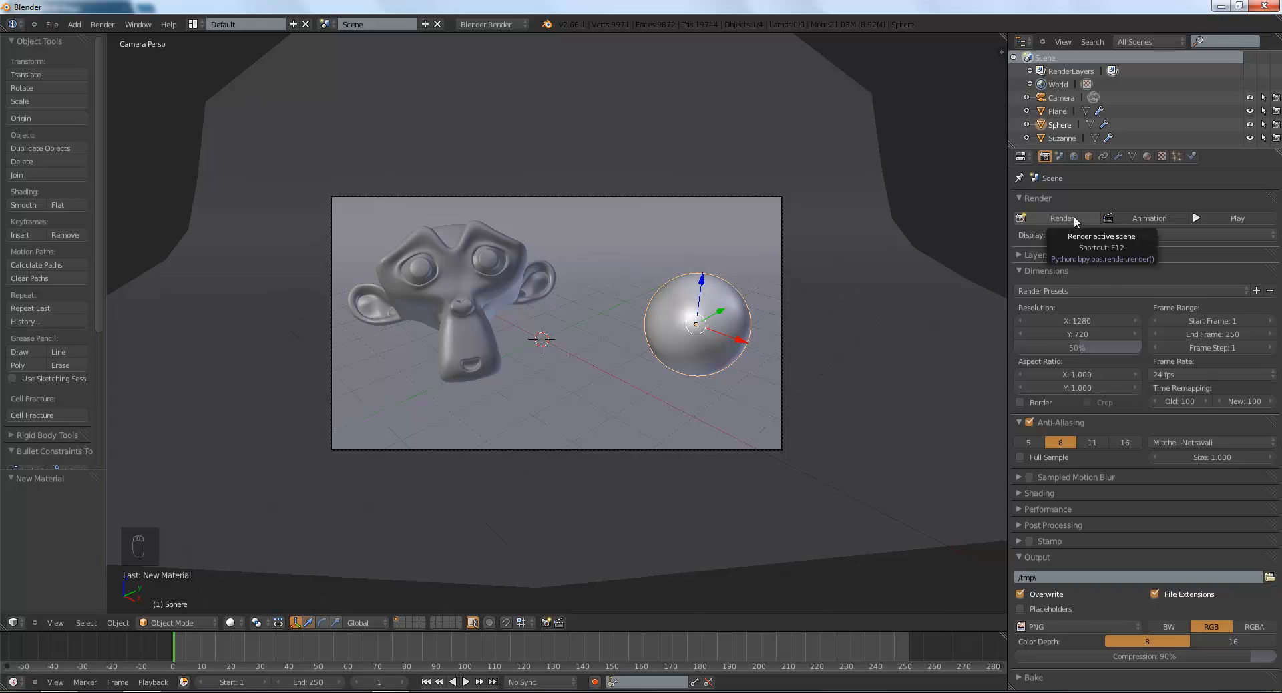
Render the scene, showing the mirrored sphere reflecting the HDRI world beside Suzanne.
click(1062, 218)
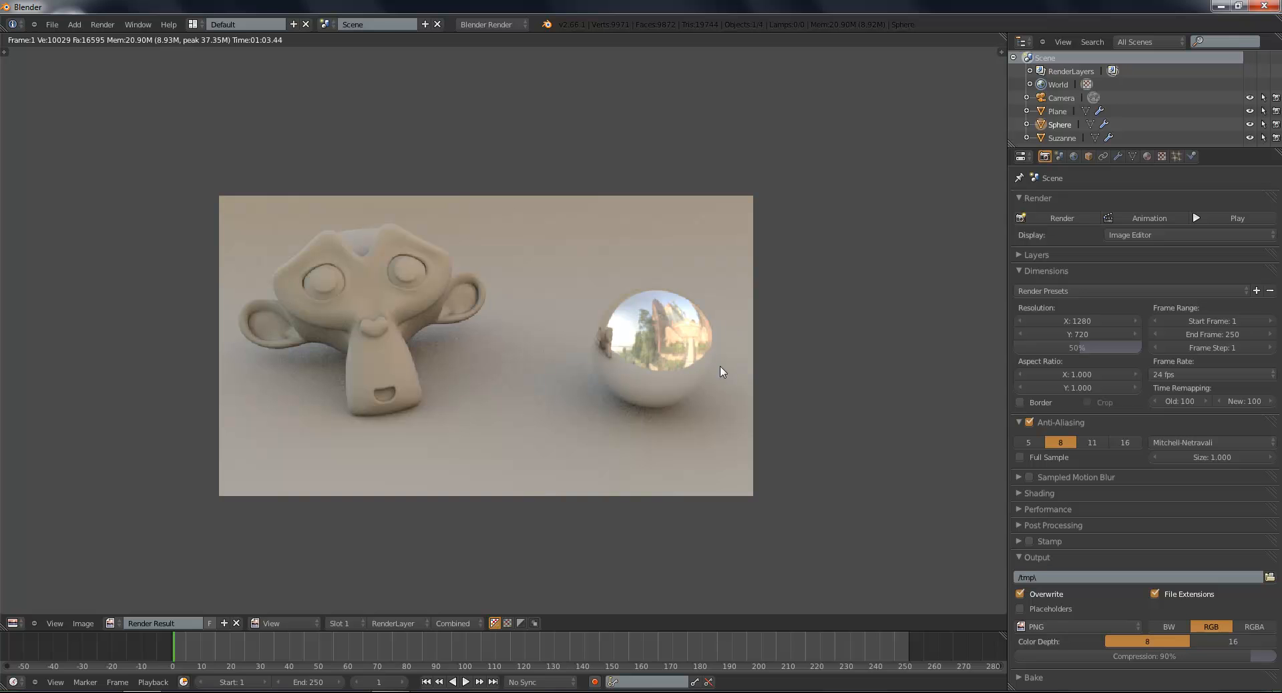
mouse_move(649, 374)
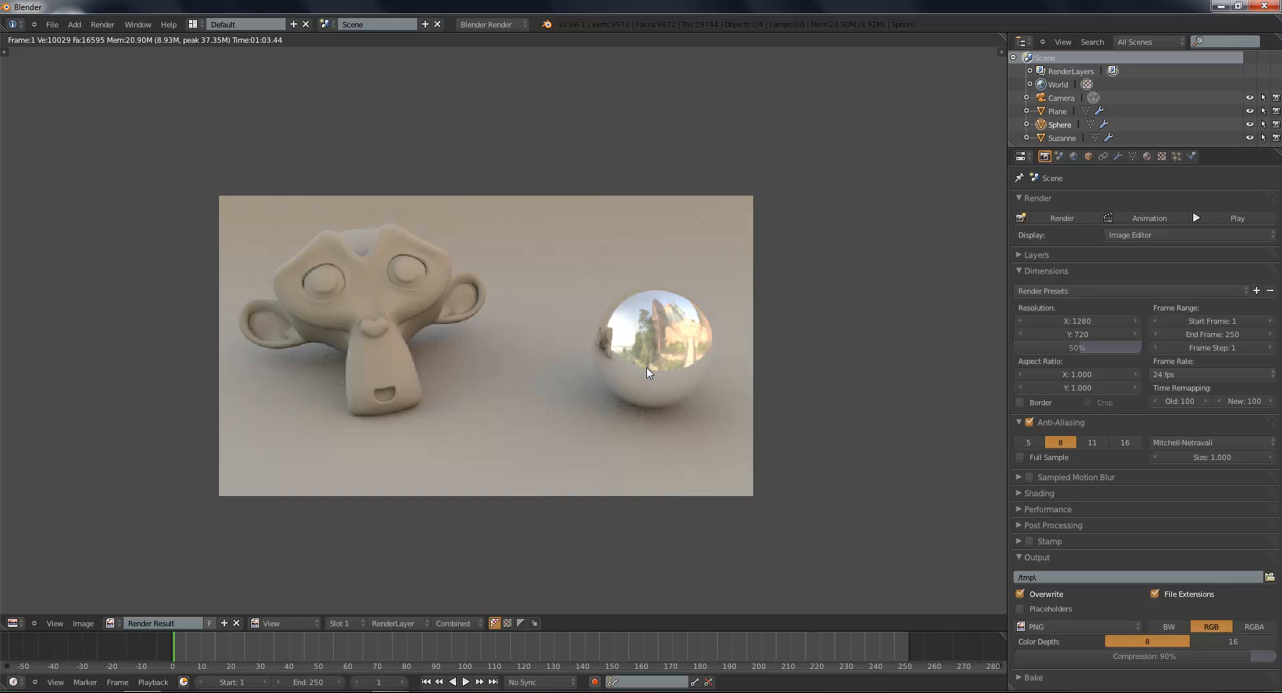
mouse_move(692, 305)
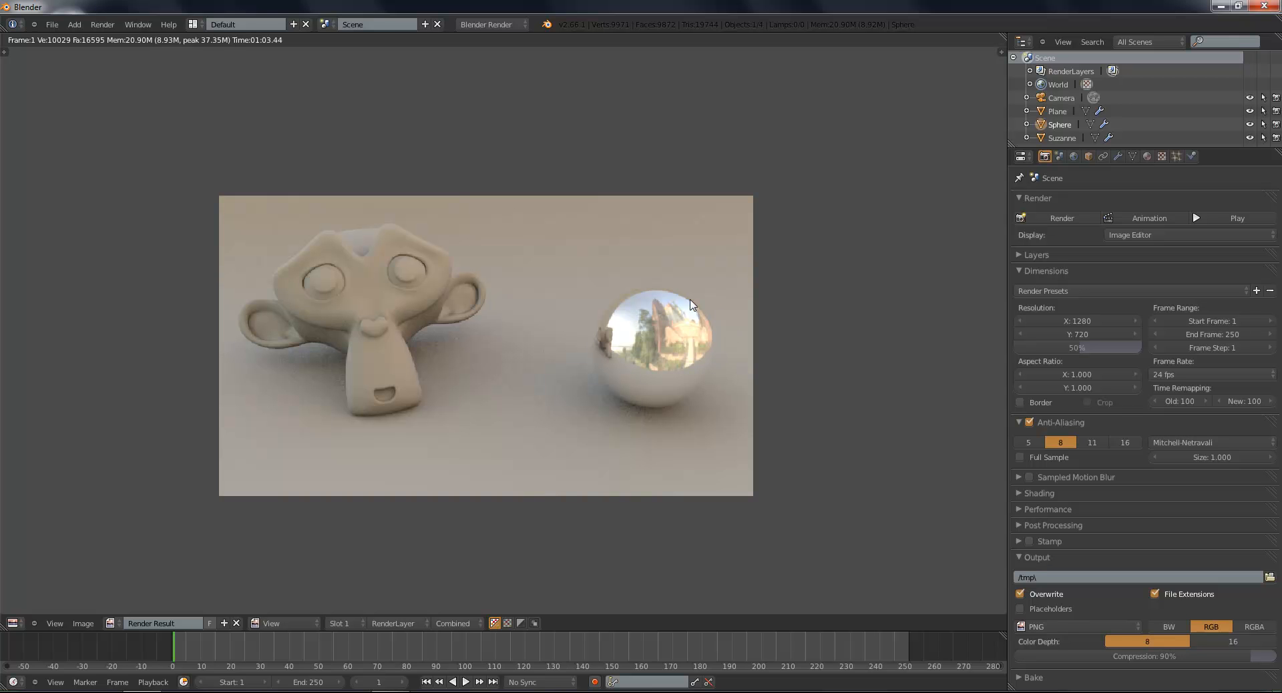
mouse_move(439, 458)
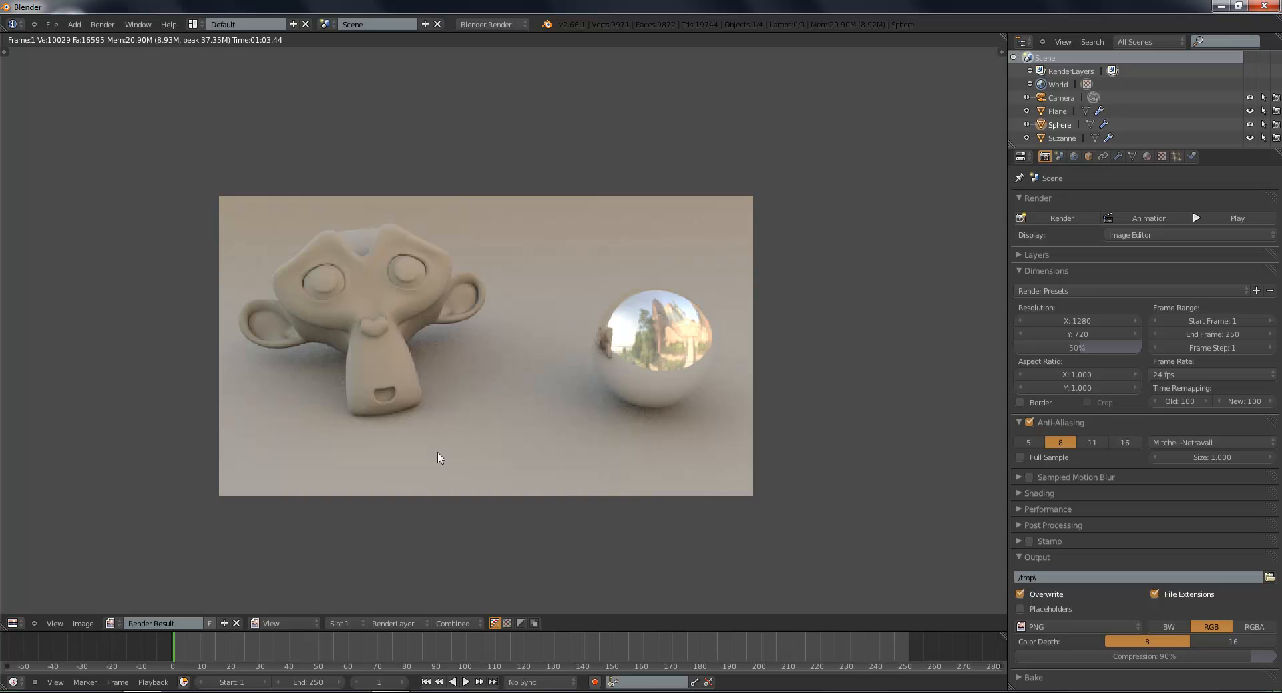
mouse_move(686, 298)
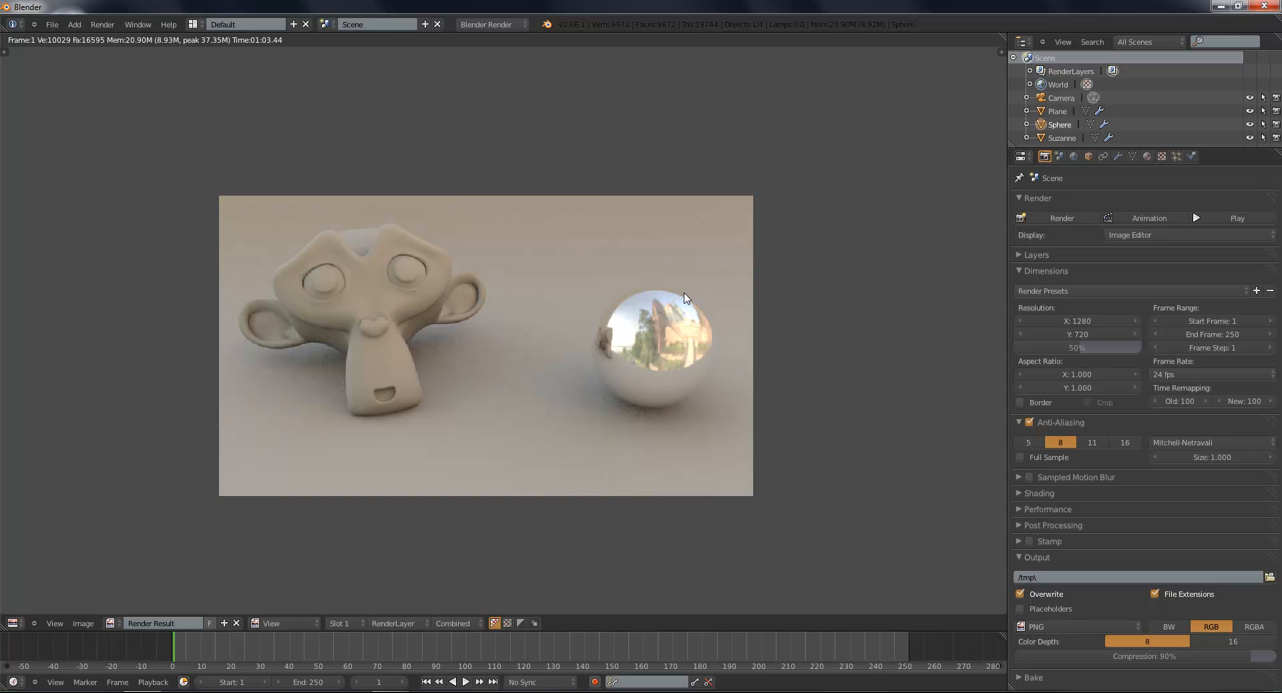
mouse_move(649, 309)
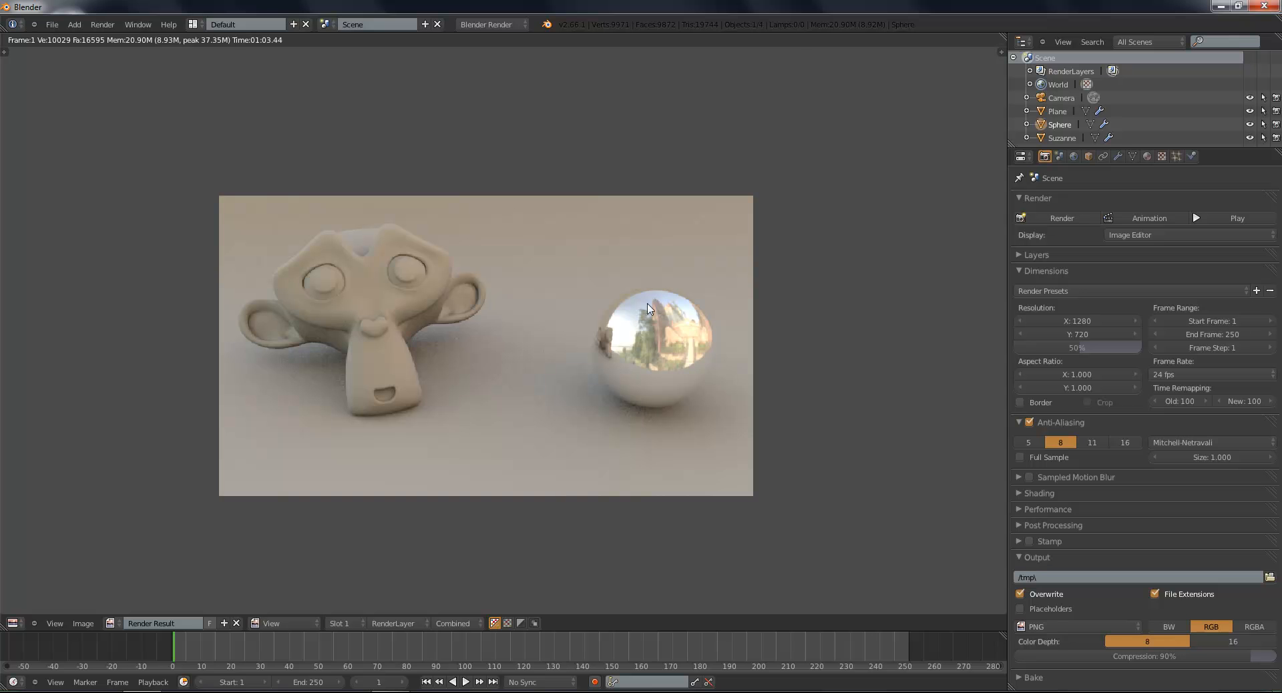
mouse_move(757, 323)
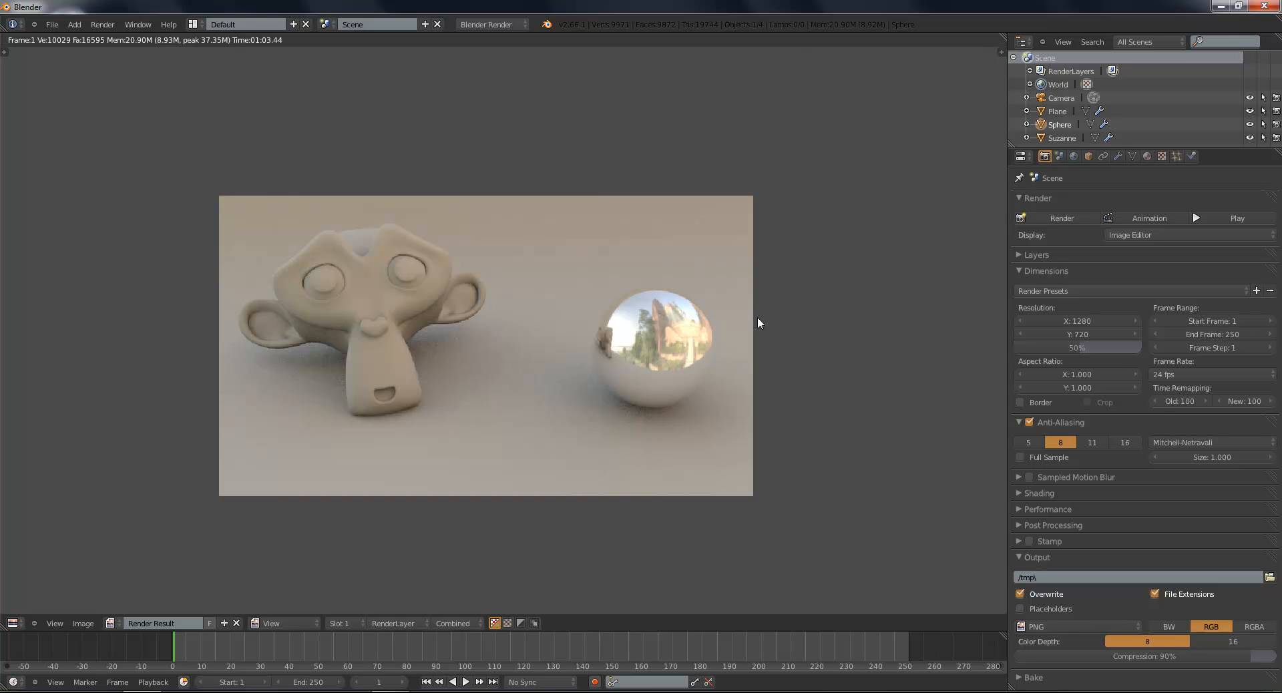
click(13, 623)
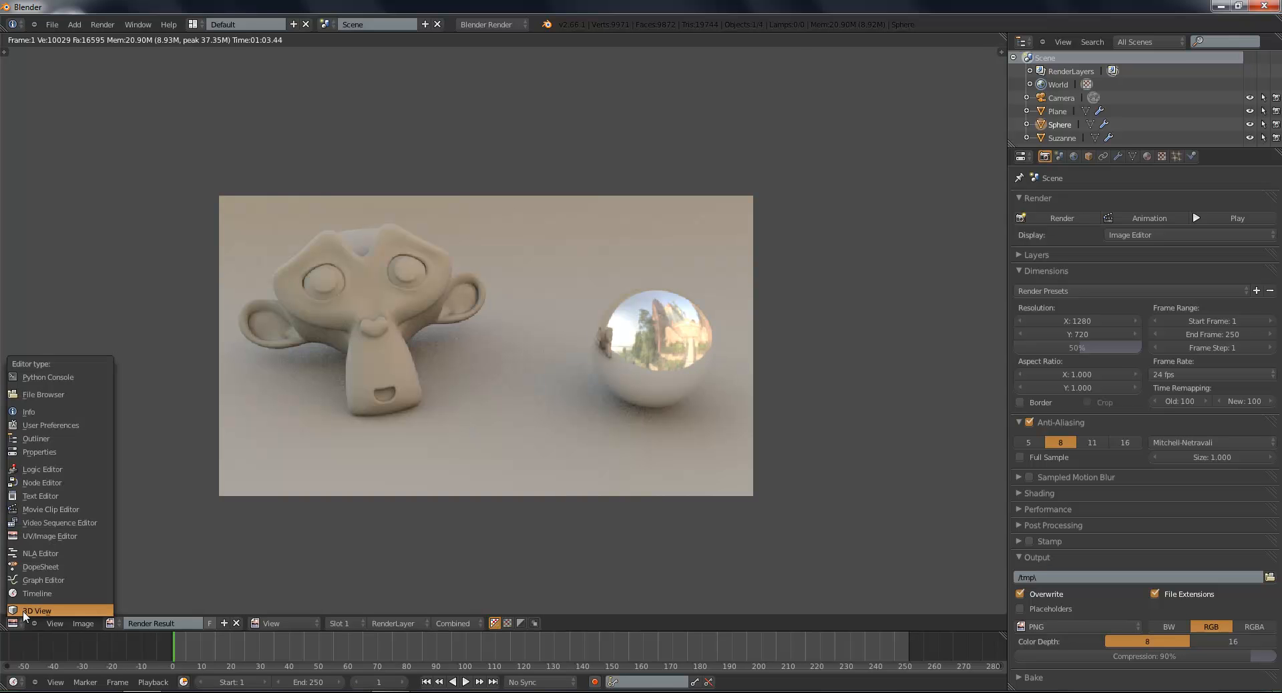
Back in the 3D view, set Mirror Fresnel to 0.100 and lower reflectivity to 0.829.
click(37, 610)
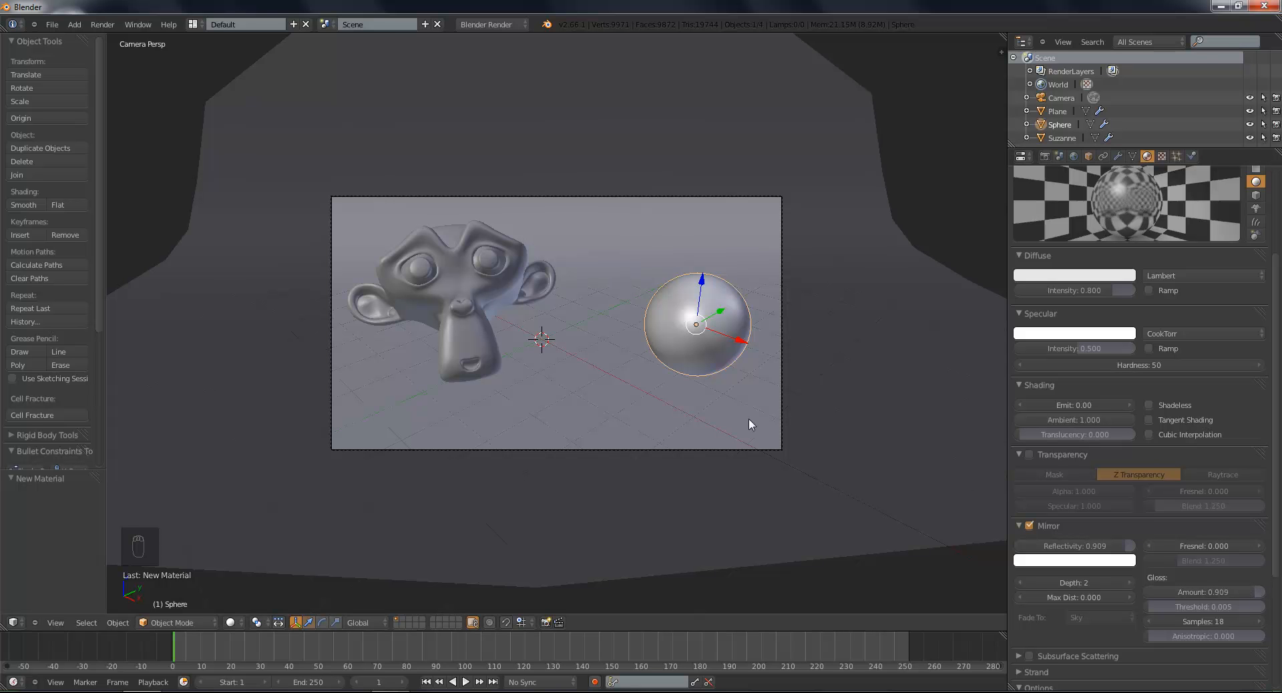
mouse_move(789, 352)
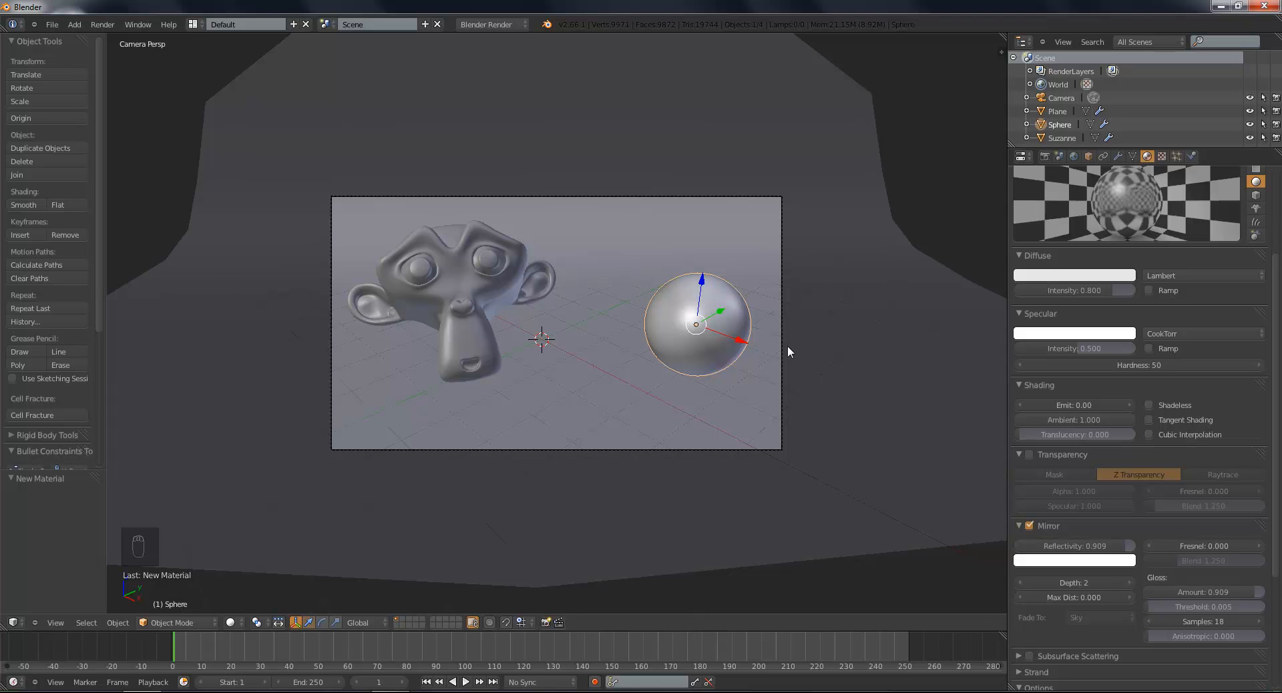
mouse_move(585, 379)
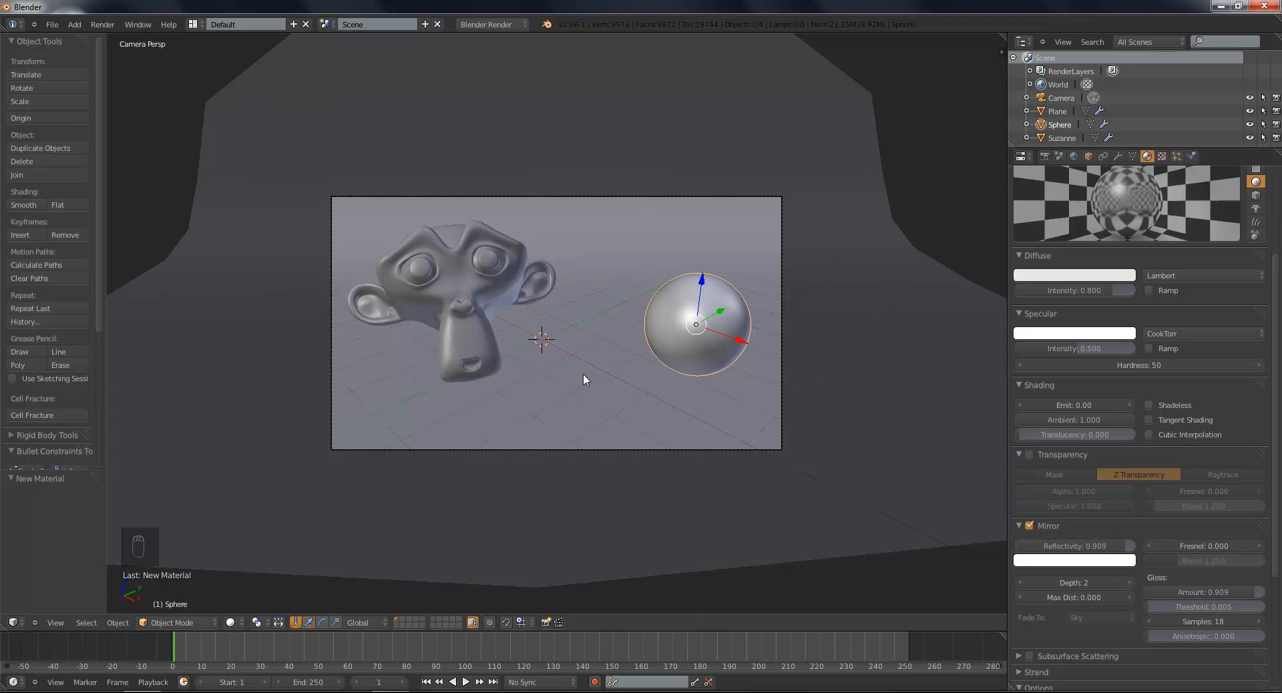
click(1073, 275)
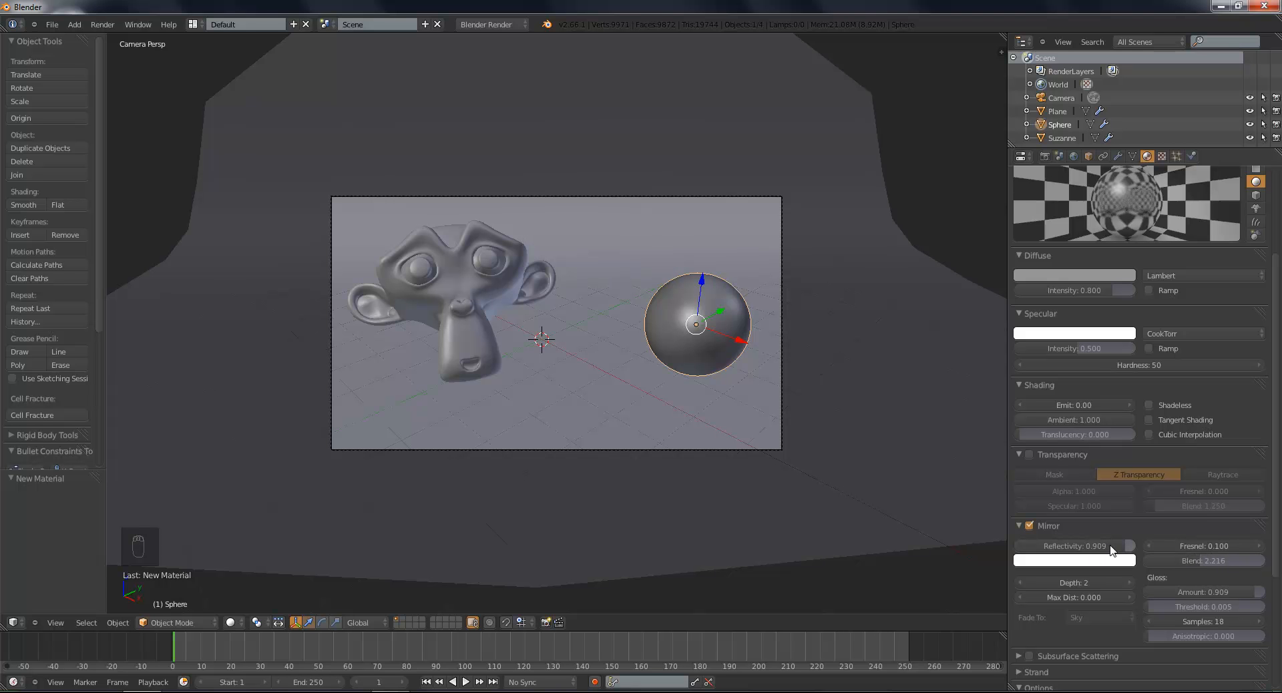
drag(1112, 546, 1095, 546)
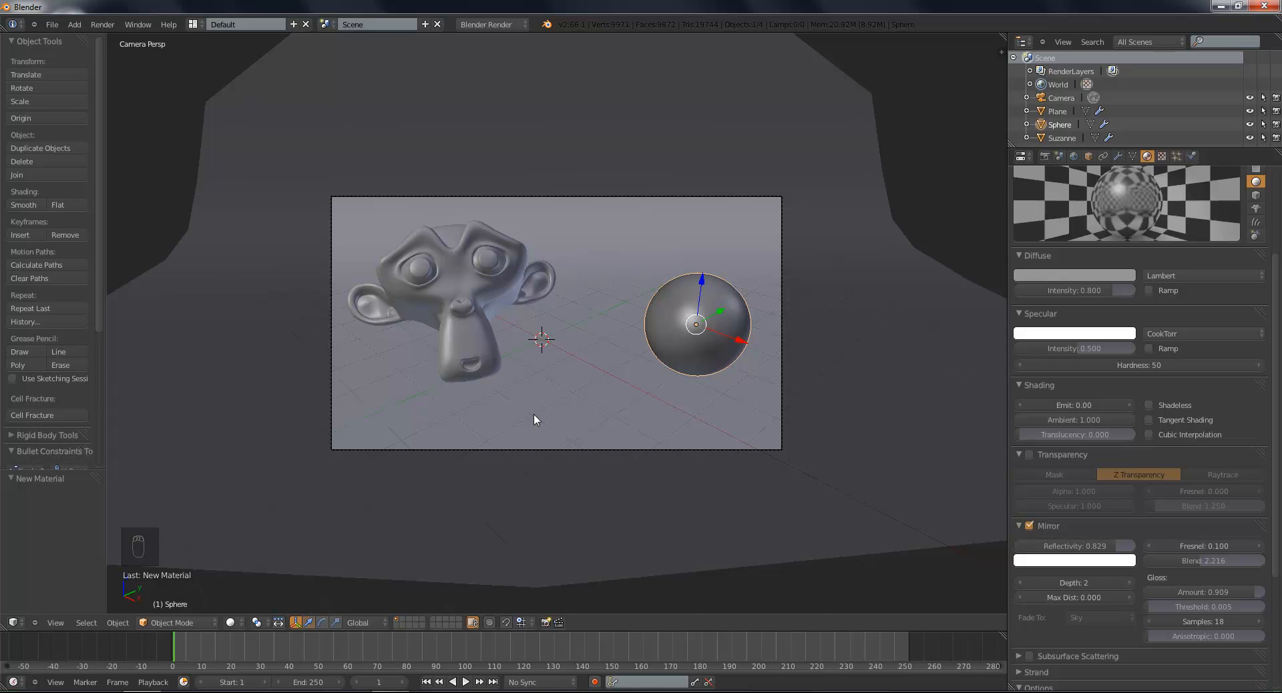
mouse_move(629, 431)
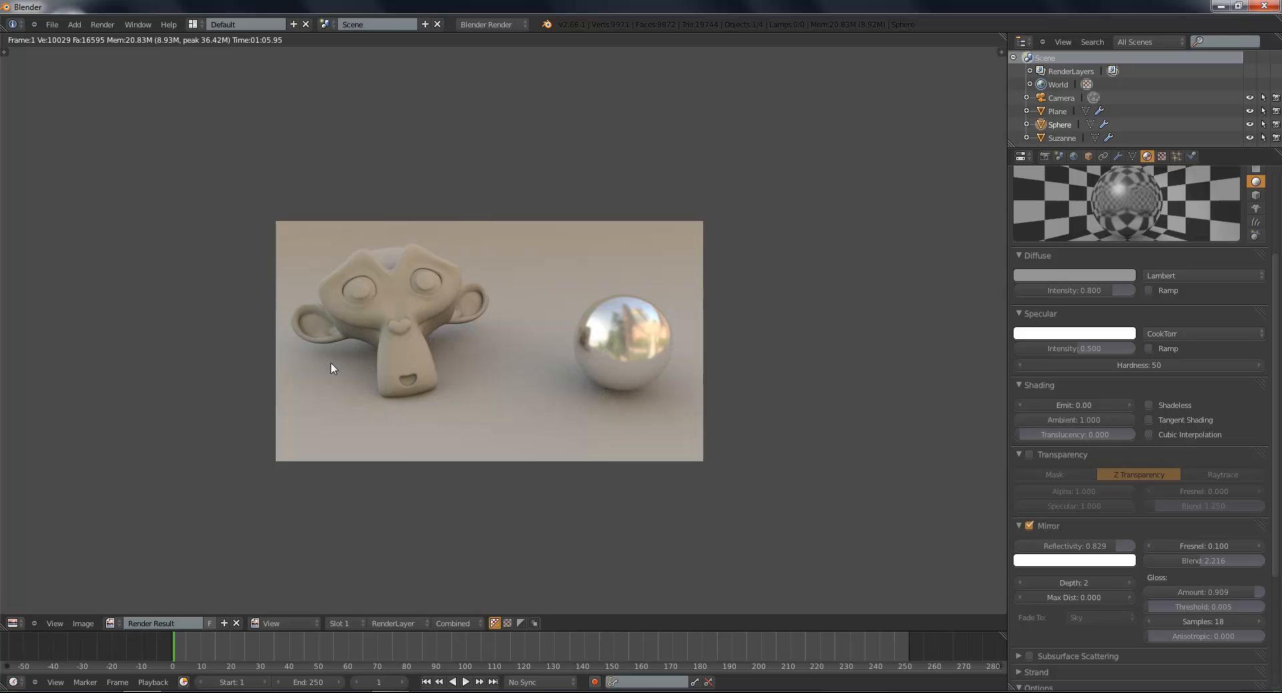
mouse_move(792, 264)
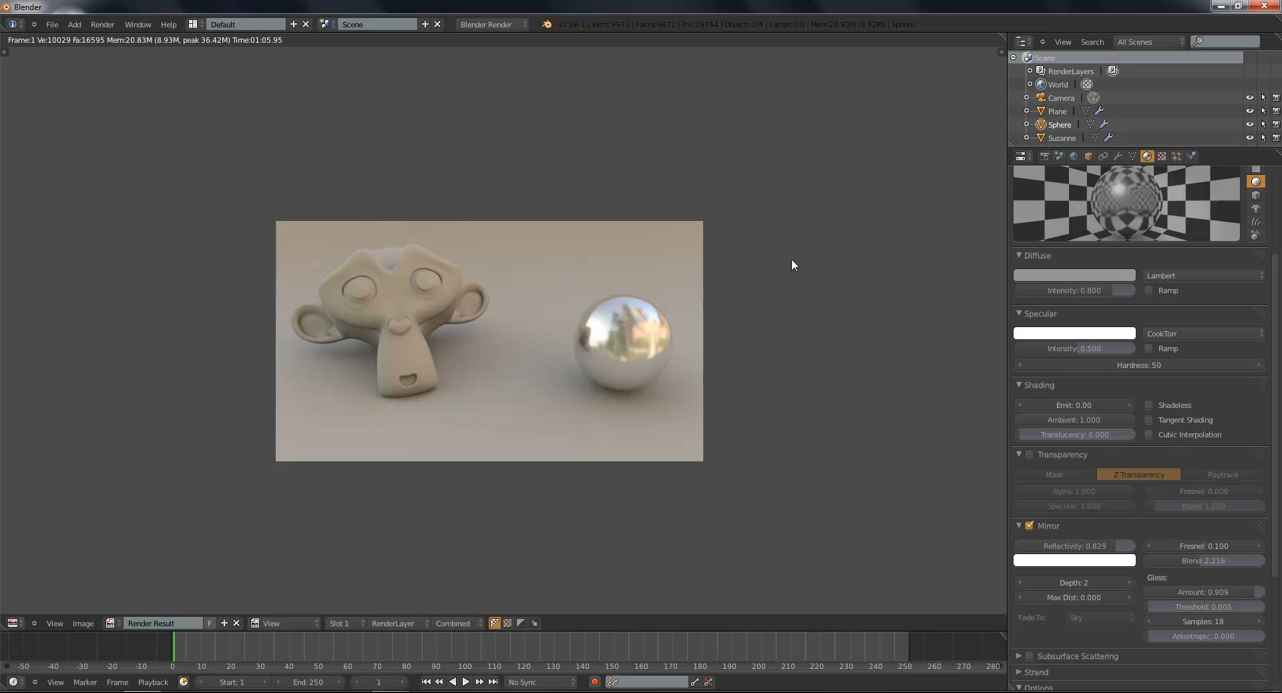
mouse_move(730, 301)
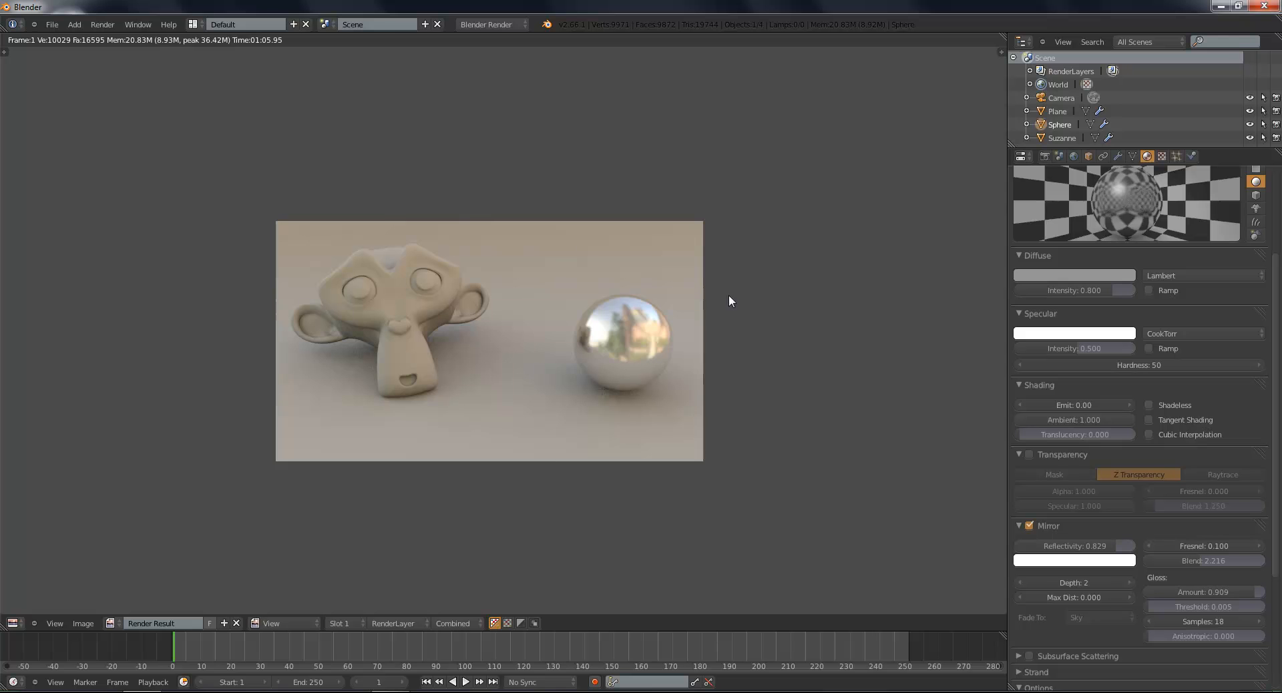
mouse_move(585, 252)
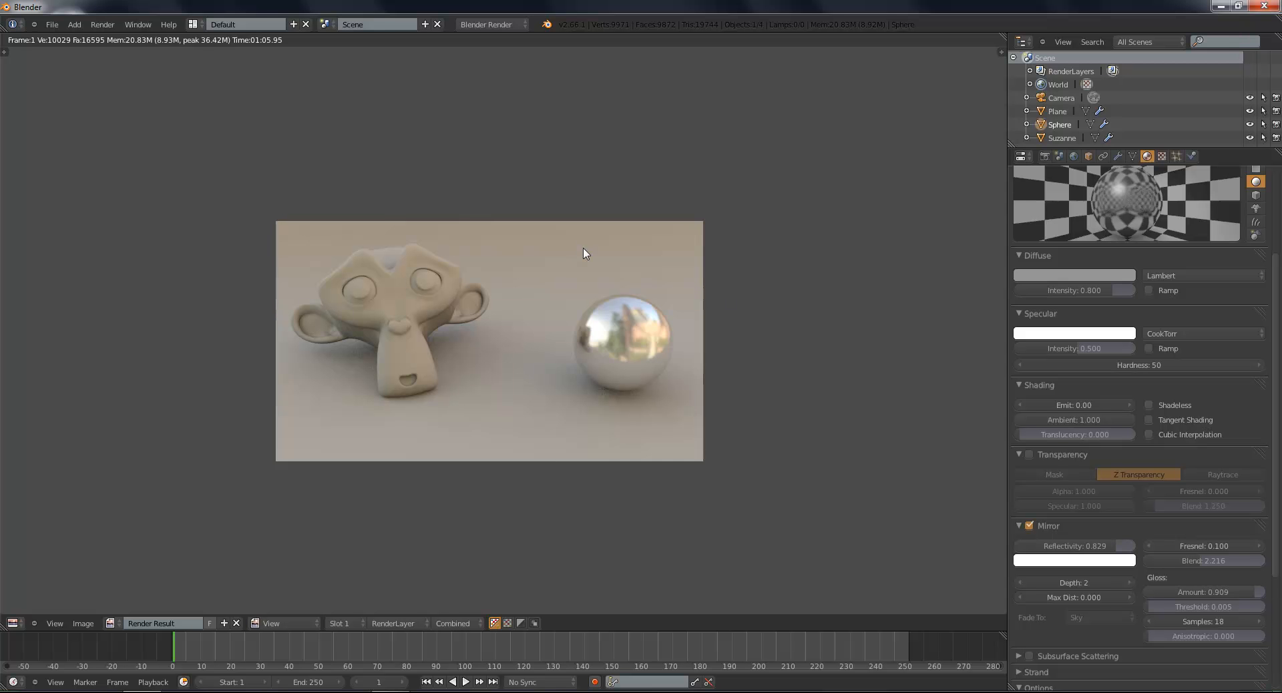
mouse_move(573, 249)
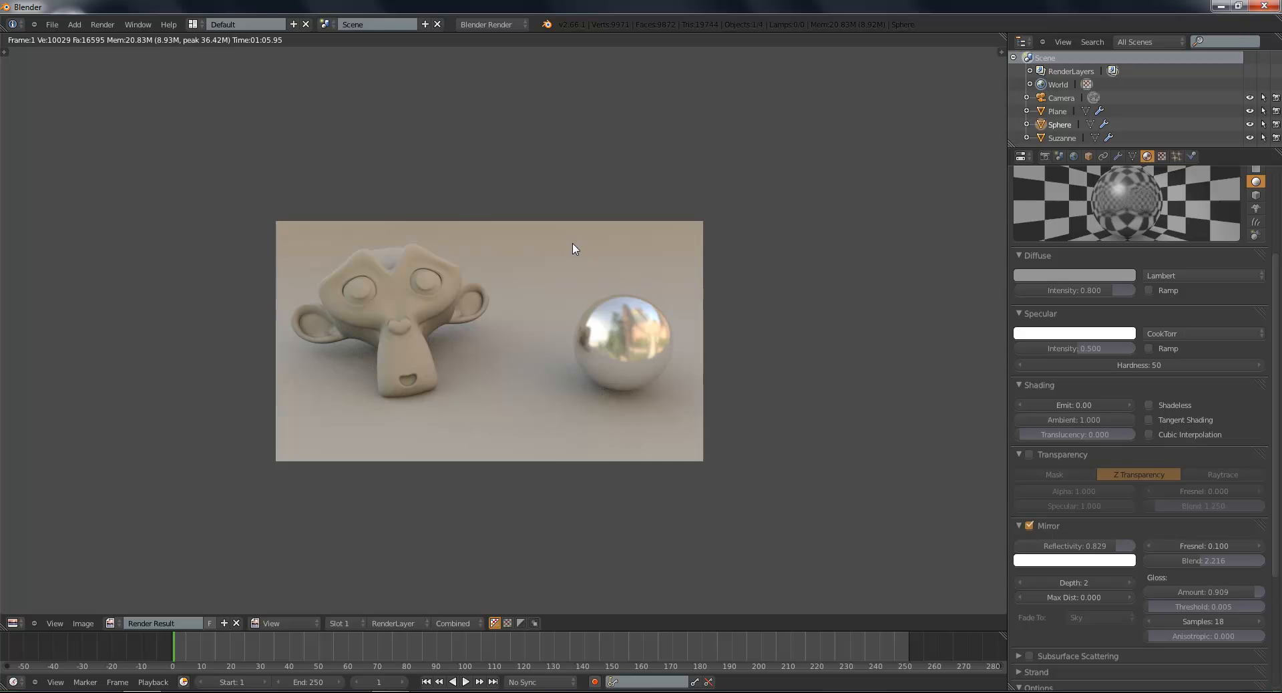
mouse_move(828, 360)
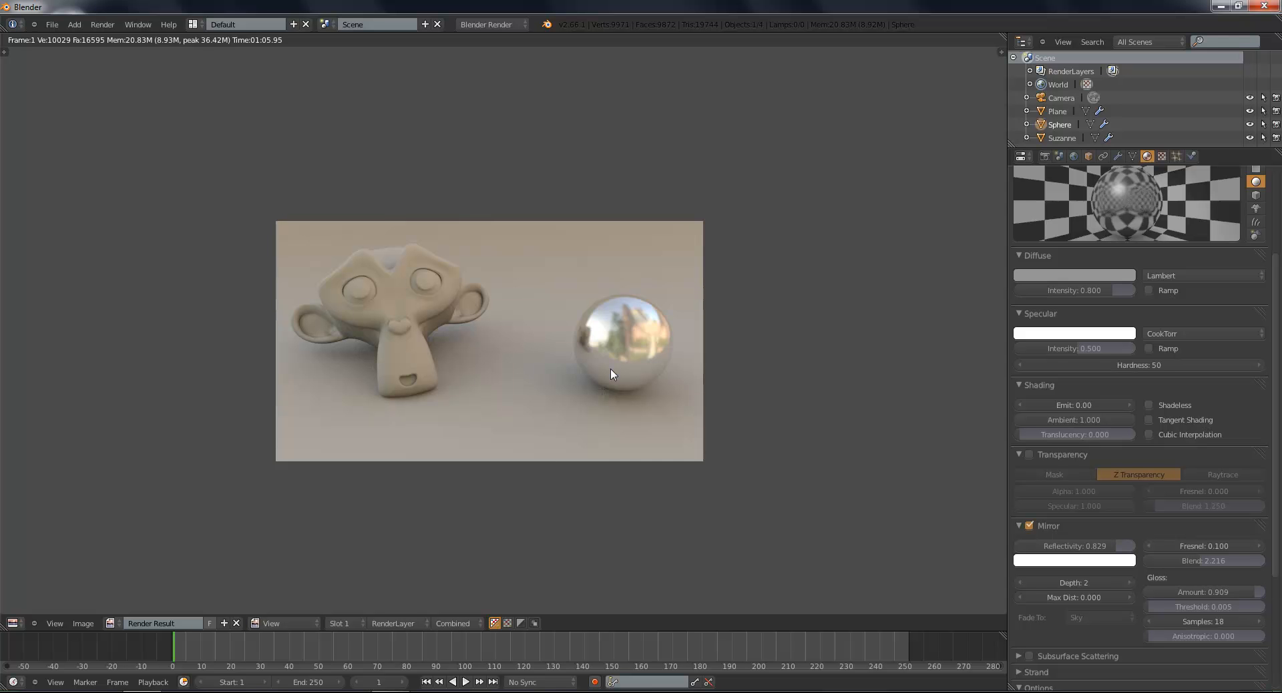
mouse_move(612, 374)
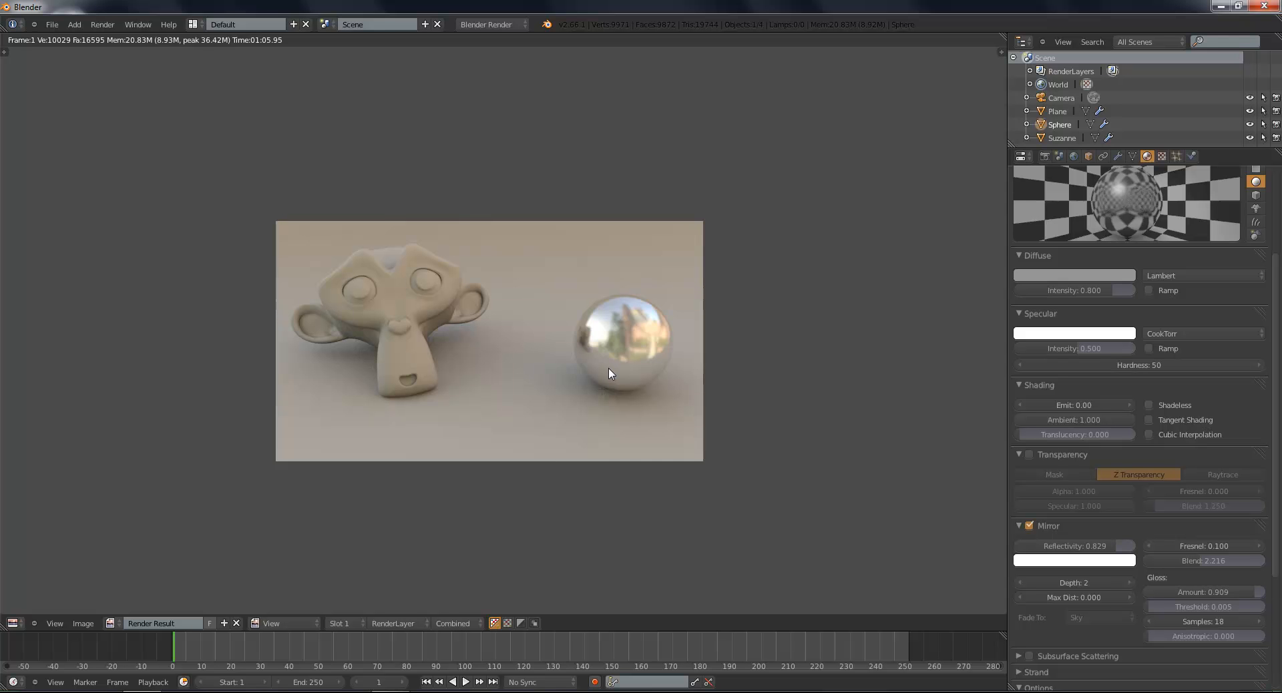
mouse_move(609, 376)
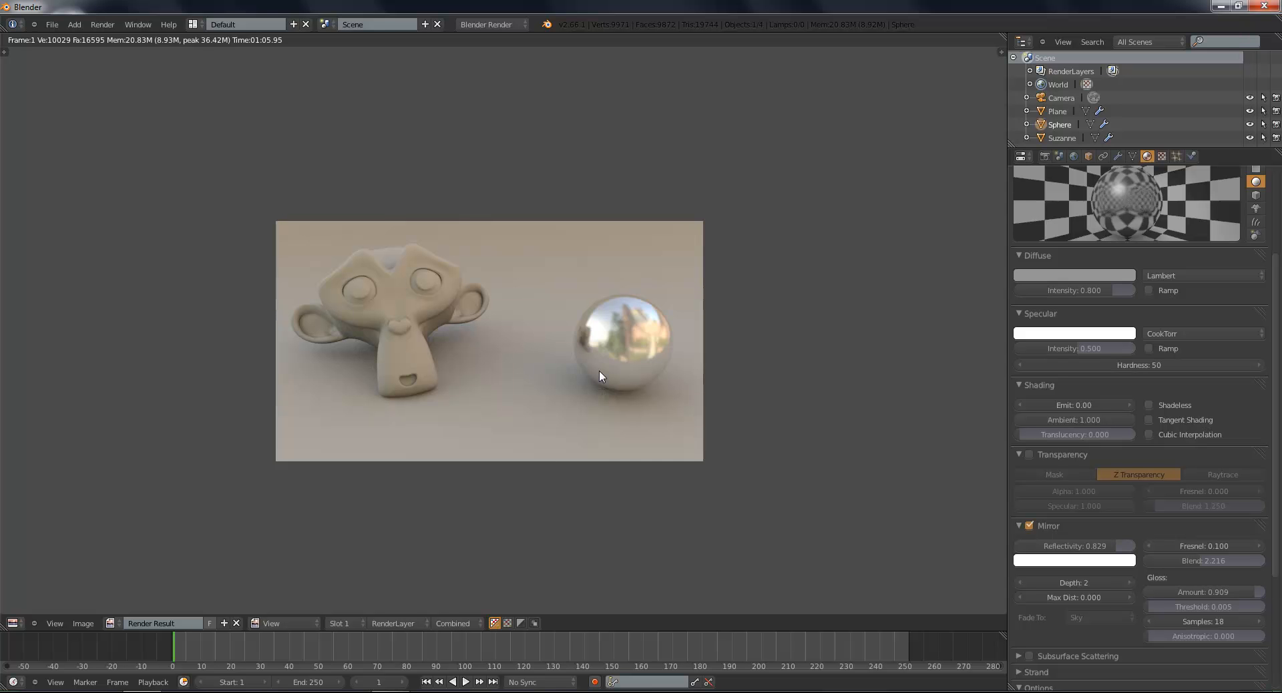
mouse_move(597, 362)
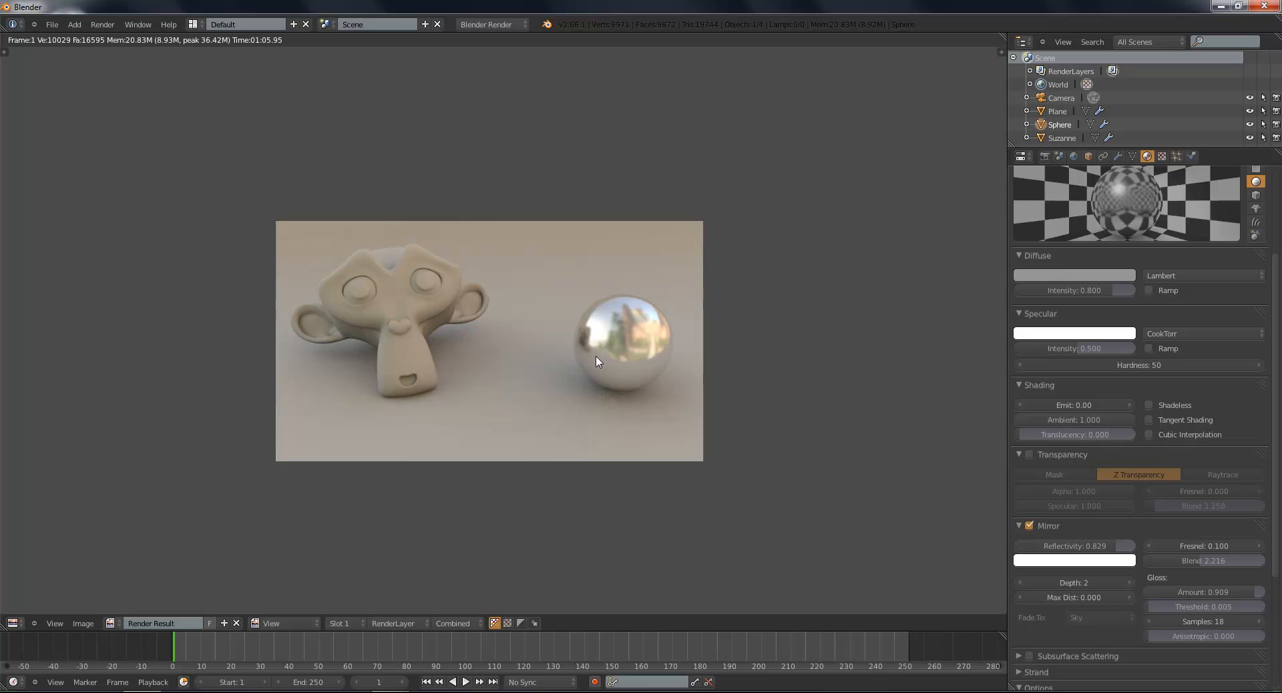
mouse_move(705, 295)
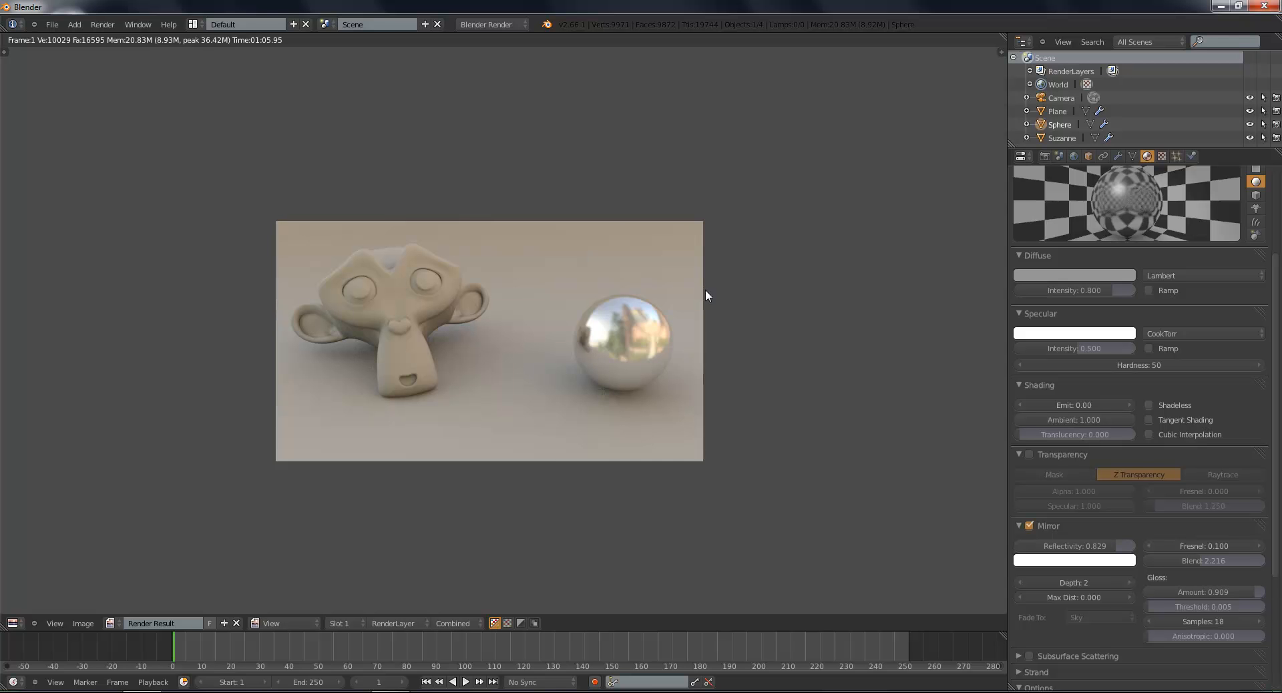
mouse_move(567, 450)
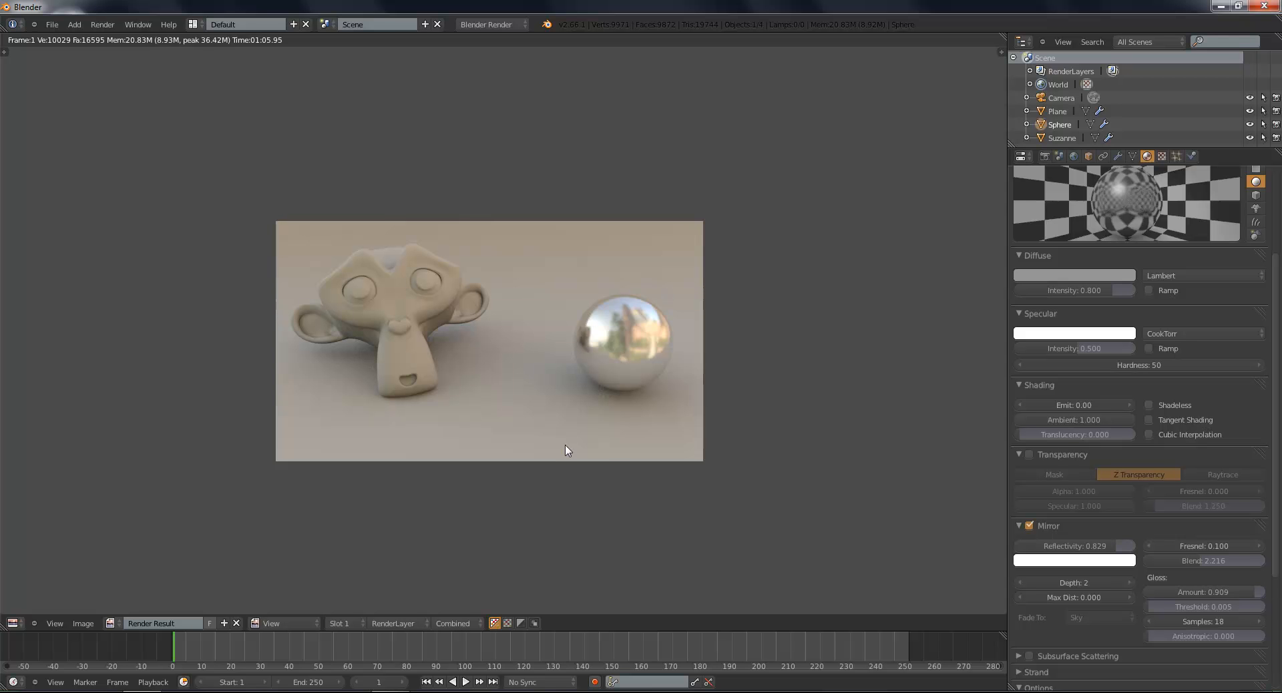
mouse_move(629, 427)
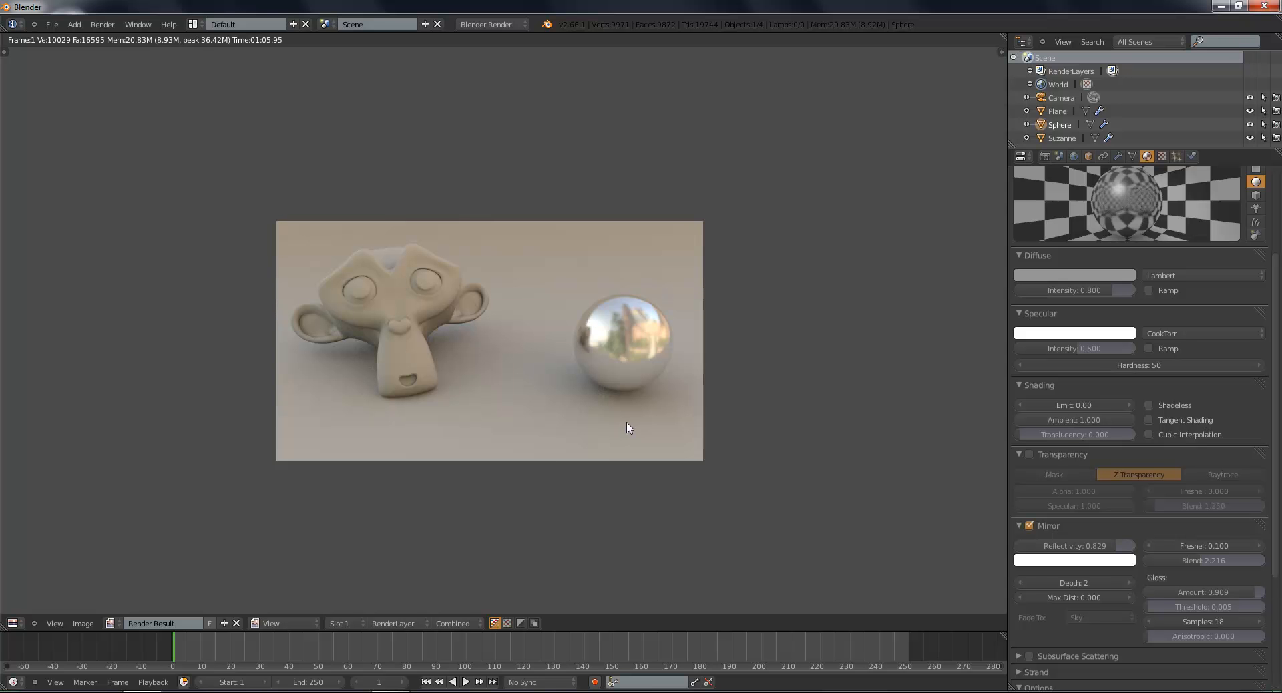